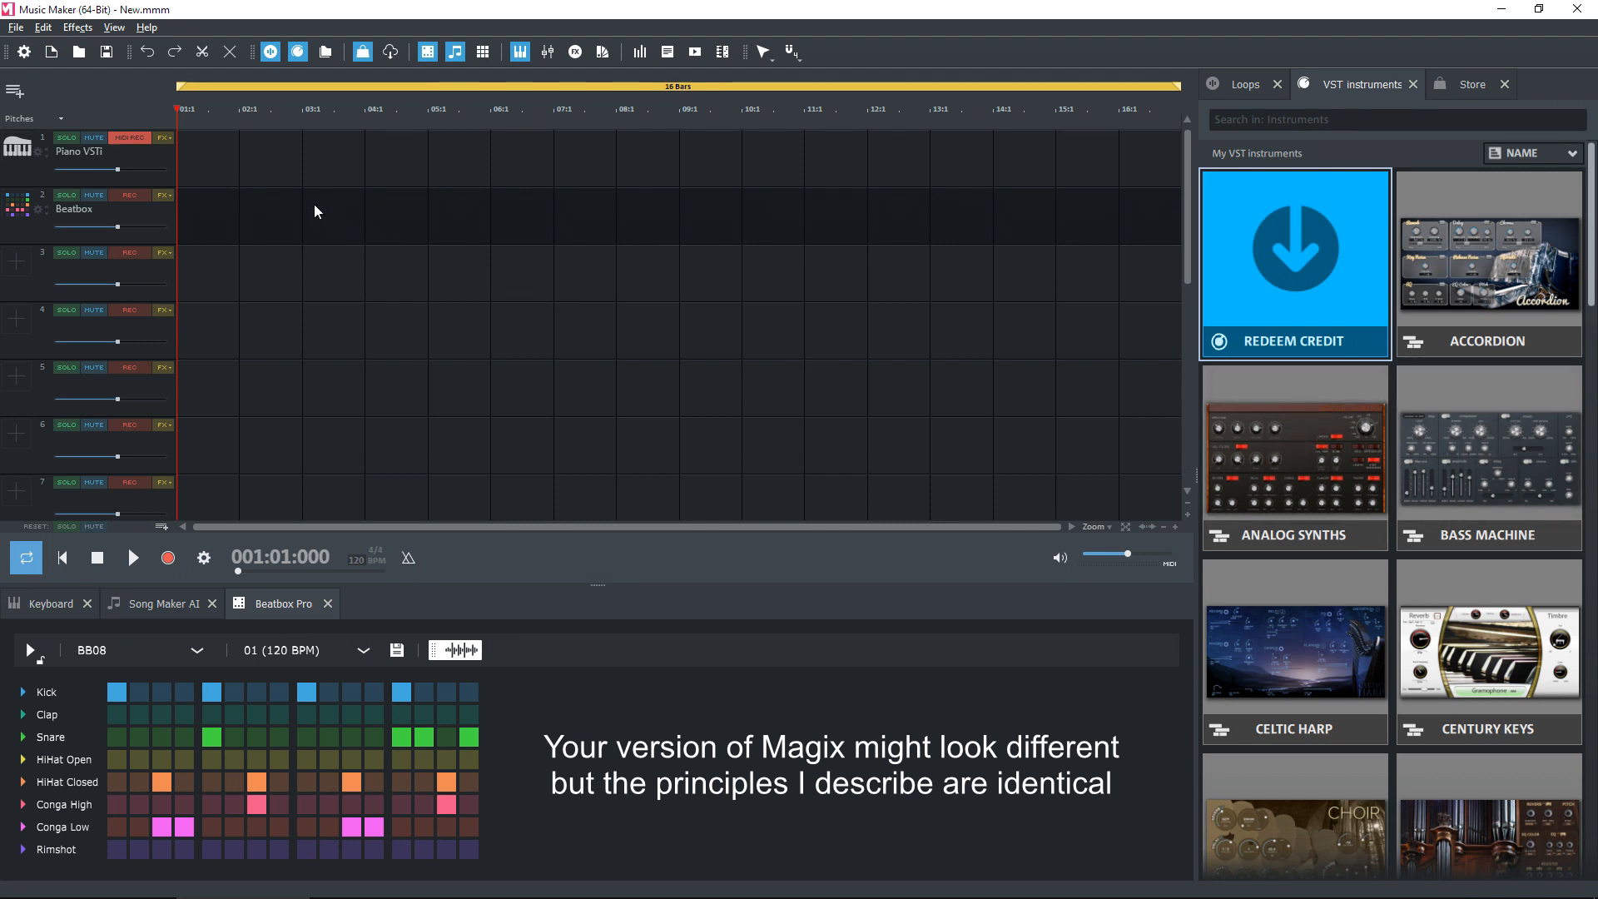
mouse_move(139, 166)
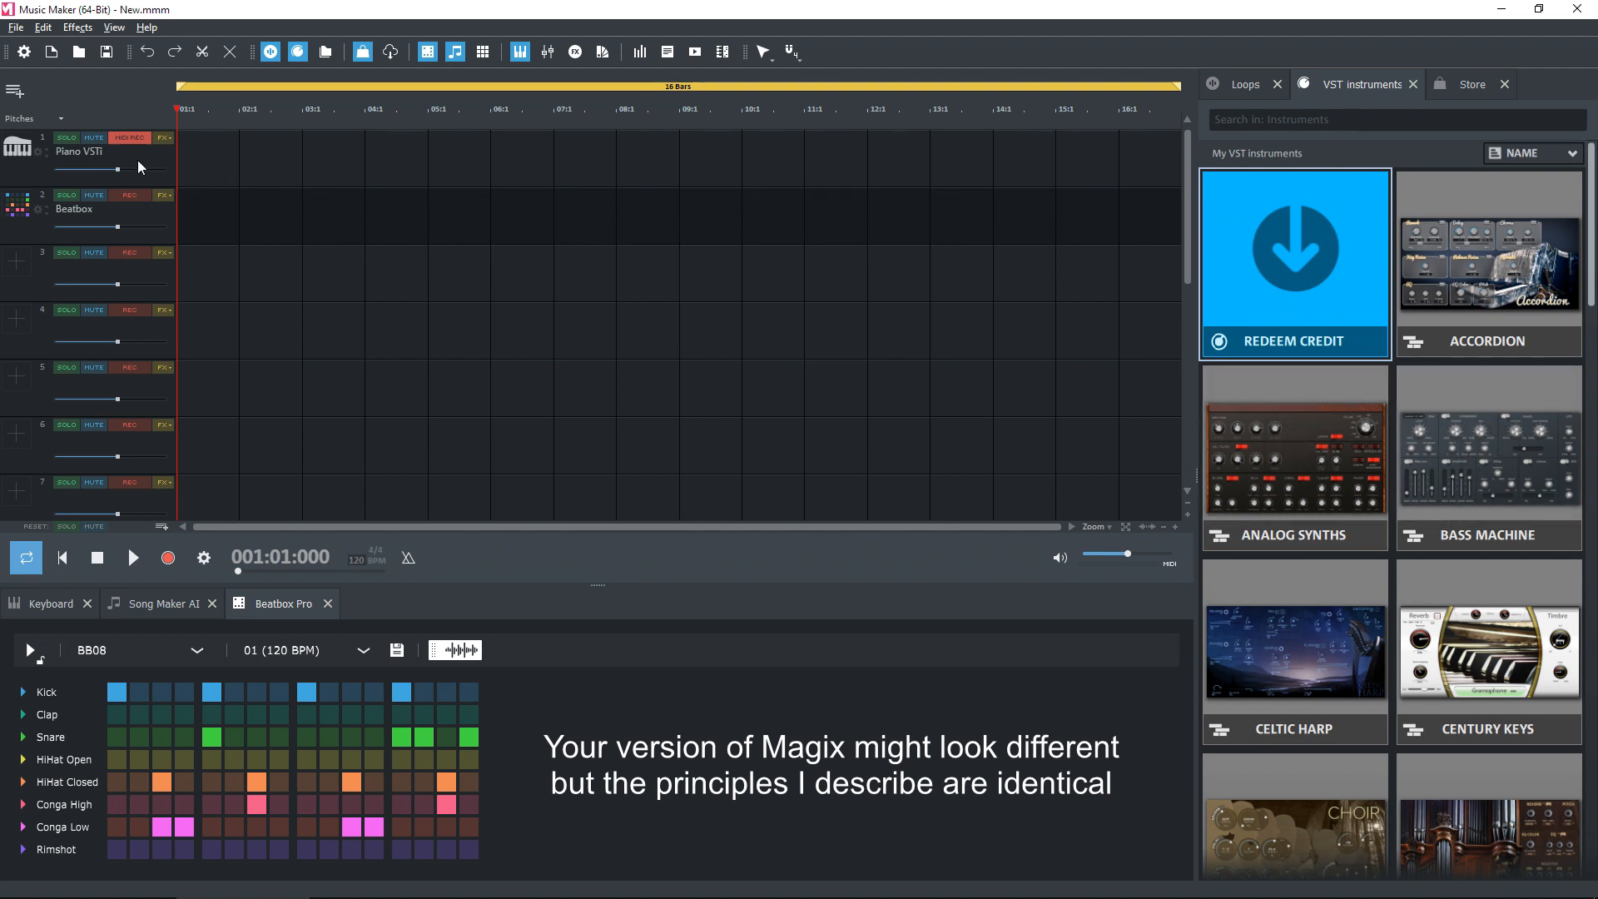
mouse_move(283, 178)
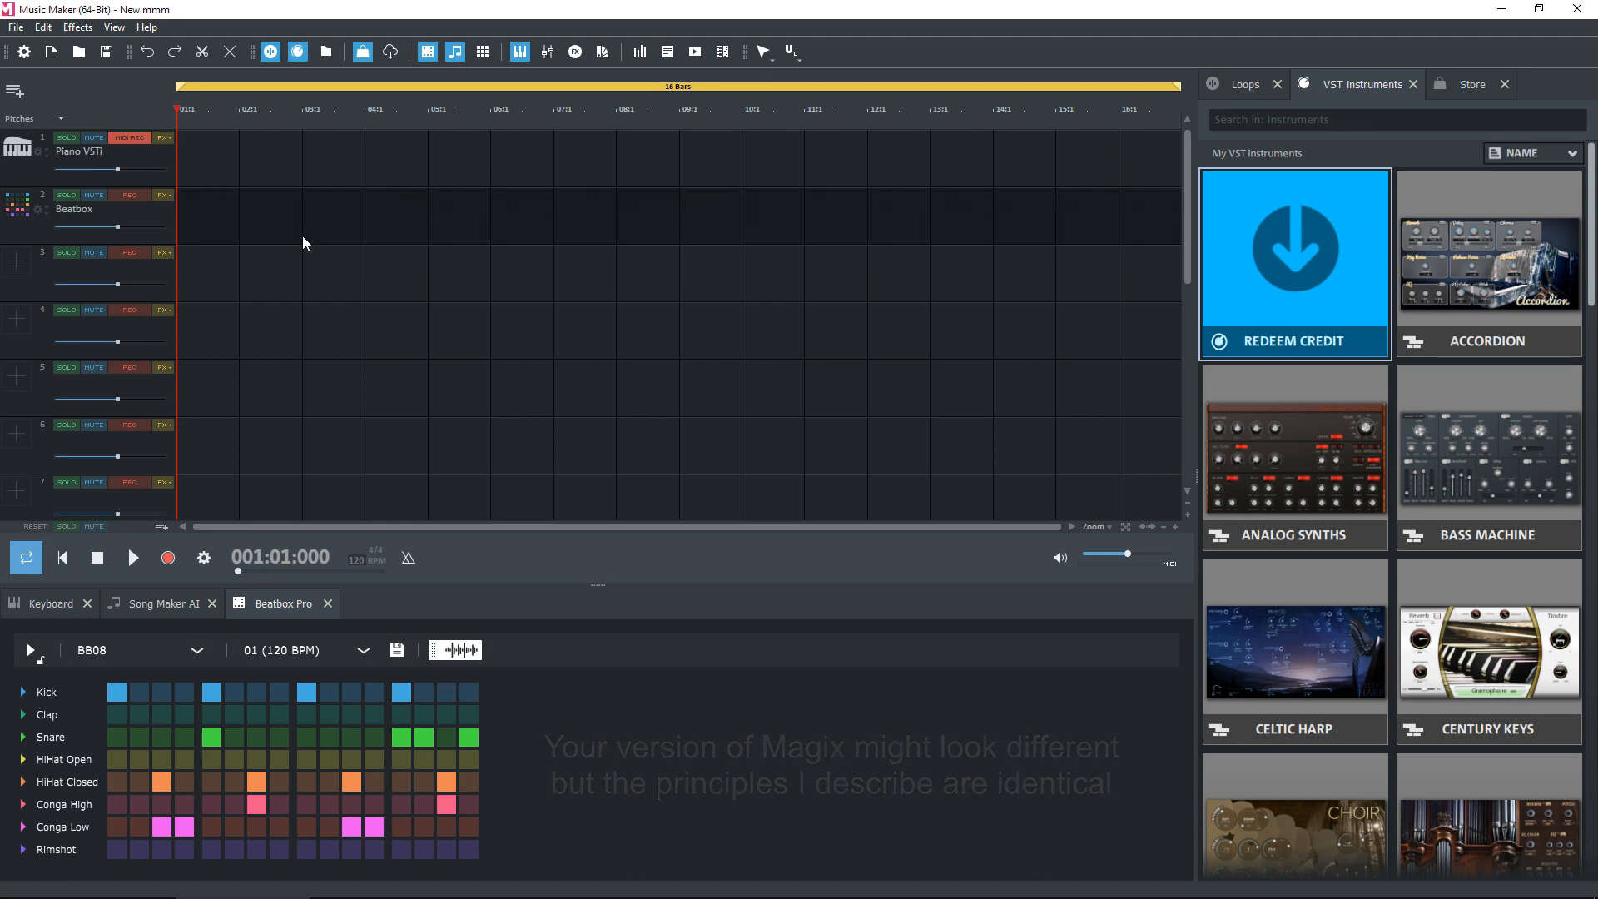
mouse_move(360, 234)
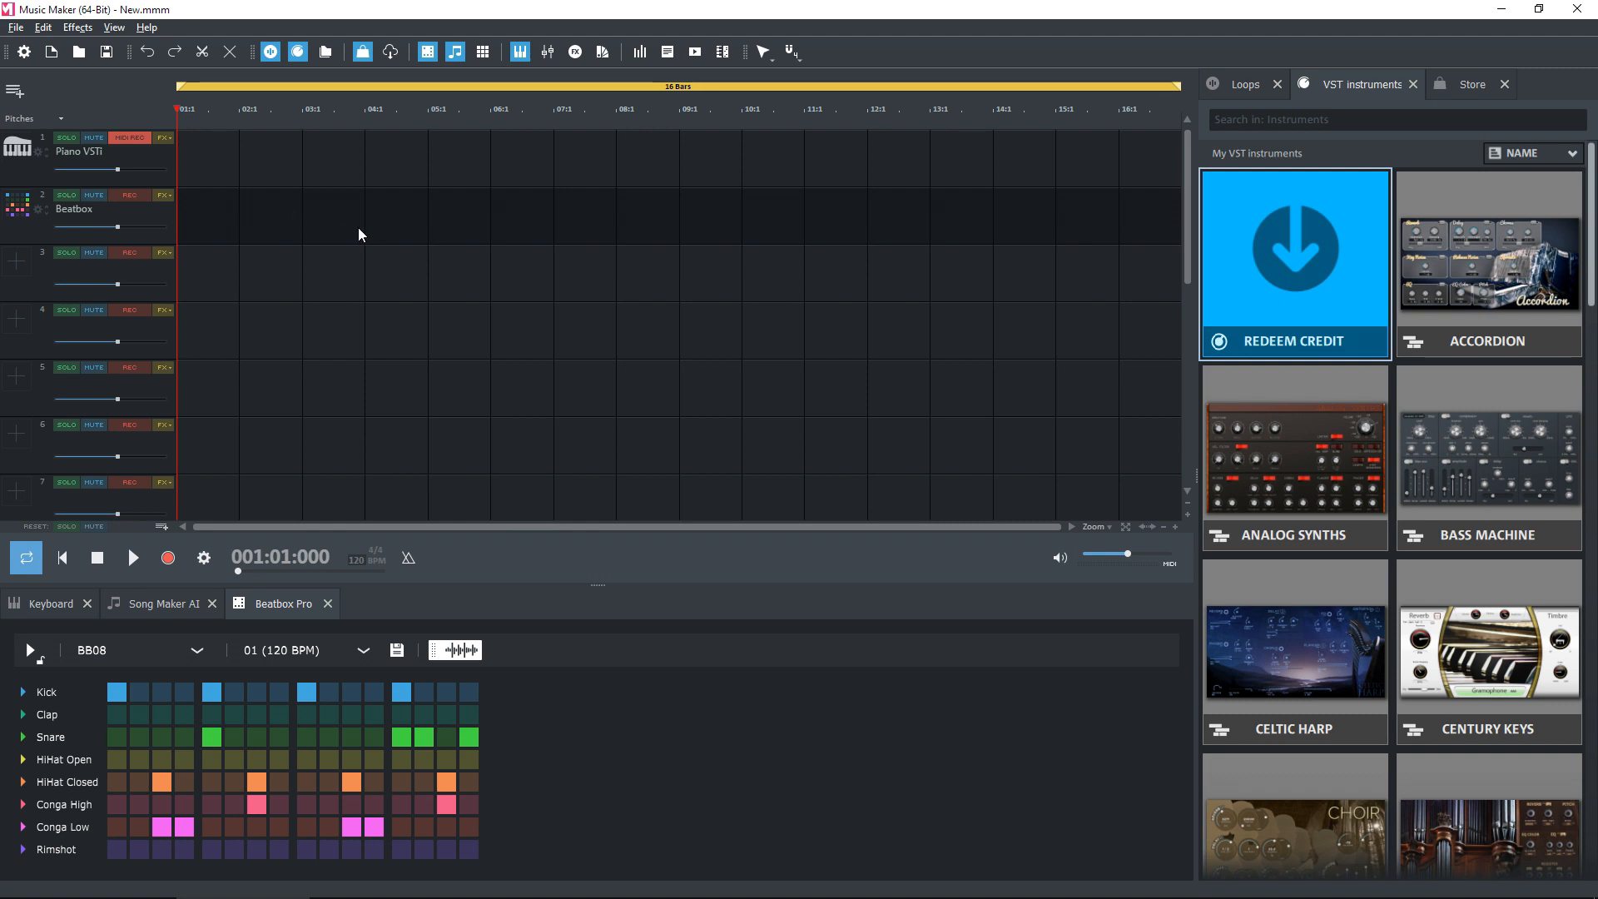
mouse_move(559, 755)
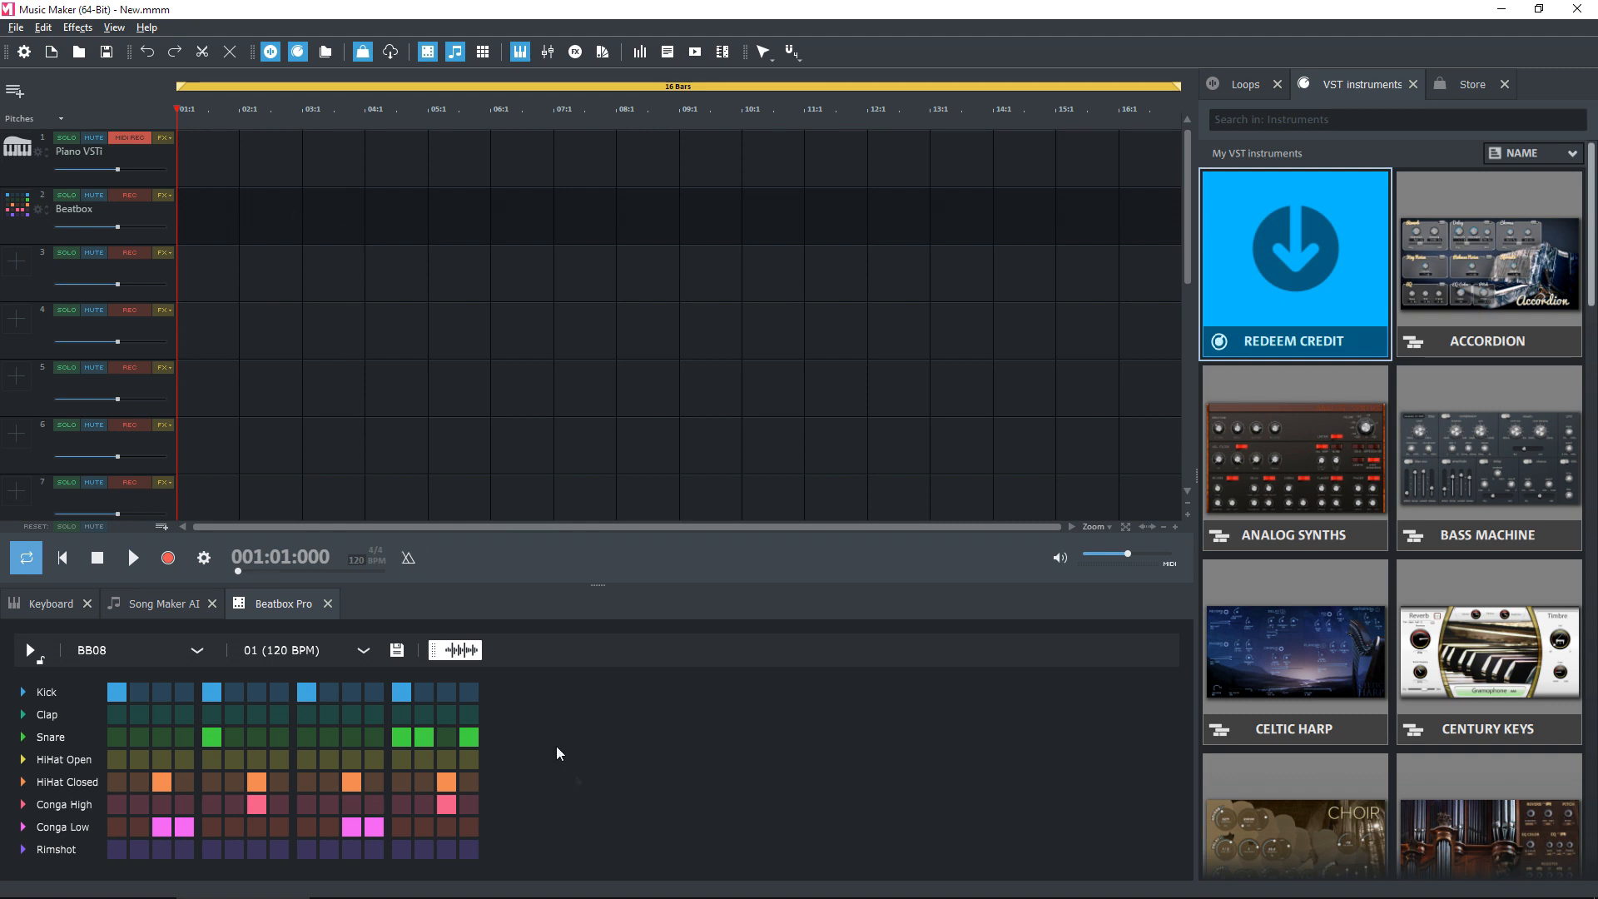
mouse_move(596, 792)
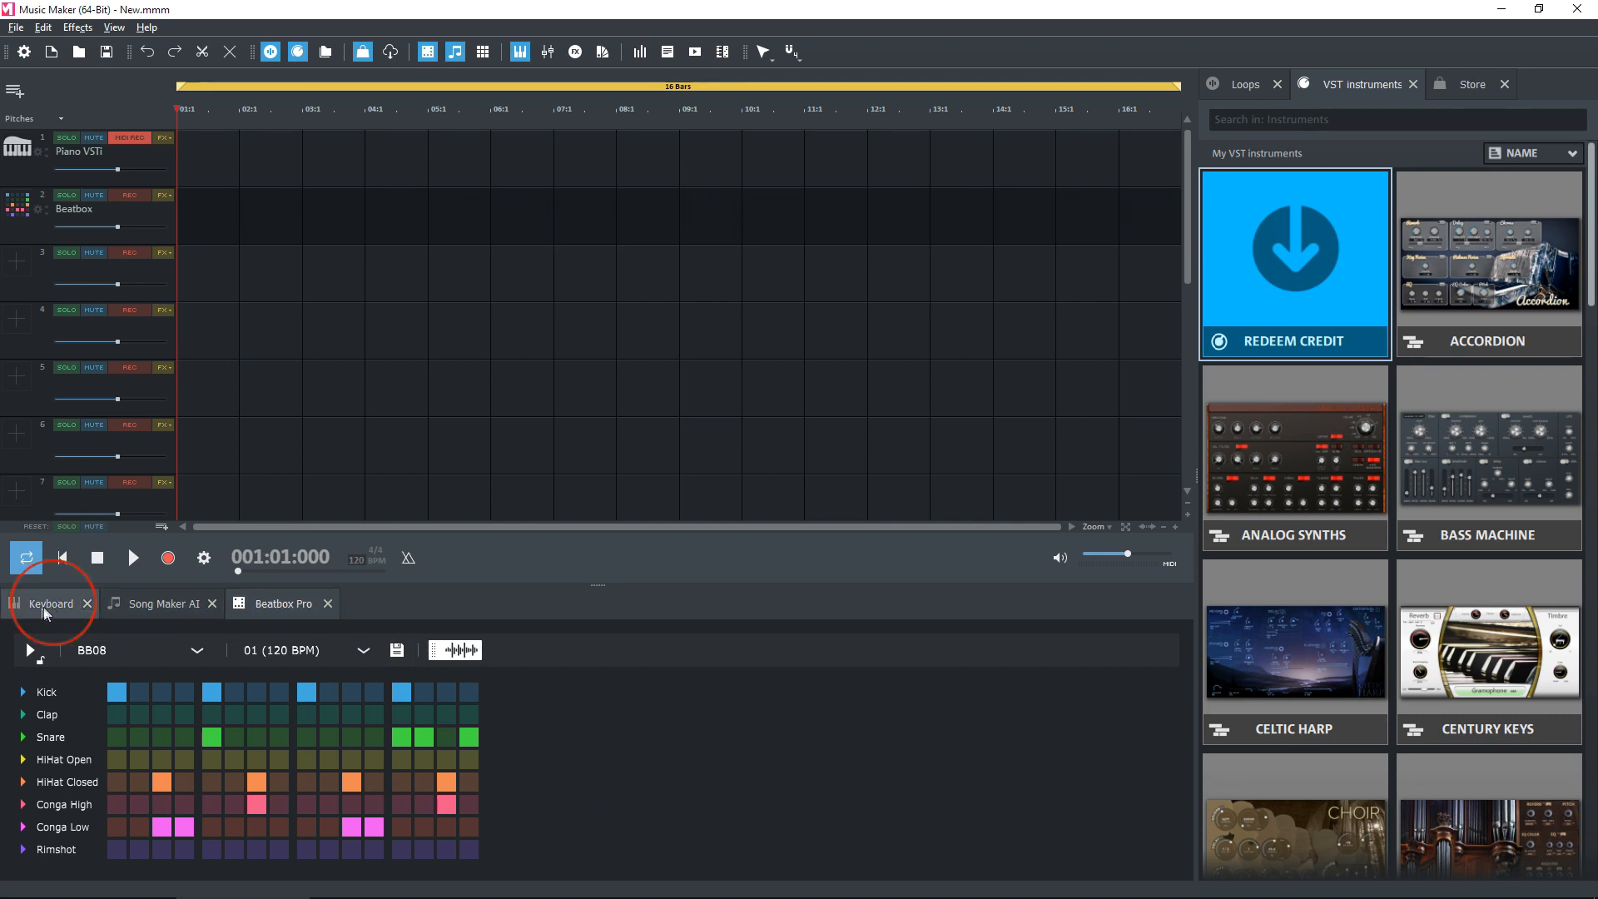
Show the on-screen keyboard with its concert grand piano preset.
left_click(45, 604)
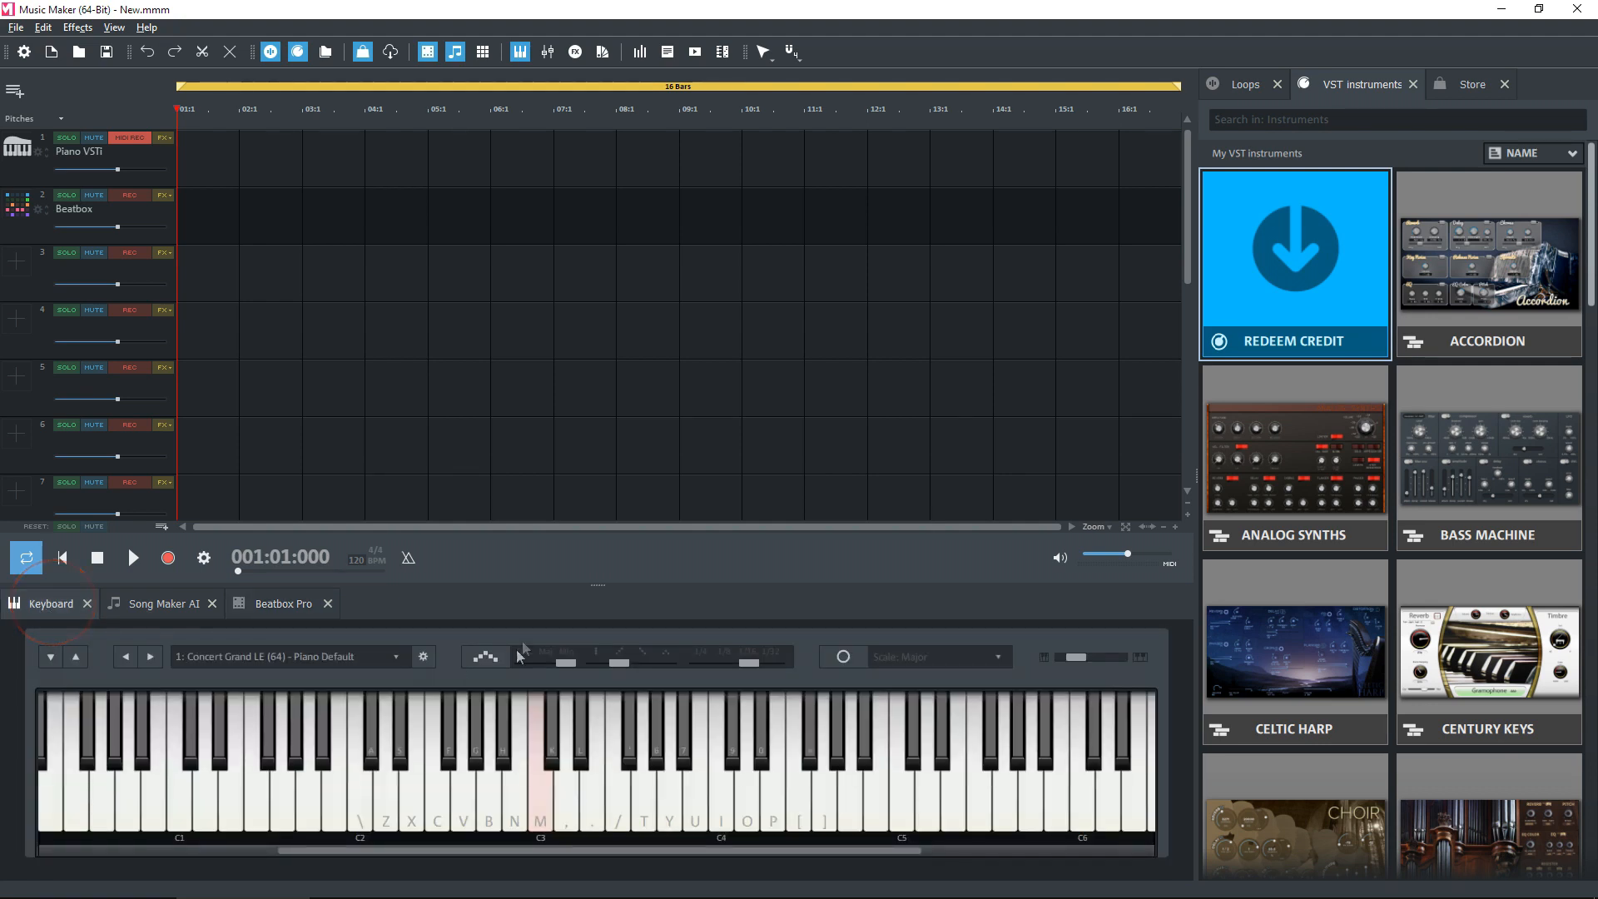
mouse_move(754, 283)
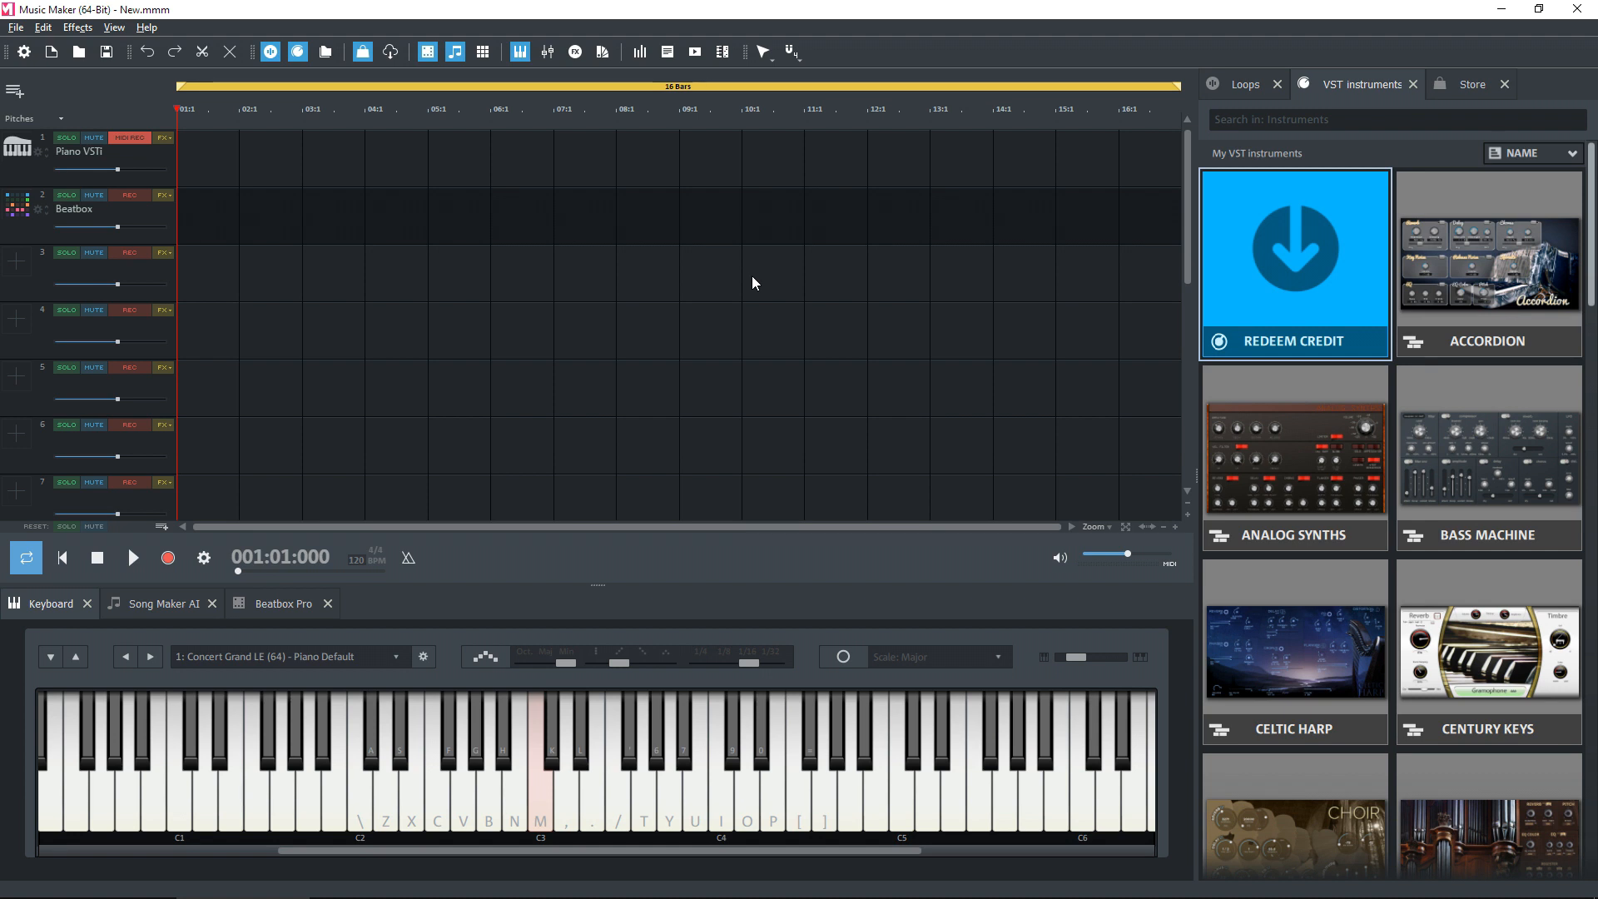
mouse_move(228, 228)
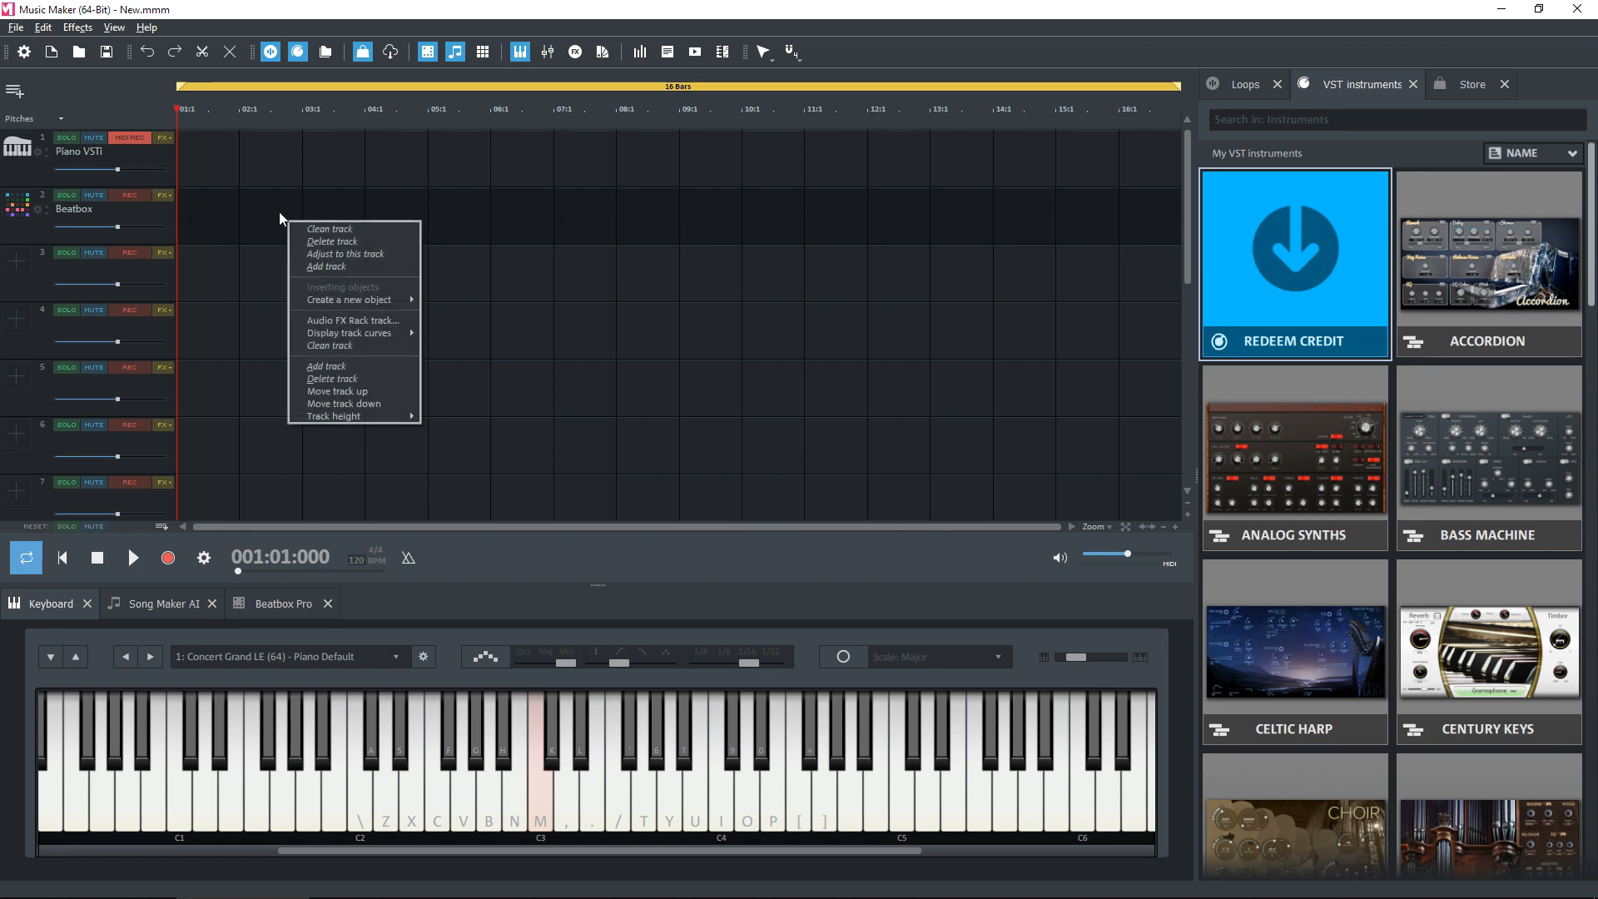
mouse_move(331, 233)
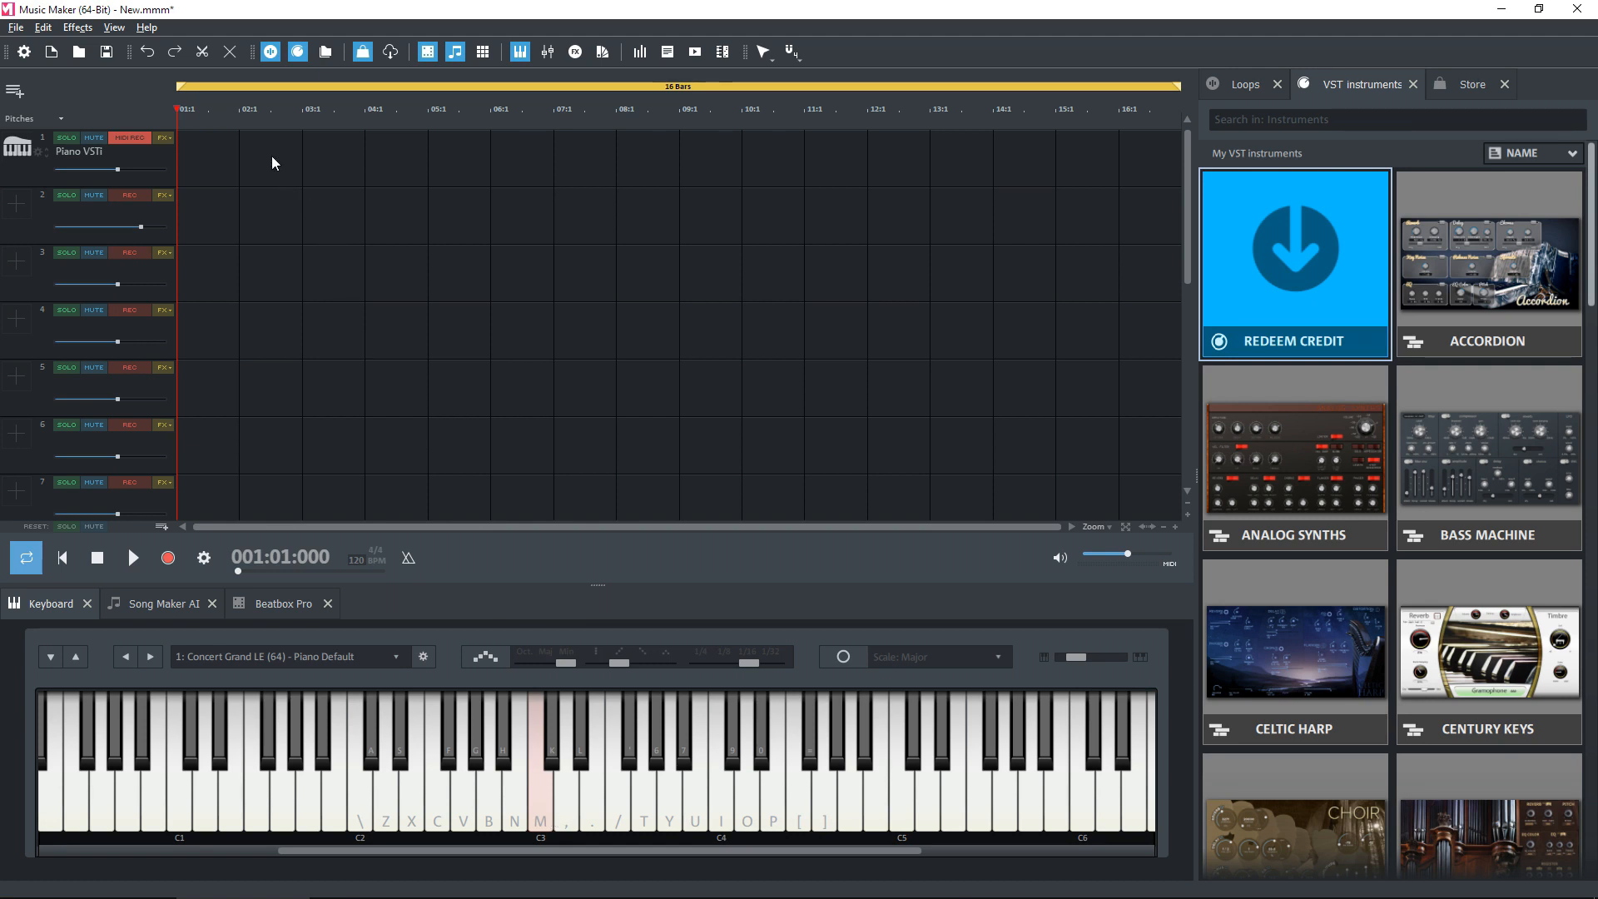
Clean track 1 to remove the Piano VSTi instrument, then play a test note.
right_click(275, 163)
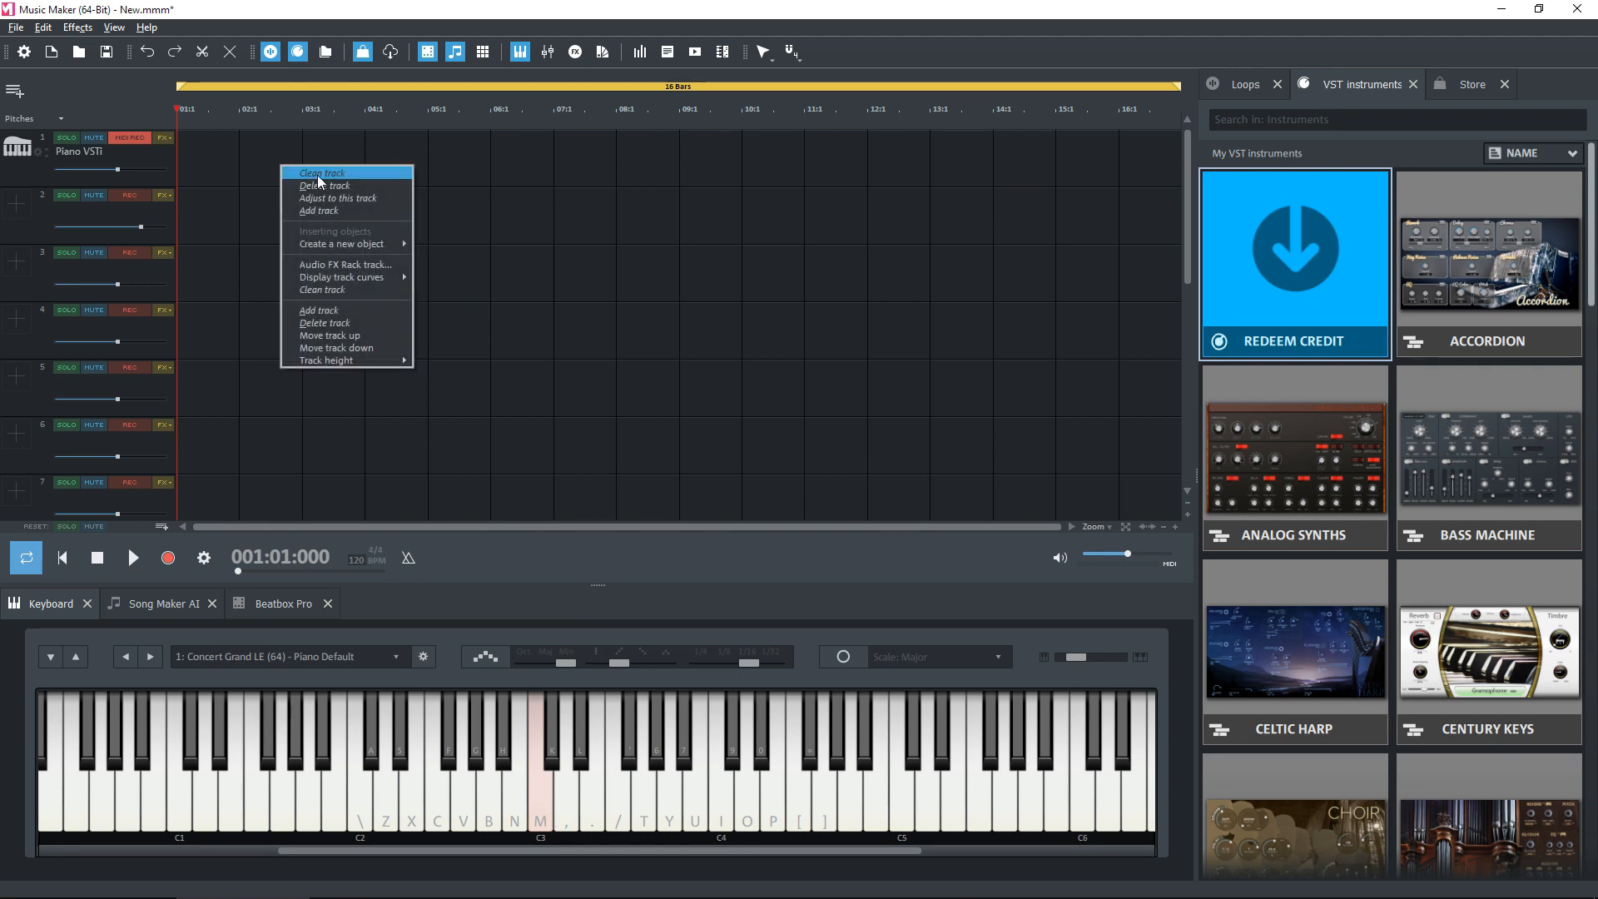
left_click(325, 185)
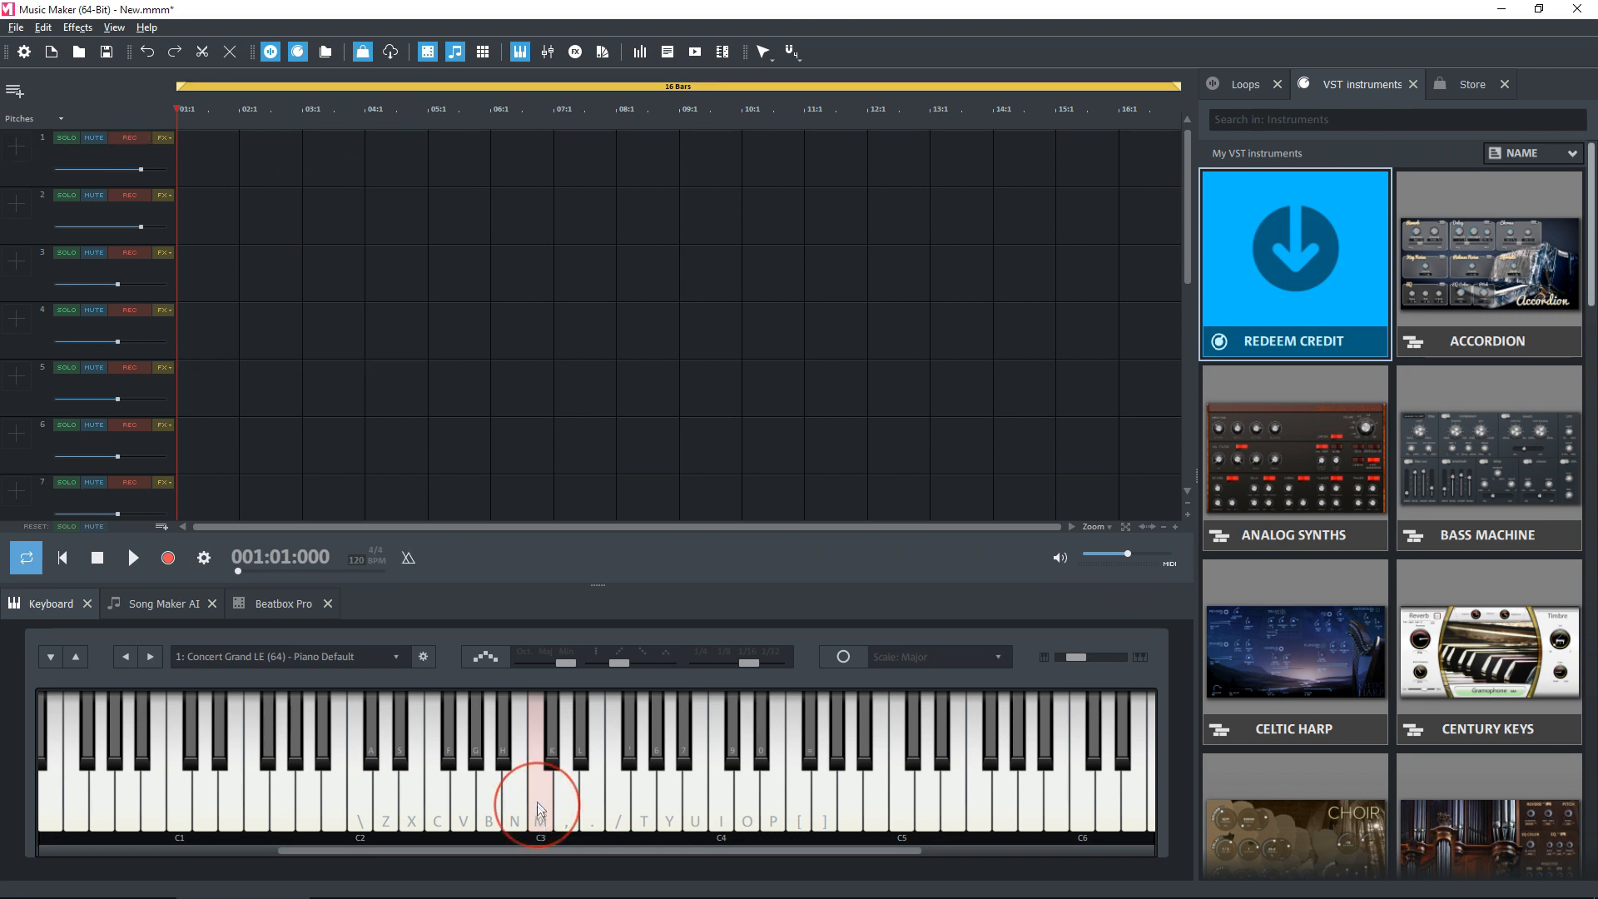
left_click(768, 814)
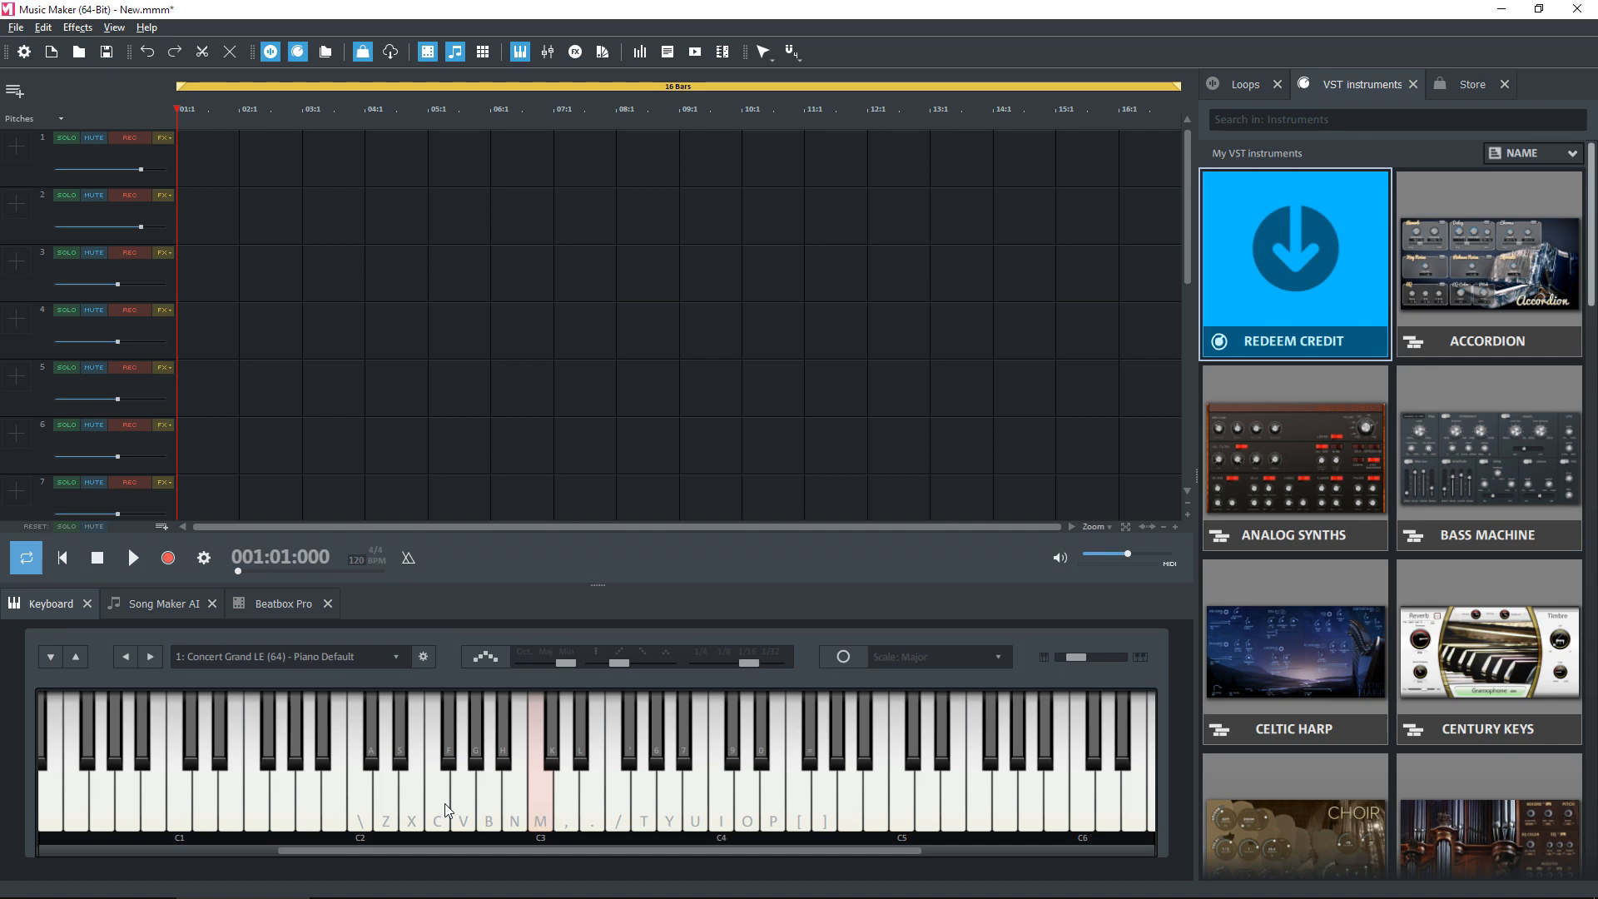
Scroll the VST instruments list down to Saxophonia and add it to the project.
scroll("down", 3)
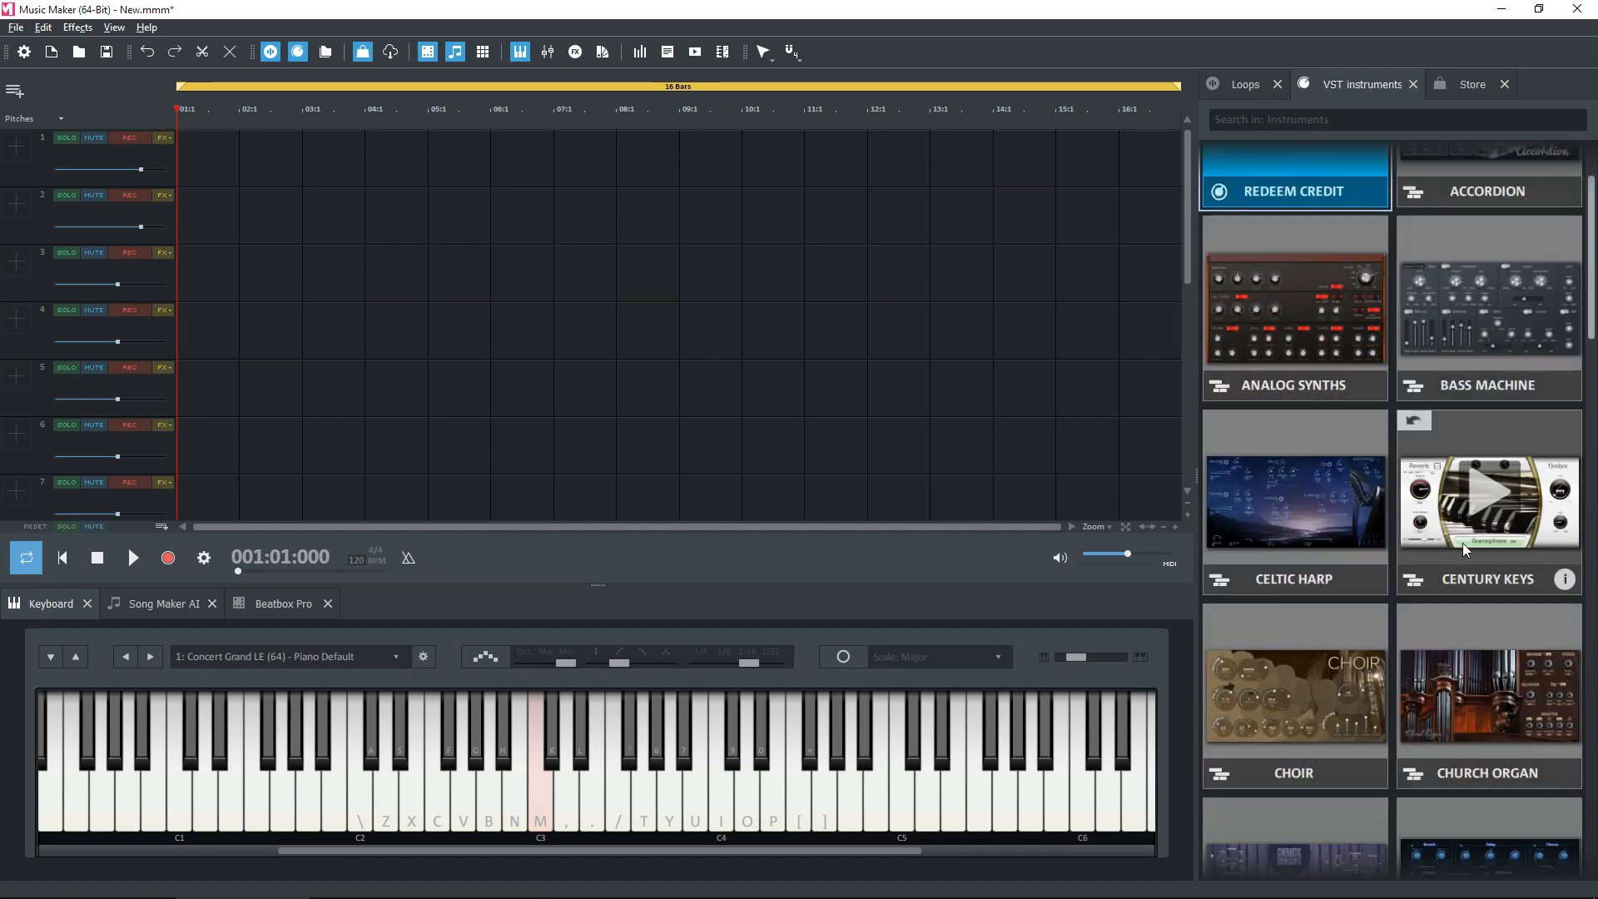
scroll("down", 3)
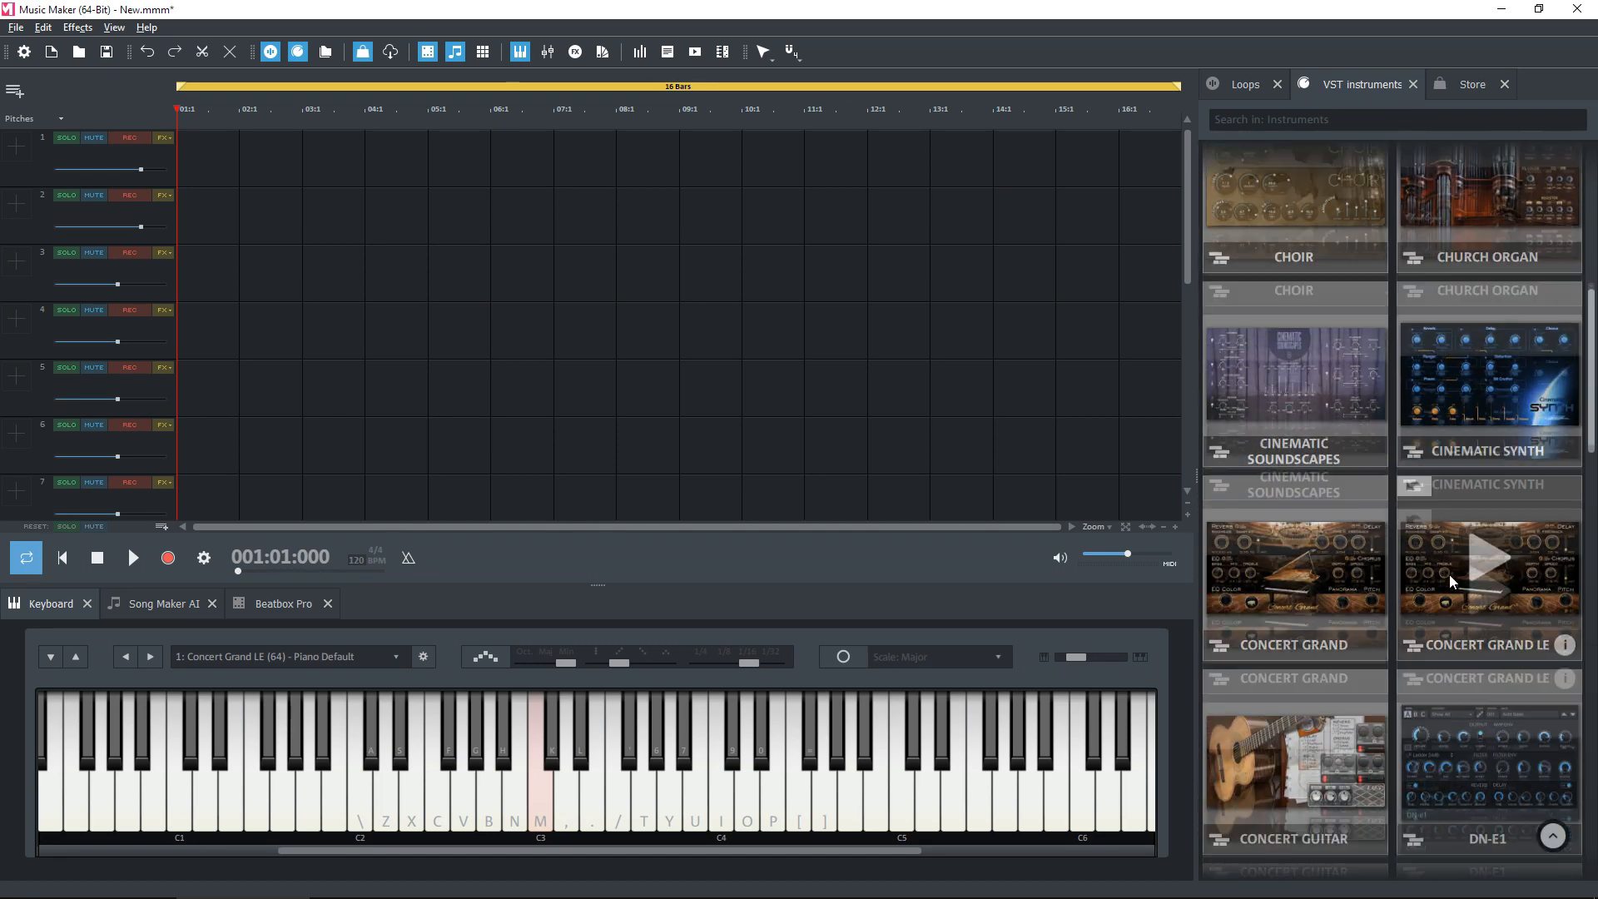
scroll("down", 3)
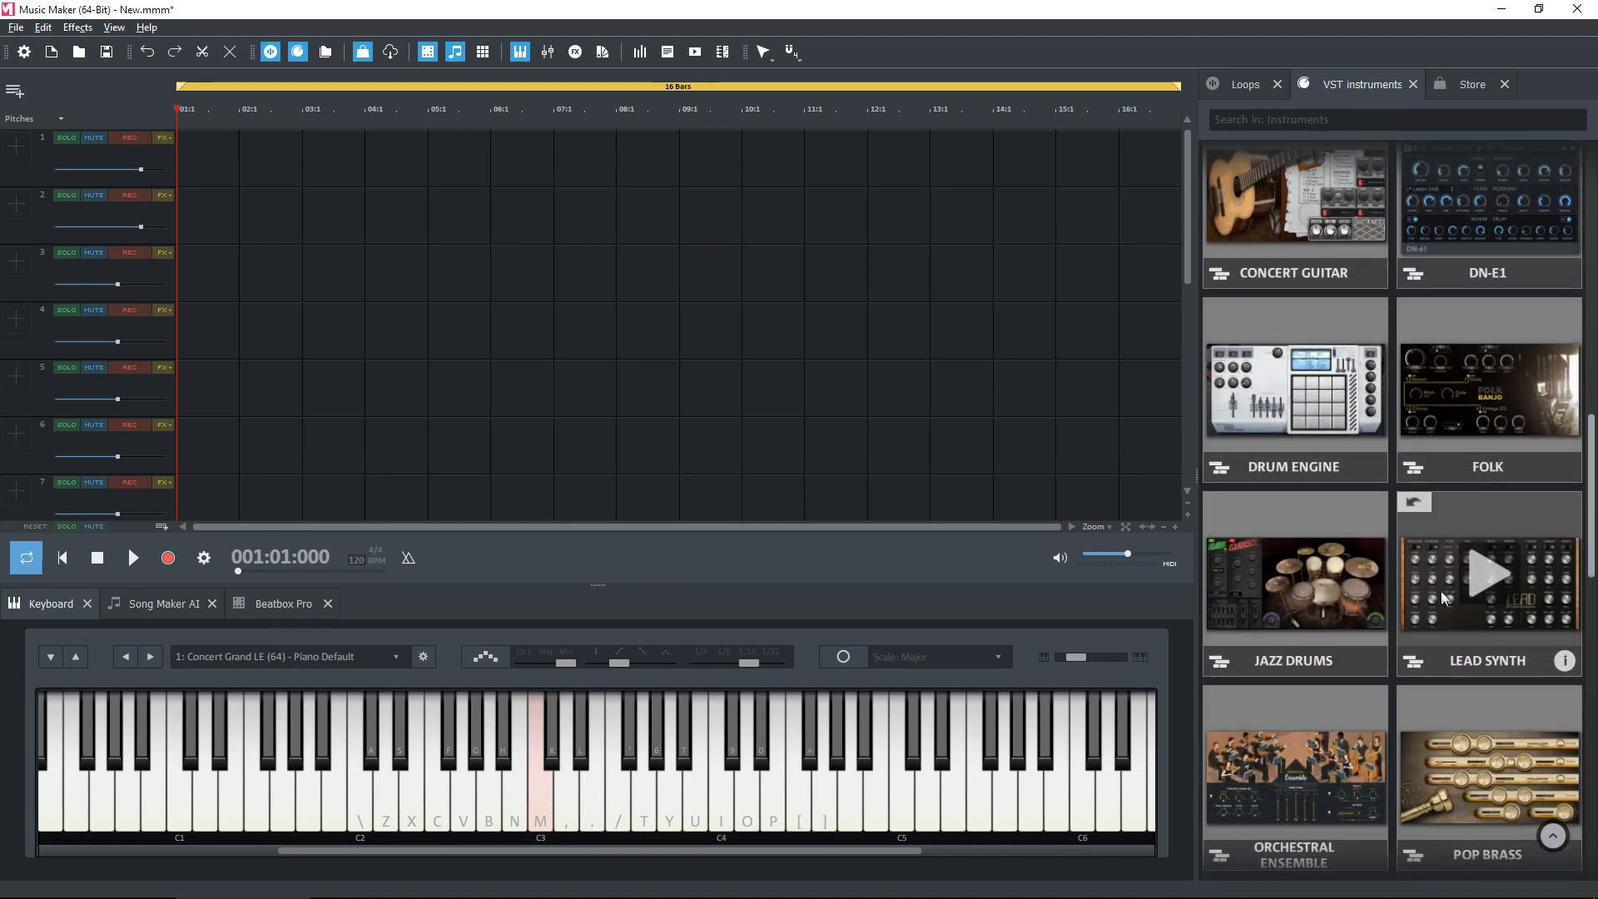
scroll("down", 3)
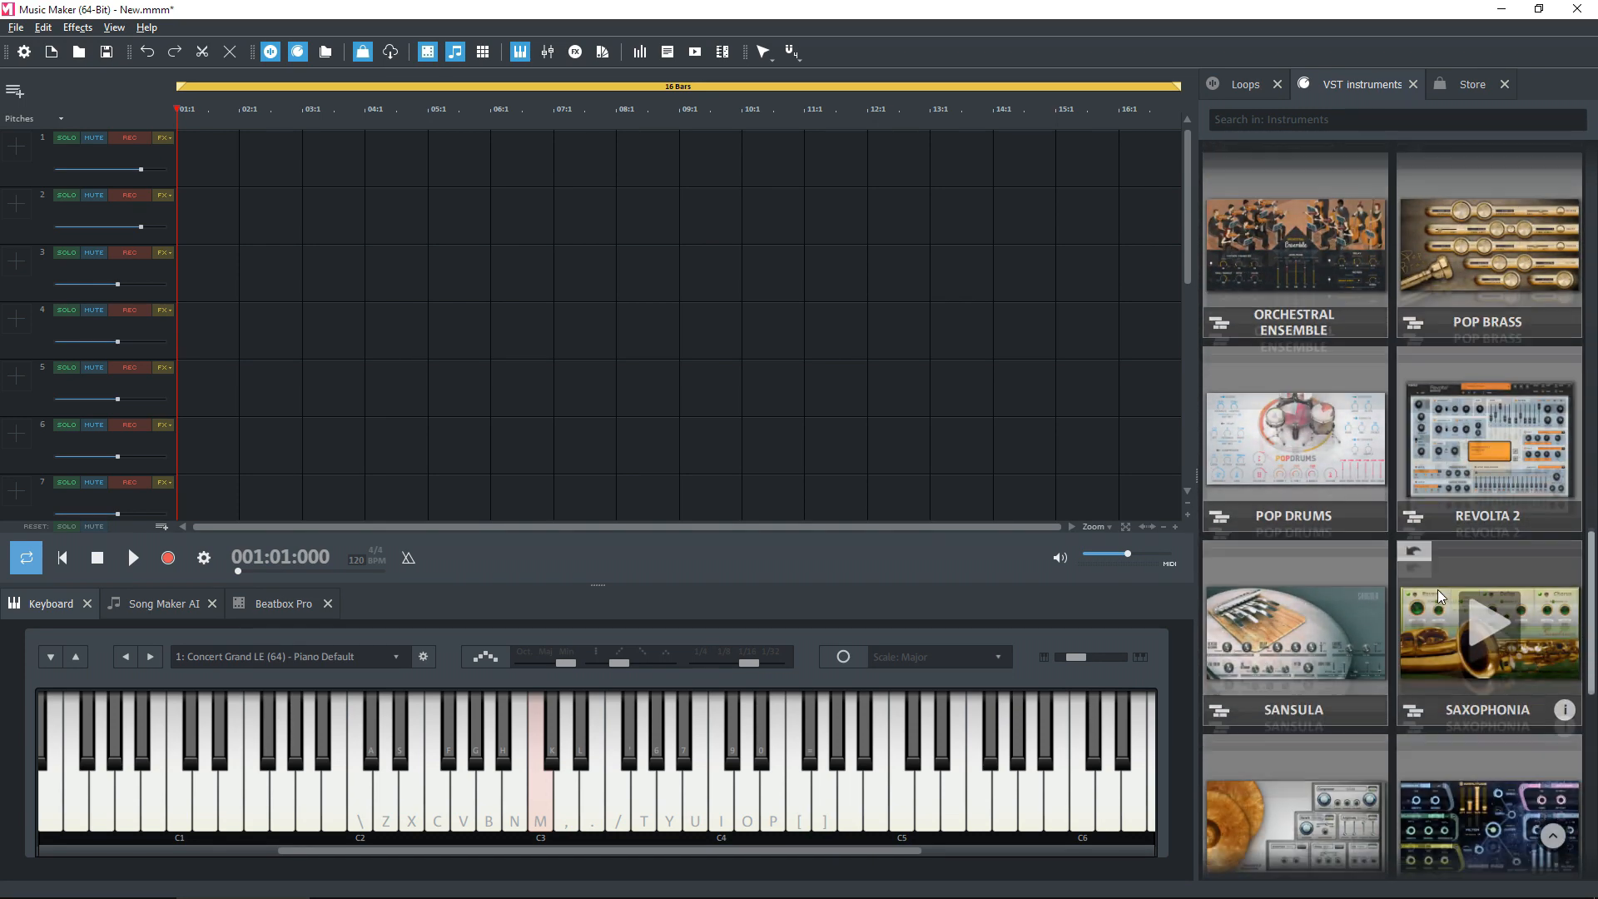
scroll("down", 3)
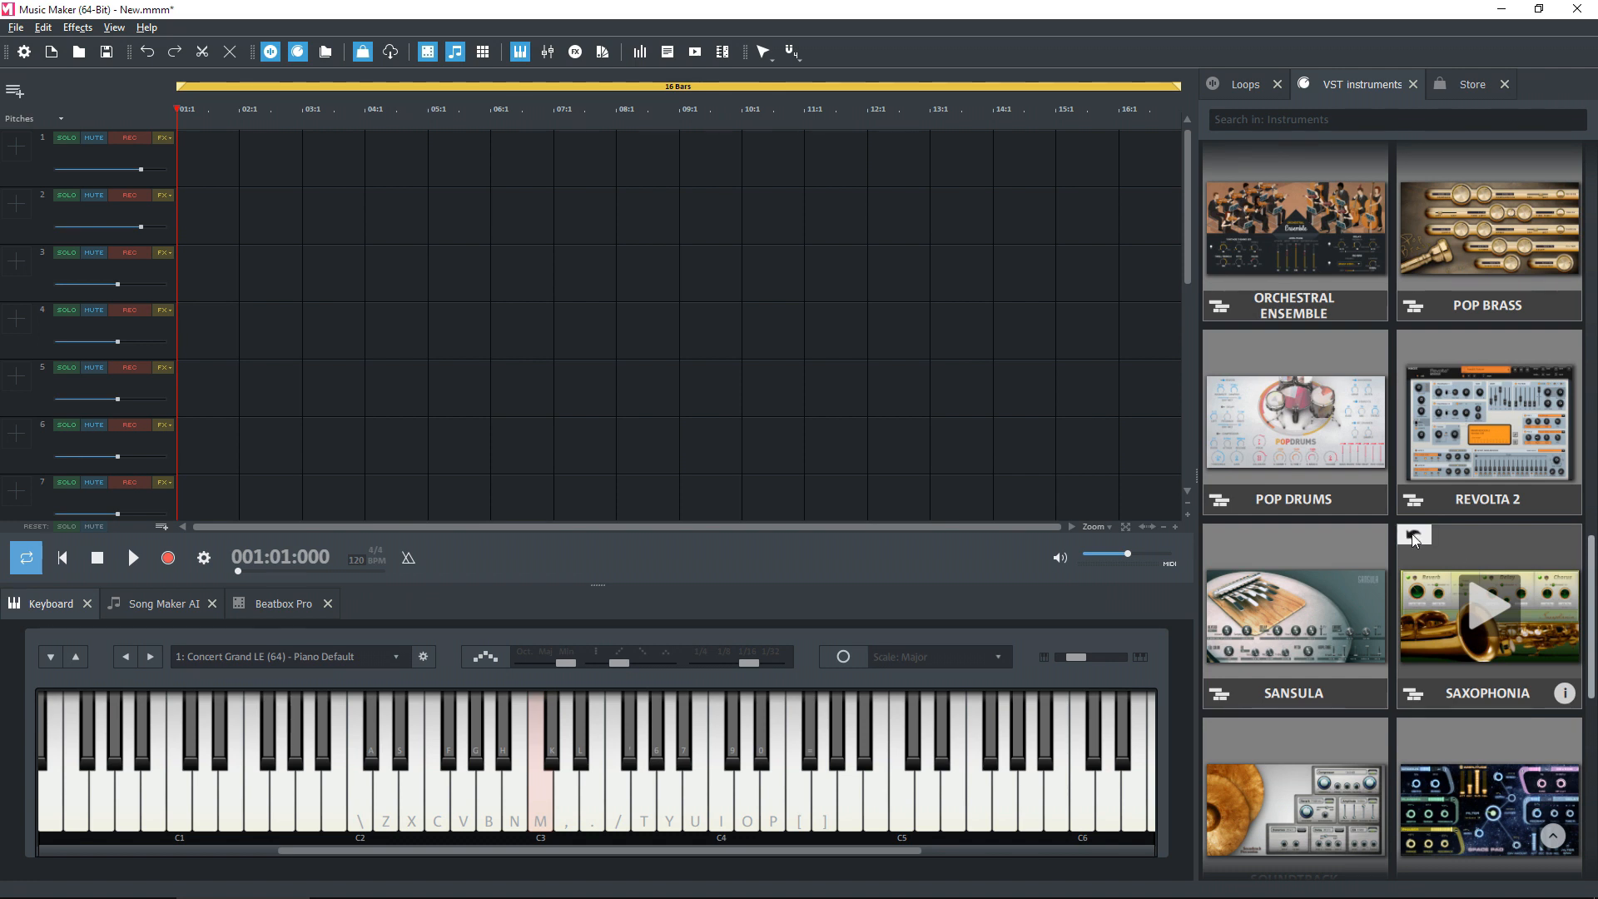
mouse_move(1416, 540)
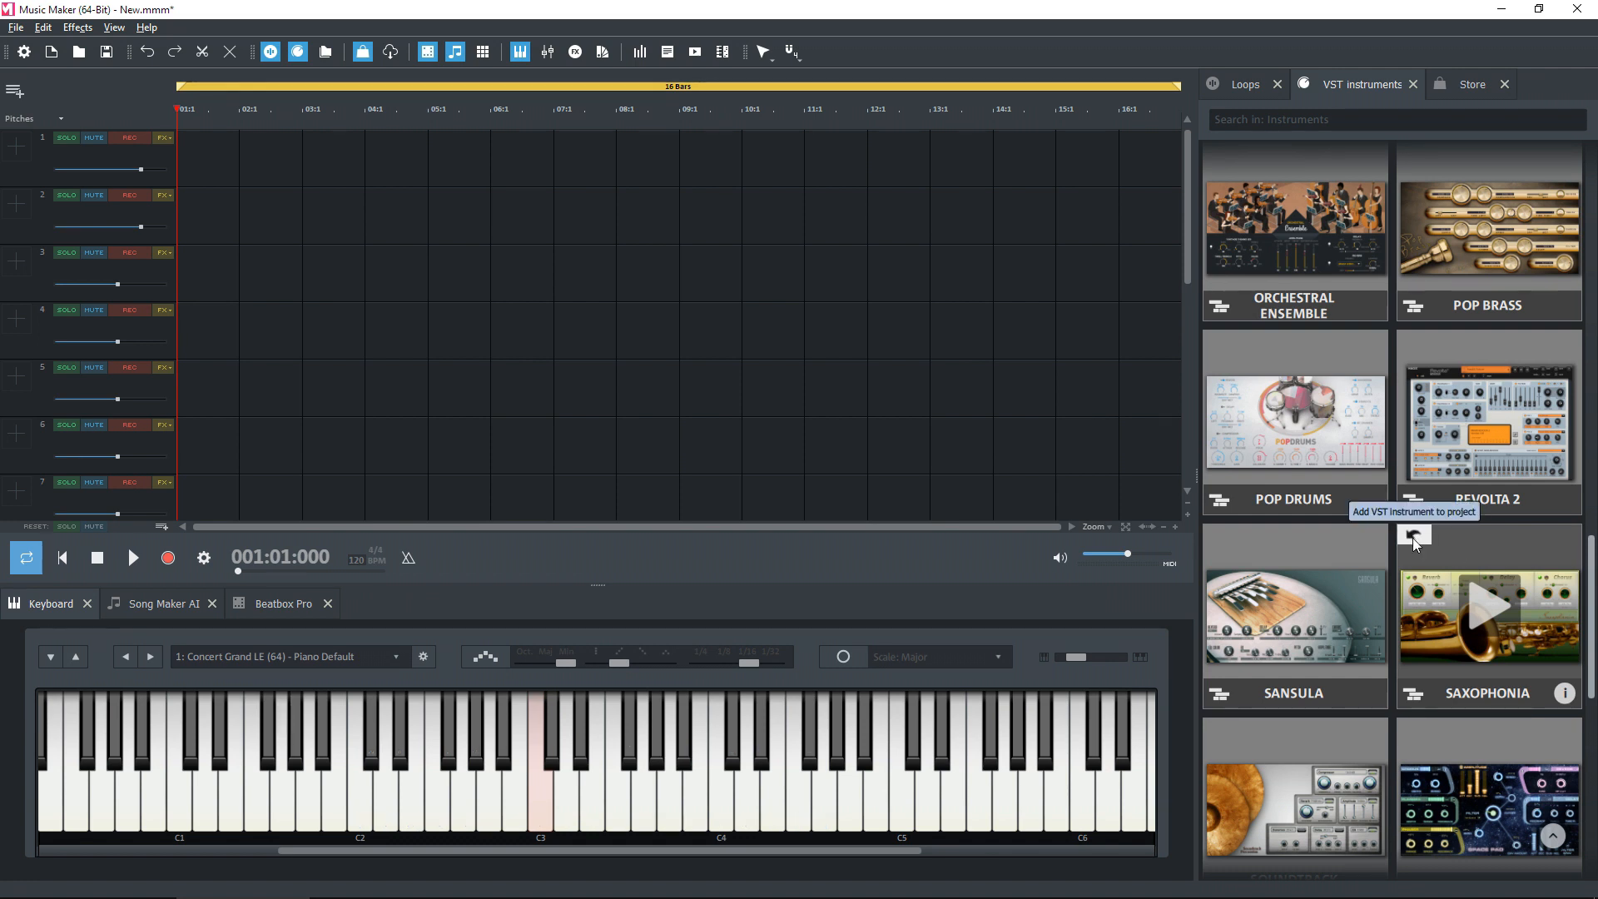
left_click(1414, 536)
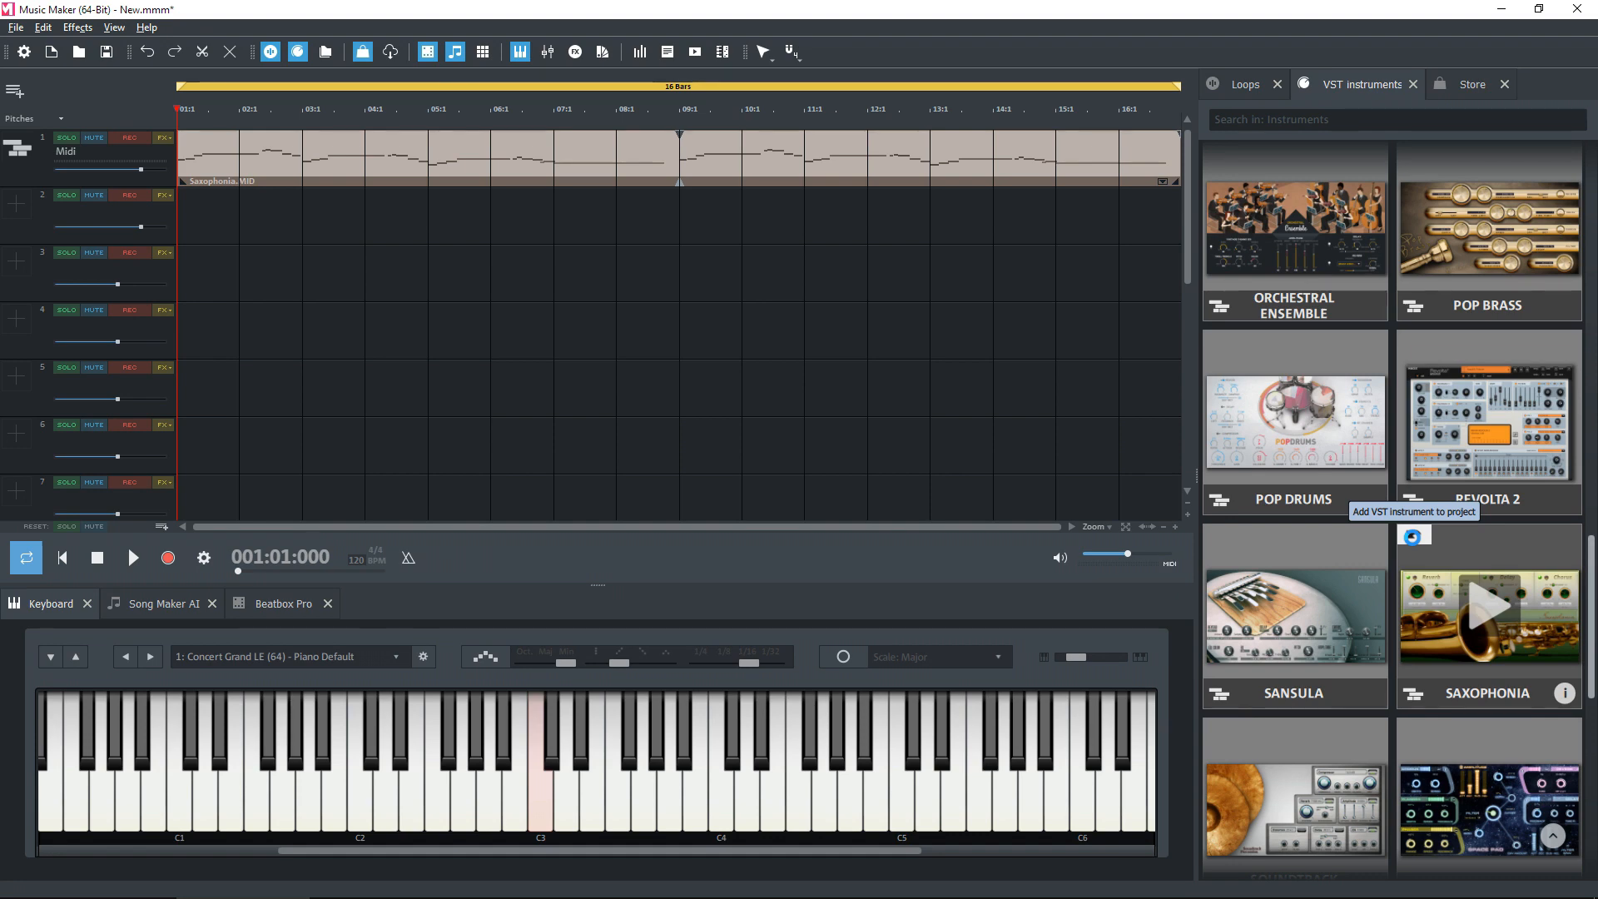
Load Saxophonia on track 1 with its plugin window on the Sax Default preset.
left_click(1489, 617)
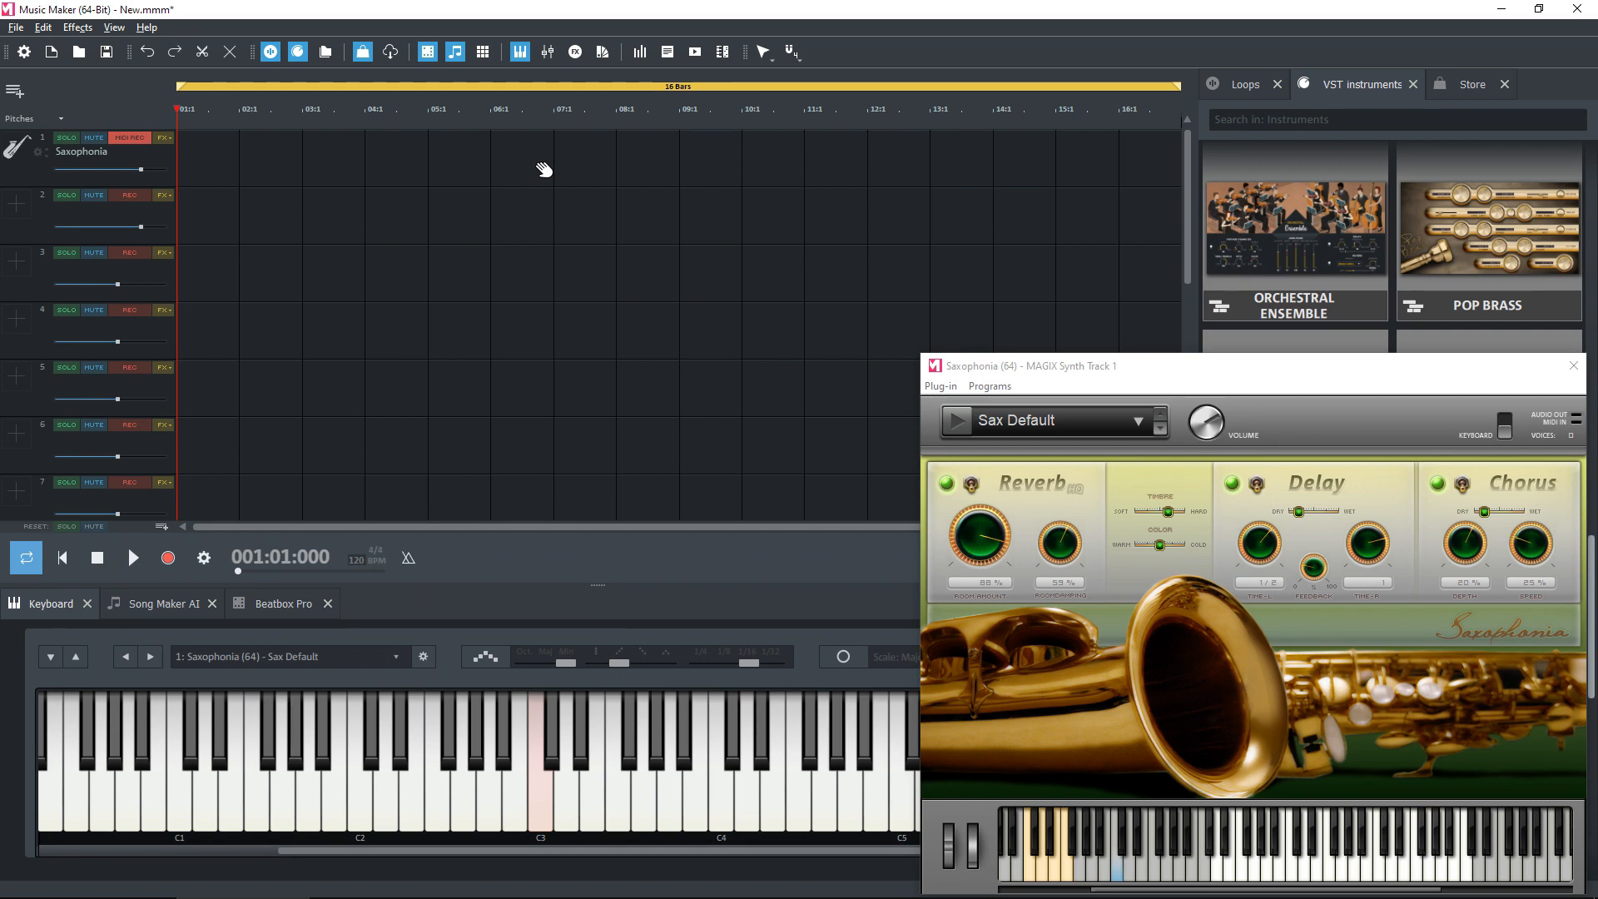
mouse_move(1272, 850)
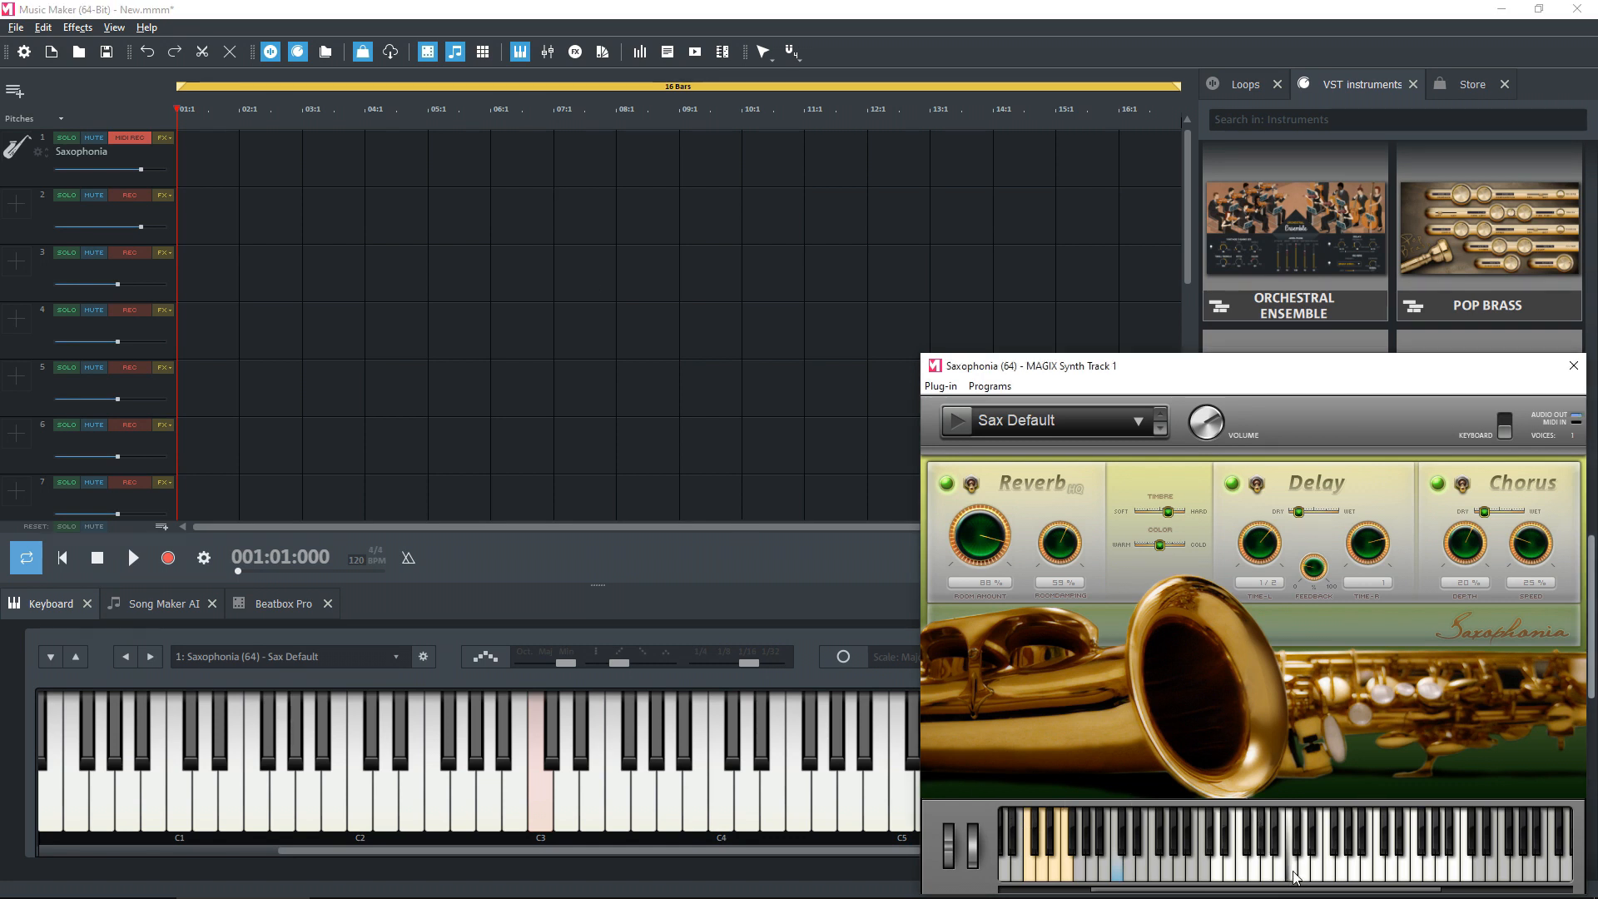
mouse_move(554, 803)
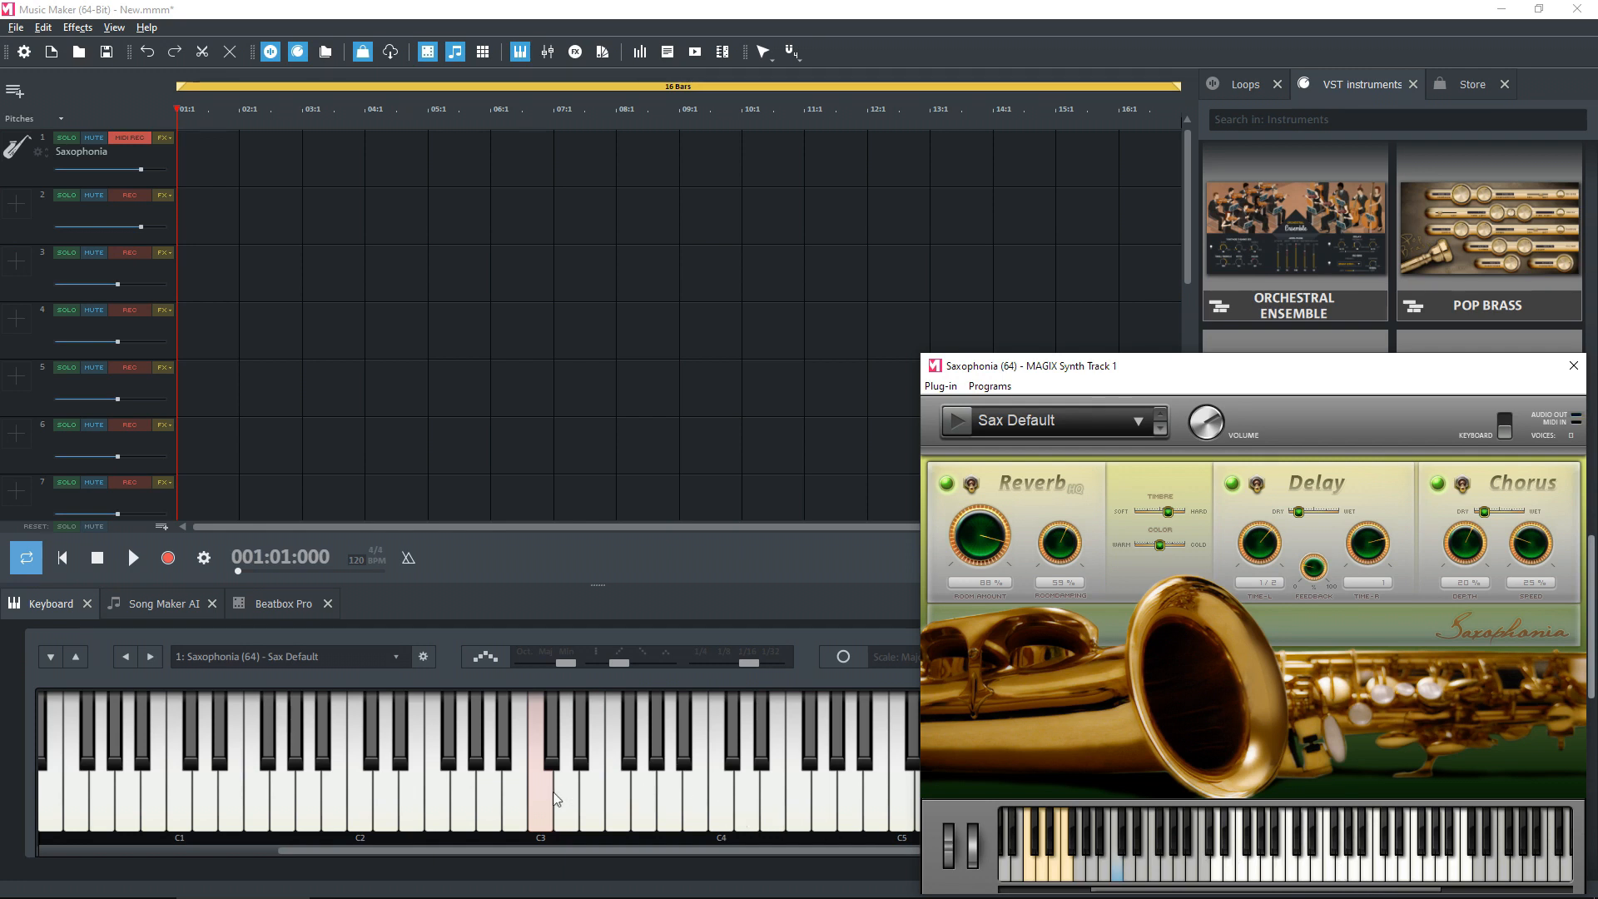
mouse_move(542, 812)
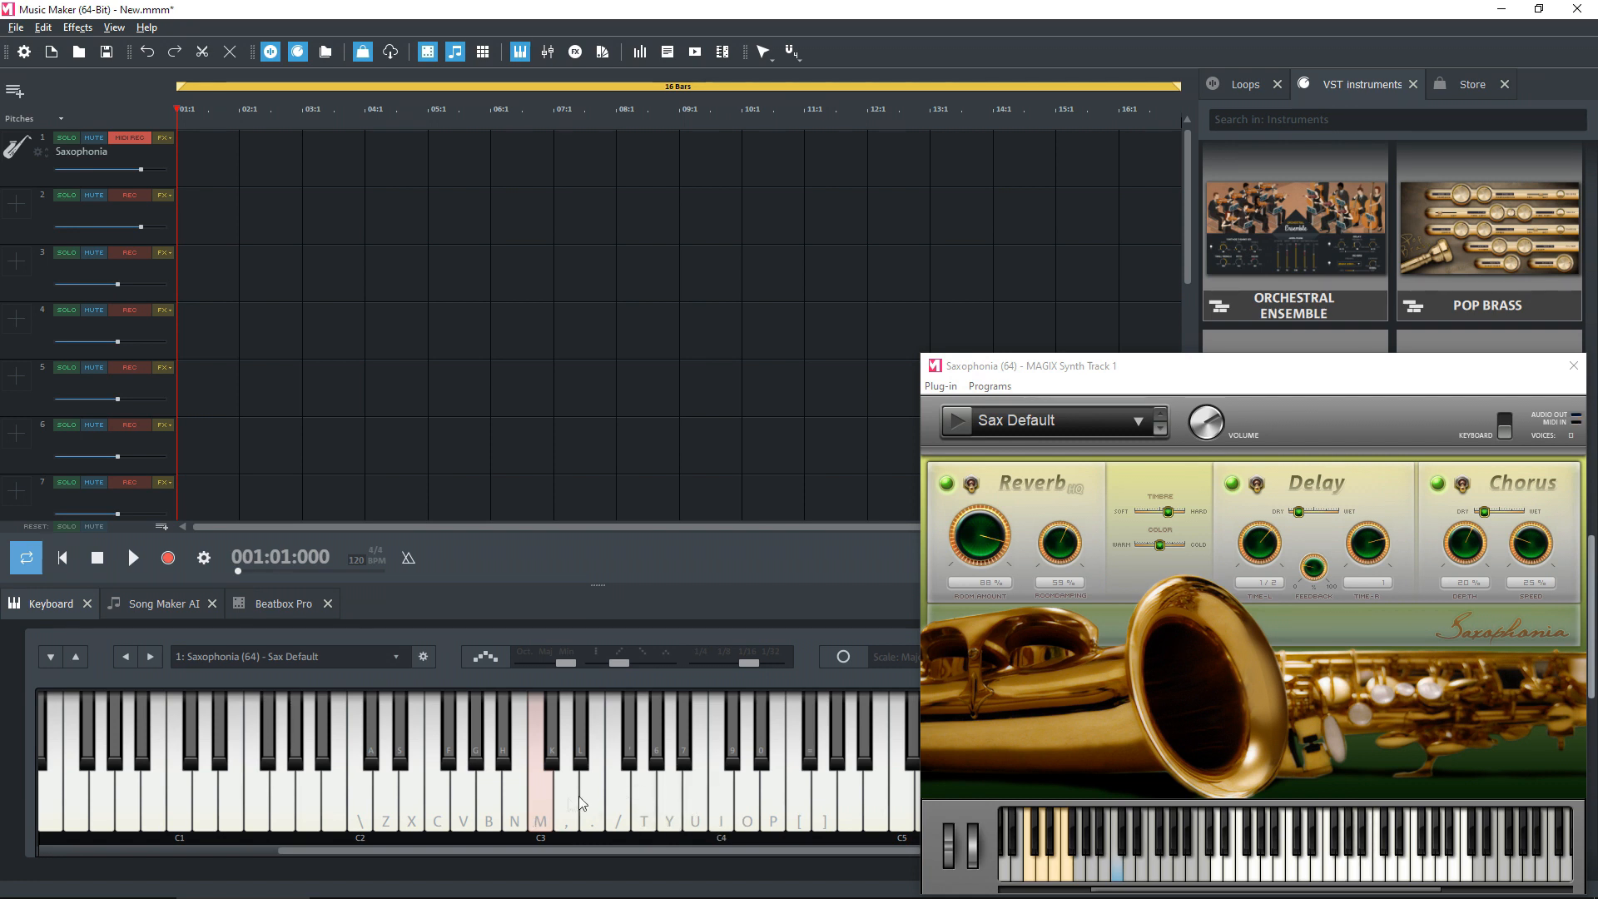
mouse_move(583, 800)
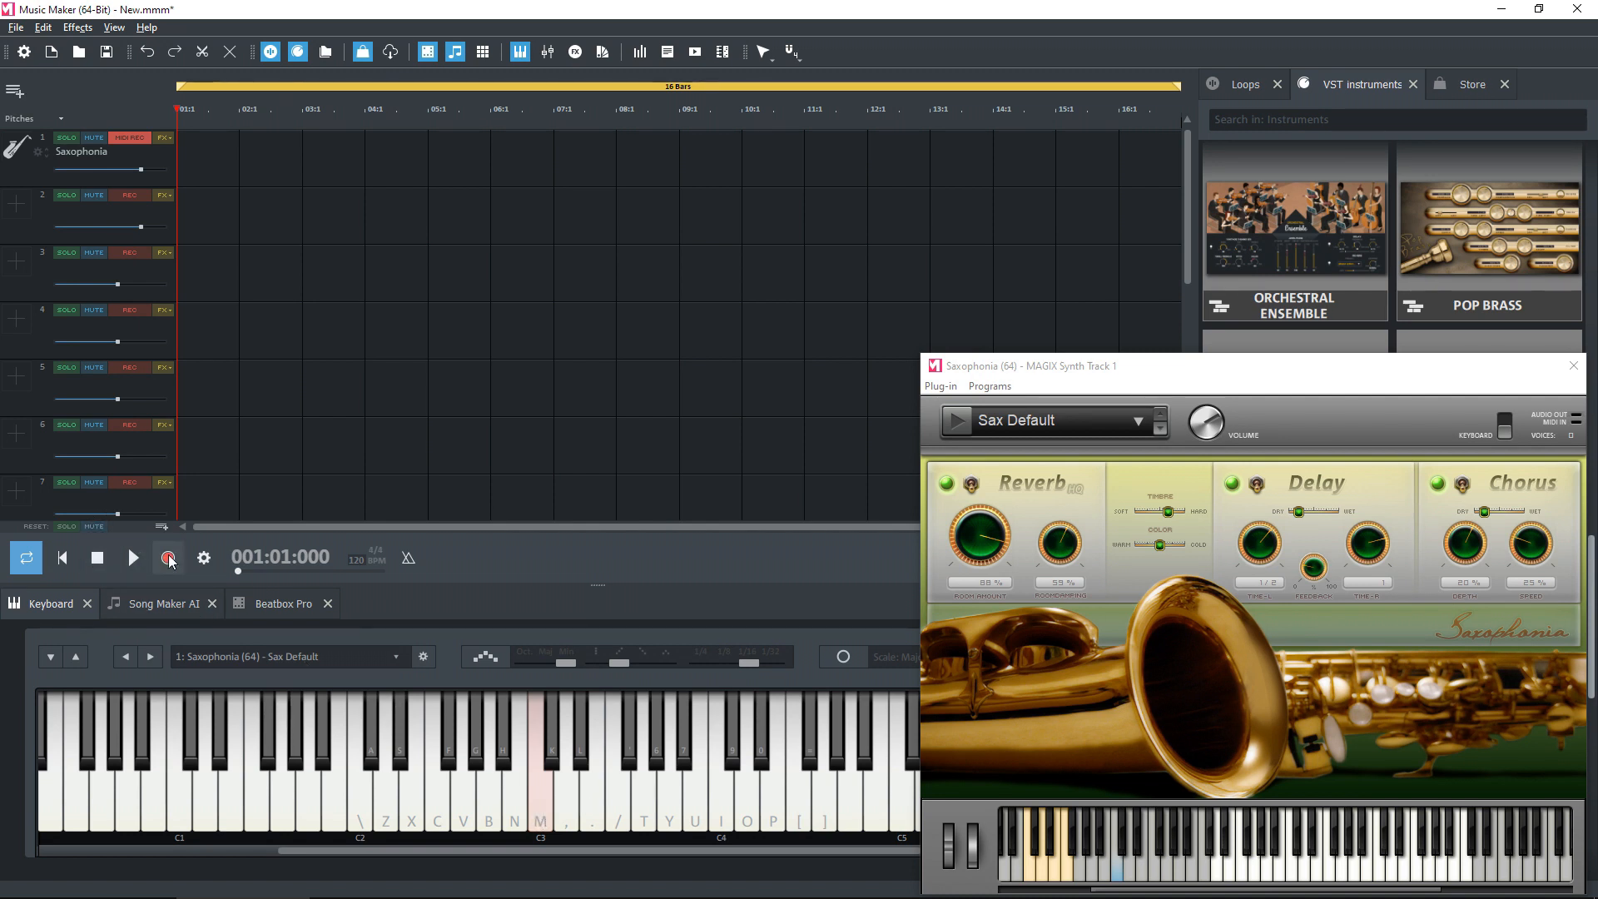
Record a held-note take on Saxophonia from the keyboard and select the new MIDI object.
left_click(168, 558)
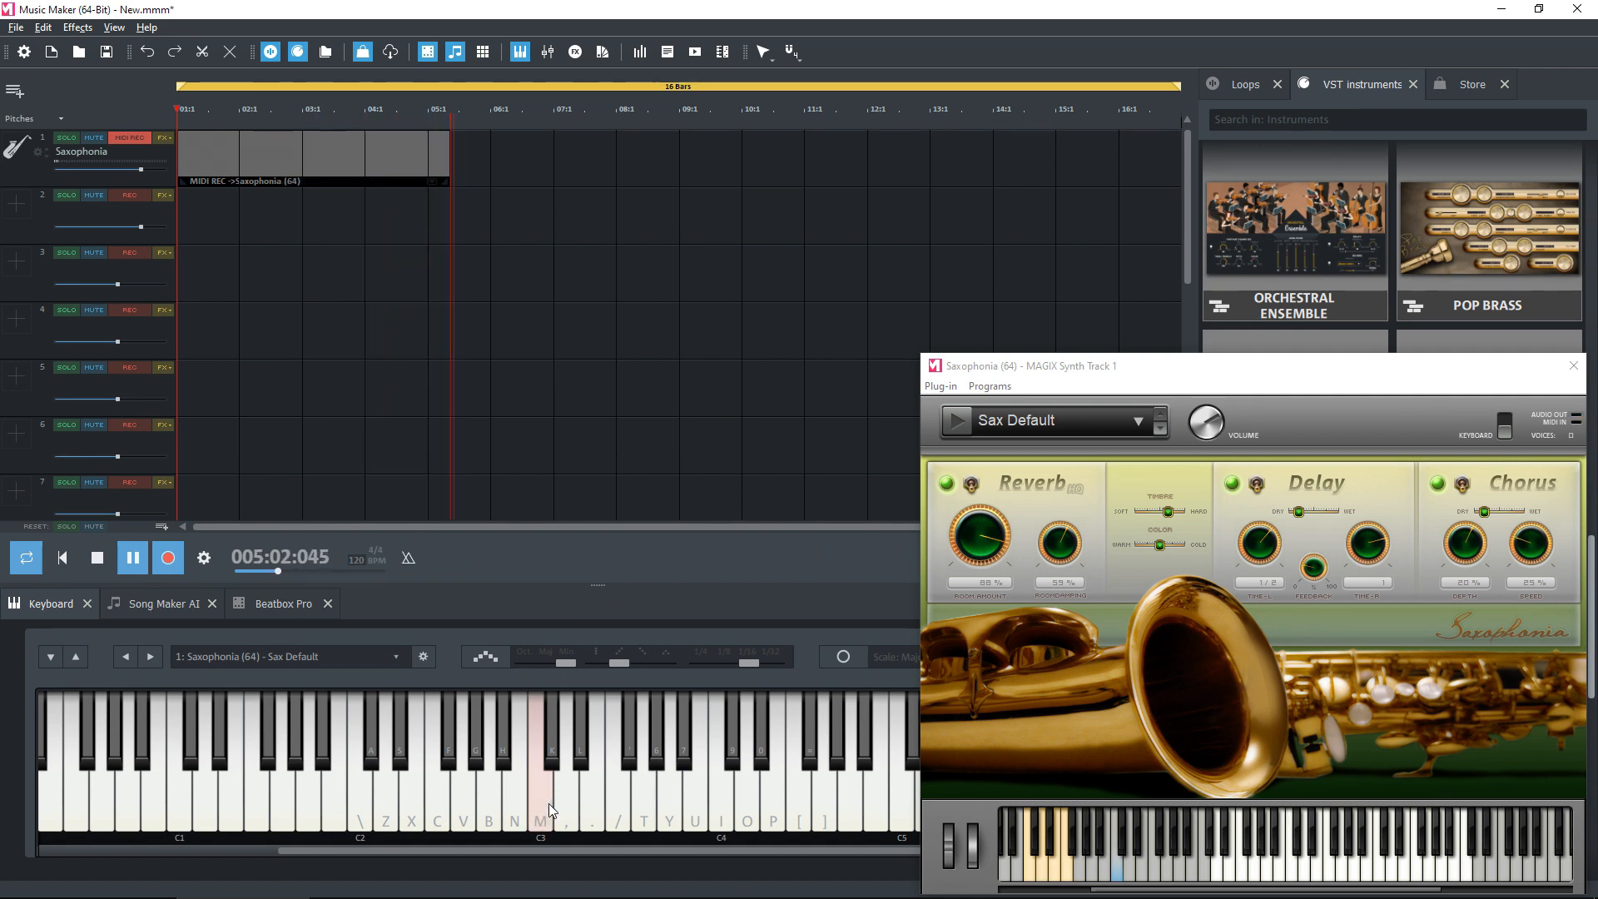
left_click(96, 558)
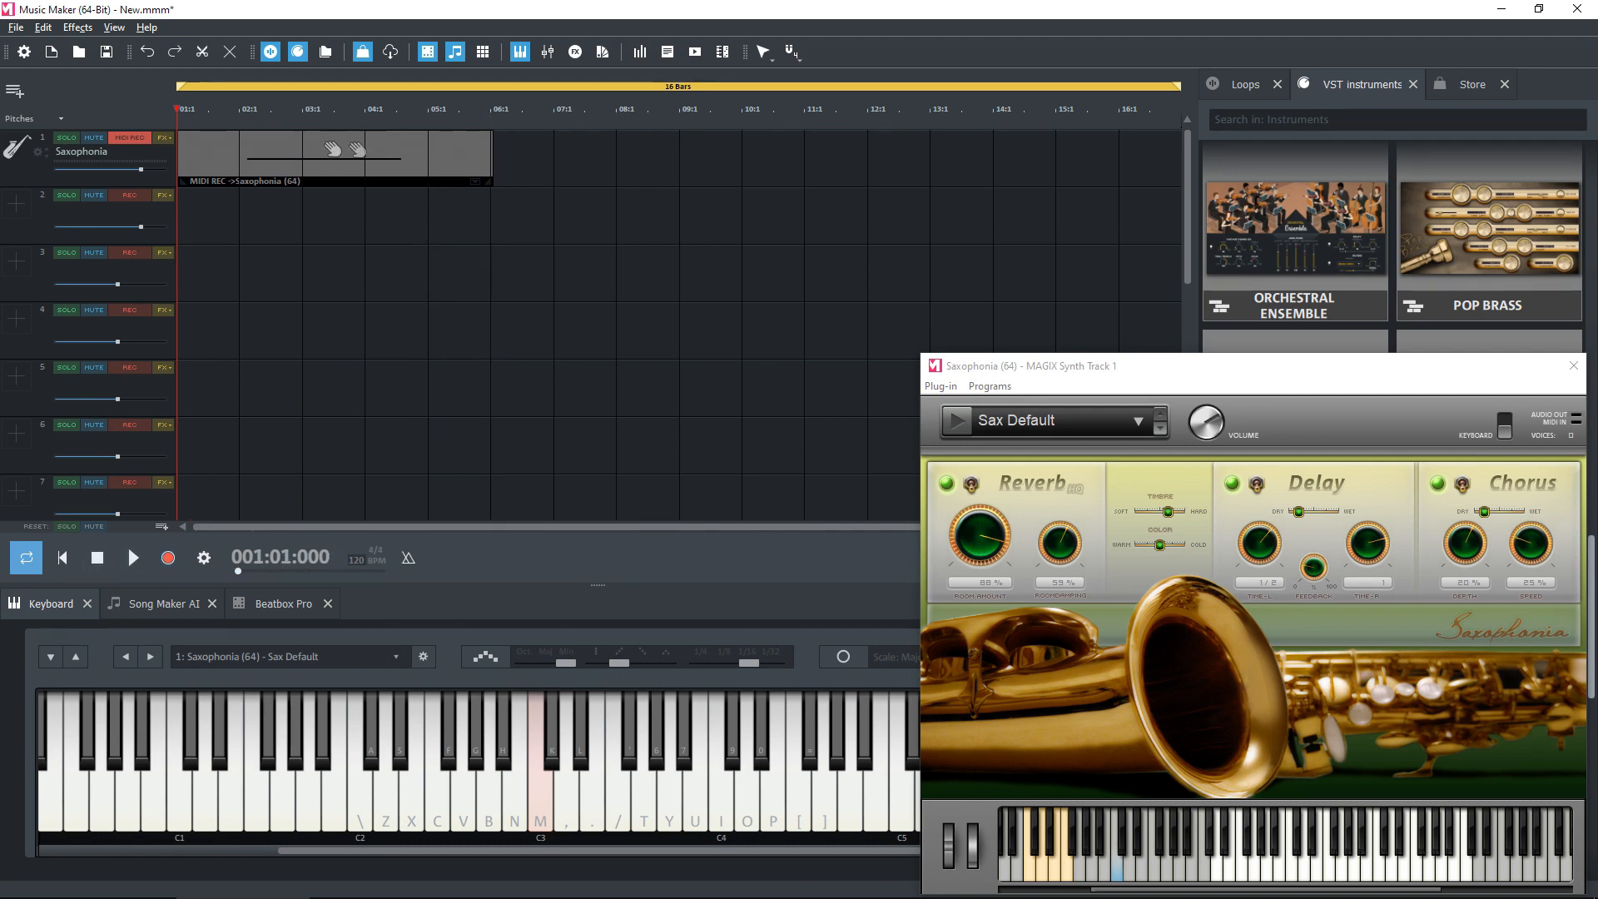
left_click(333, 154)
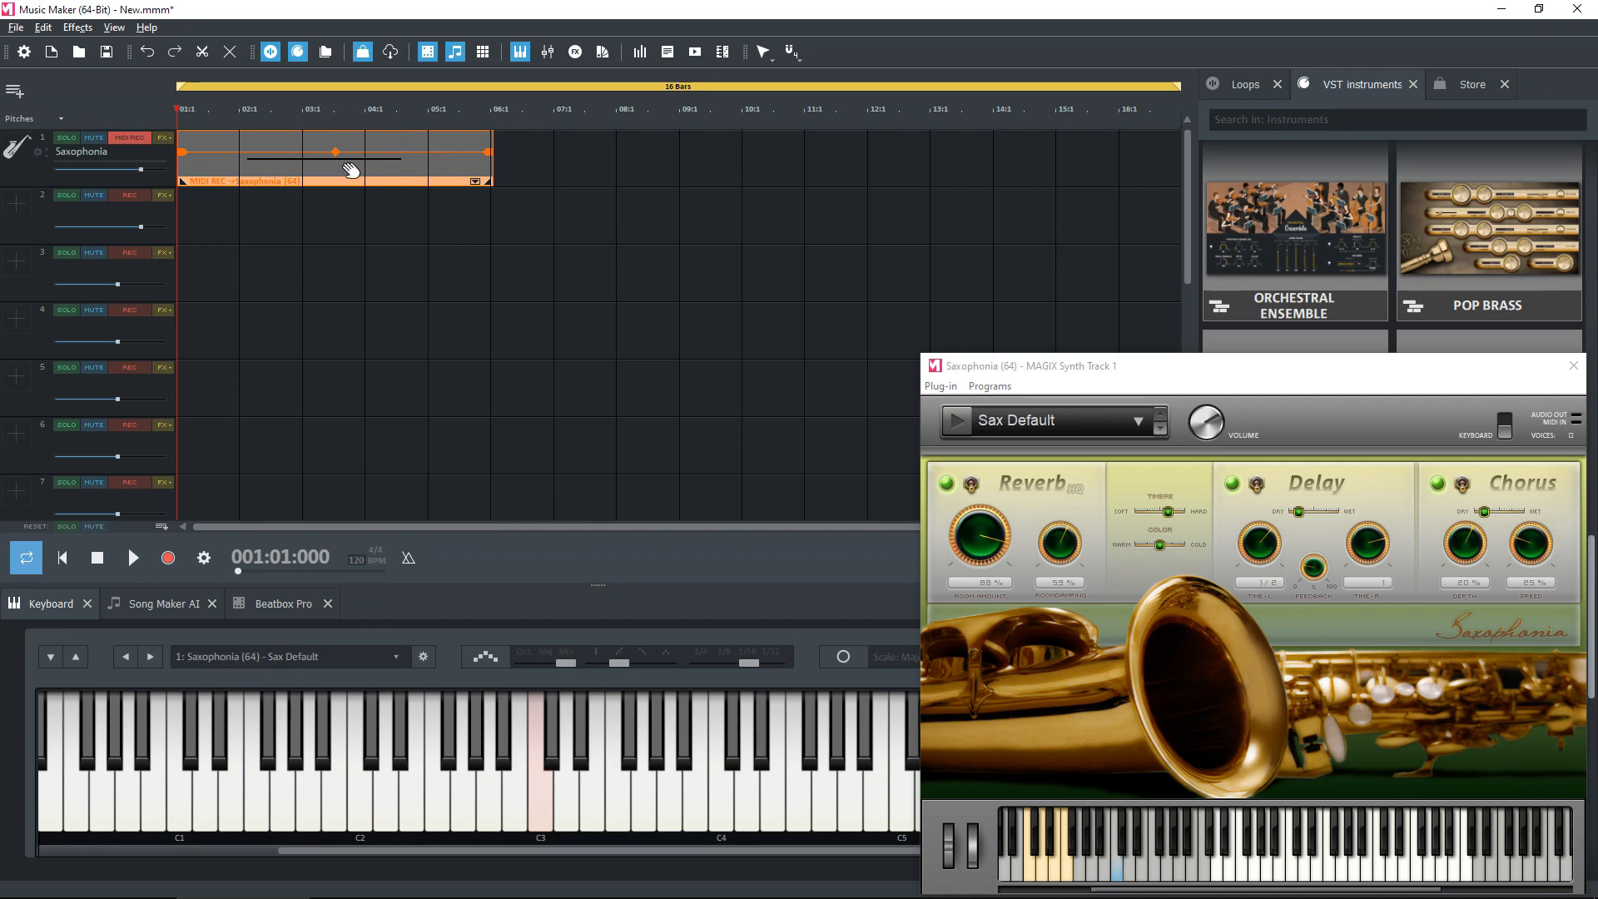
mouse_move(421, 168)
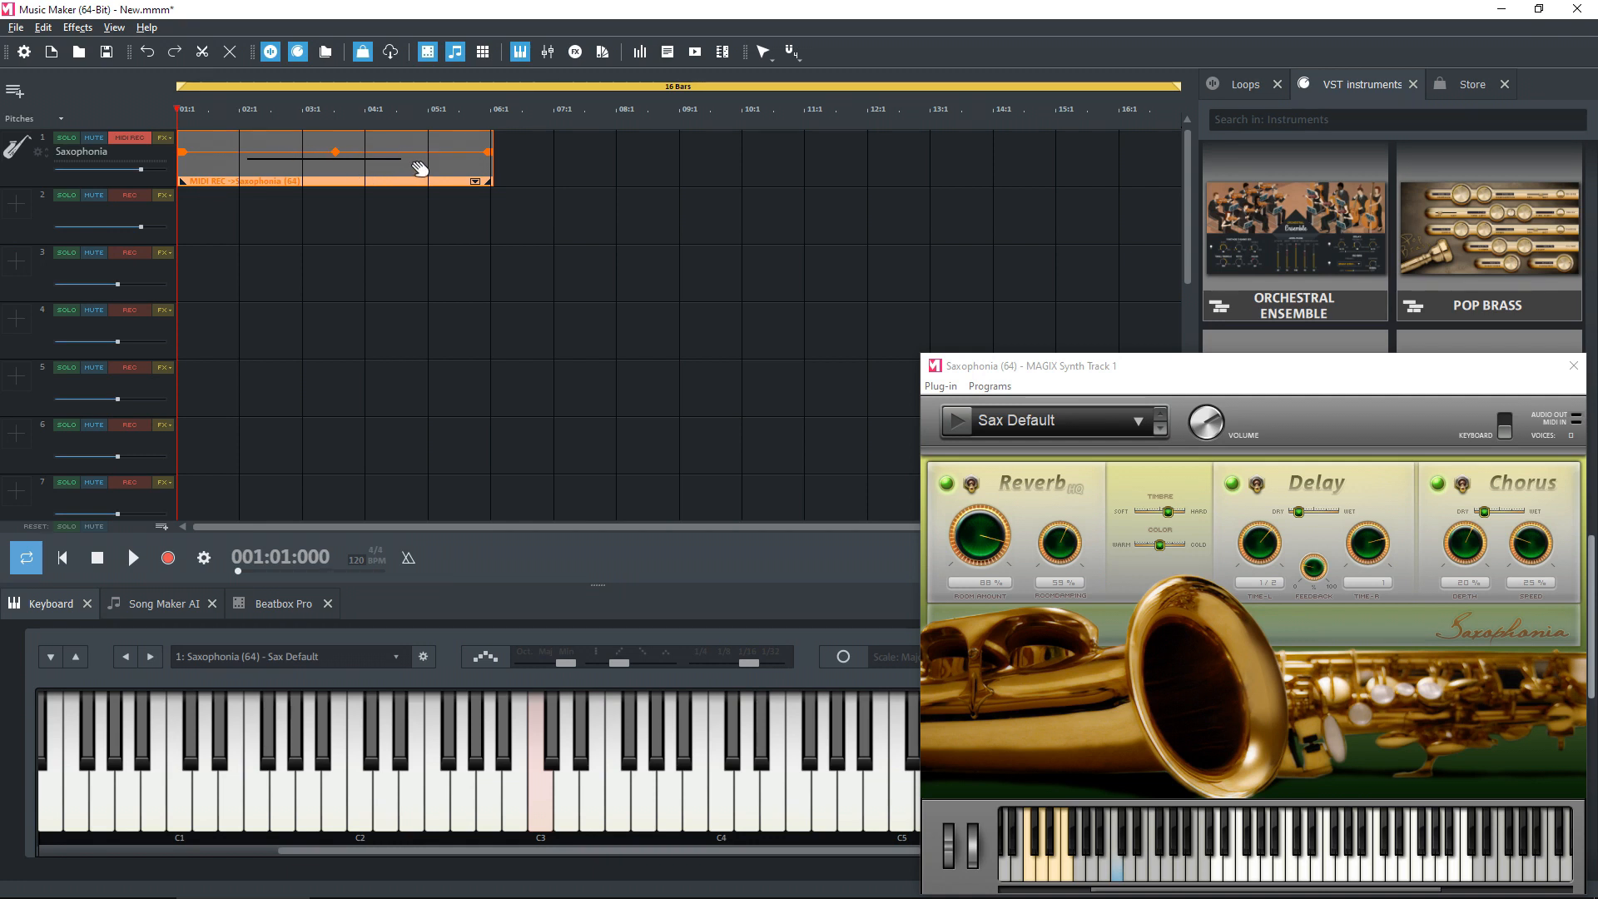
mouse_move(431, 166)
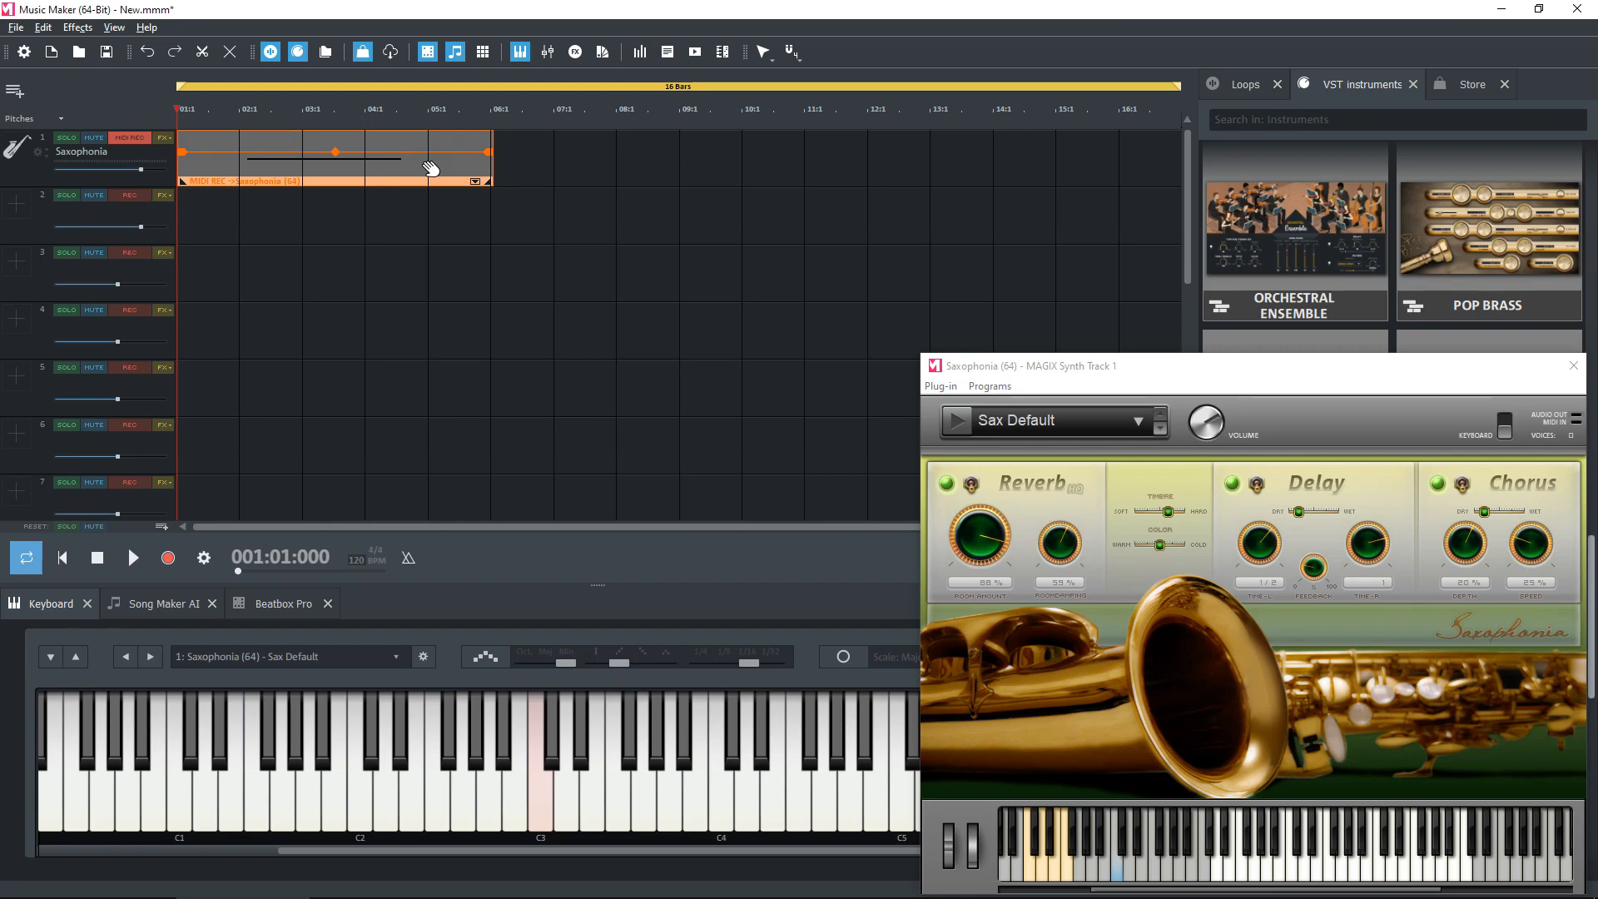
Open the Saxophonia MIDI object in the MIDI Editor via its context menu.
double_click(333, 158)
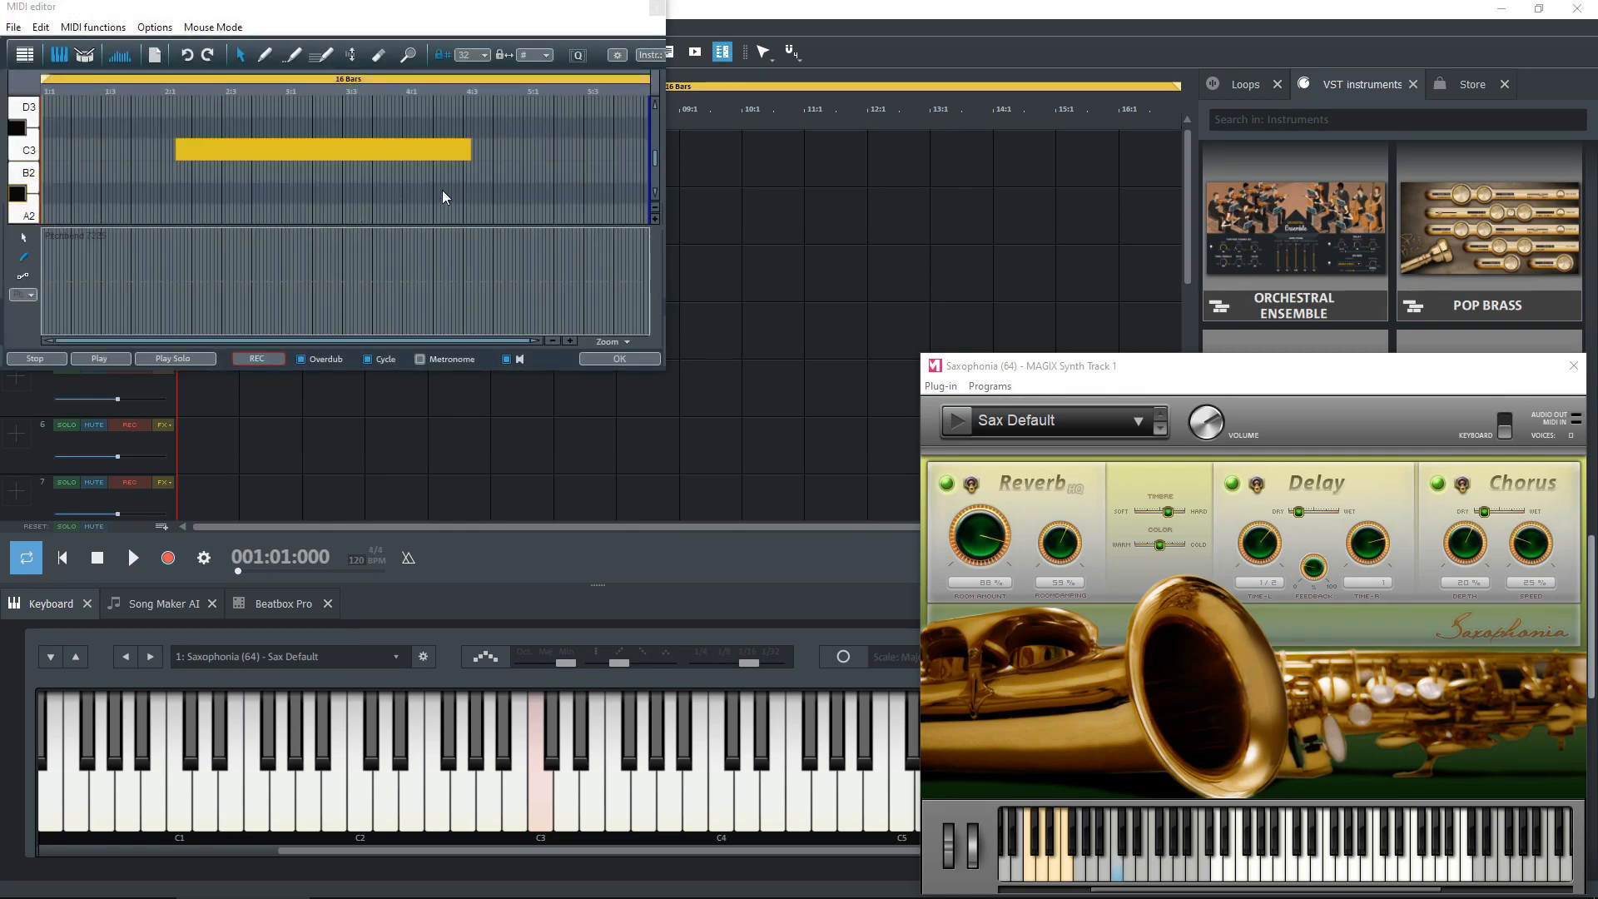
left_click(619, 359)
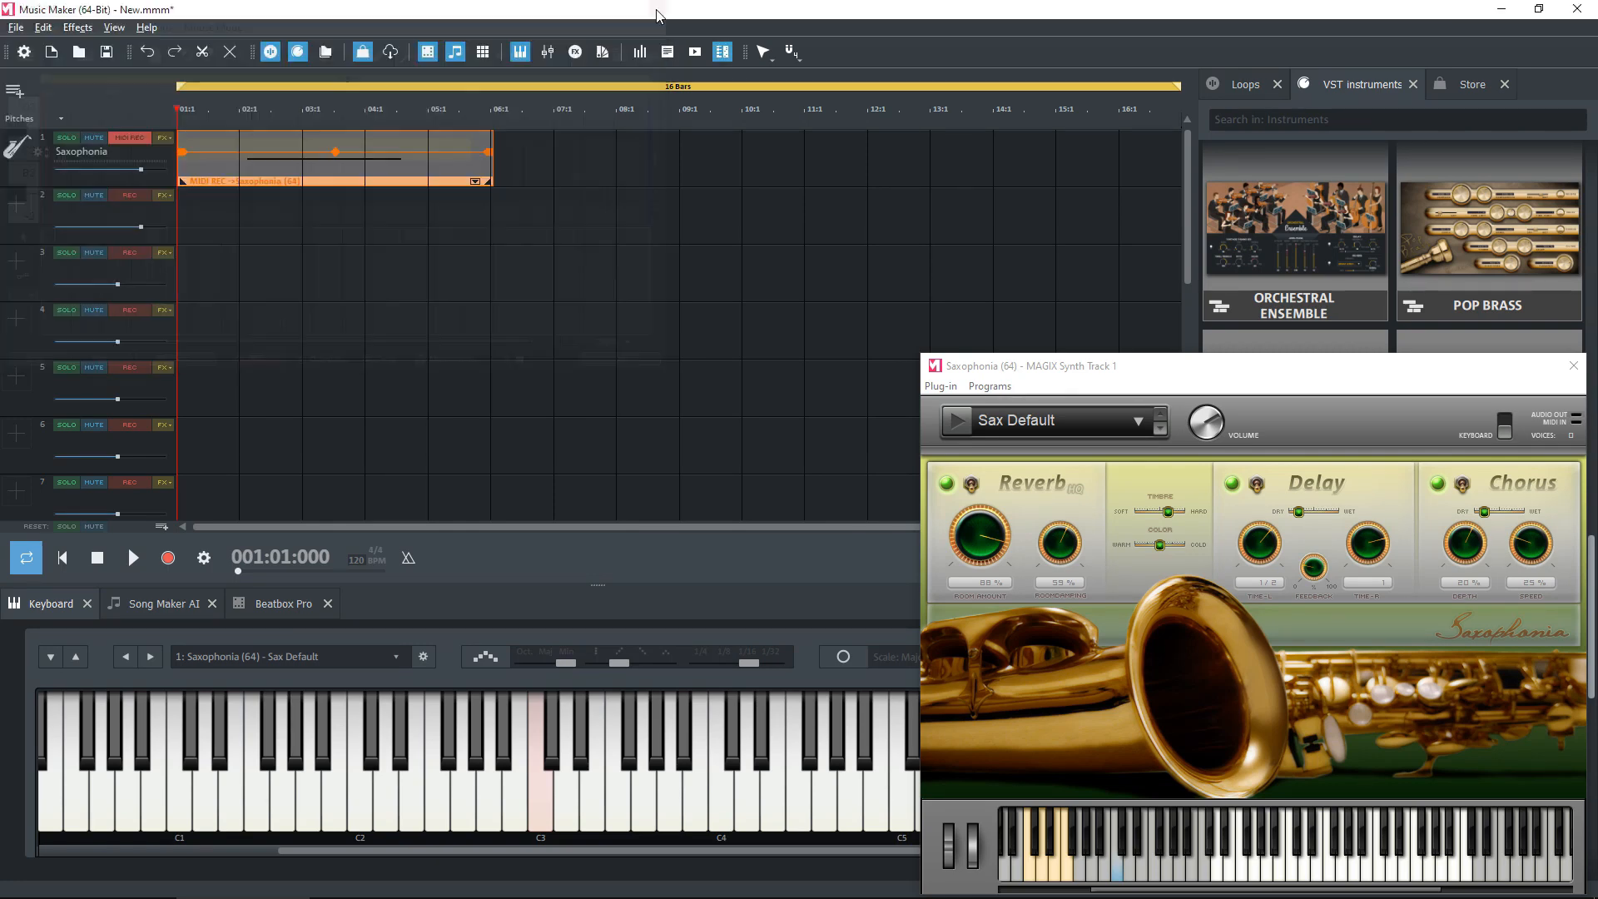
right_click(422, 171)
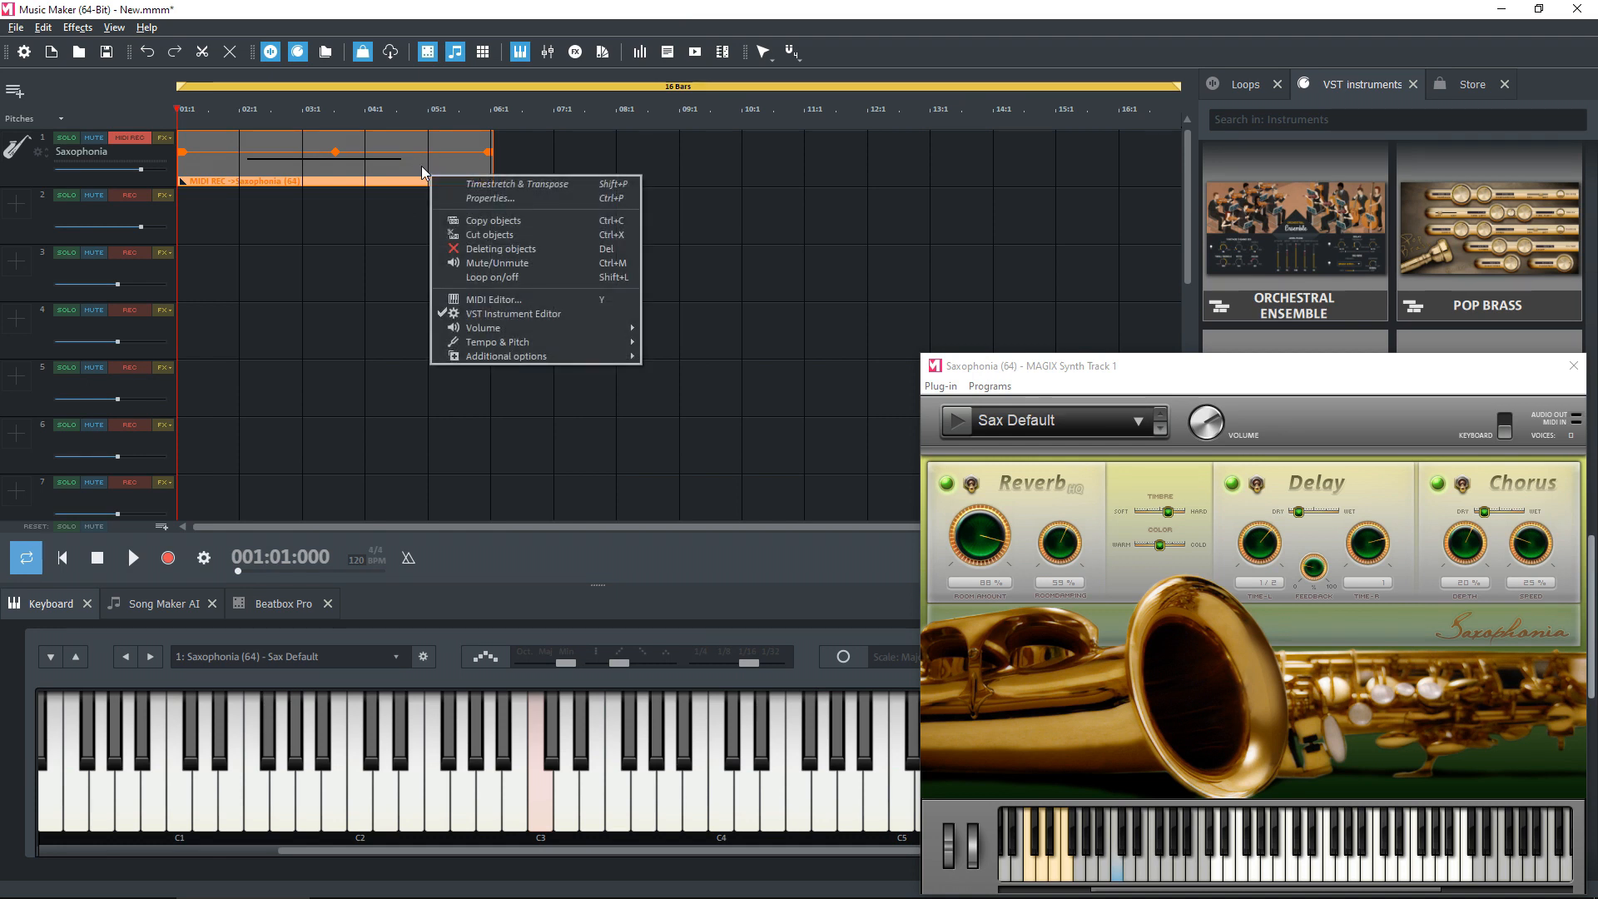
mouse_move(493, 299)
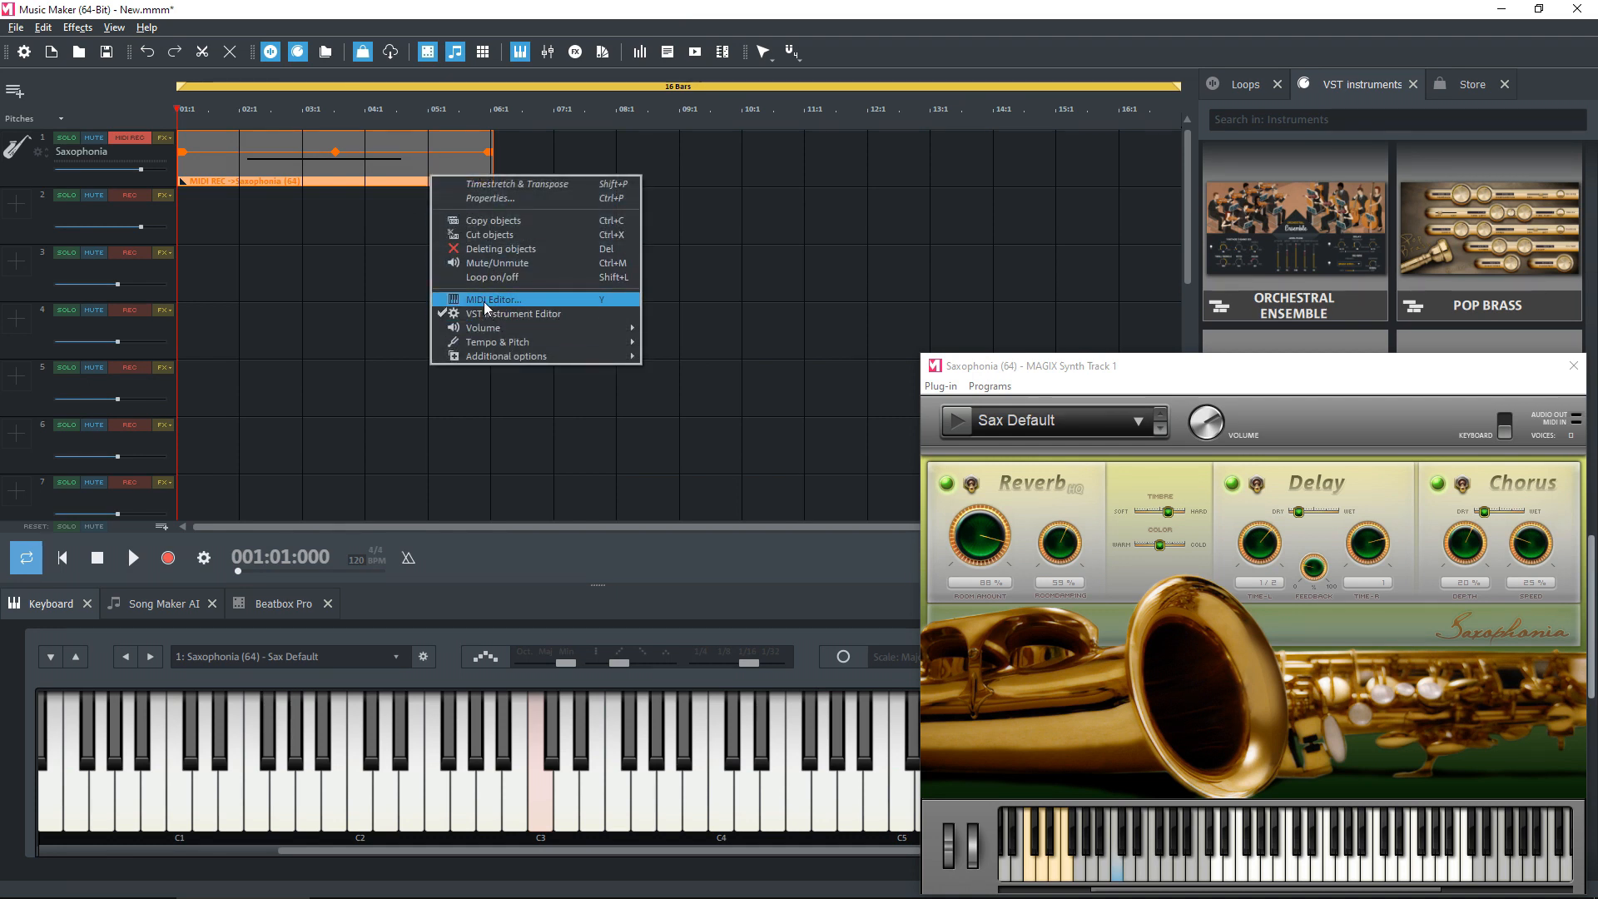
left_click(492, 298)
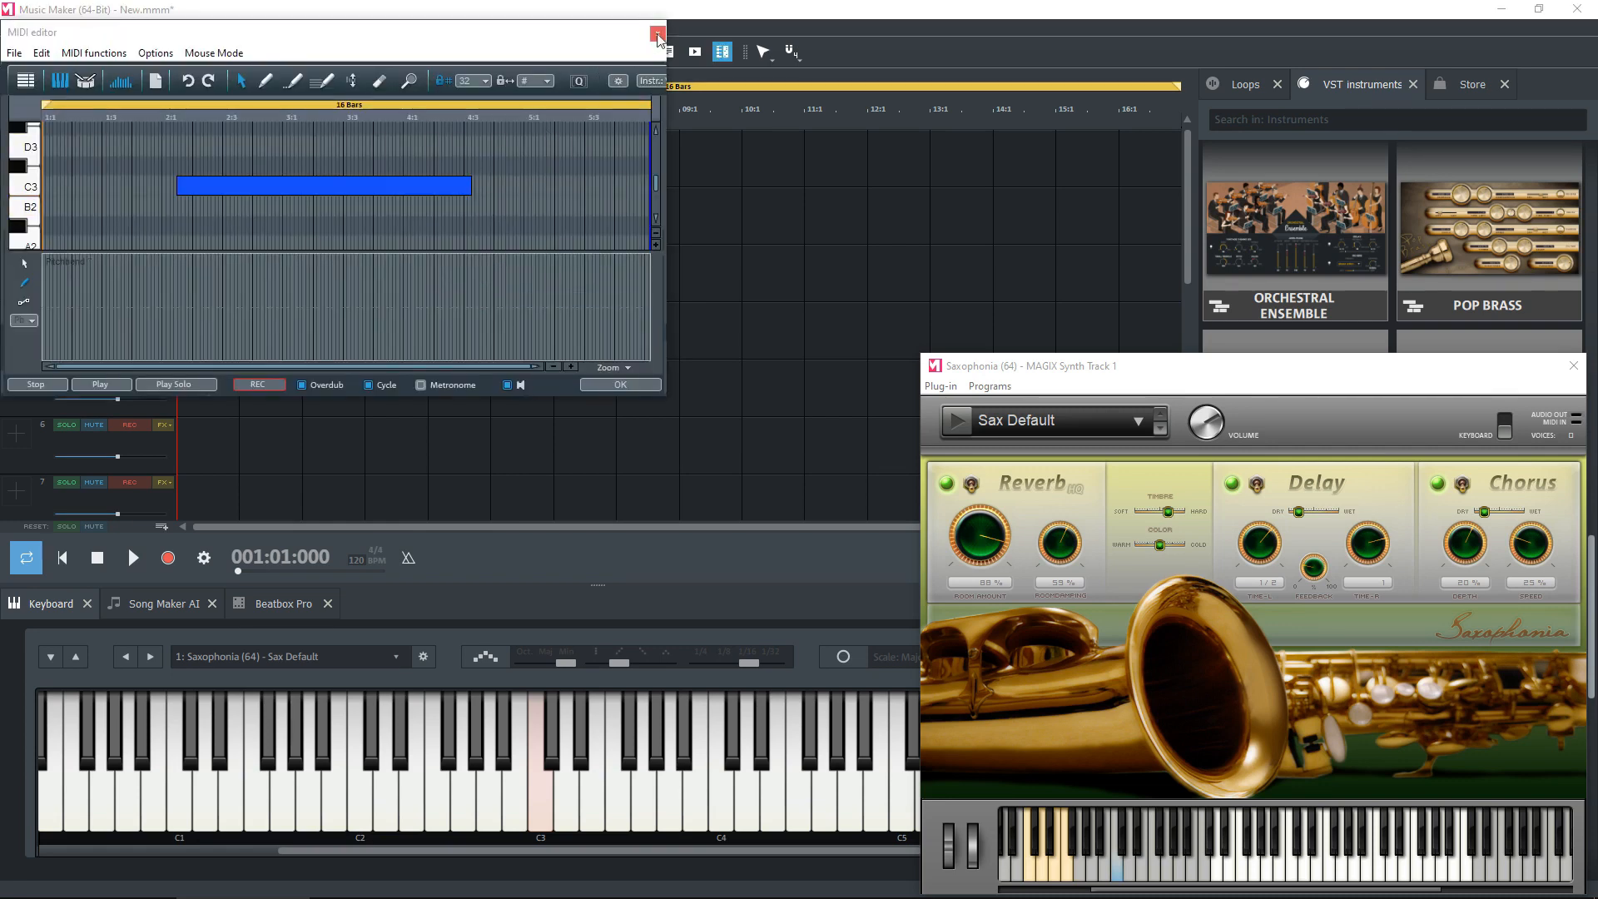
Maximize the MIDI editor window so the piano roll fills the screen.
left_click(653, 33)
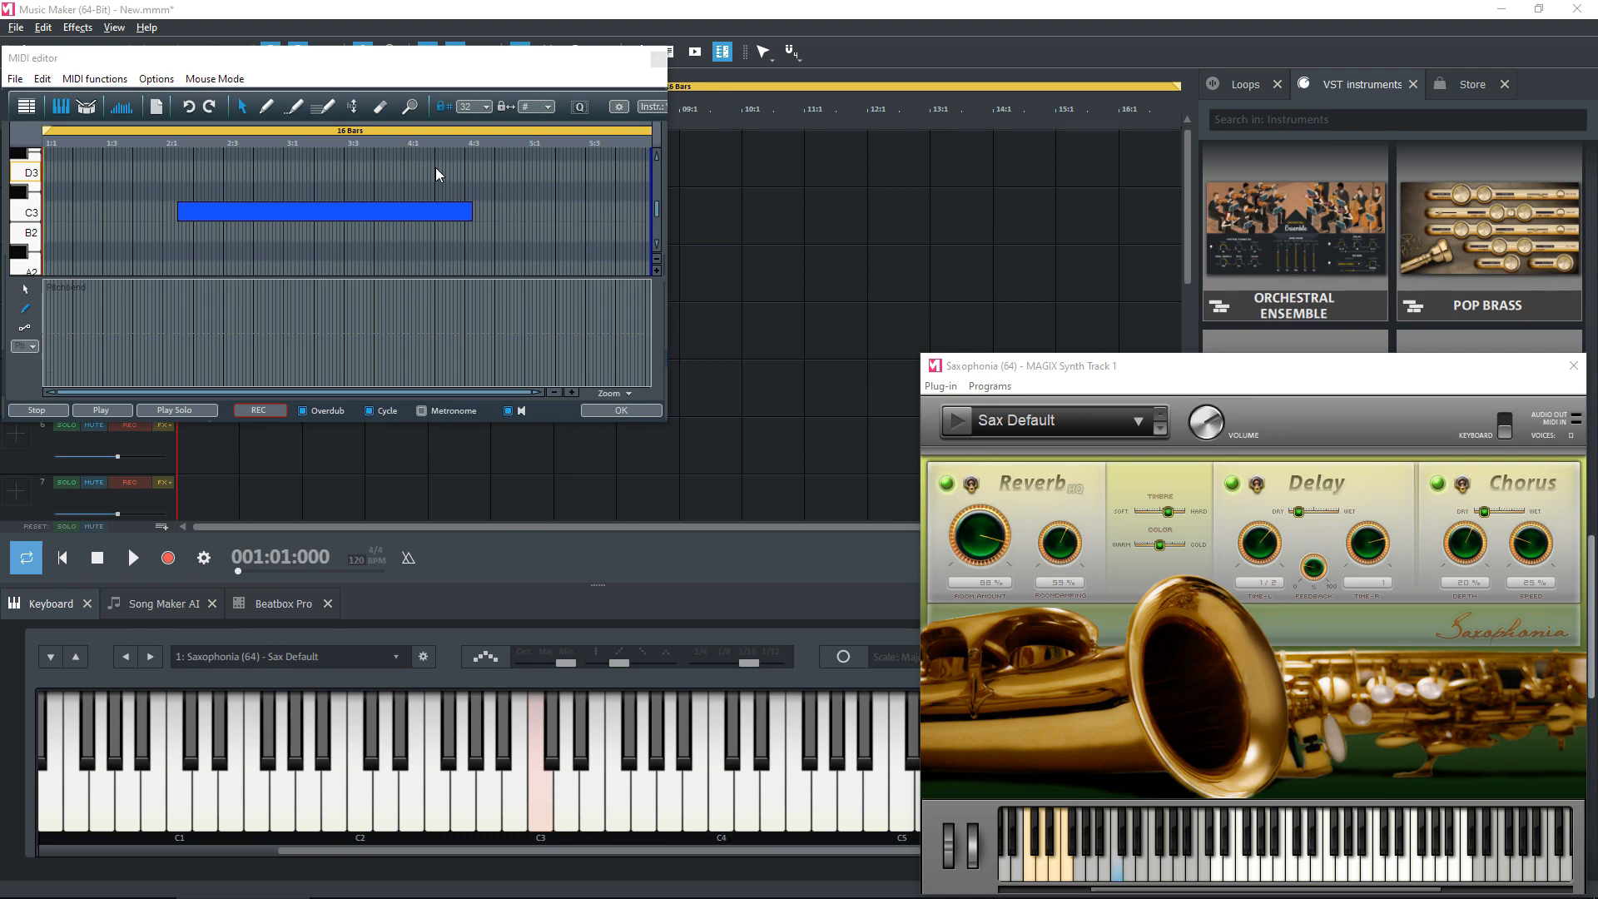
mouse_move(775, 355)
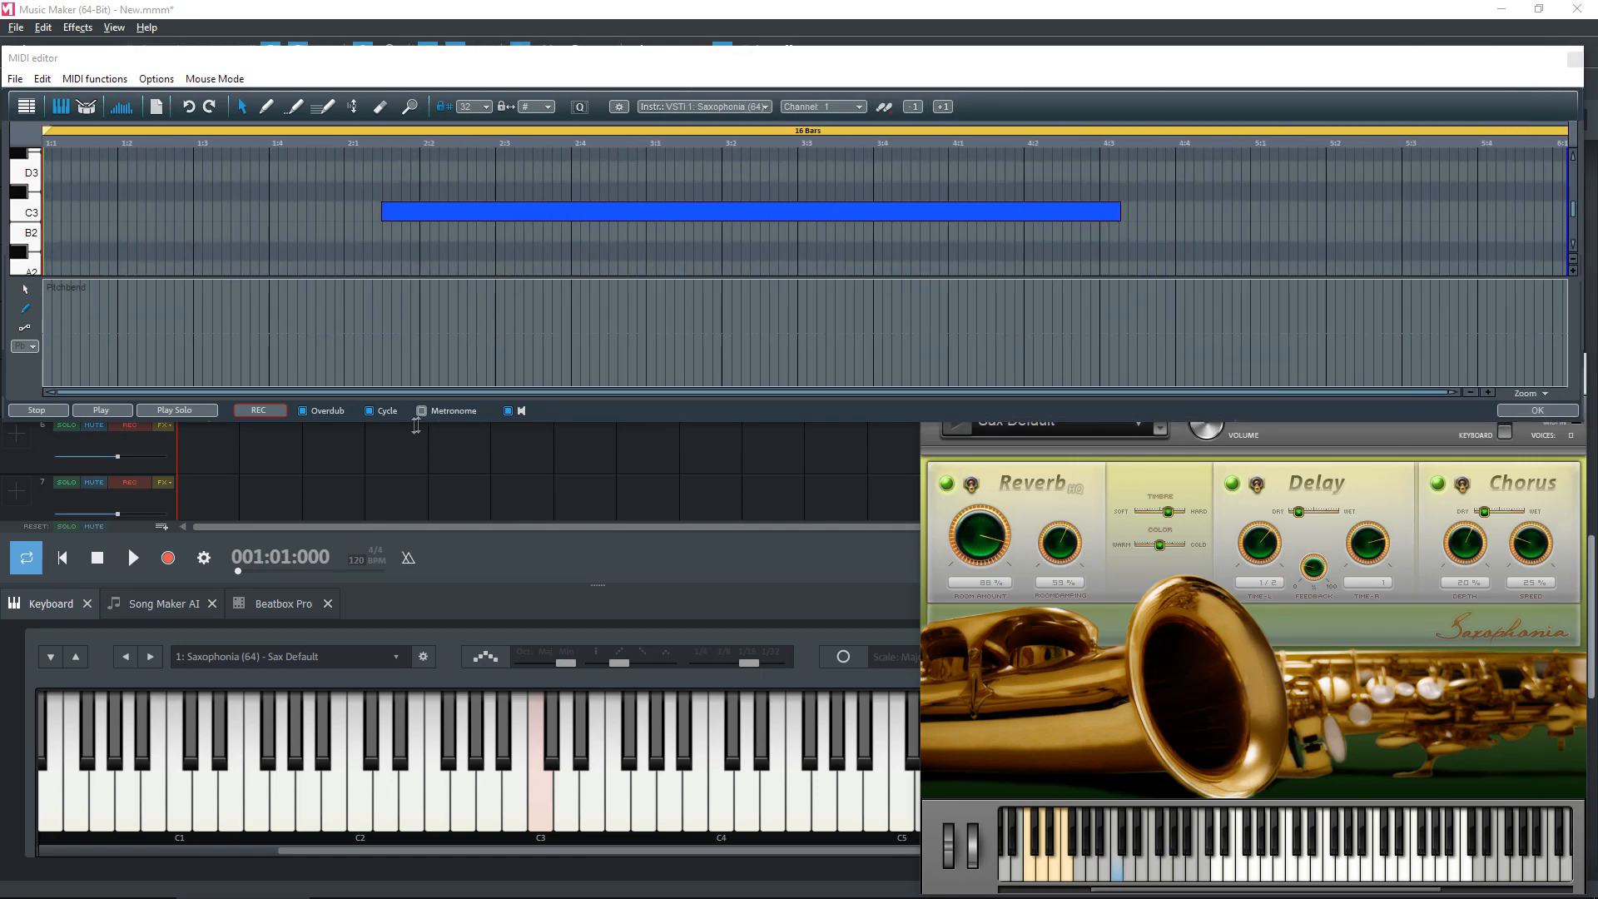
mouse_move(608, 427)
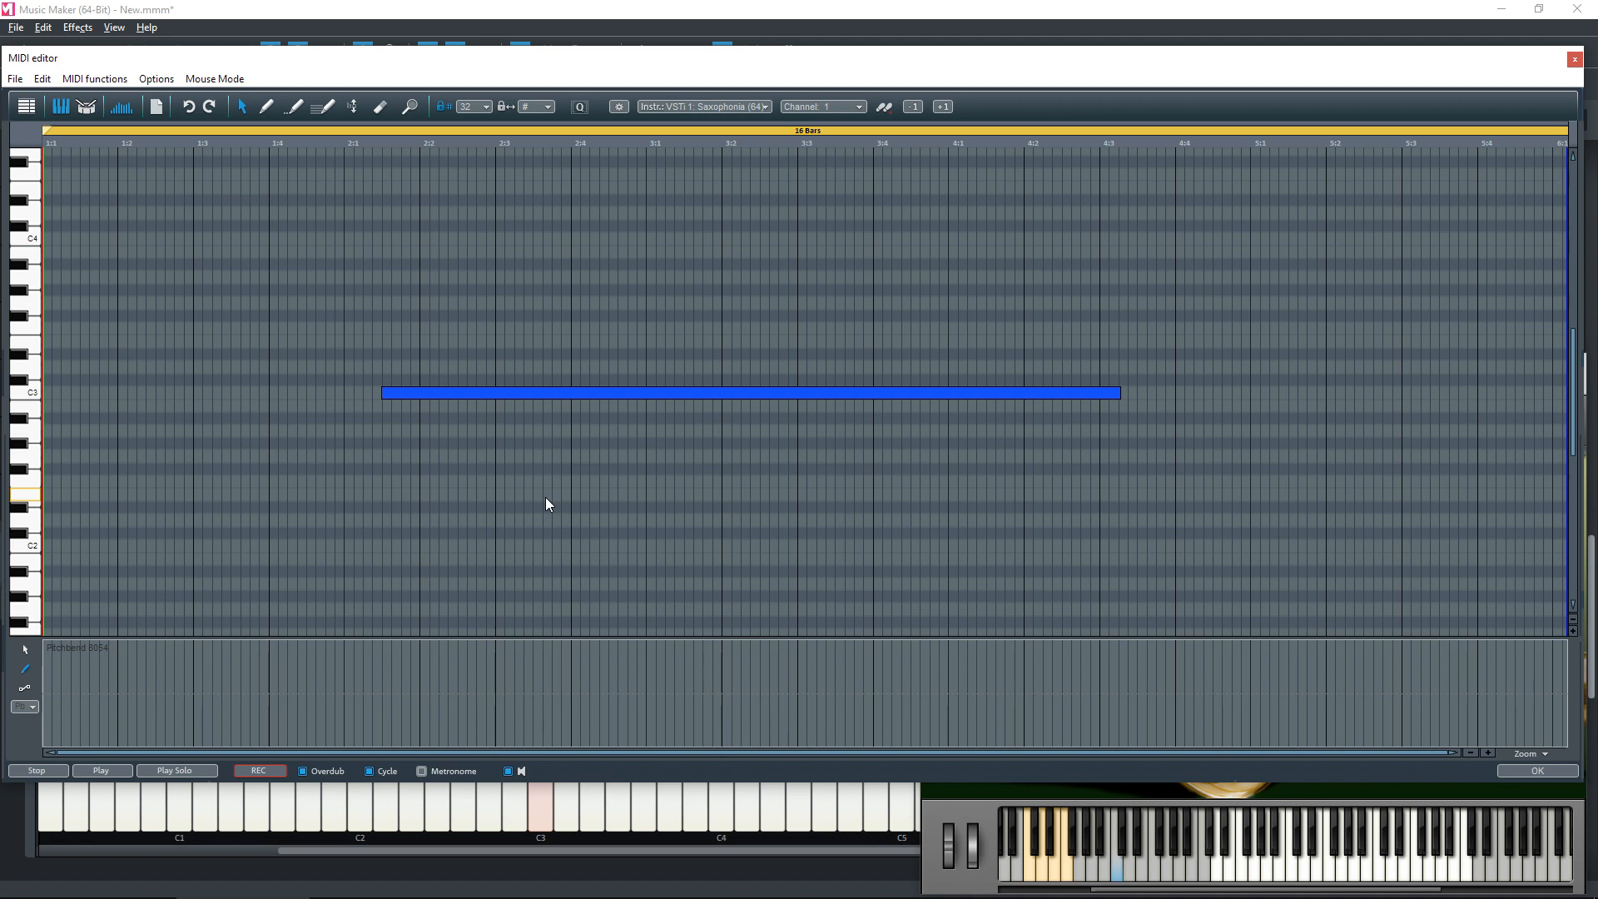
mouse_move(574, 394)
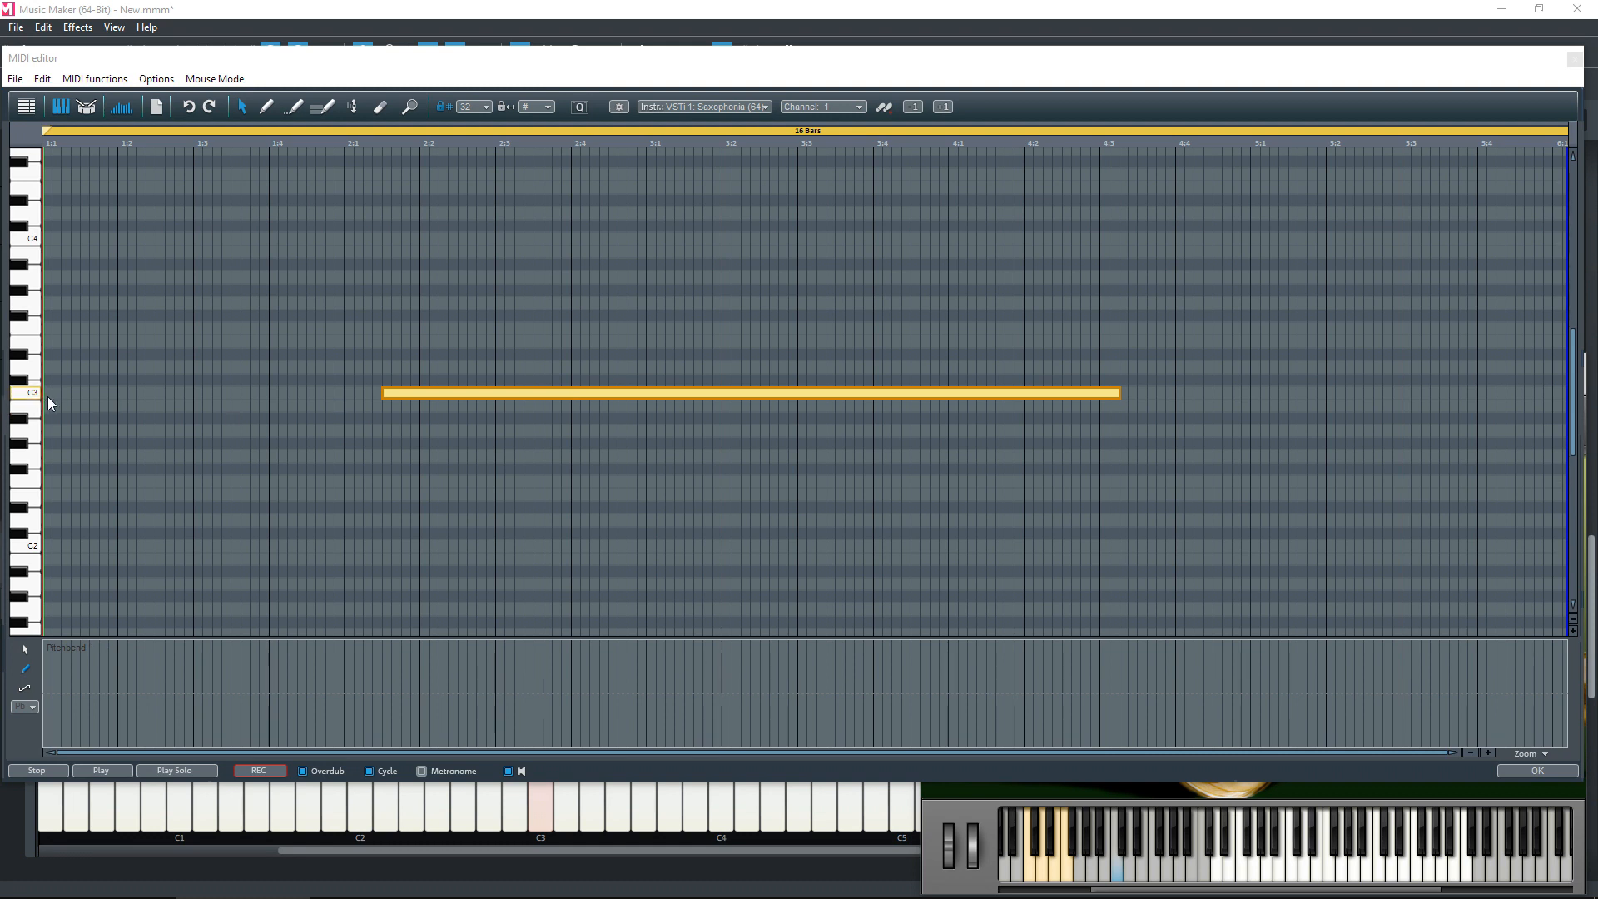
mouse_move(326, 397)
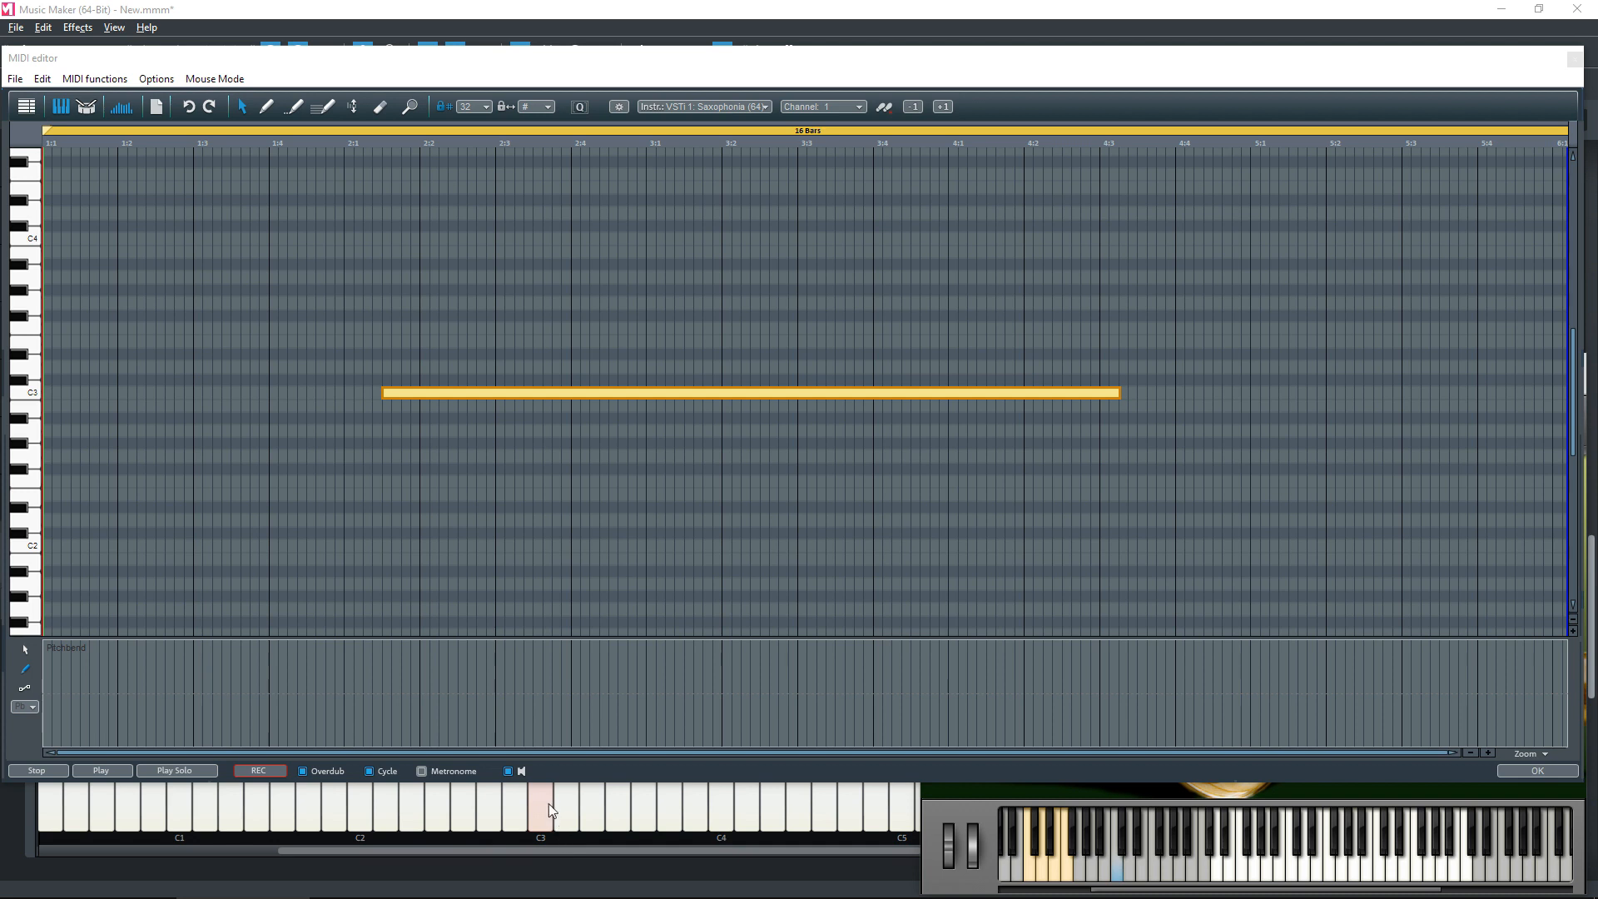
mouse_move(703, 393)
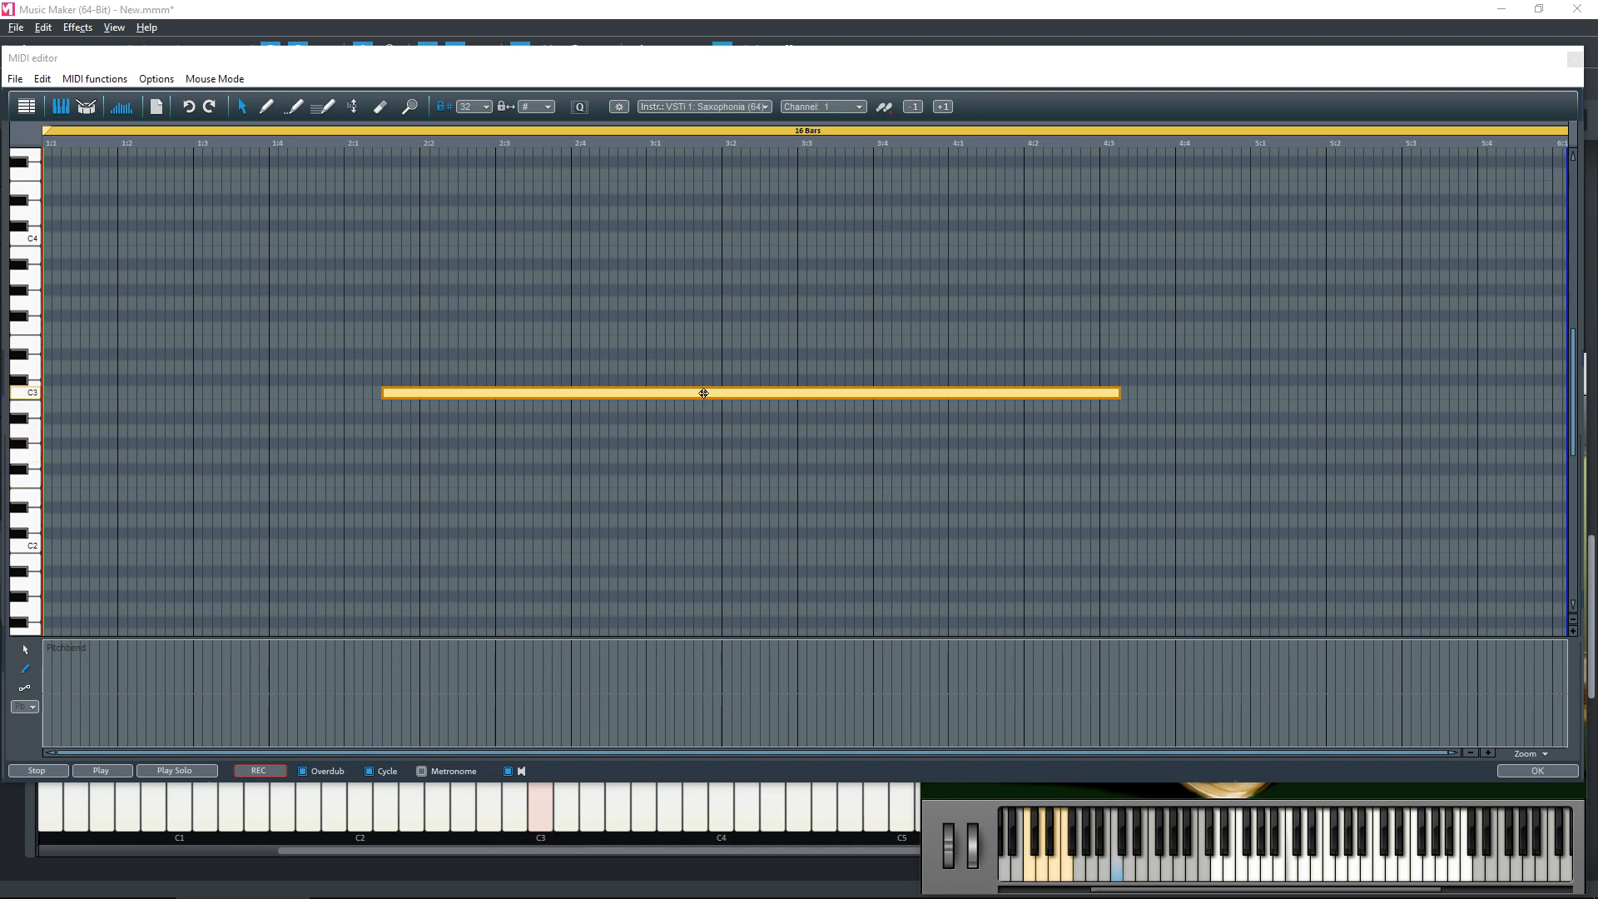
Drag the held C3 note left to start at the beginning of bar 1.
left_click_drag(703, 393, 356, 384)
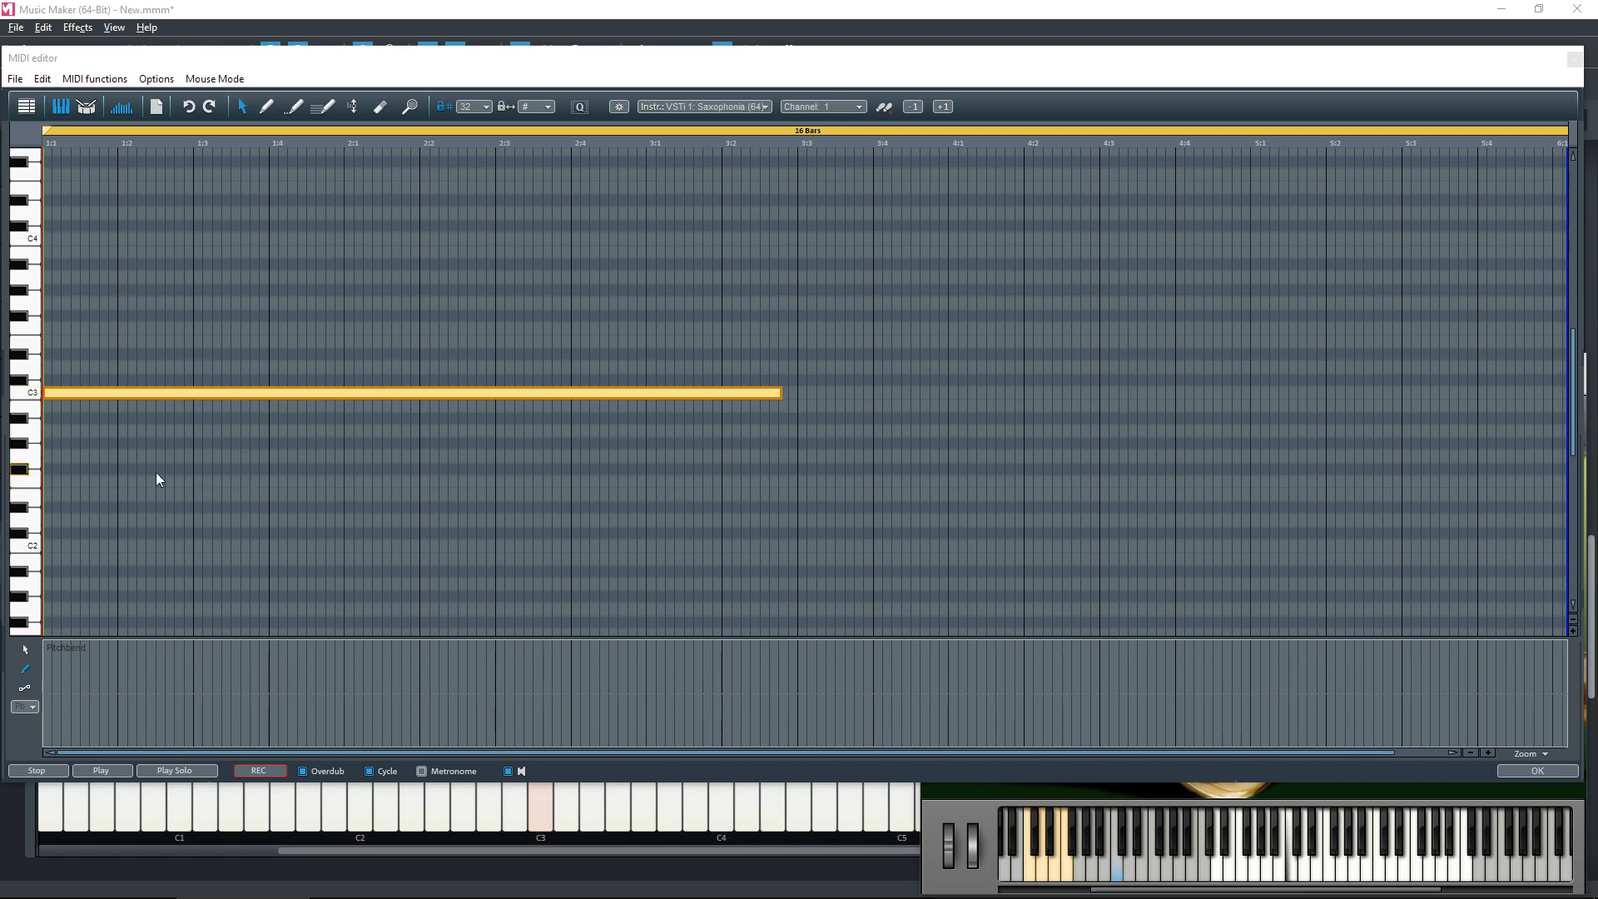
left_click(19, 707)
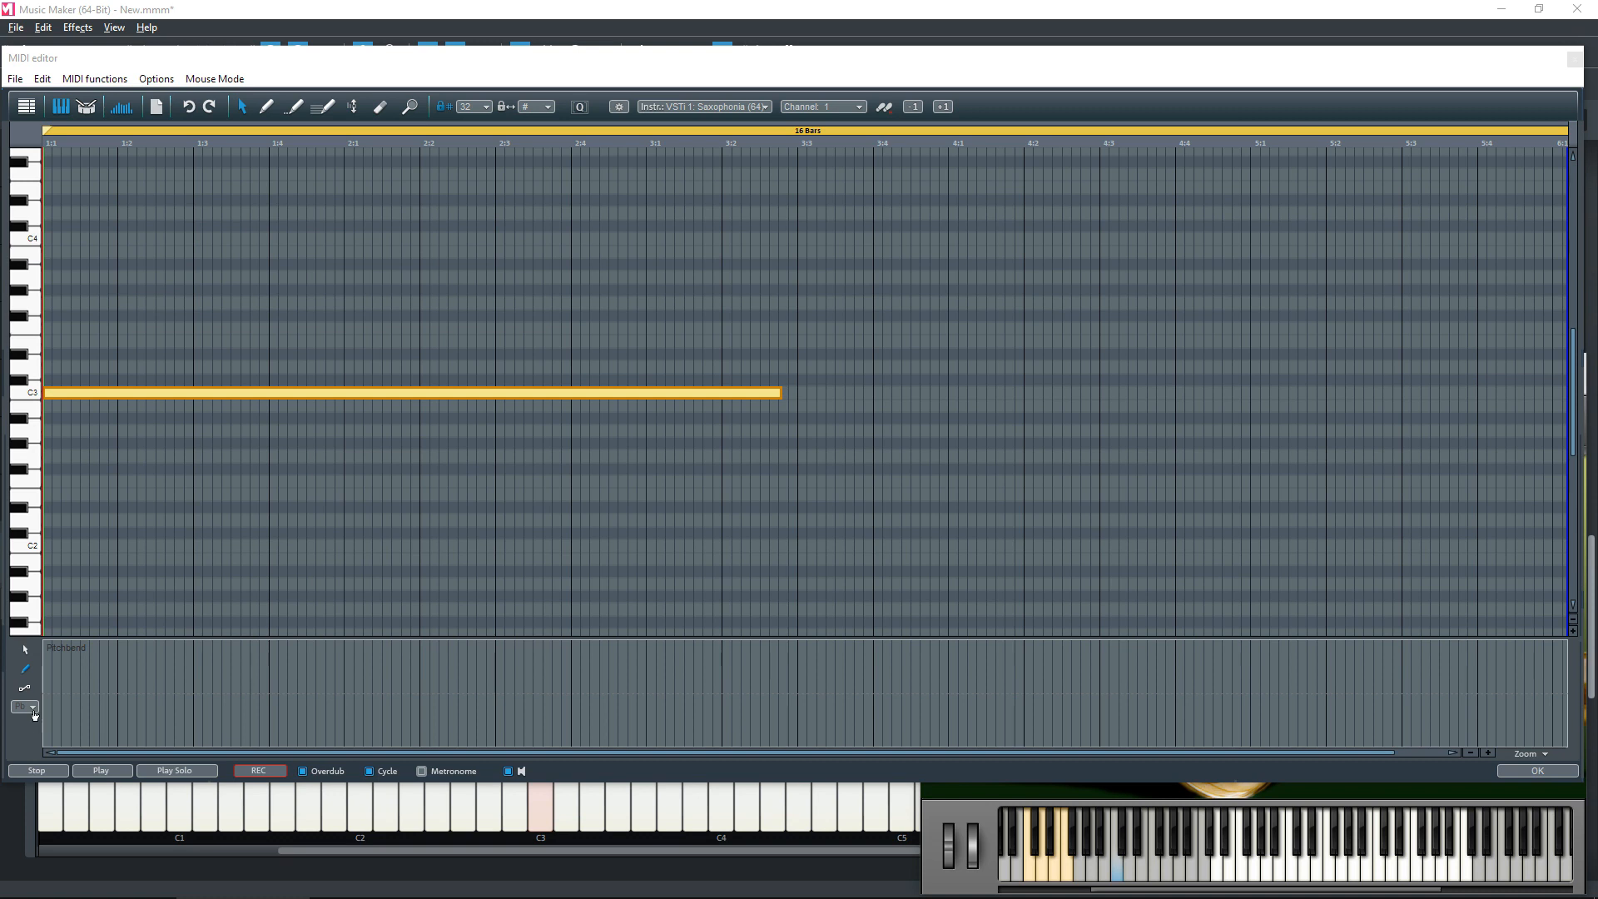
Switch the controller lane to Velocity and adjust the C3 note's velocity.
left_click(23, 706)
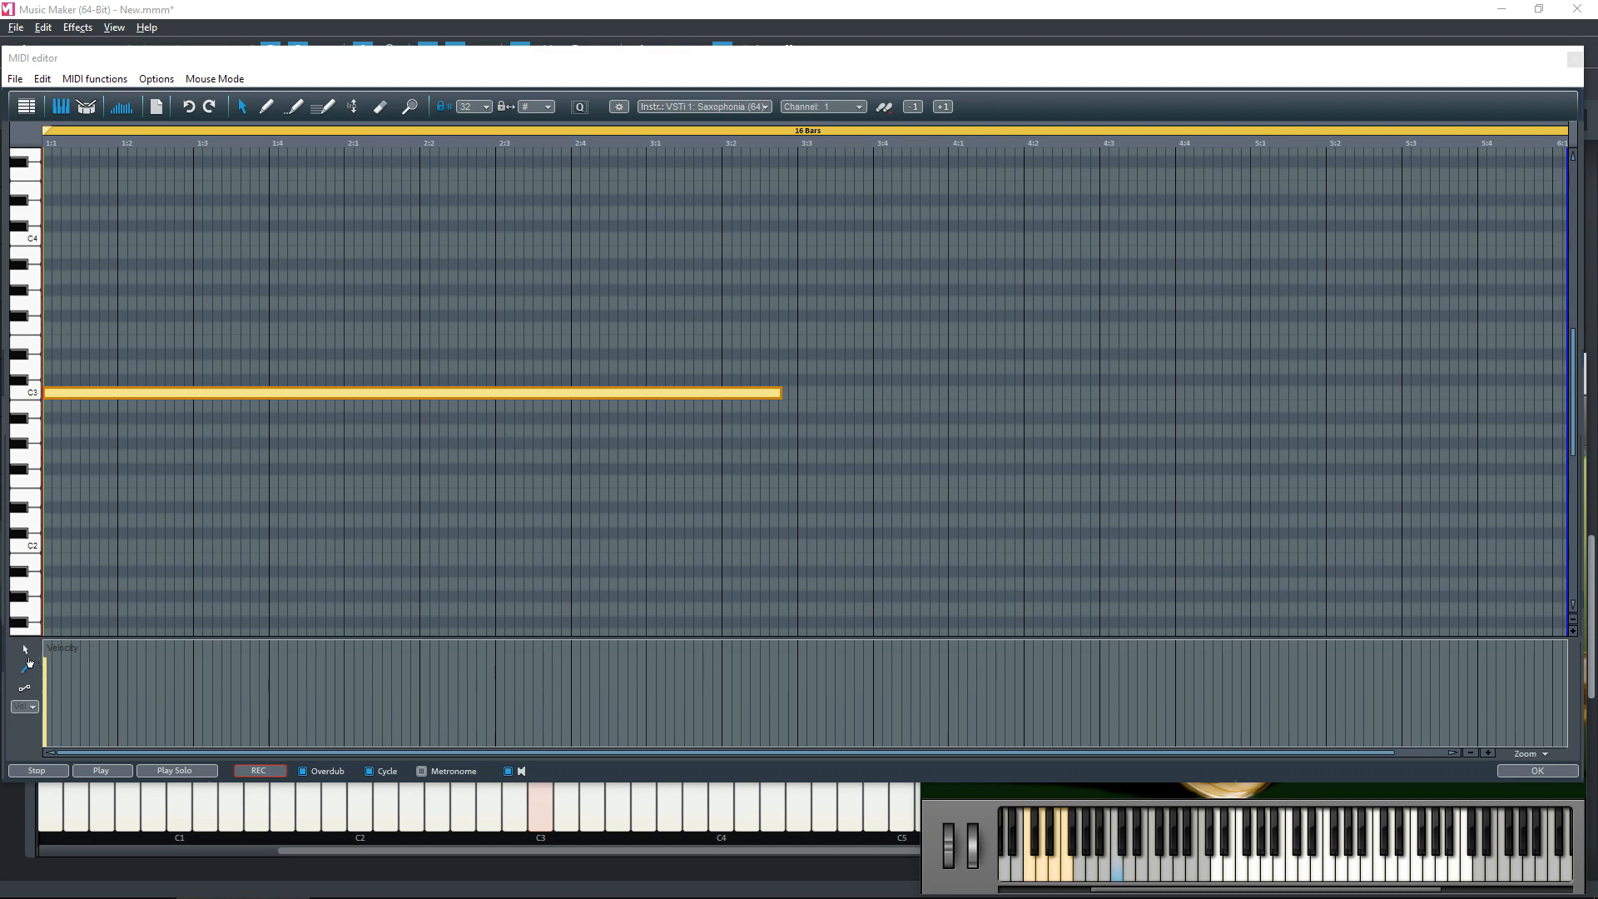
mouse_move(23, 650)
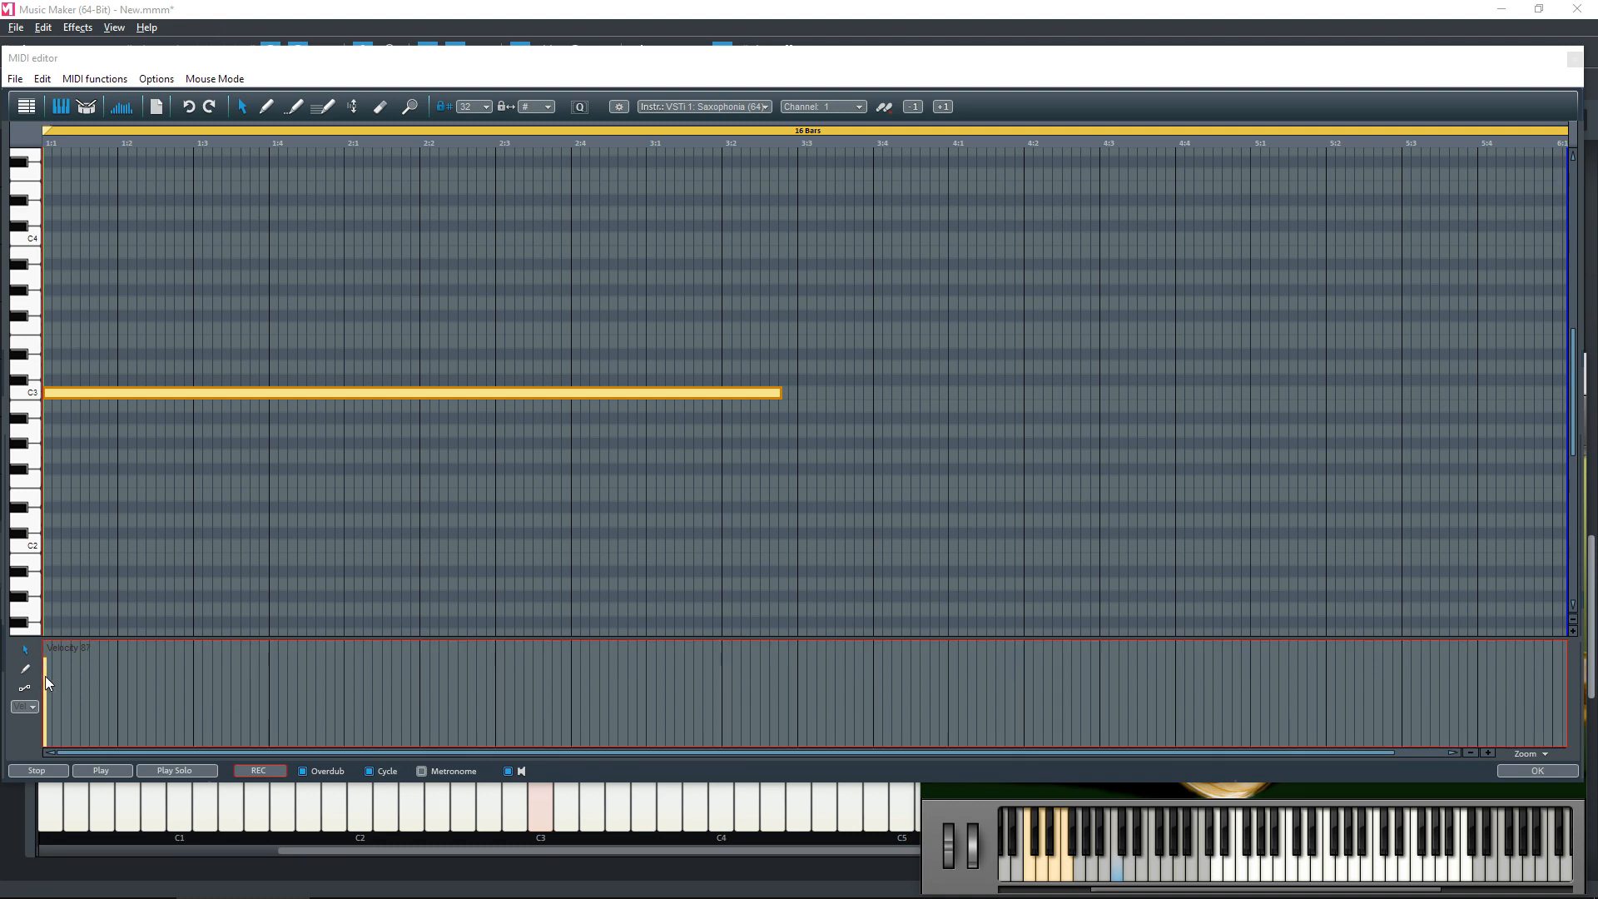
left_click(279, 391)
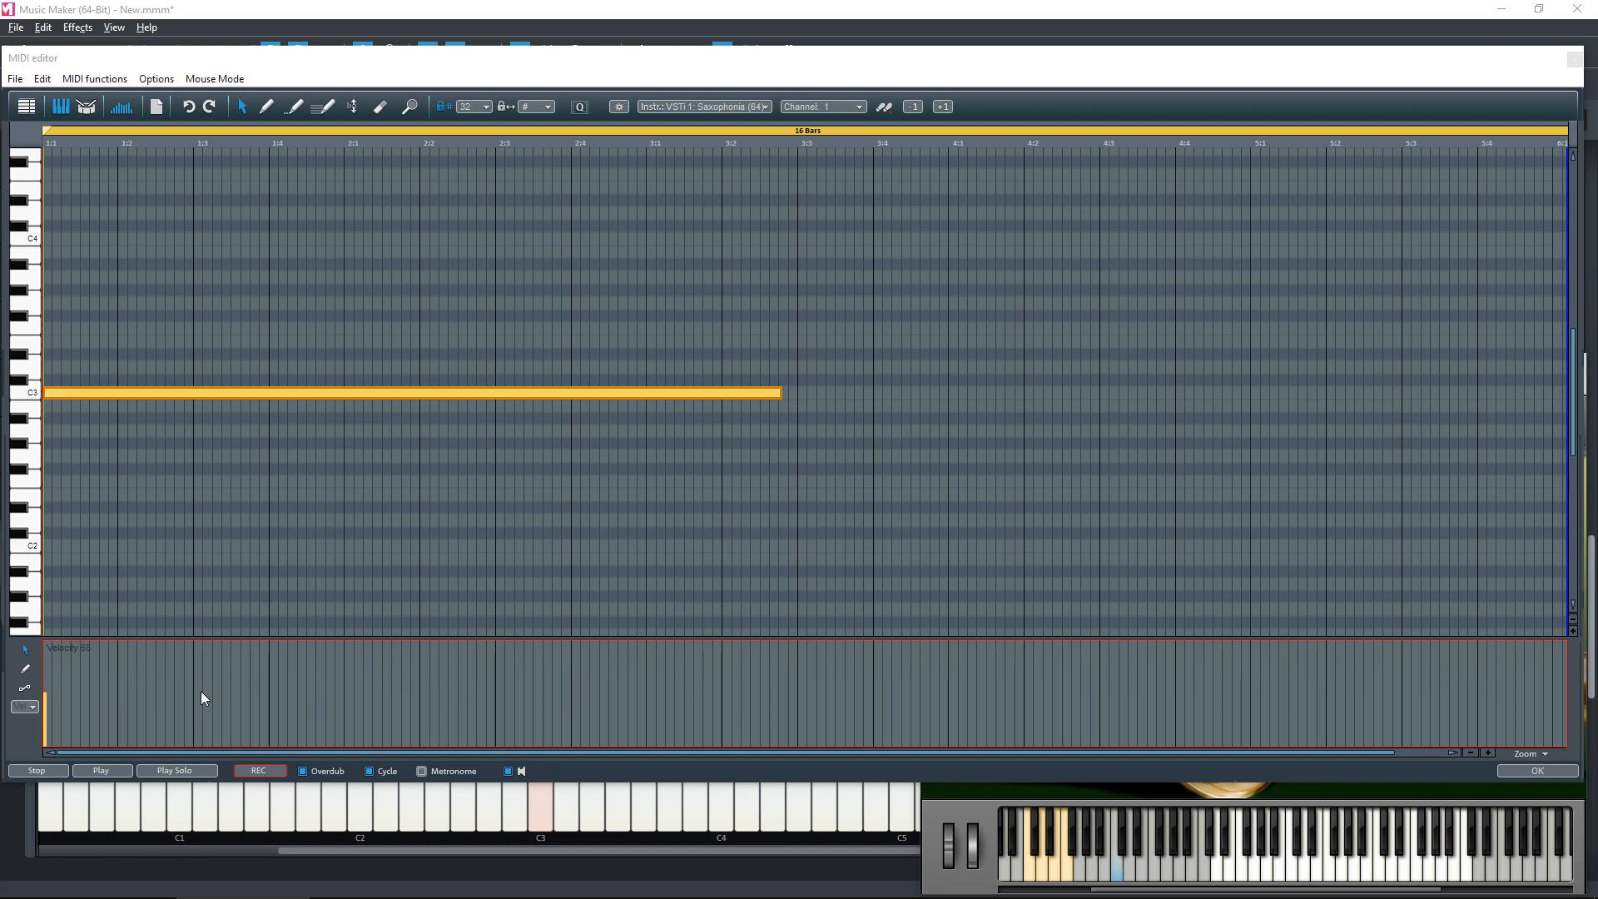
left_click(101, 770)
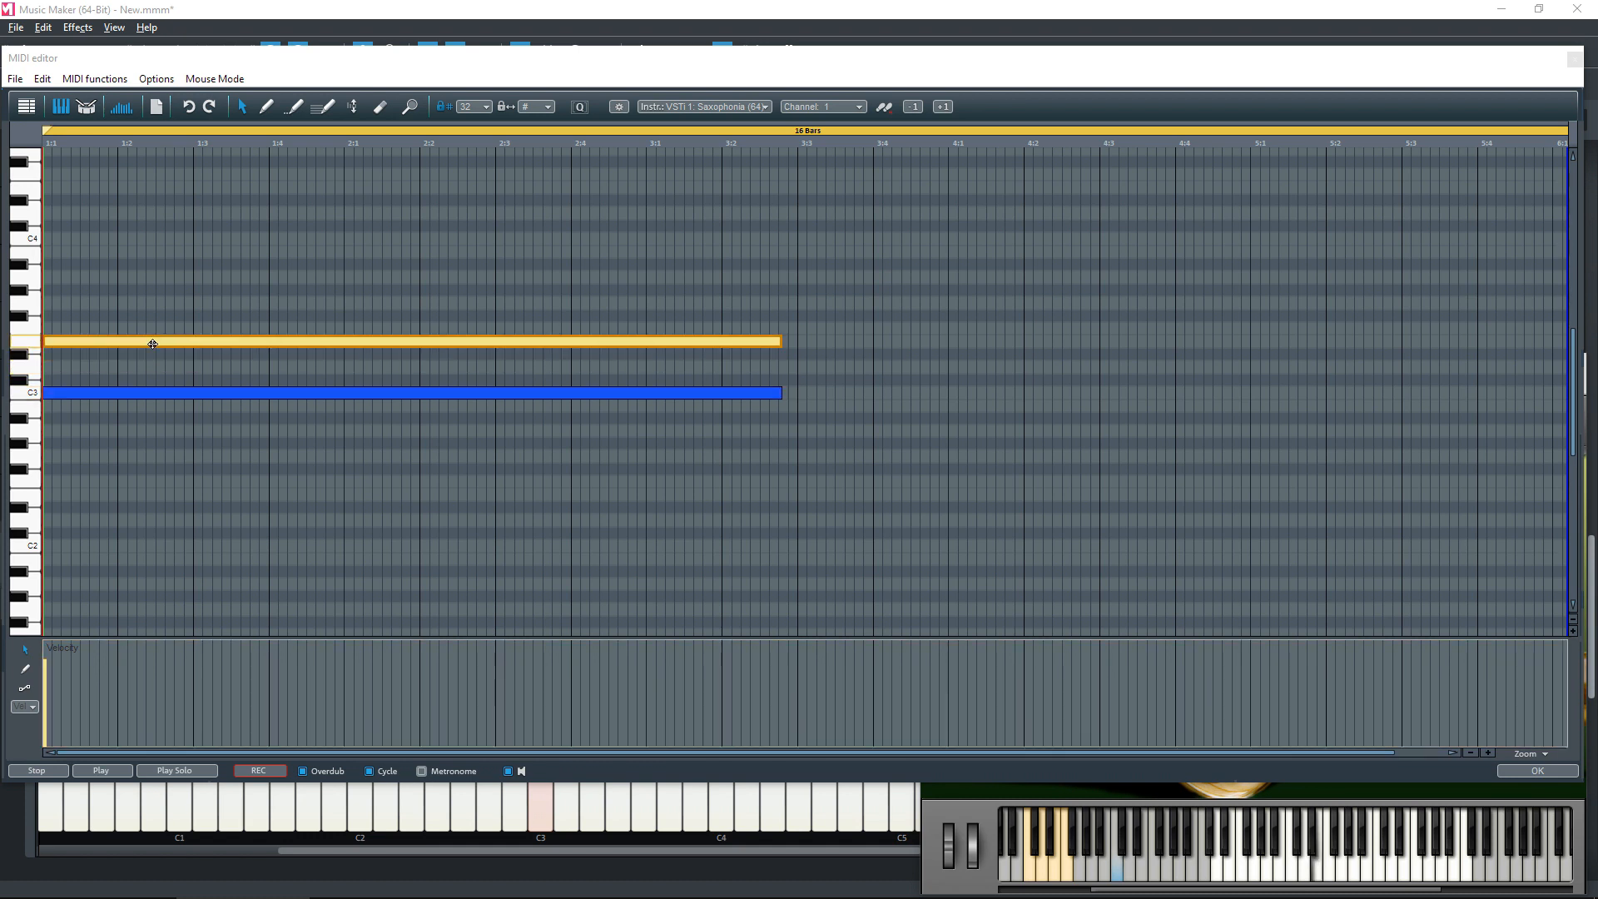
mouse_move(152, 426)
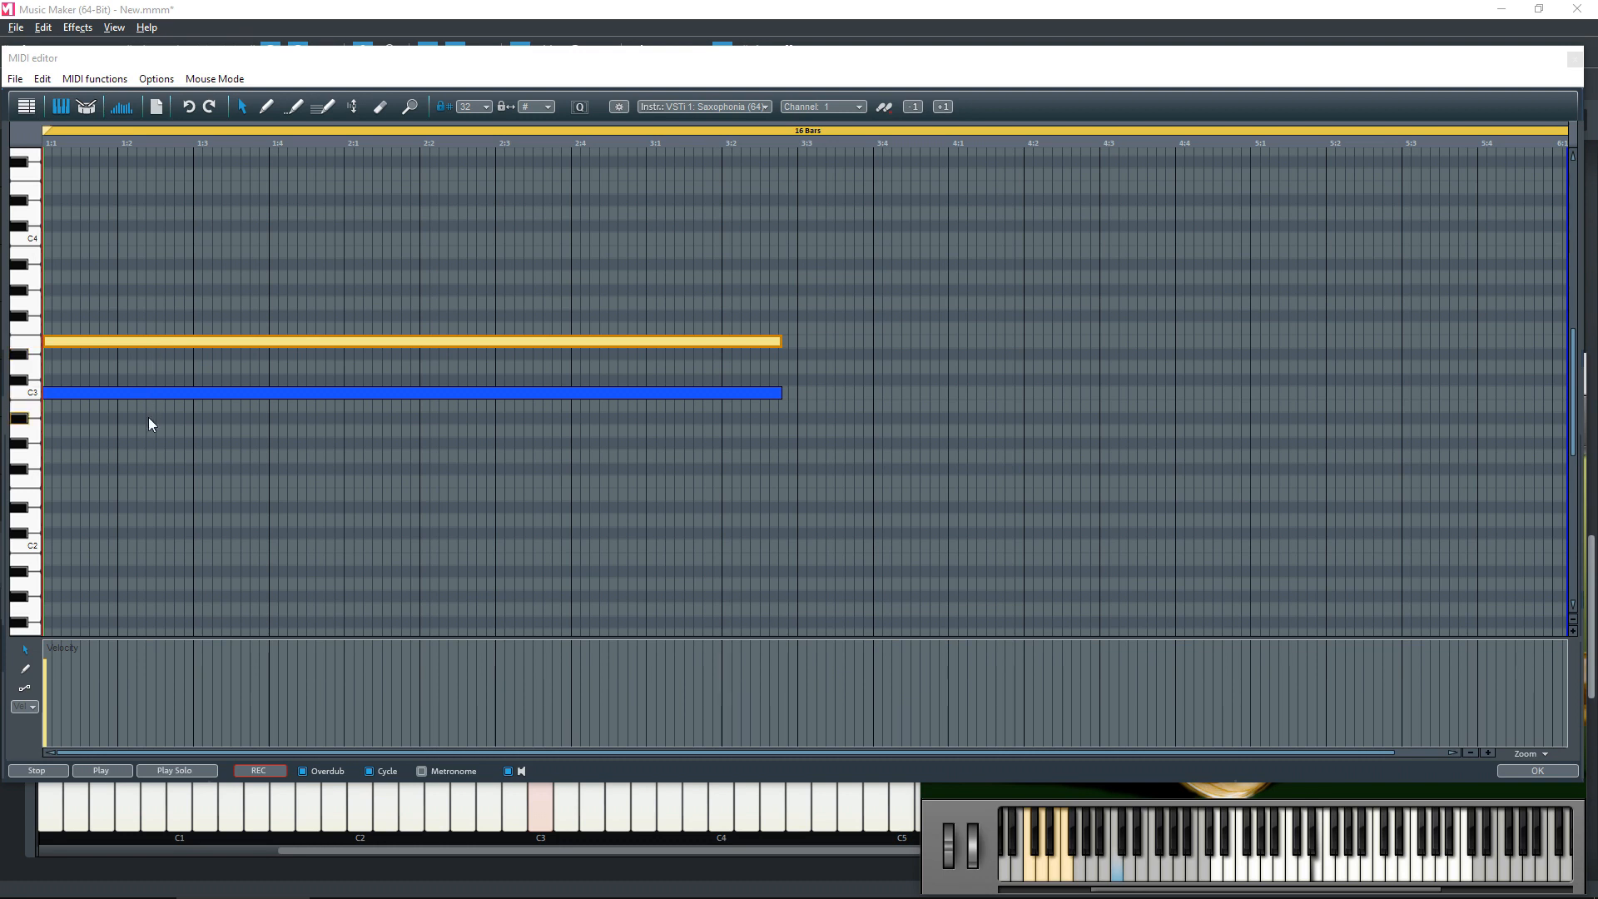
mouse_move(138, 343)
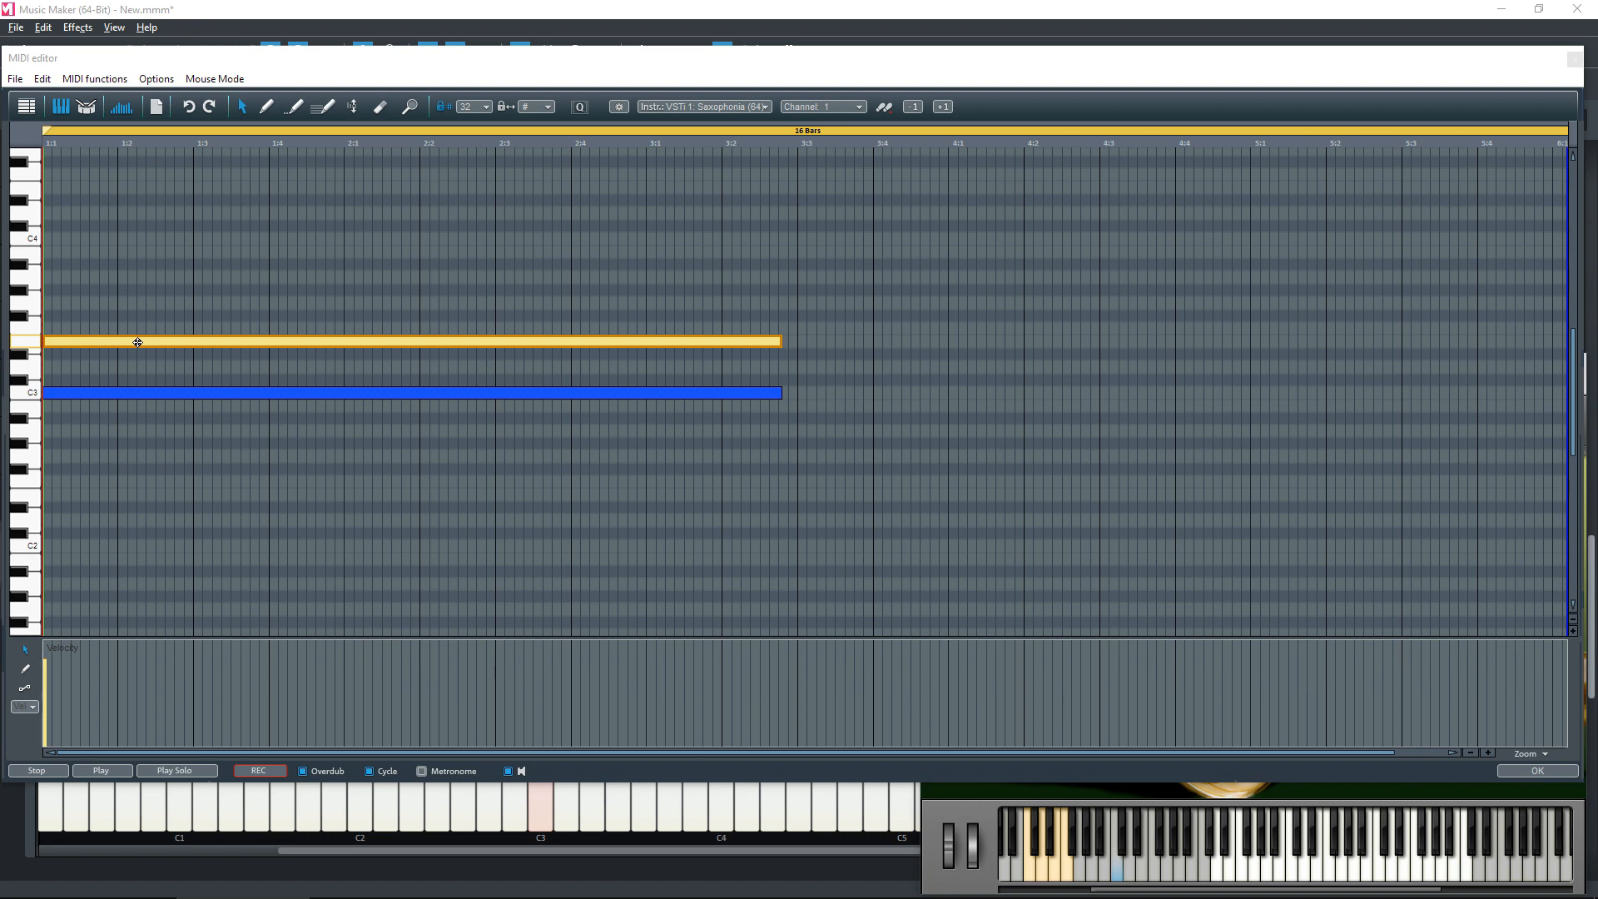
Copy the note below C3 to complete an equal-length three-note chord.
left_click_drag(137, 342, 113, 458)
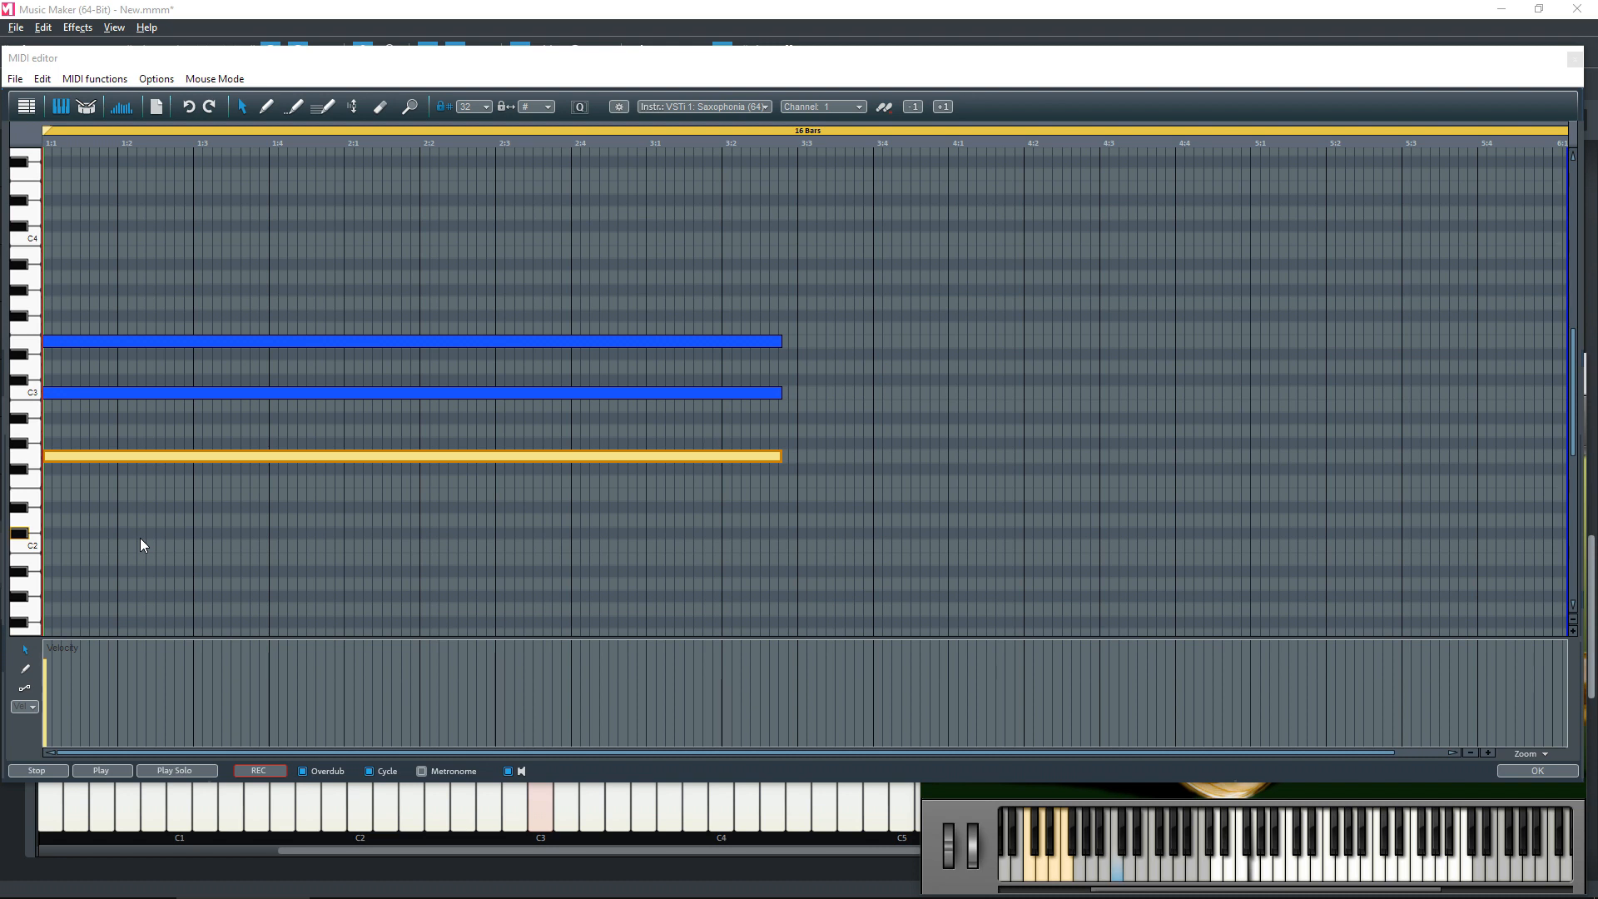
mouse_move(154, 553)
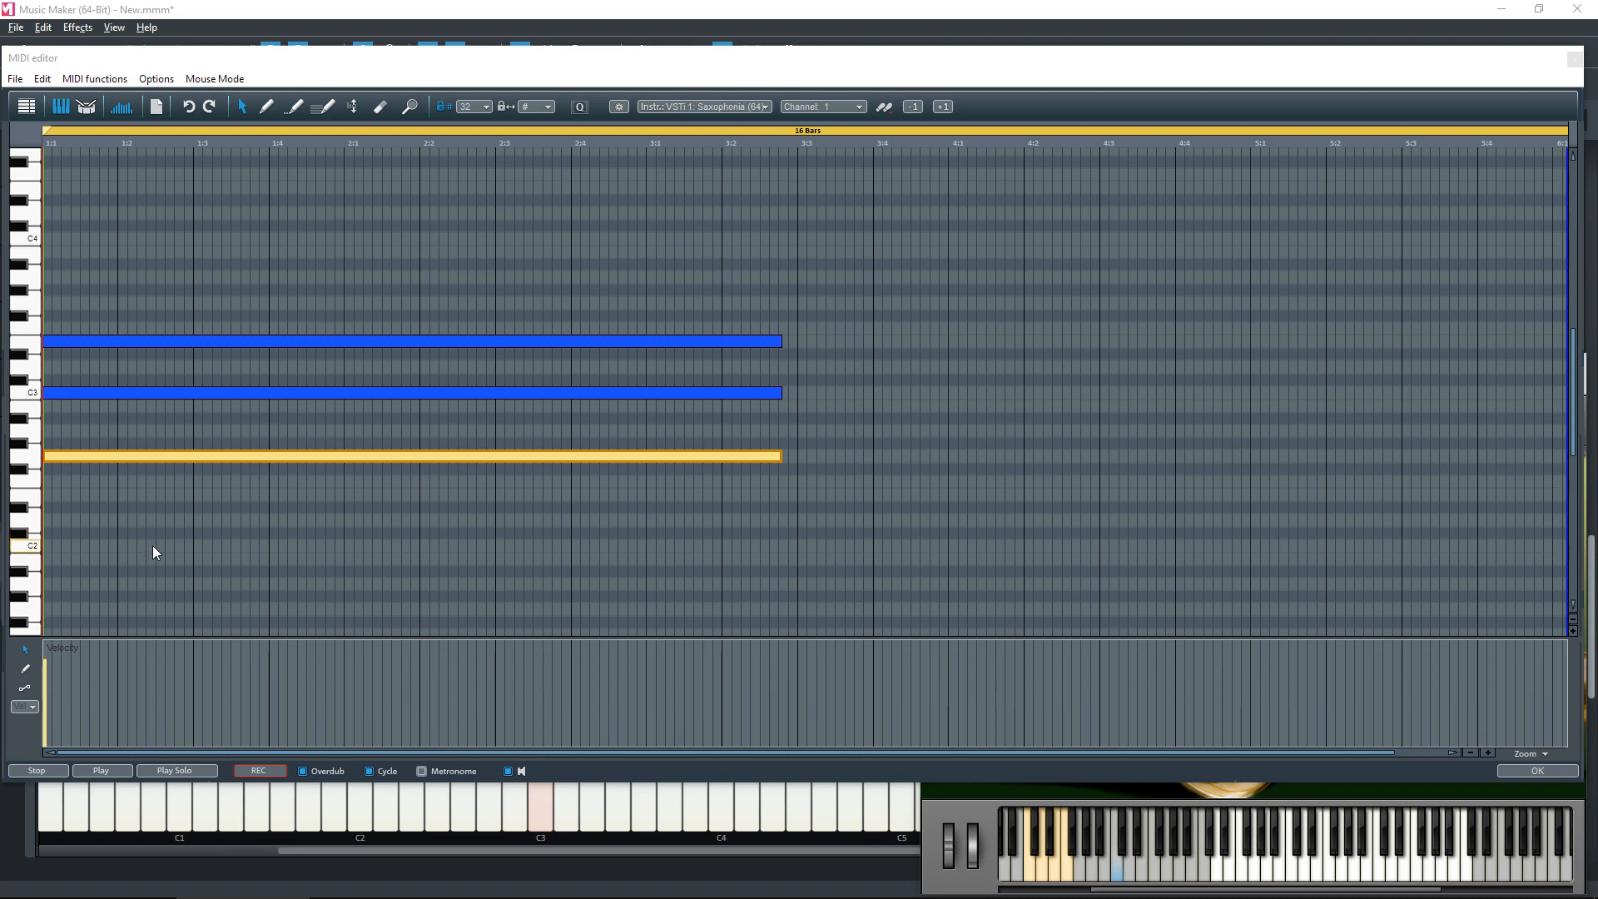
left_click(101, 770)
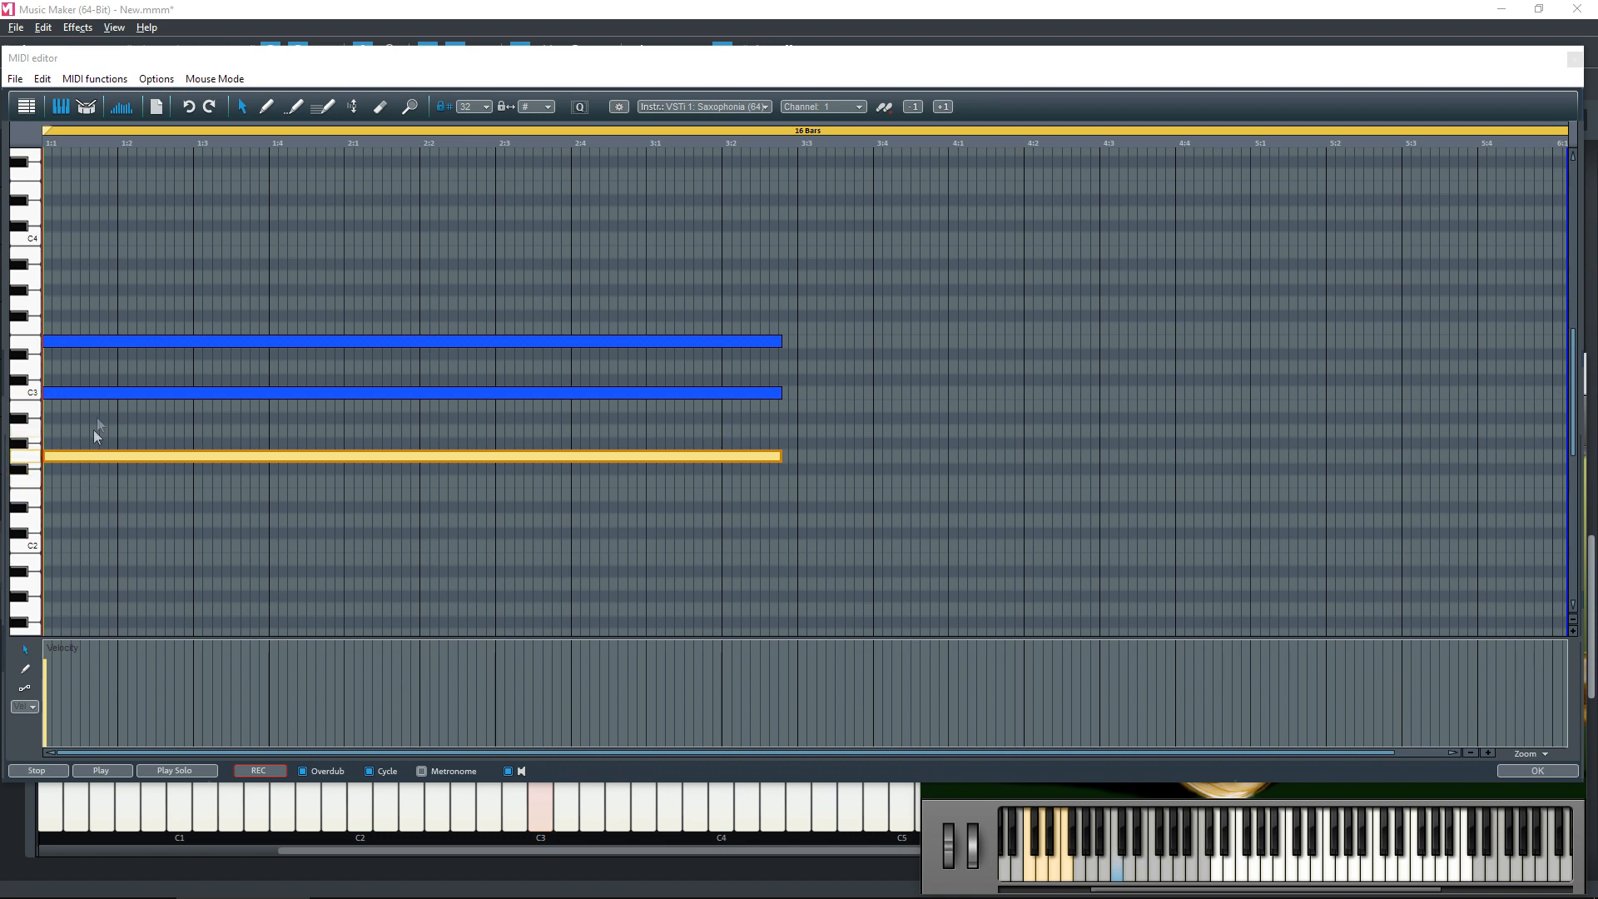
mouse_move(107, 342)
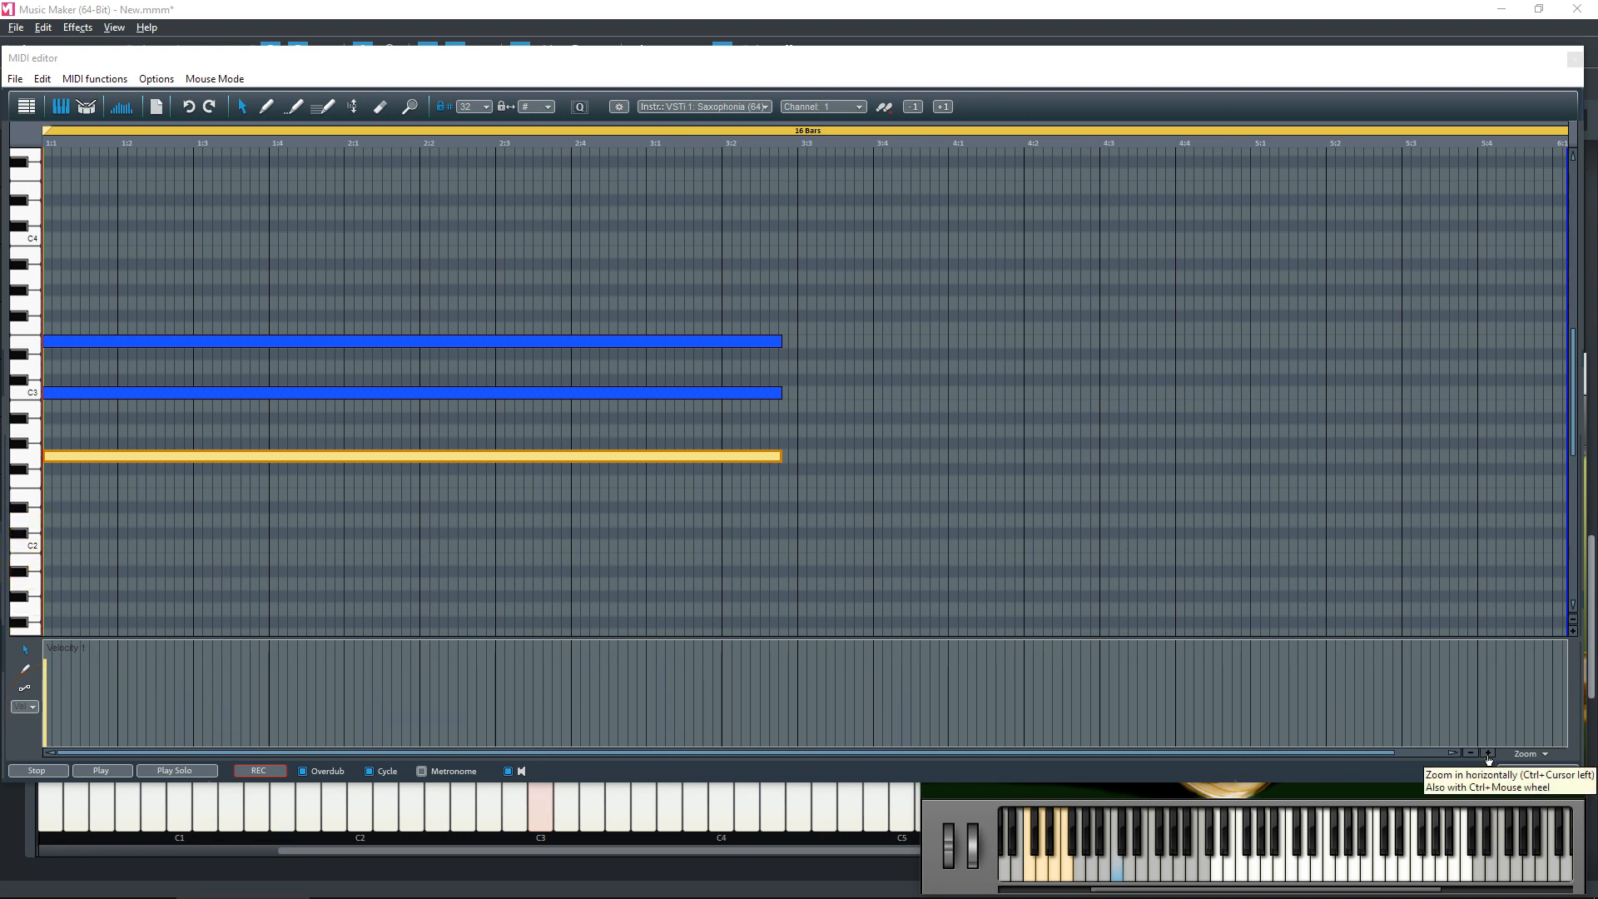
Zoom in horizontally and drag the C3 and top note velocity bars to different heights.
left_click(1489, 753)
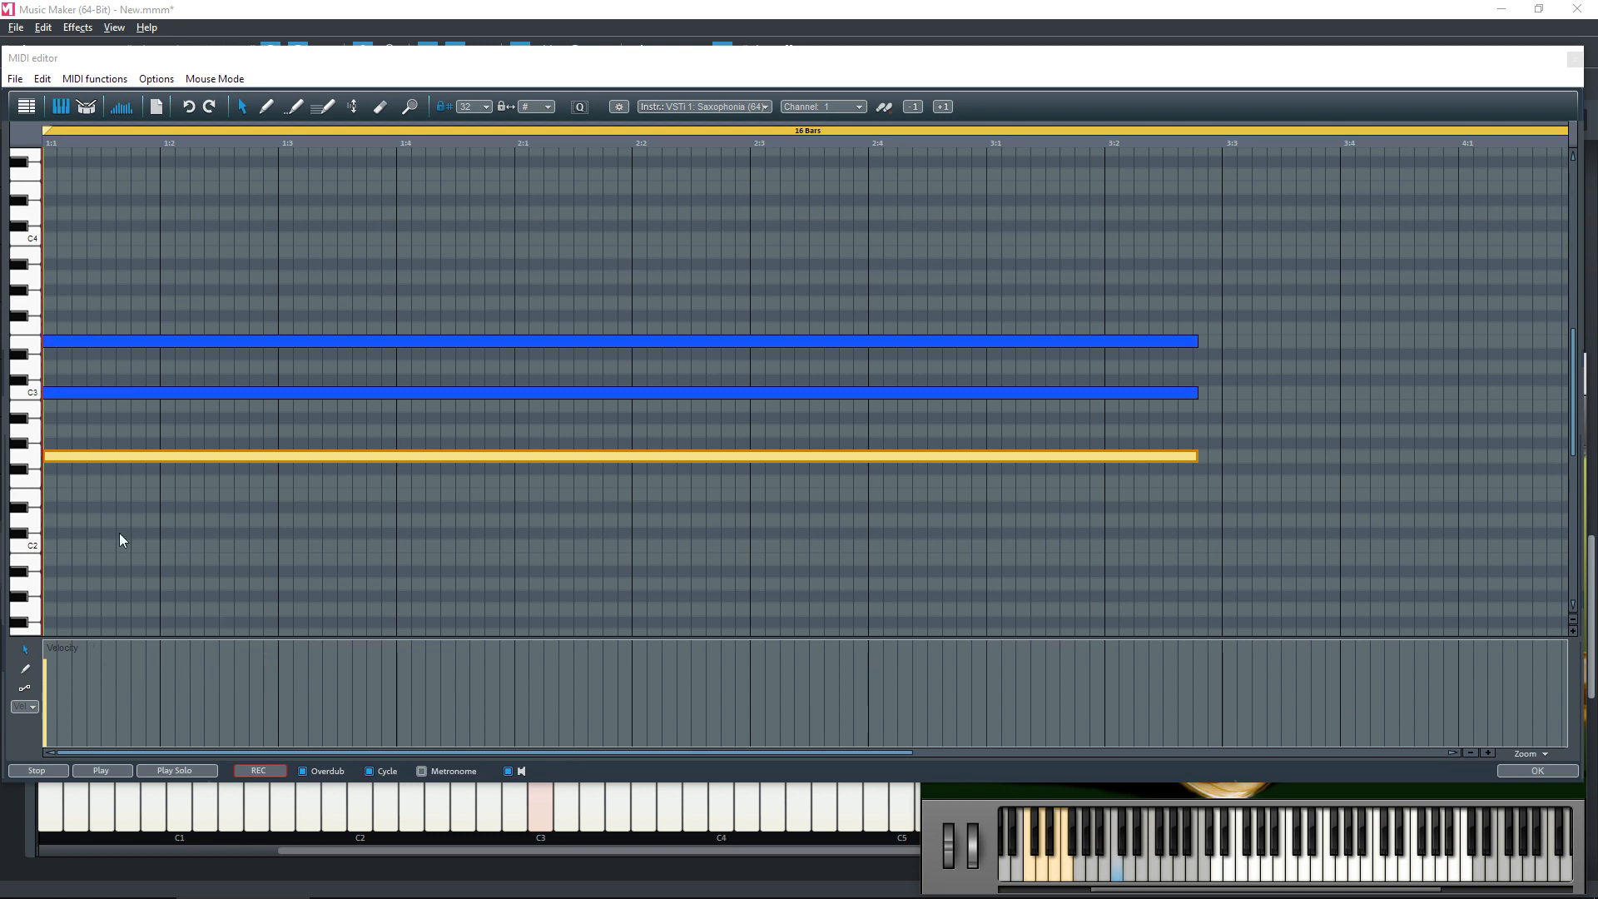
mouse_move(88, 456)
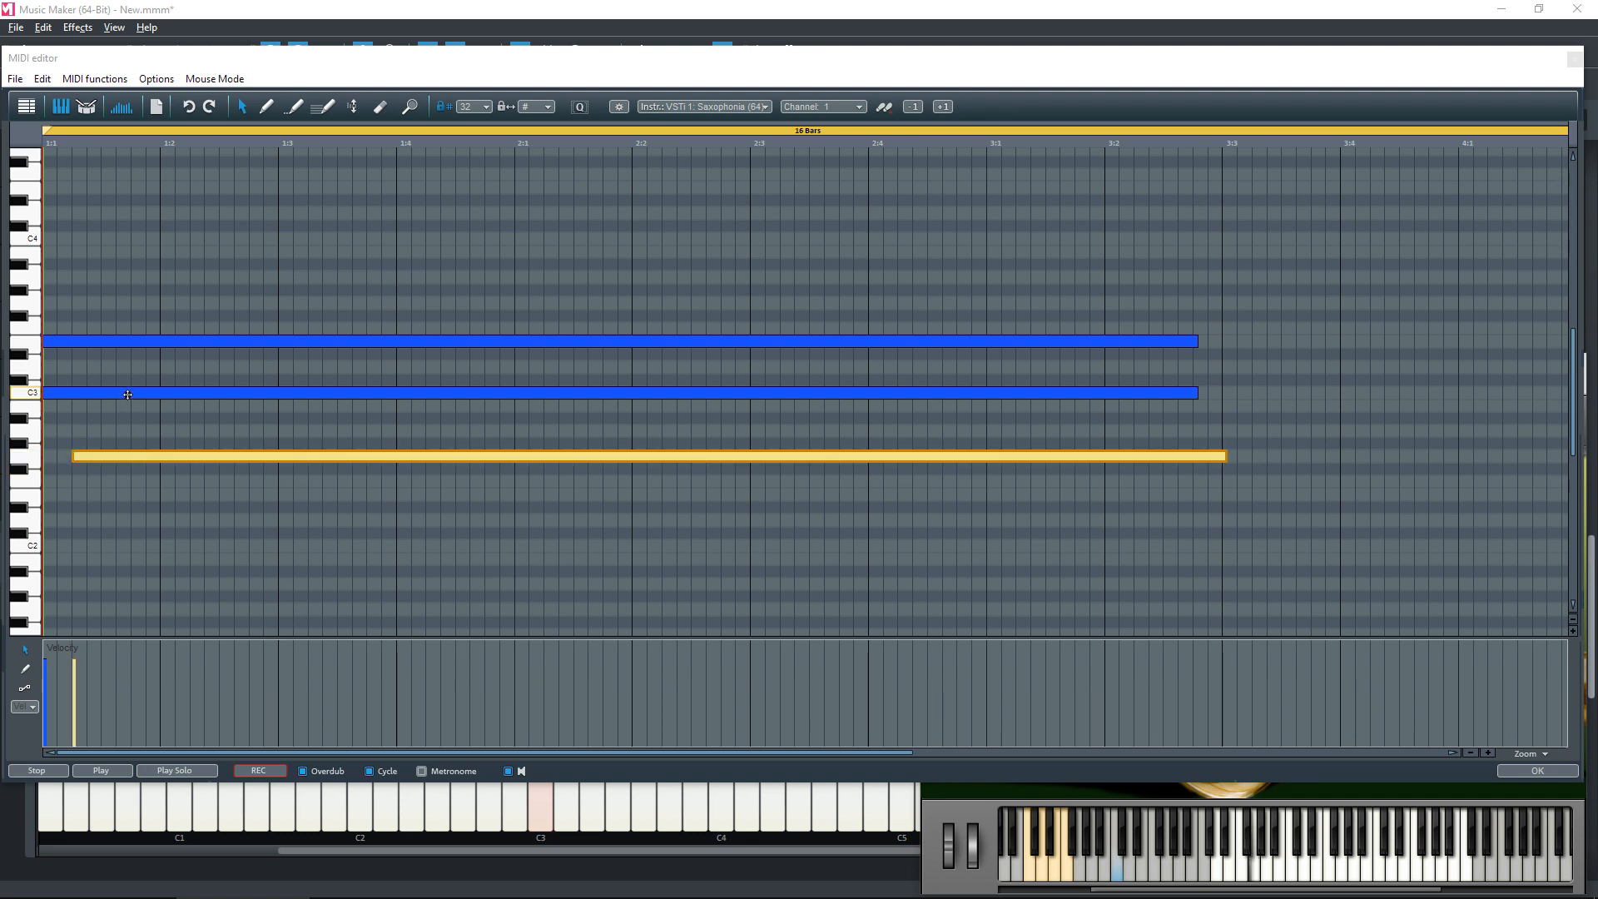
left_click(127, 394)
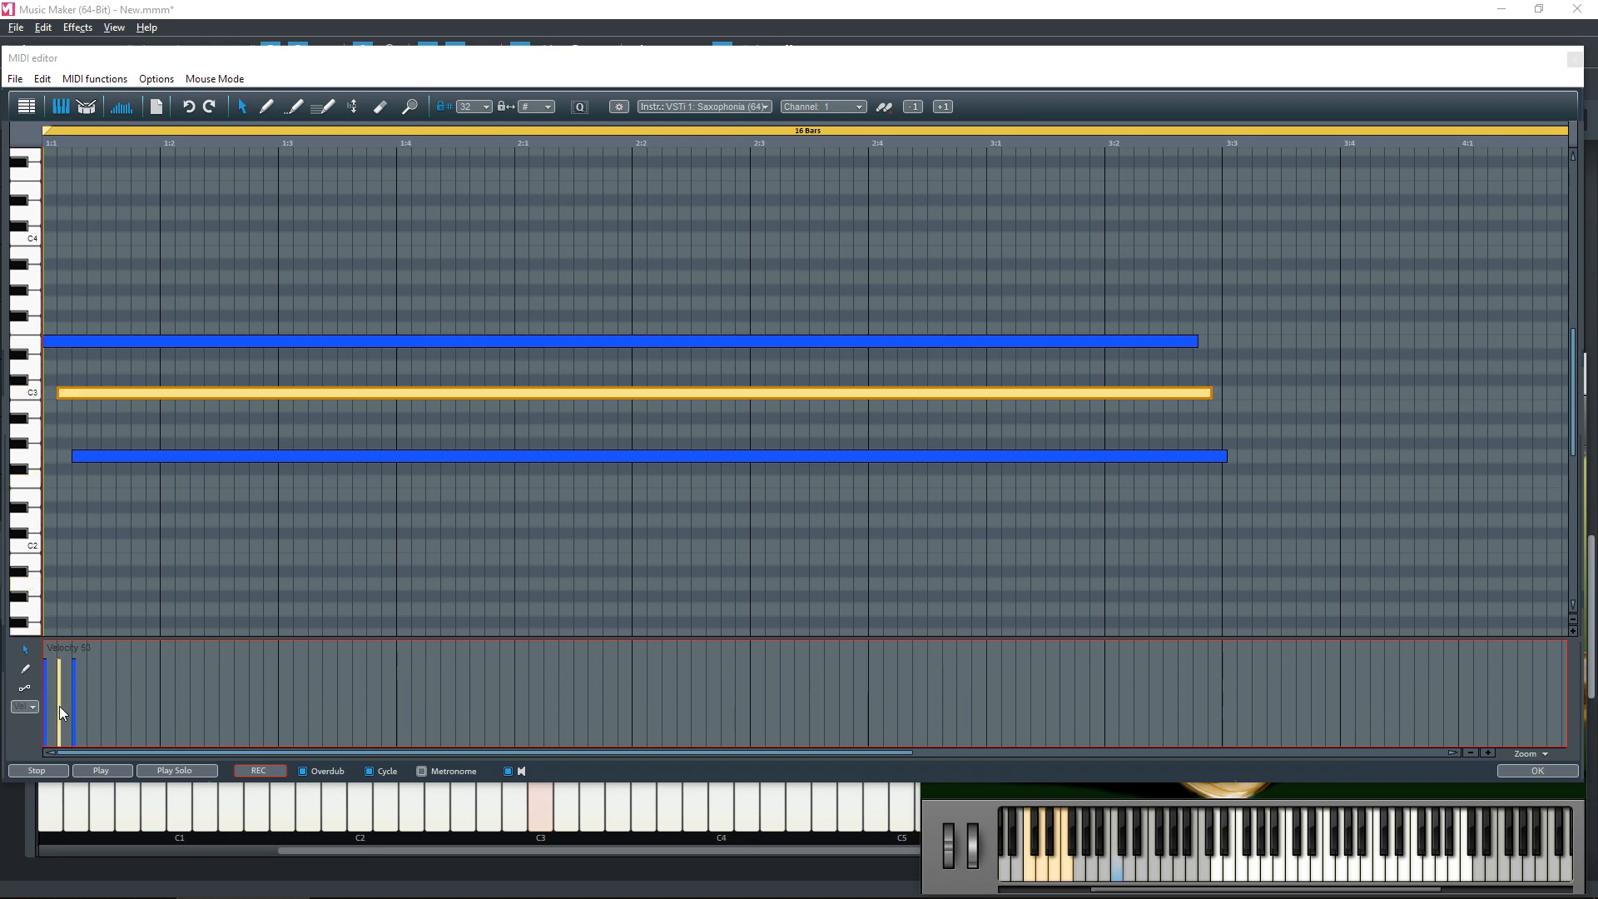
left_click_drag(74, 694, 75, 719)
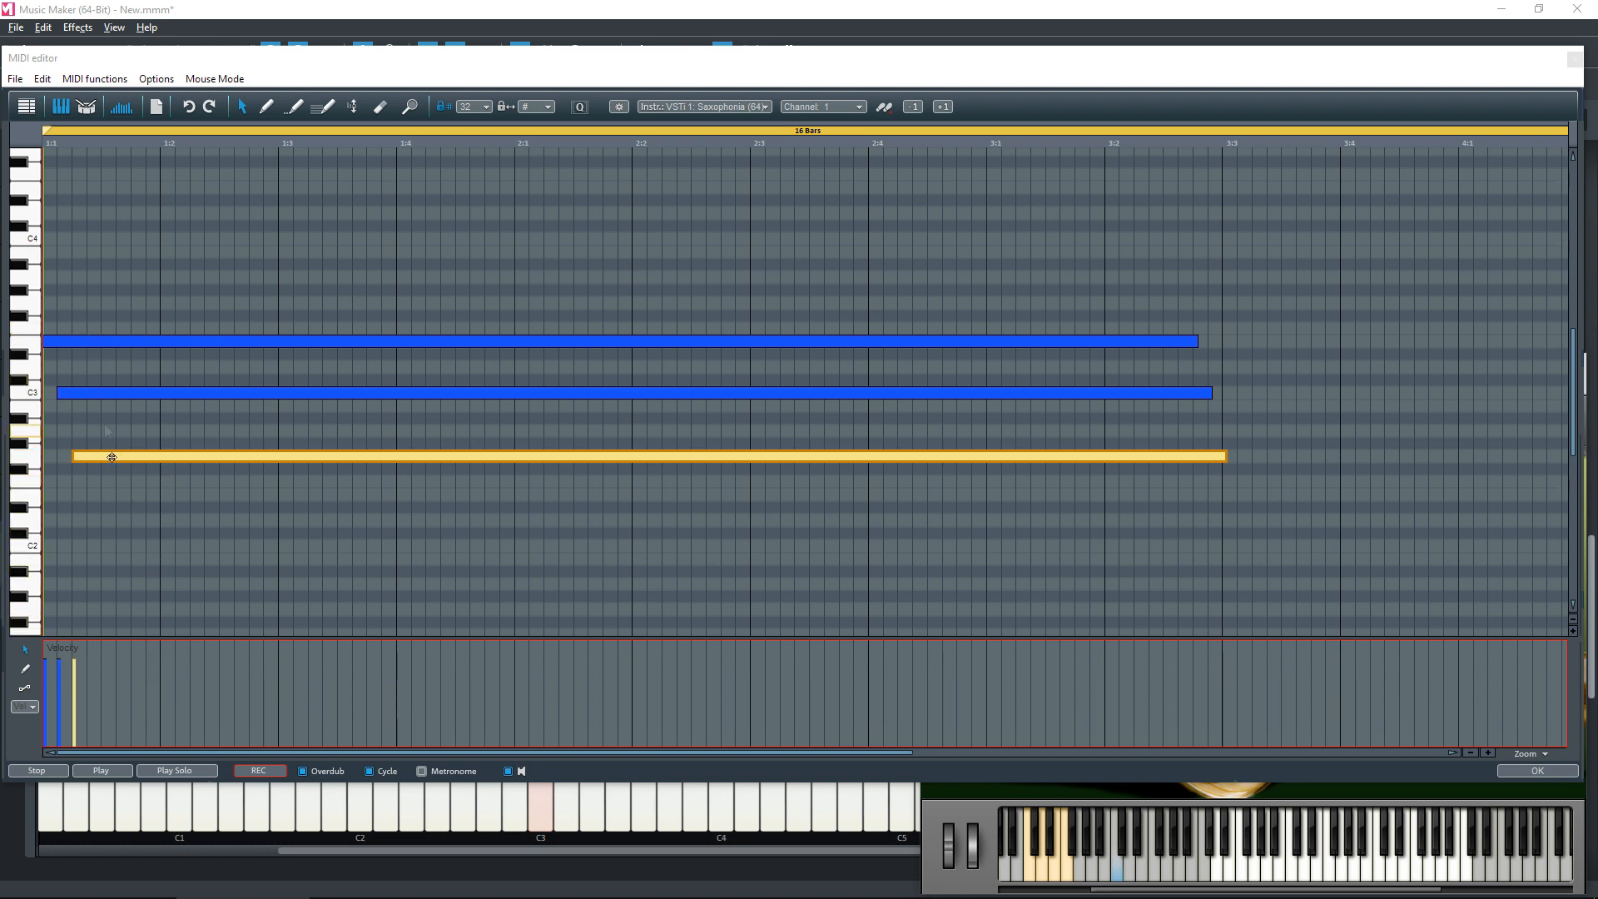
mouse_move(141, 636)
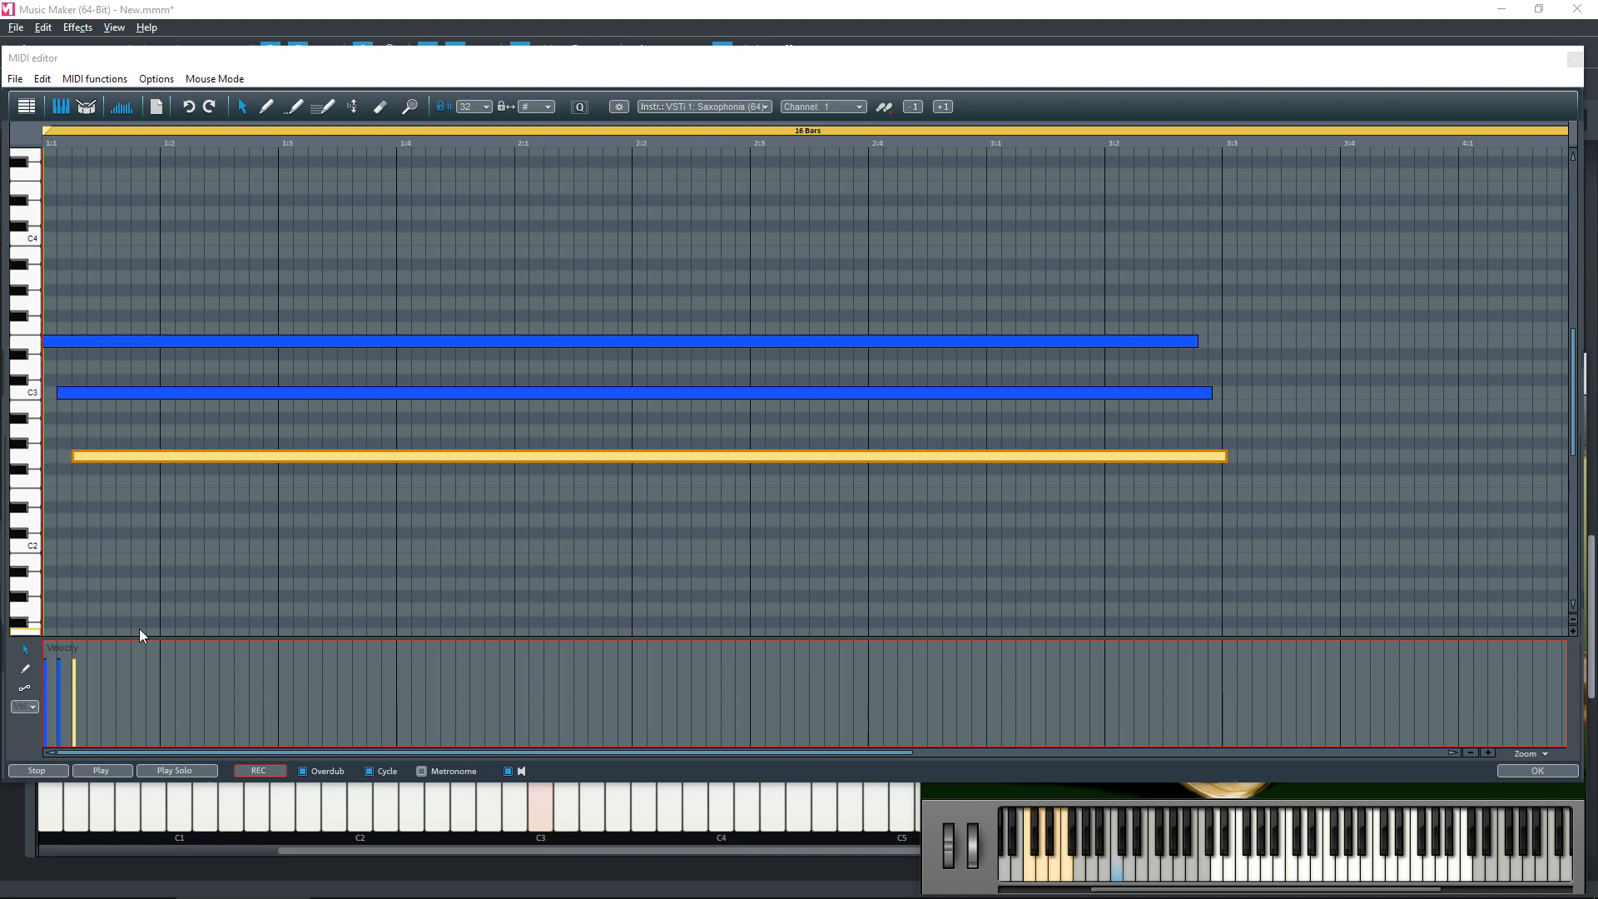
mouse_move(83, 393)
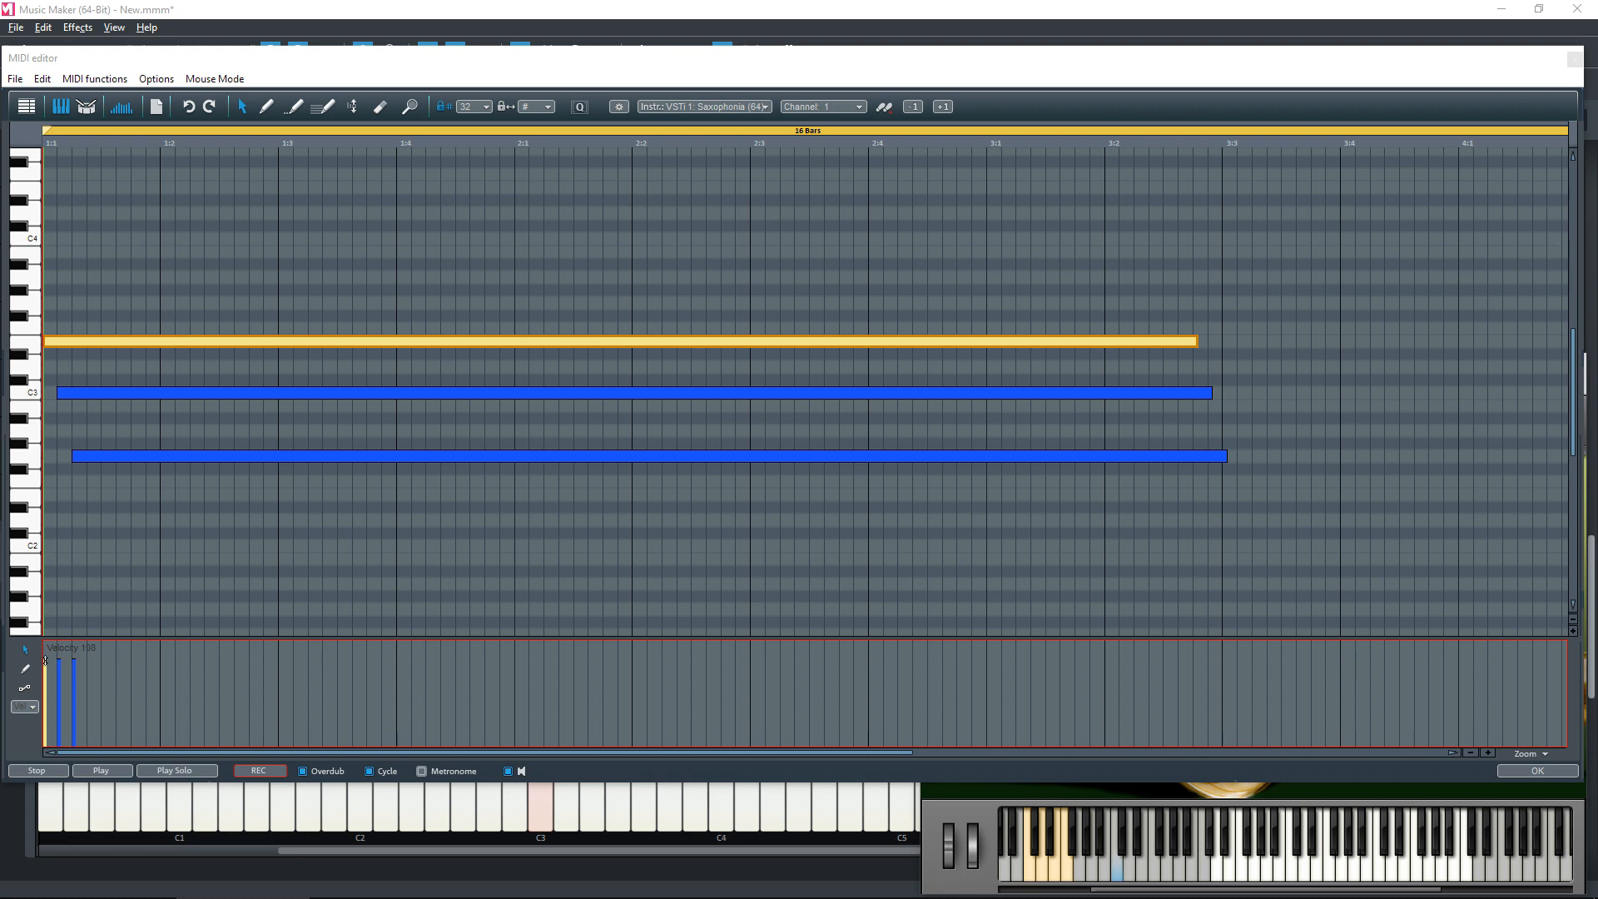
left_click_drag(44, 663, 74, 694)
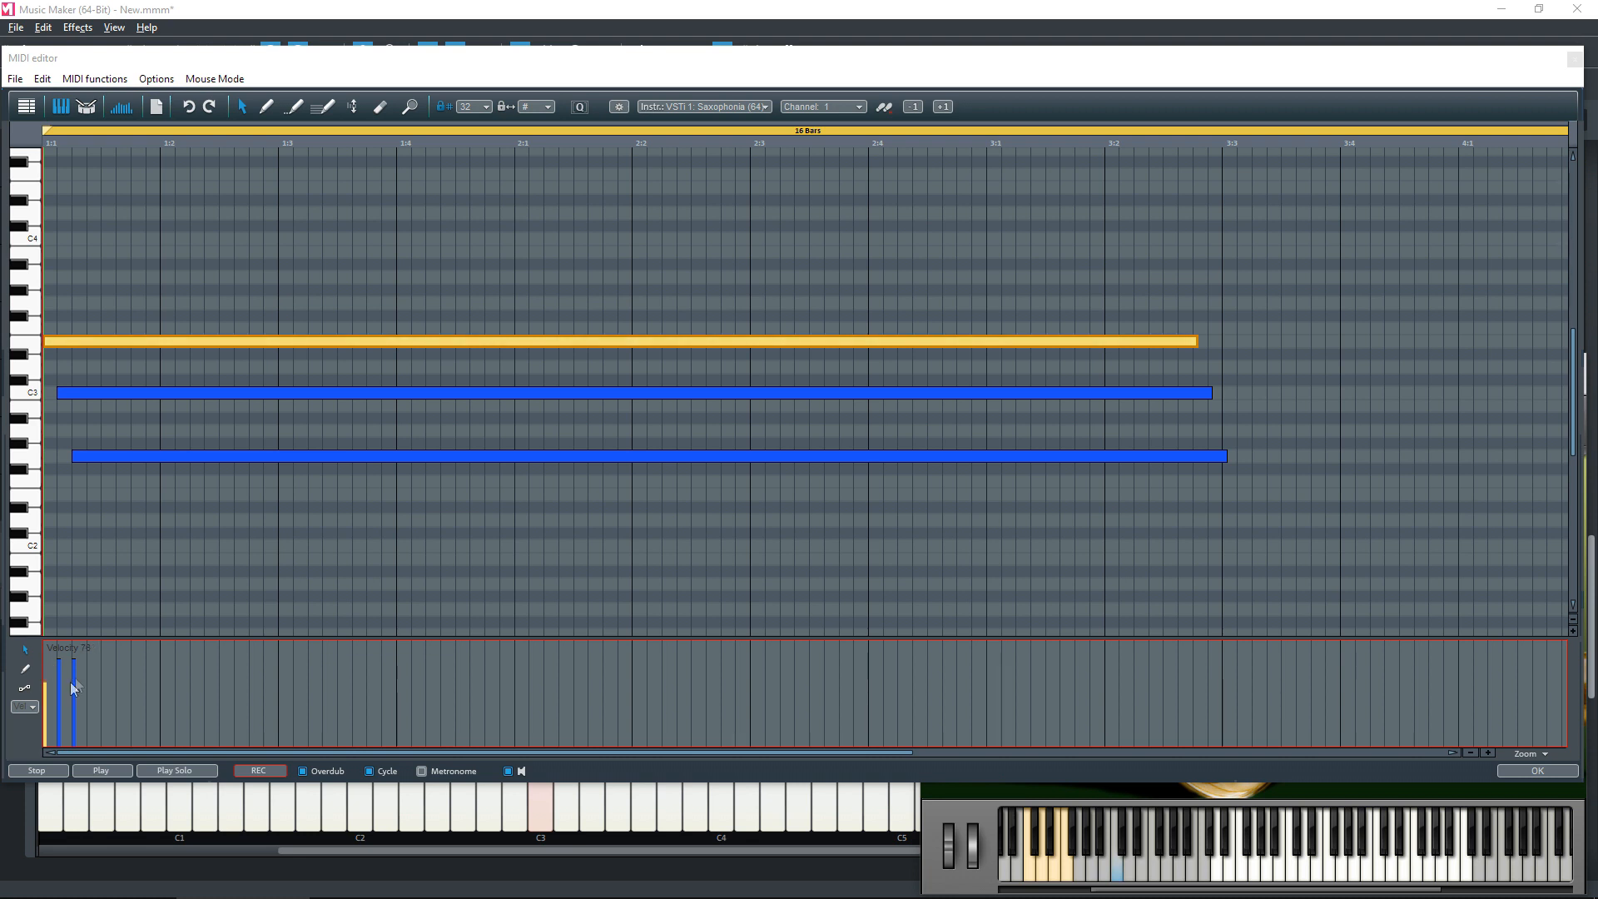
left_click_drag(73, 689, 73, 660)
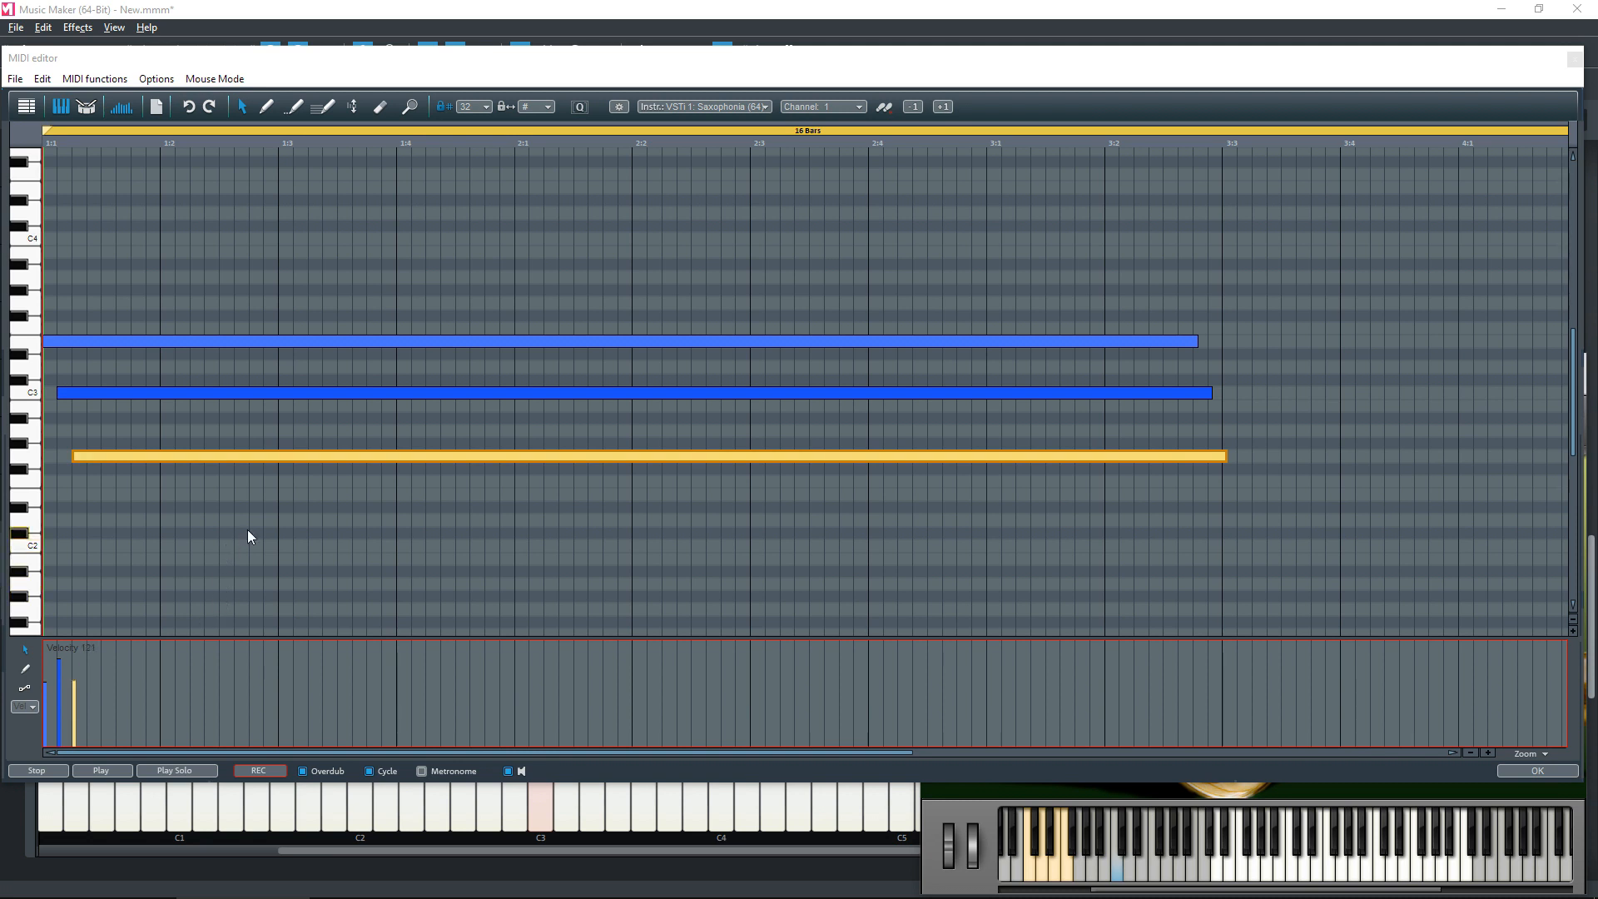
Play back the chord, adjusting a velocity bar between playbacks.
left_click(101, 770)
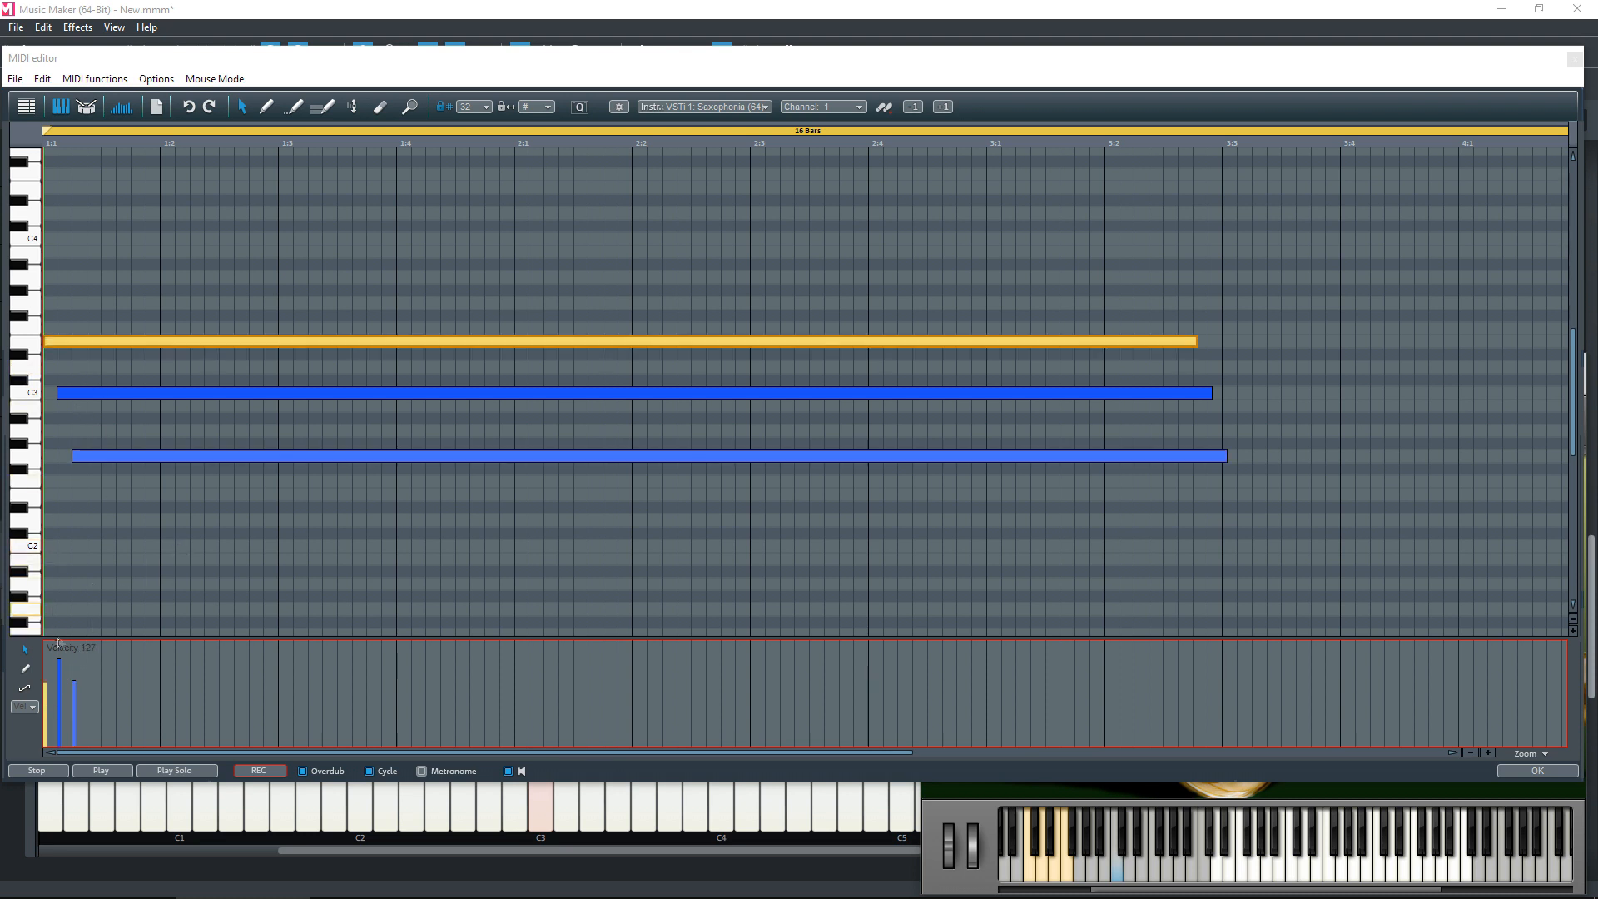
left_click(58, 666)
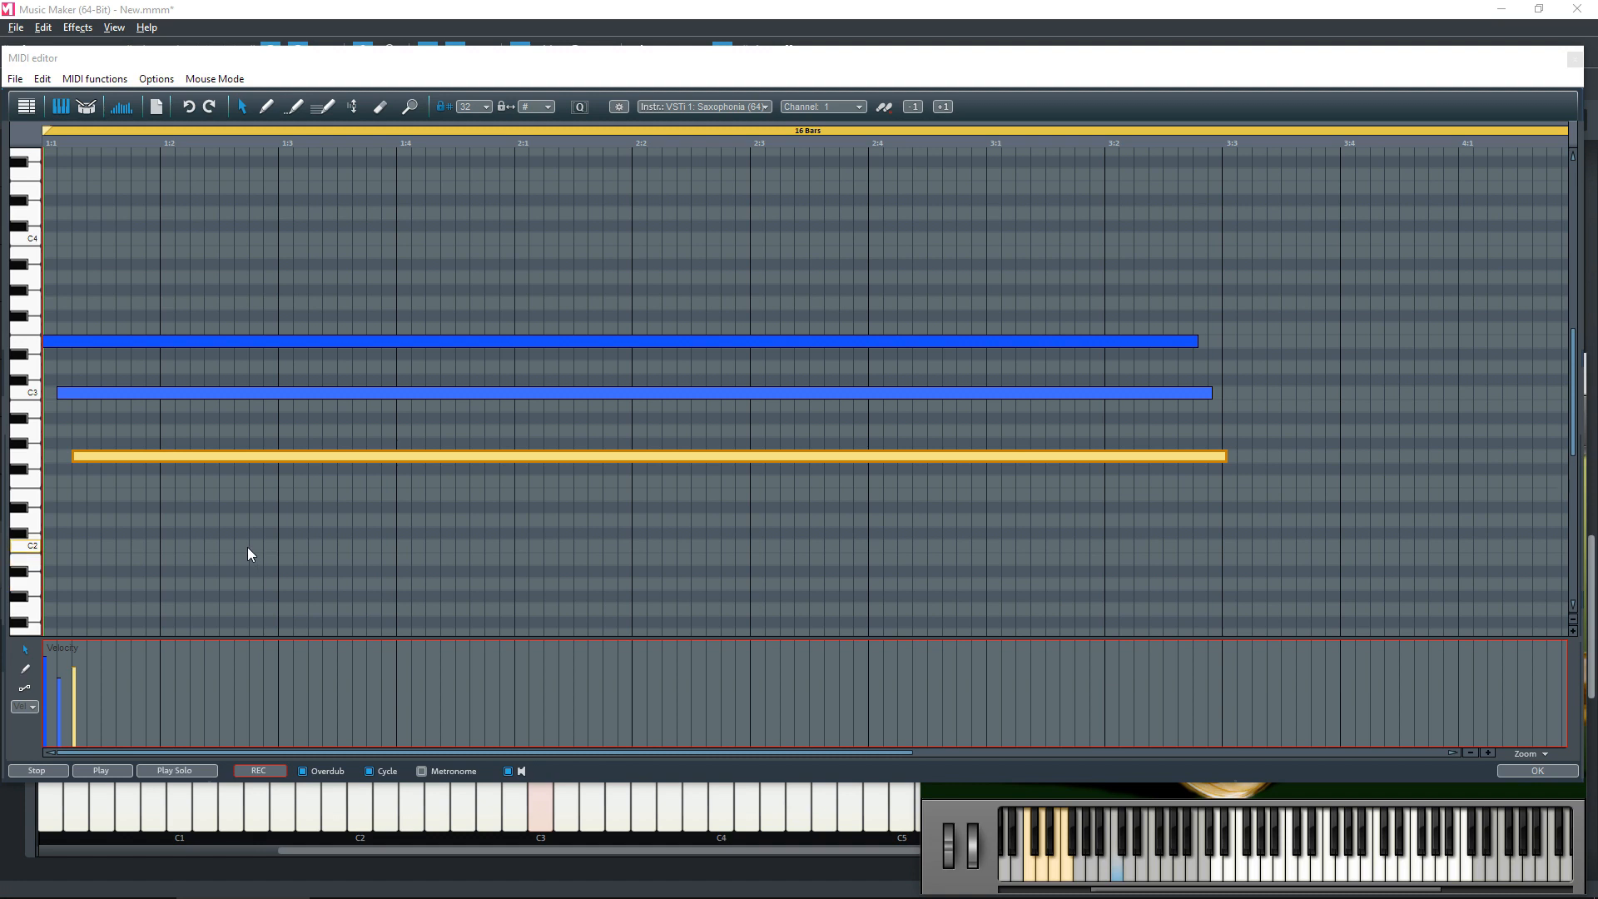
left_click(101, 771)
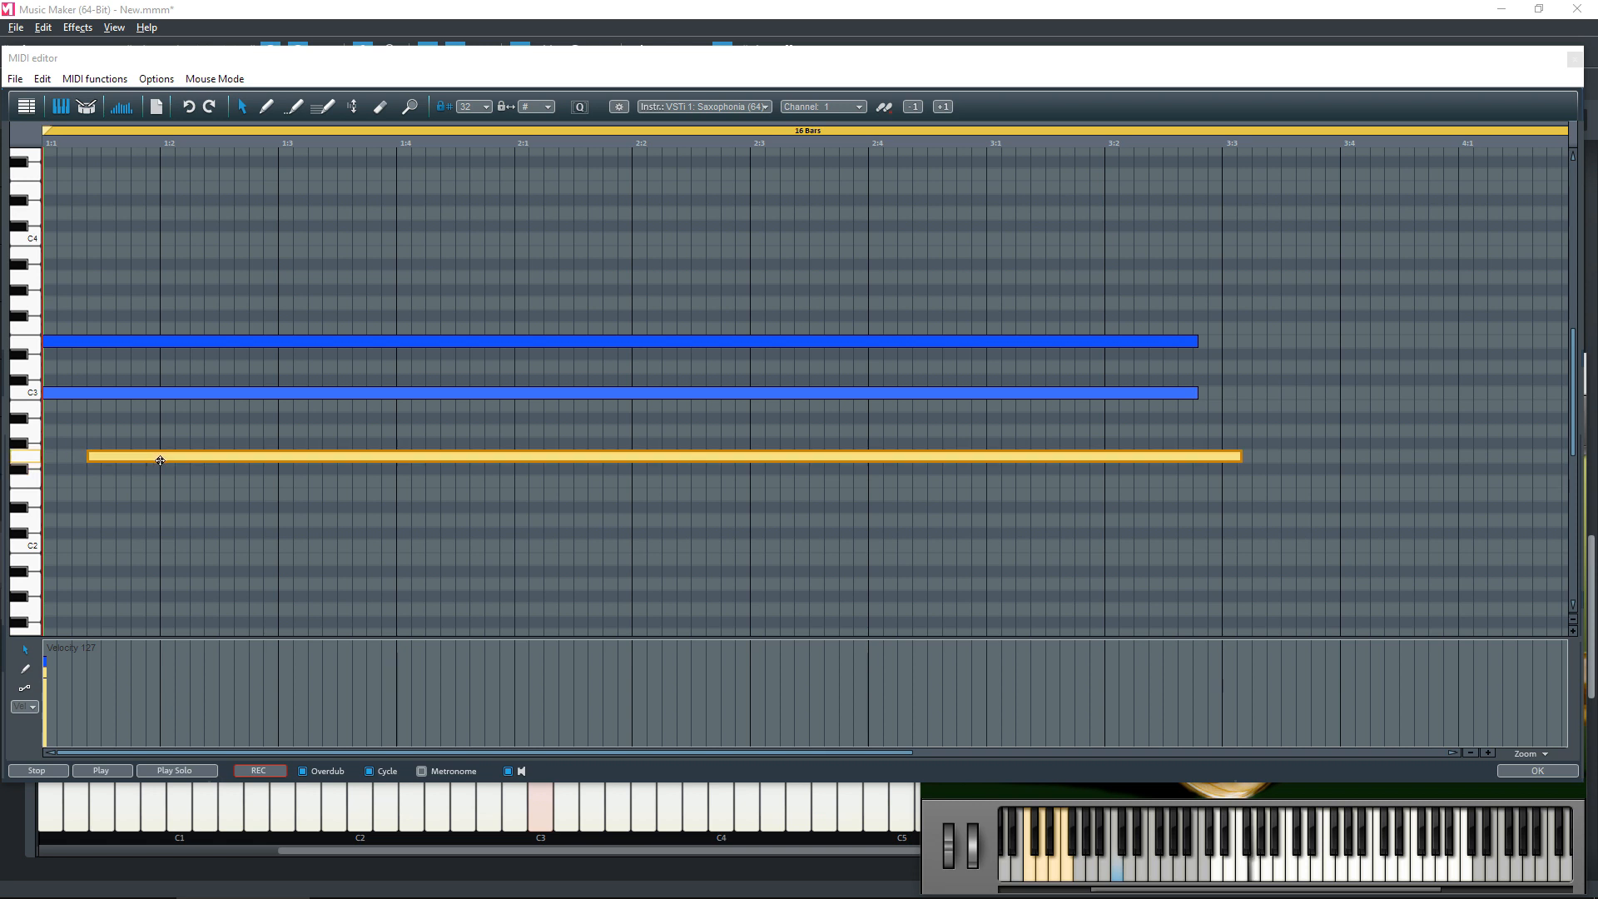
Drag the offset note so all three chord notes start and end together, then list controller types.
left_click_drag(159, 459, 183, 392)
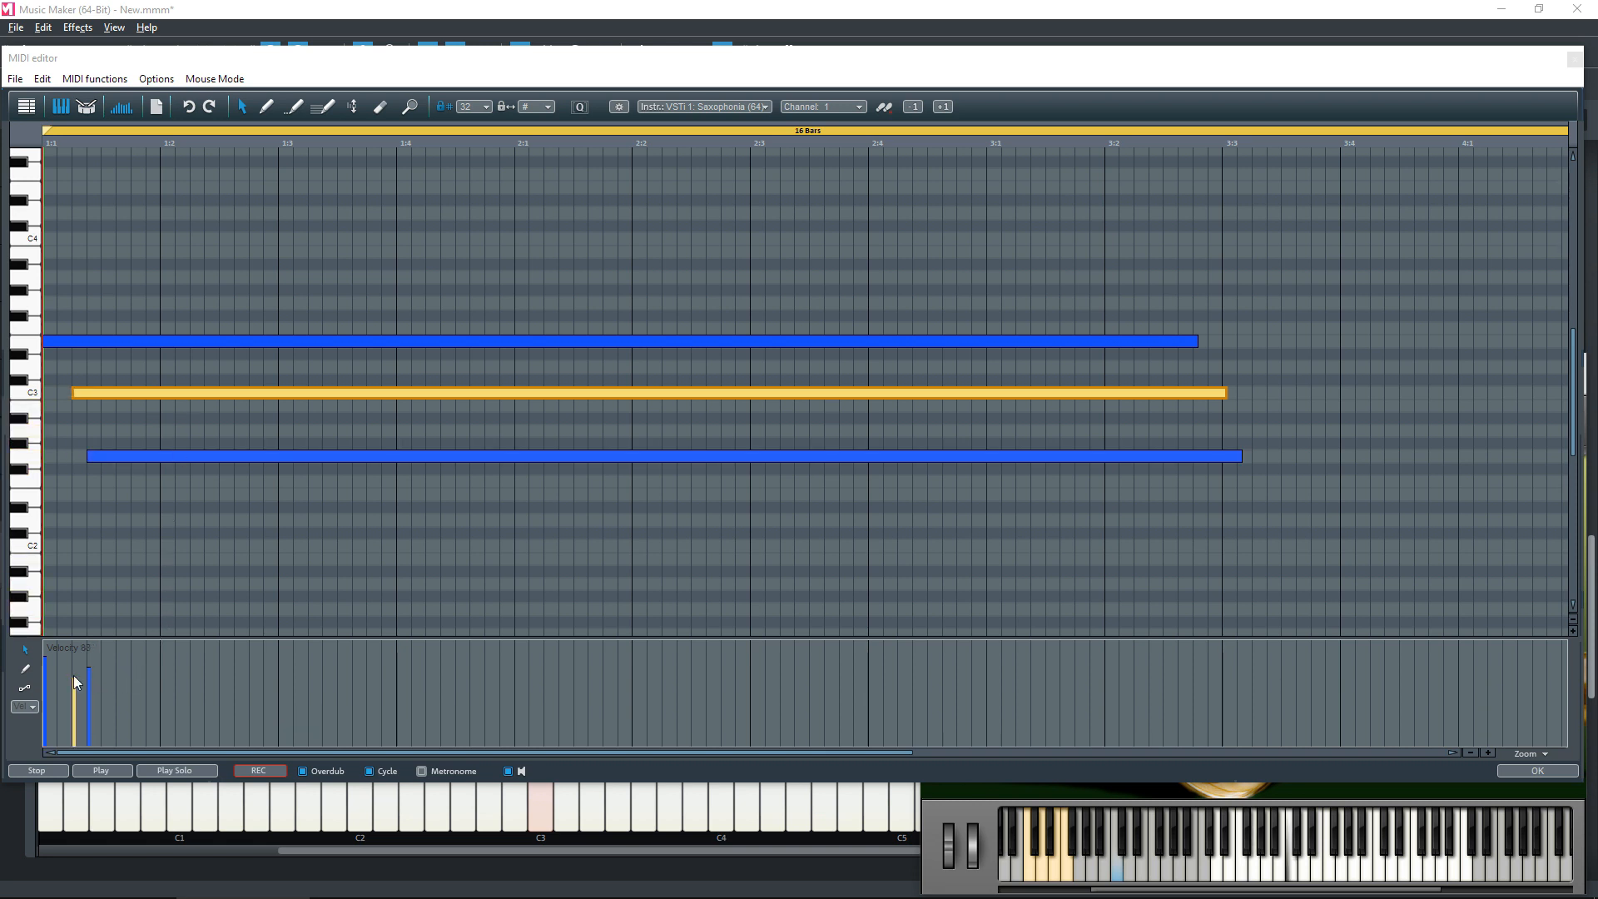
left_click_drag(74, 682, 74, 658)
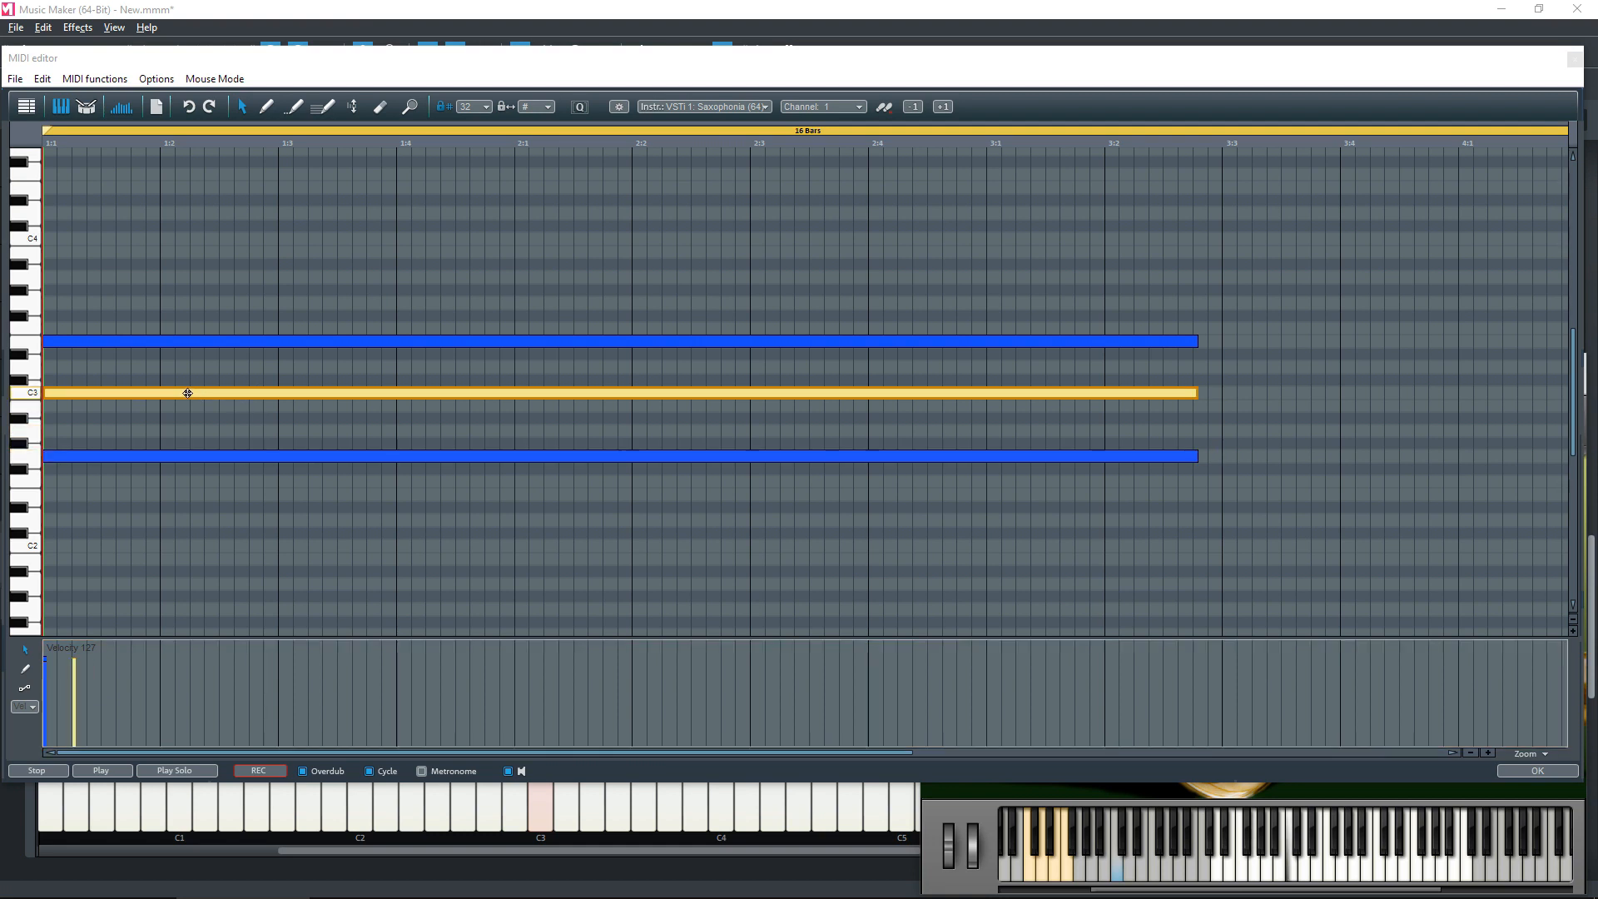
left_click(102, 770)
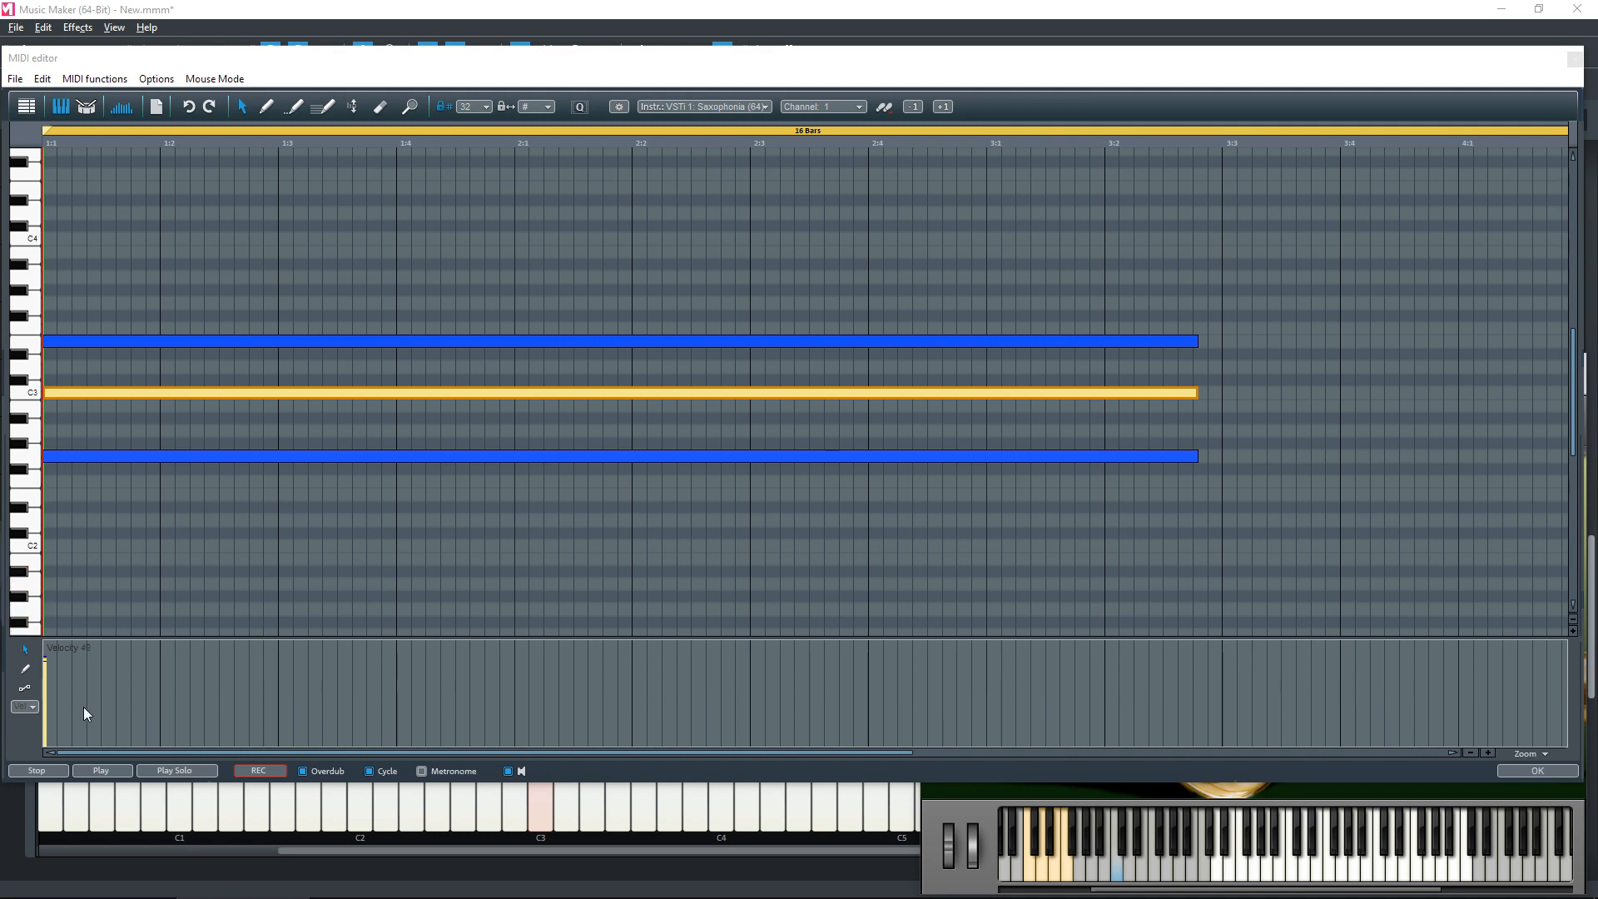
left_click(18, 727)
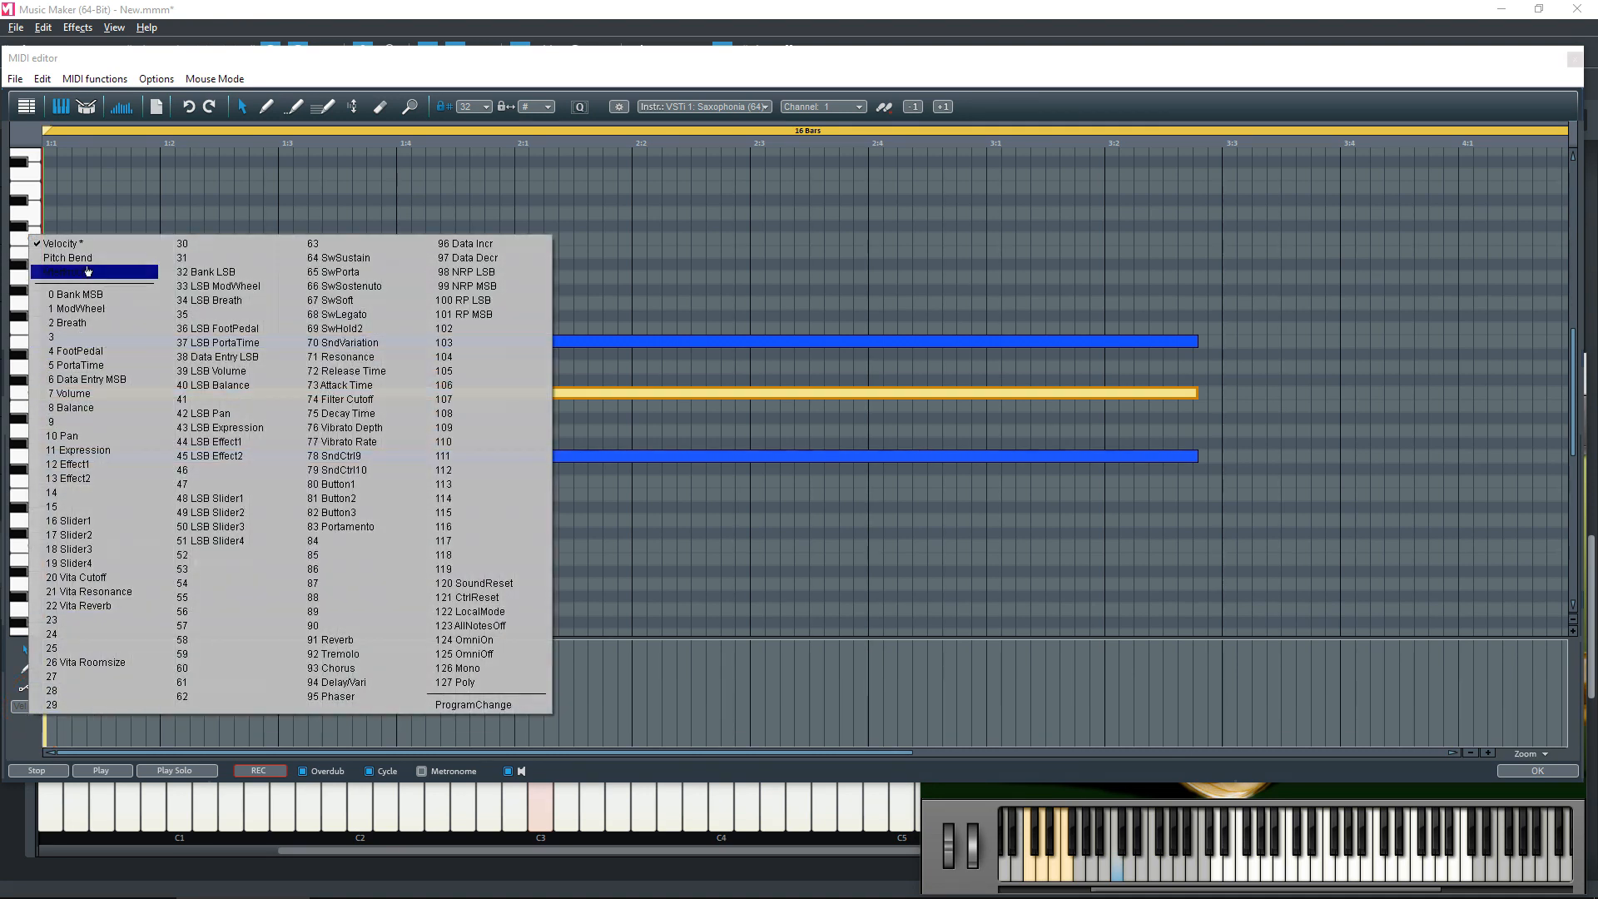
Show Pitch Bend in the controller lane and draw rises and a deep dip across the first half.
left_click(66, 257)
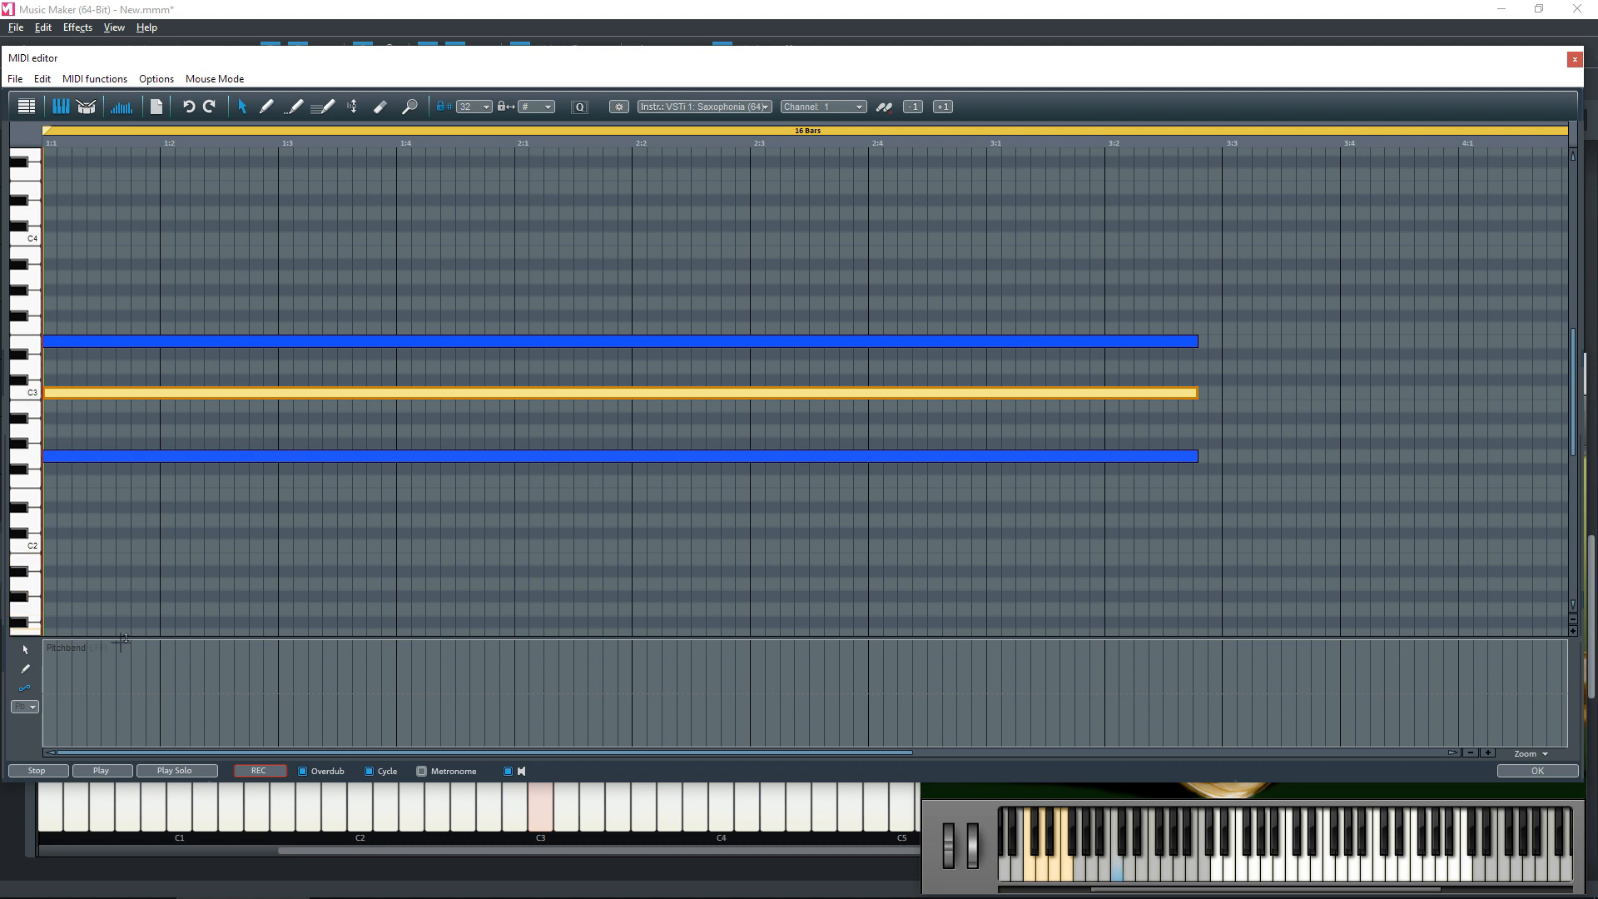
mouse_move(26, 676)
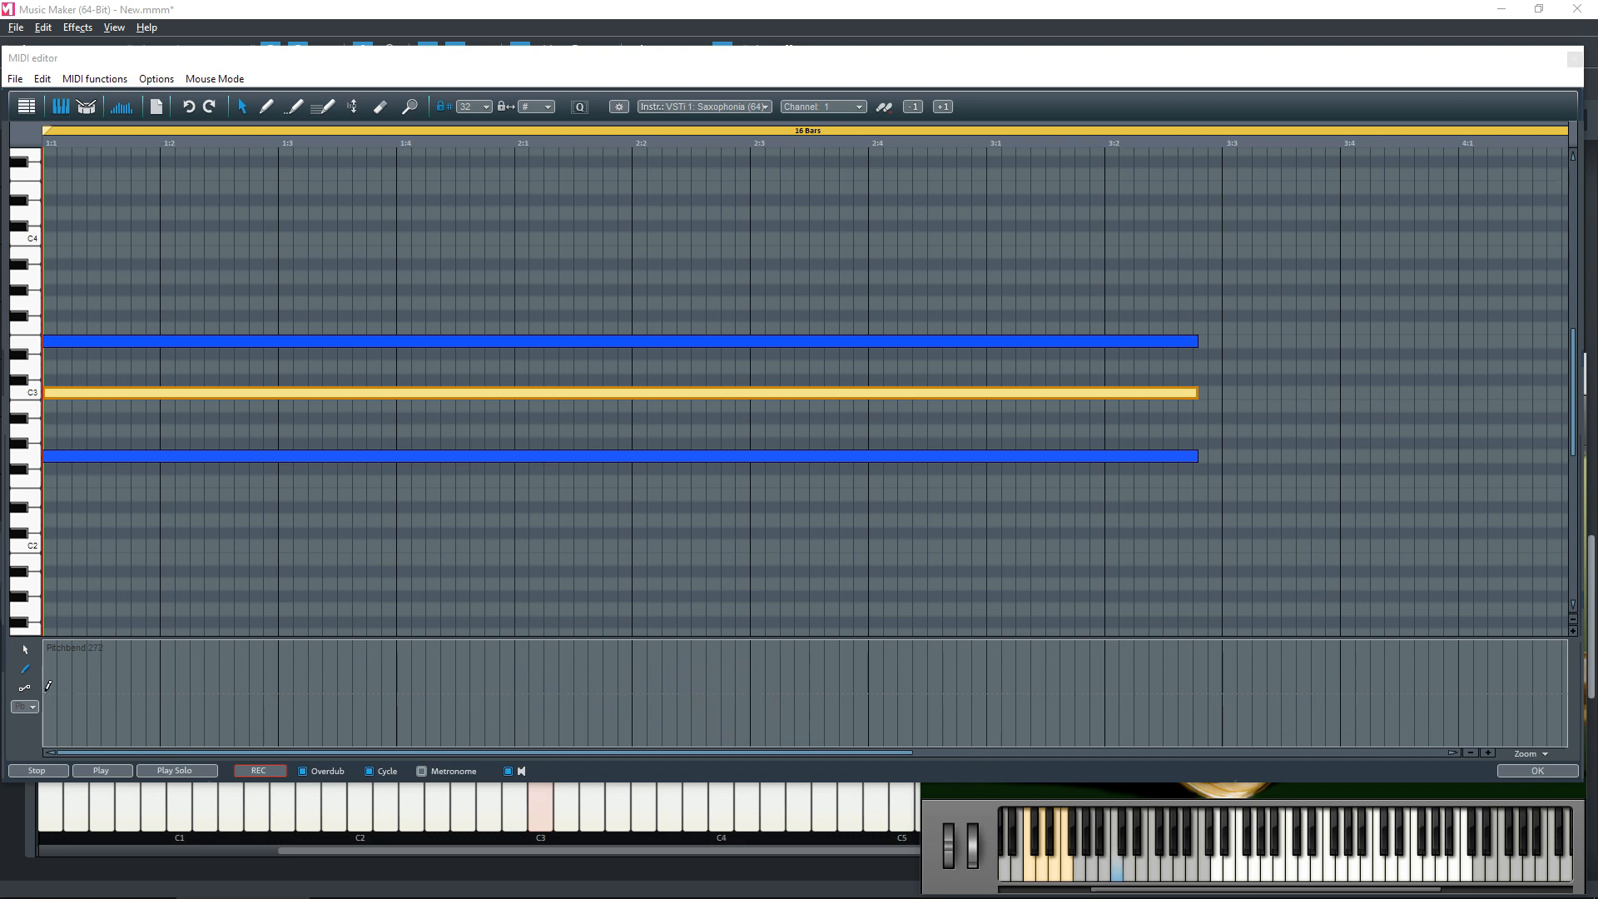
left_click_drag(49, 693, 80, 687)
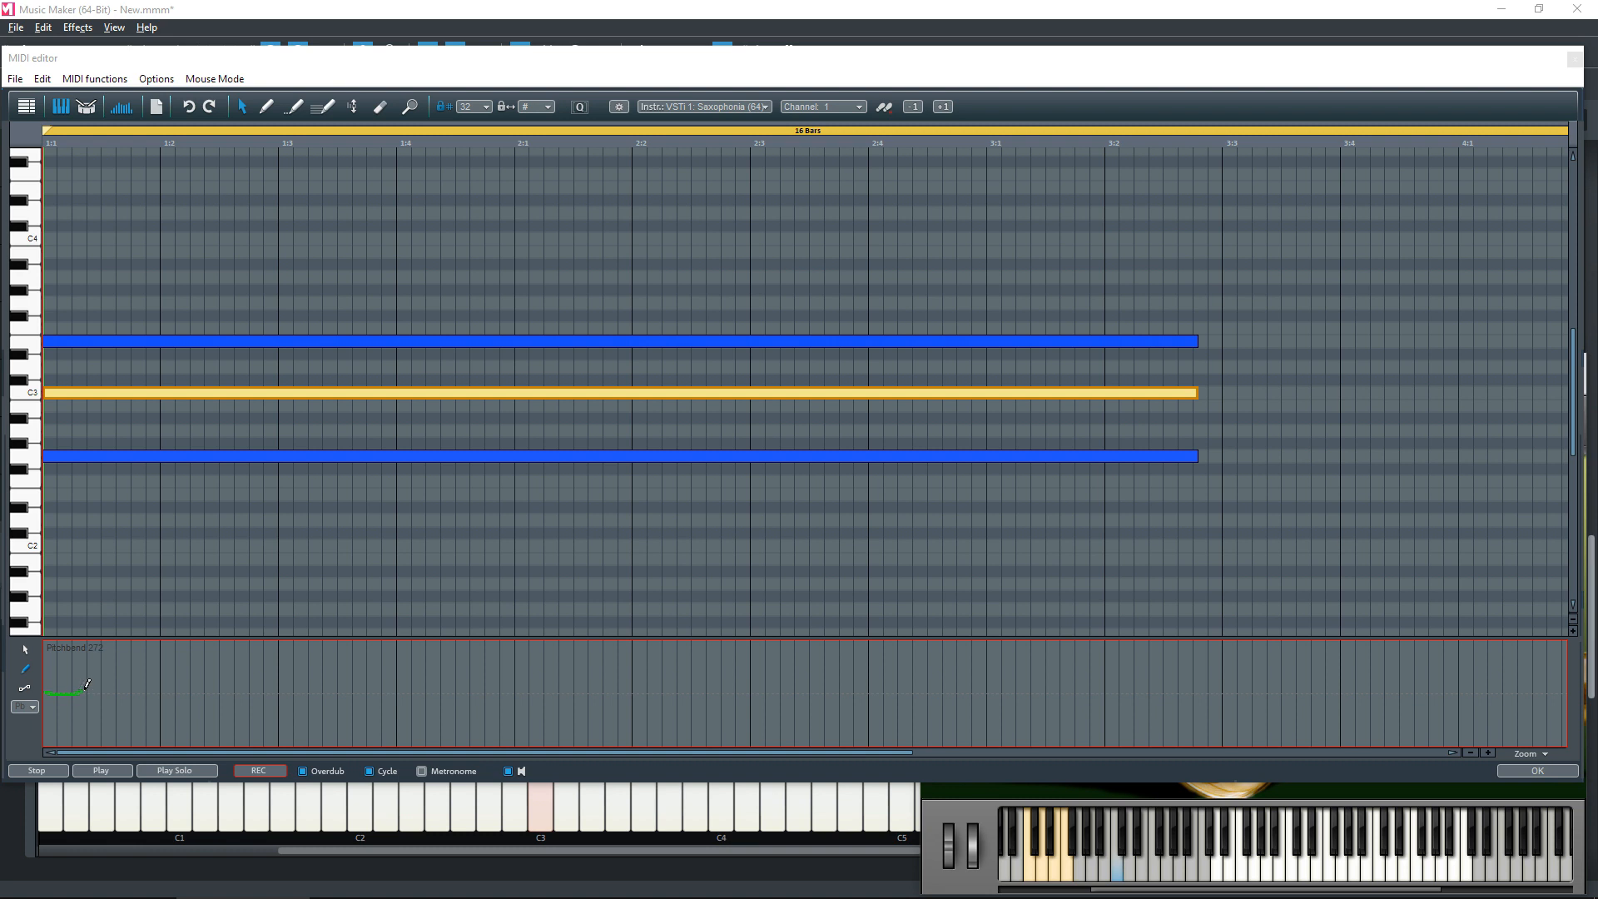
left_click_drag(56, 694, 240, 682)
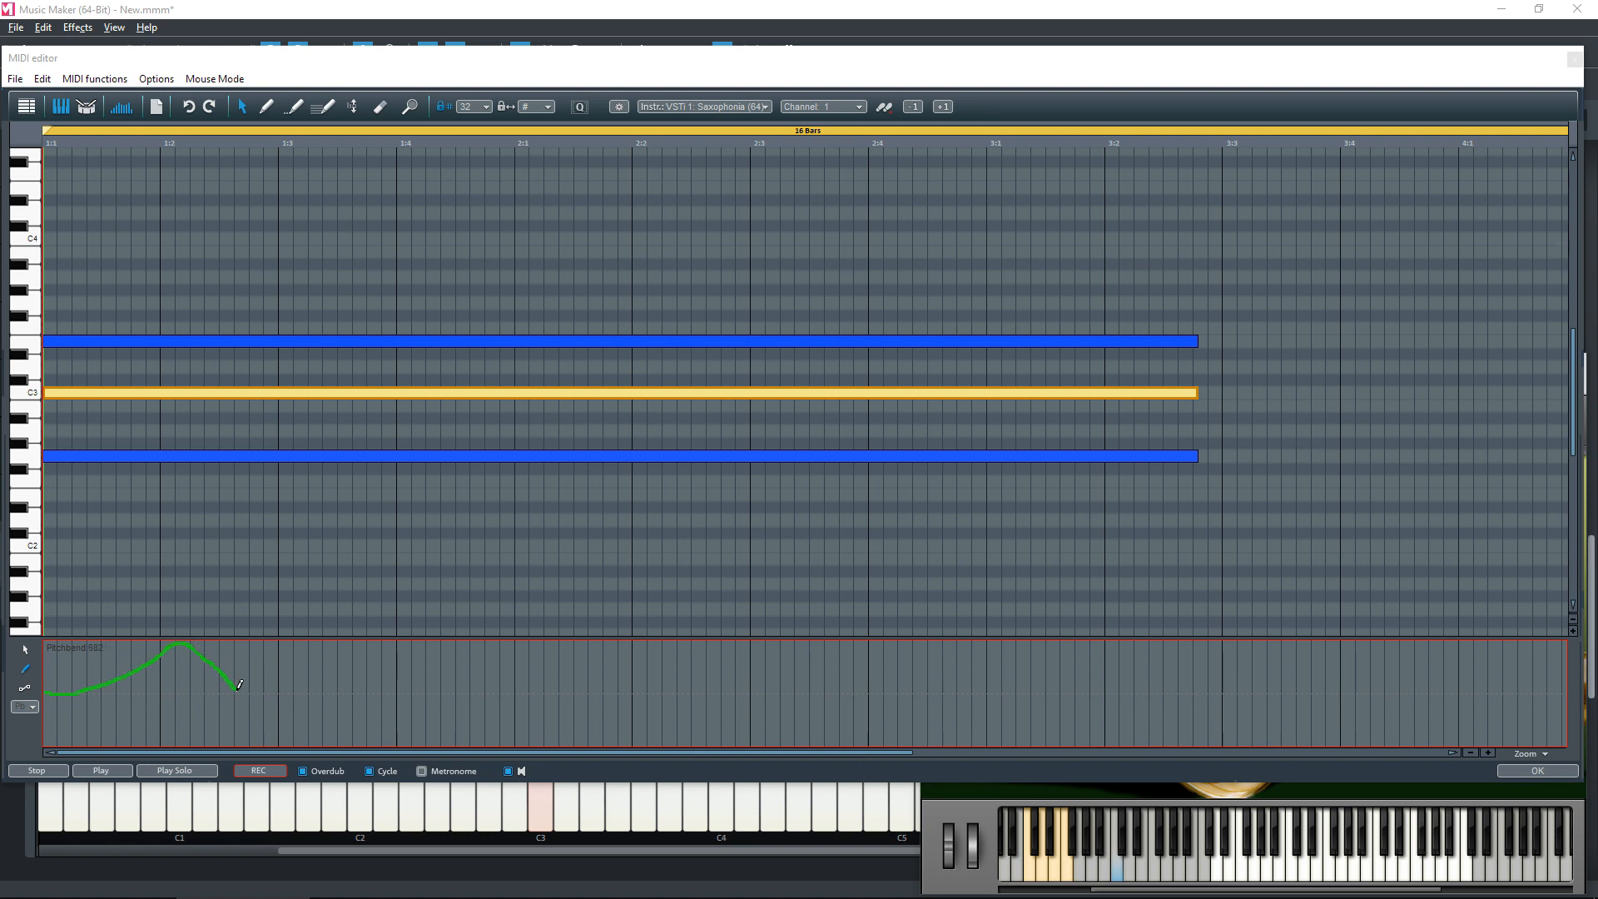
left_click_drag(239, 683, 466, 648)
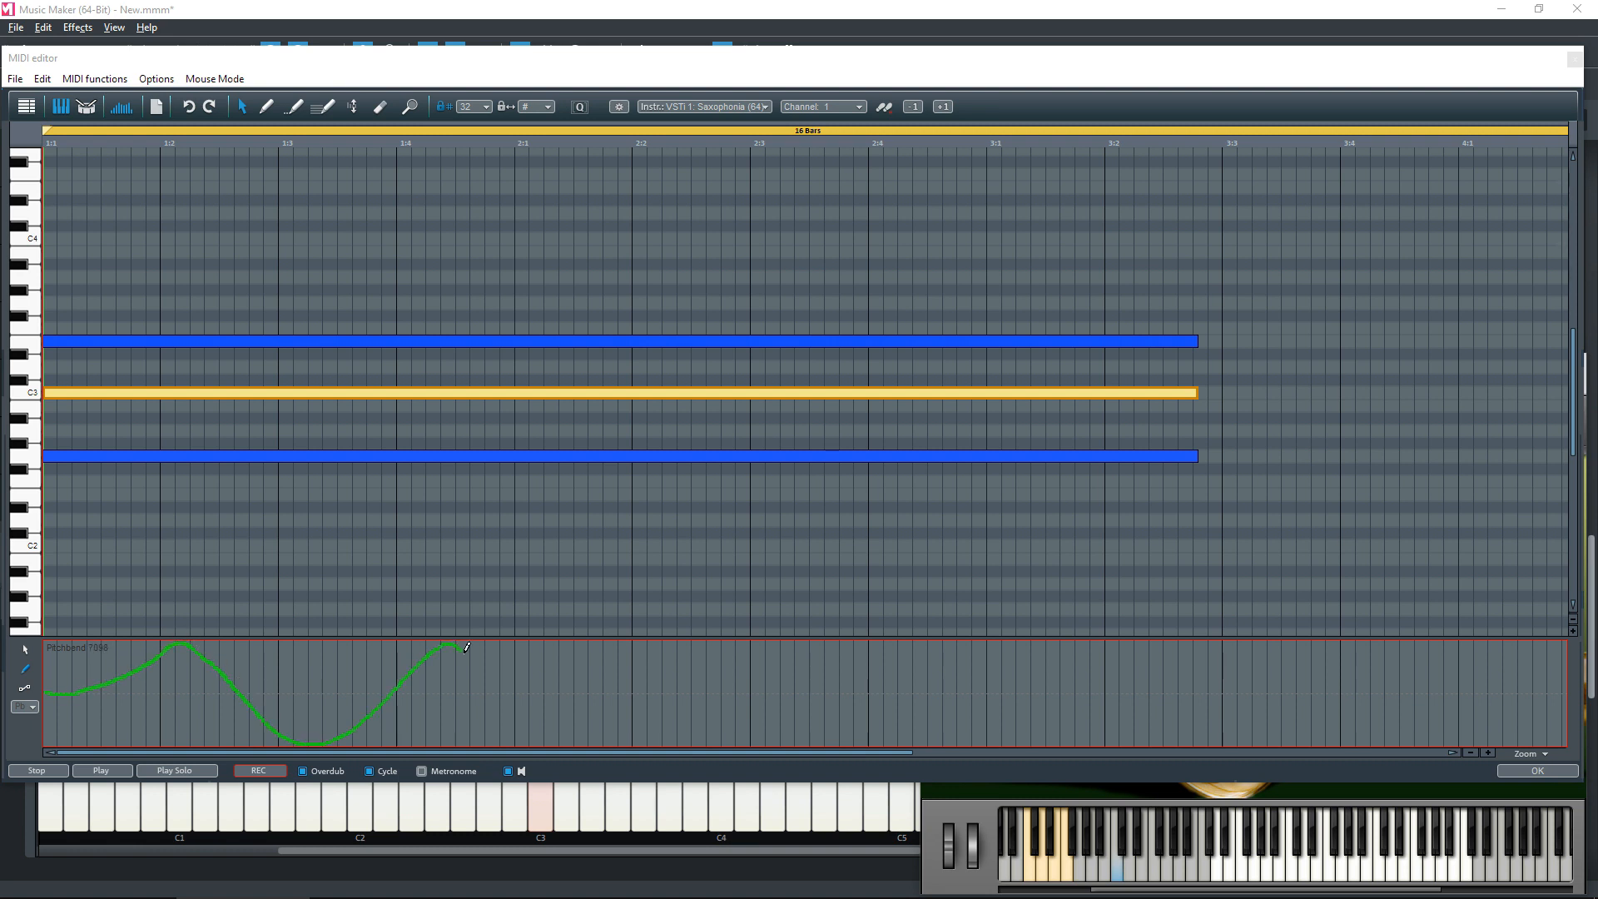
left_click_drag(467, 646, 785, 699)
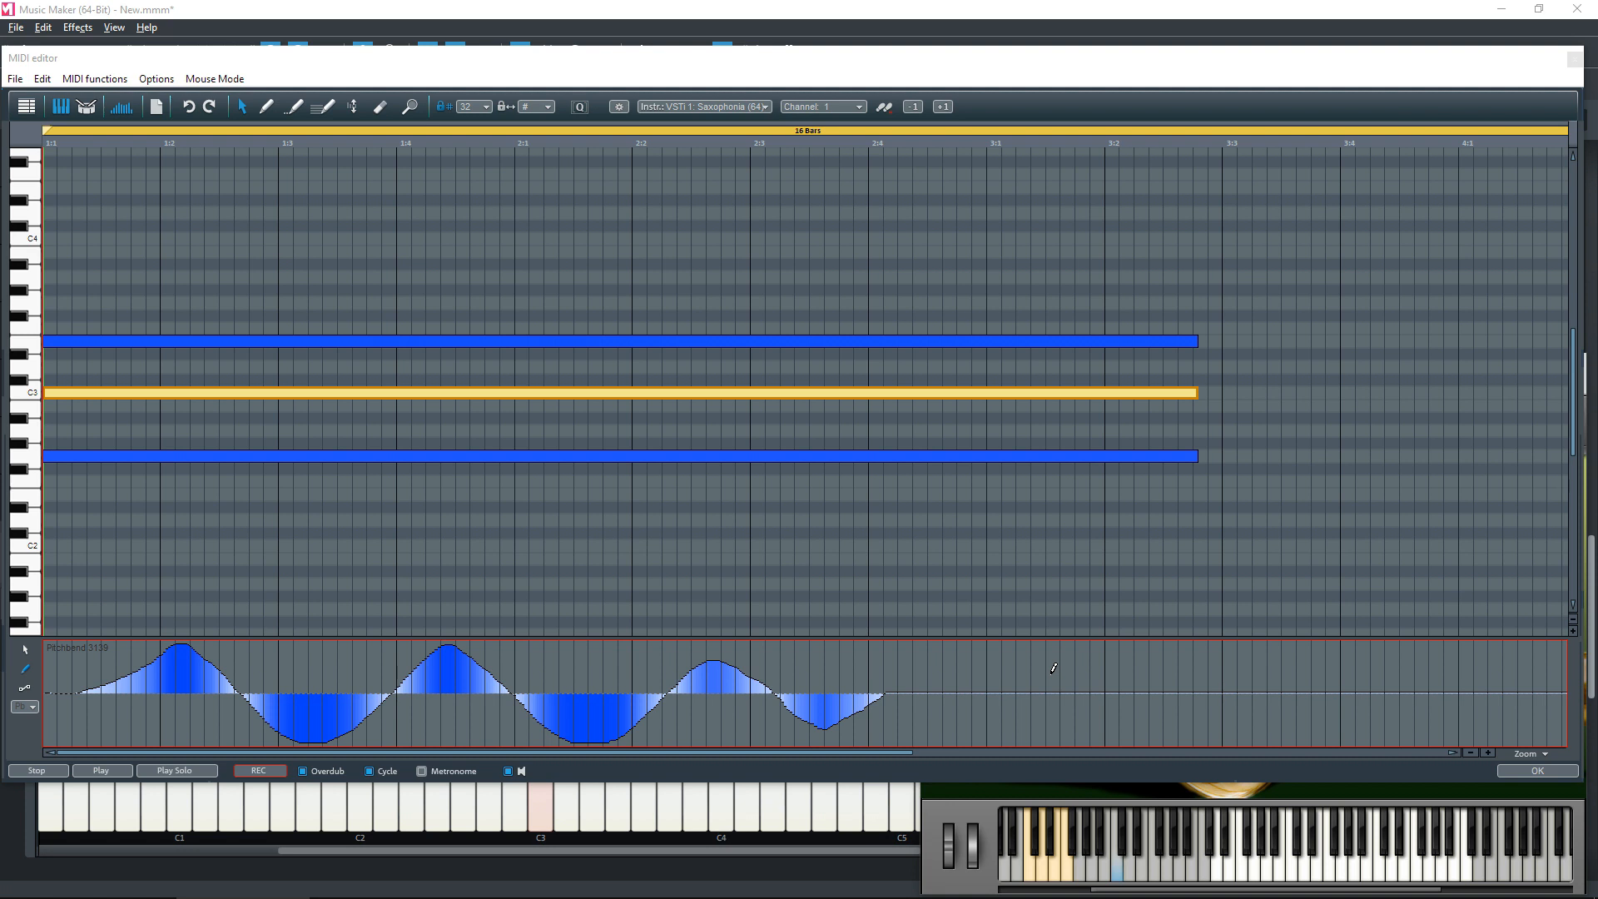
mouse_move(944, 835)
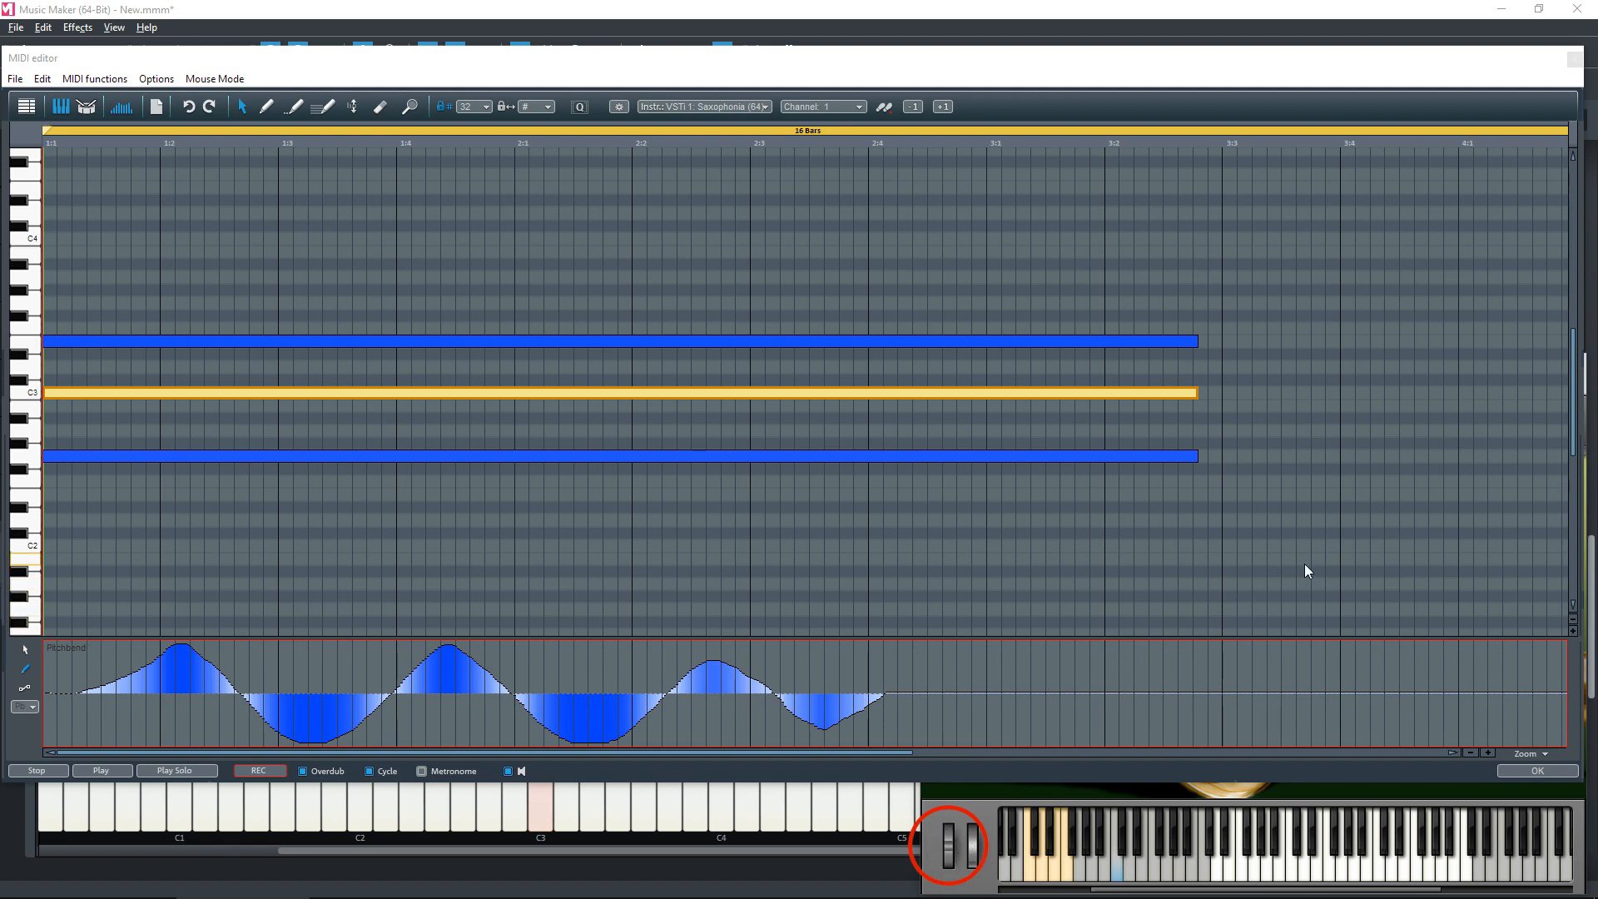
left_click(101, 770)
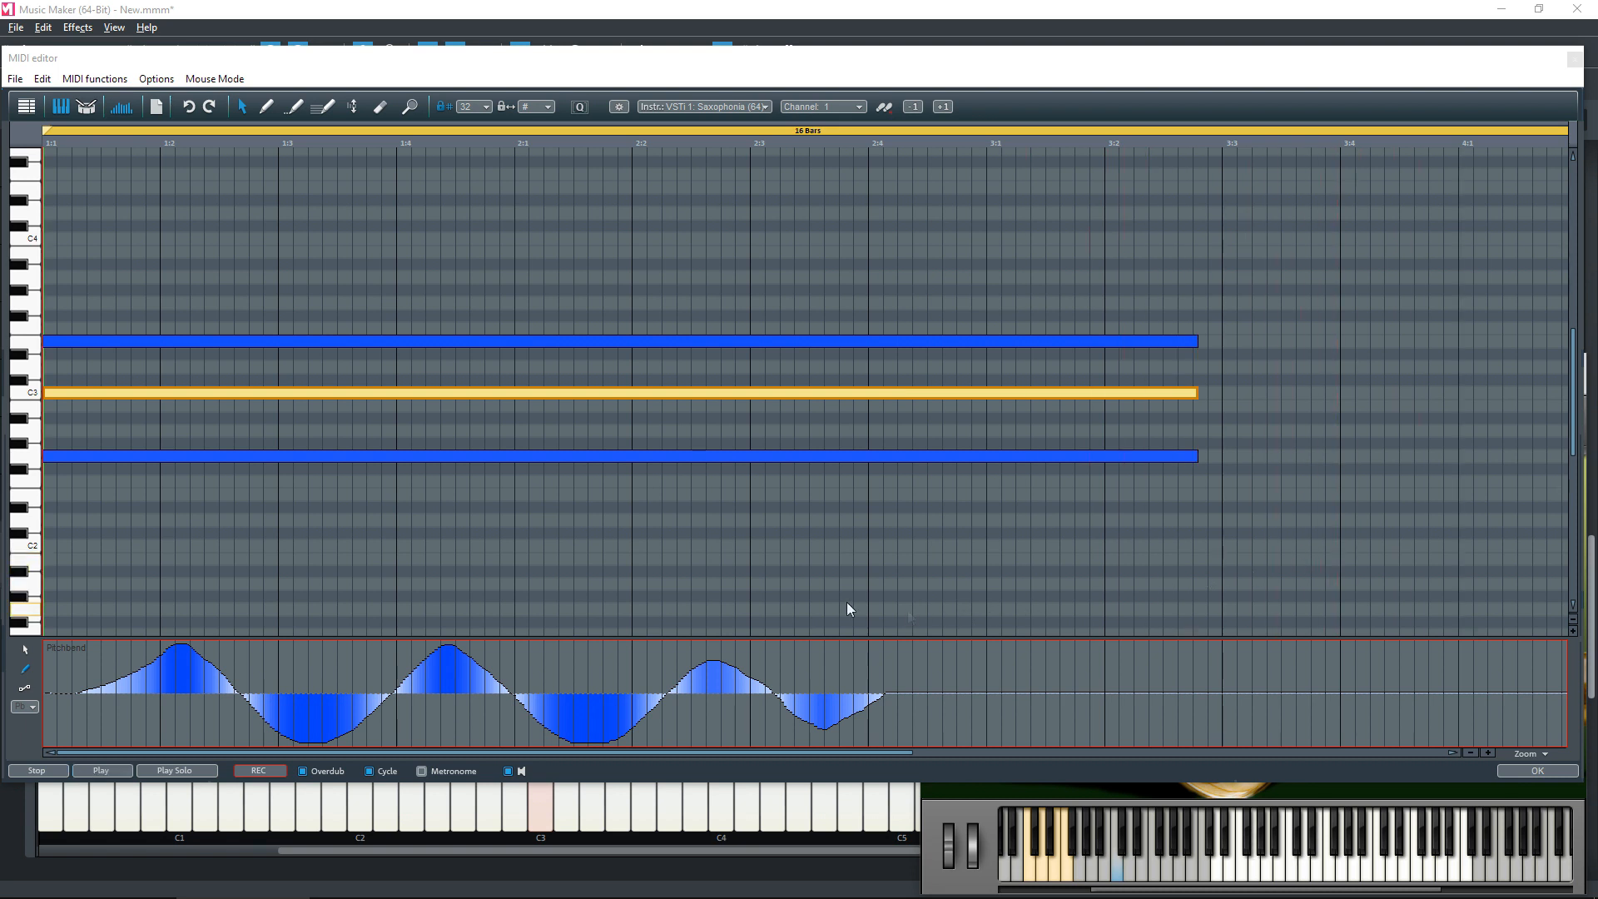
mouse_move(564, 583)
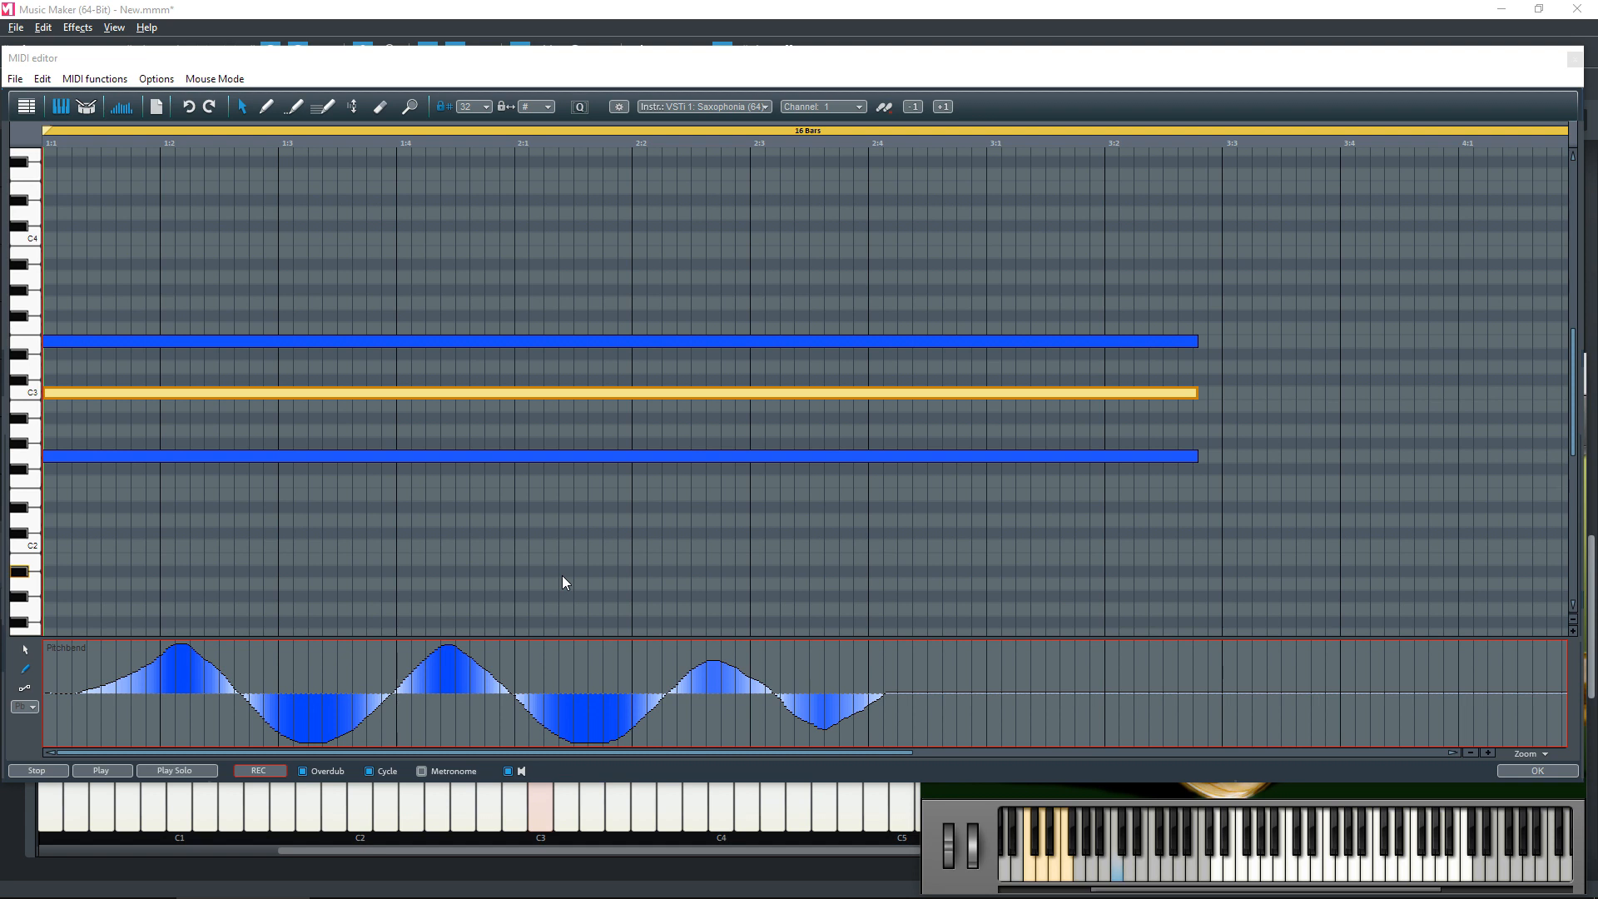
mouse_move(544, 705)
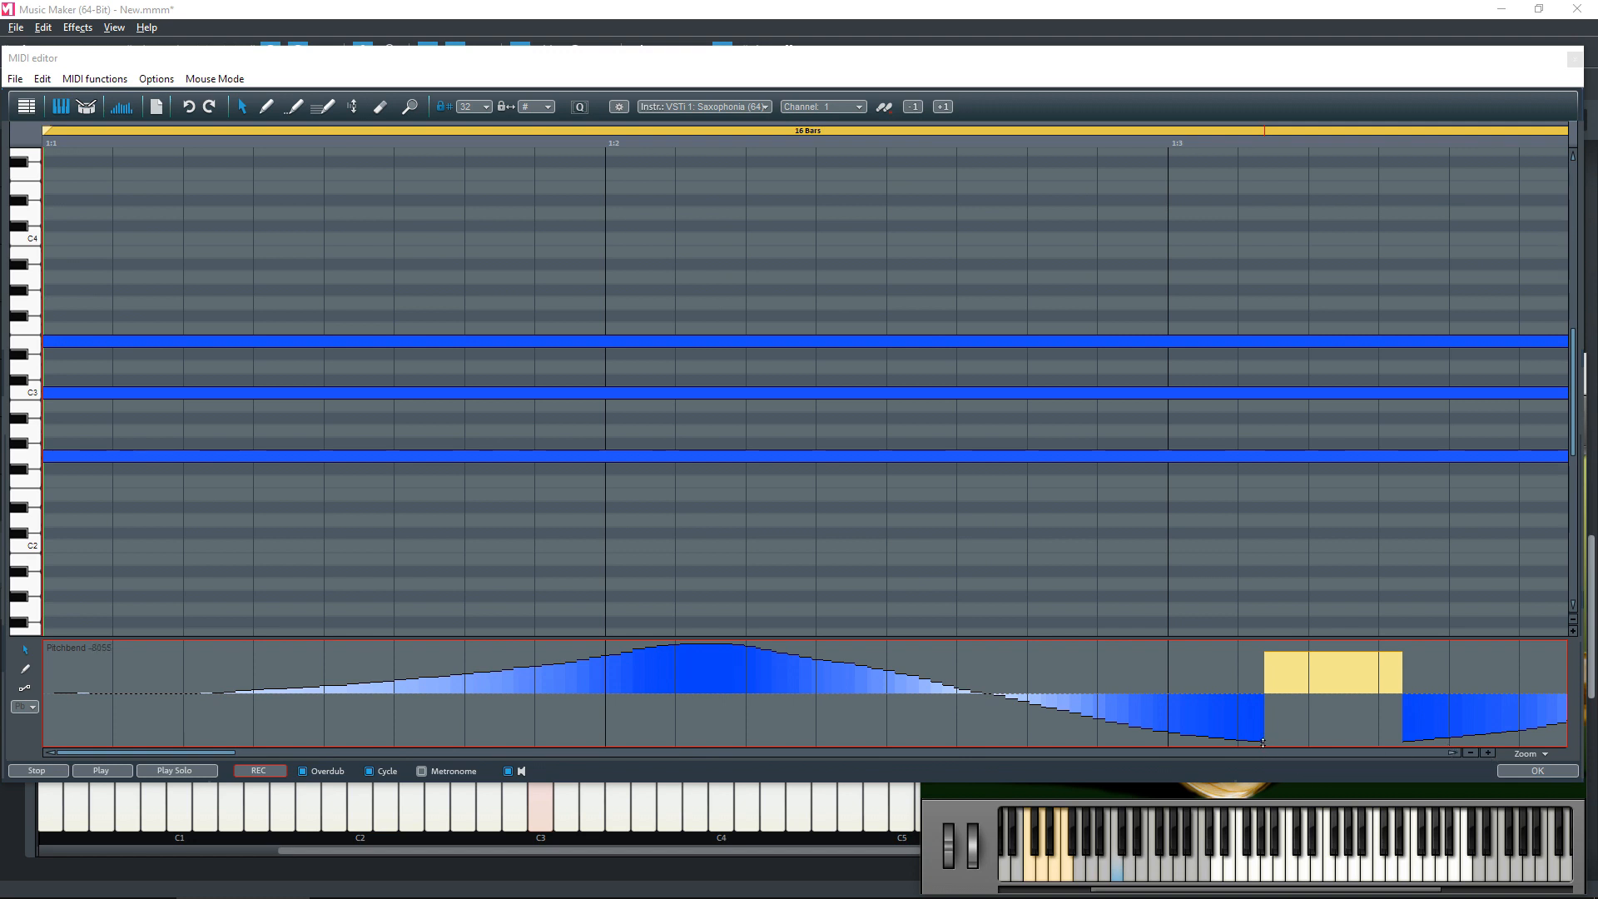
Draw a flat raised step and a short spike into the pitch bend, then zoom out twice.
left_click_drag(1263, 741, 1259, 653)
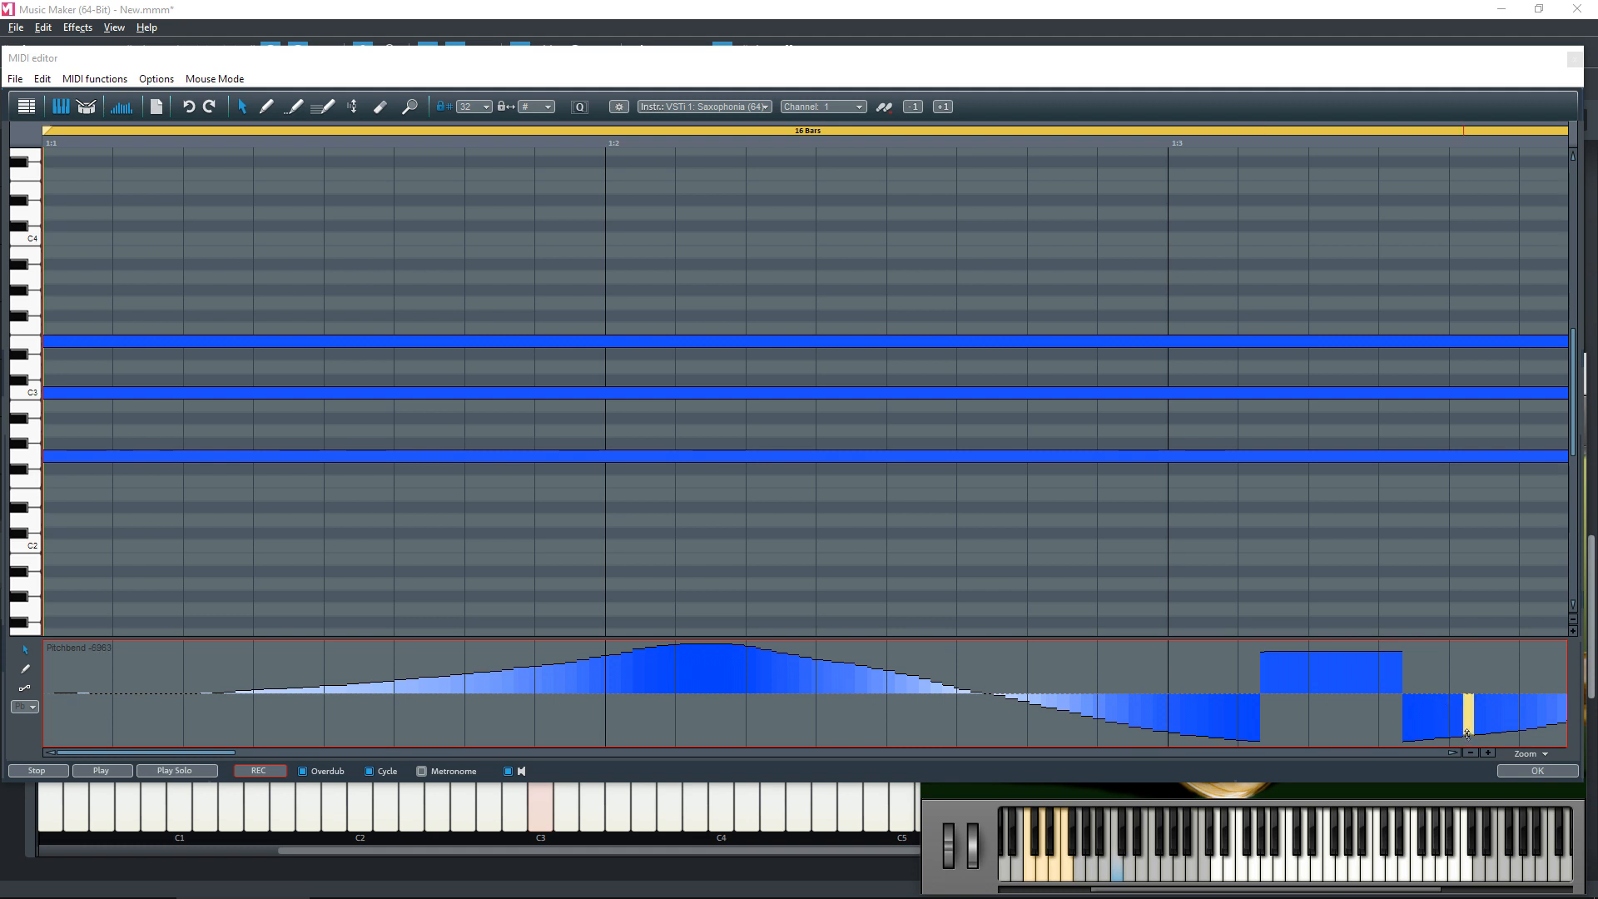
left_click_drag(1465, 731, 1465, 663)
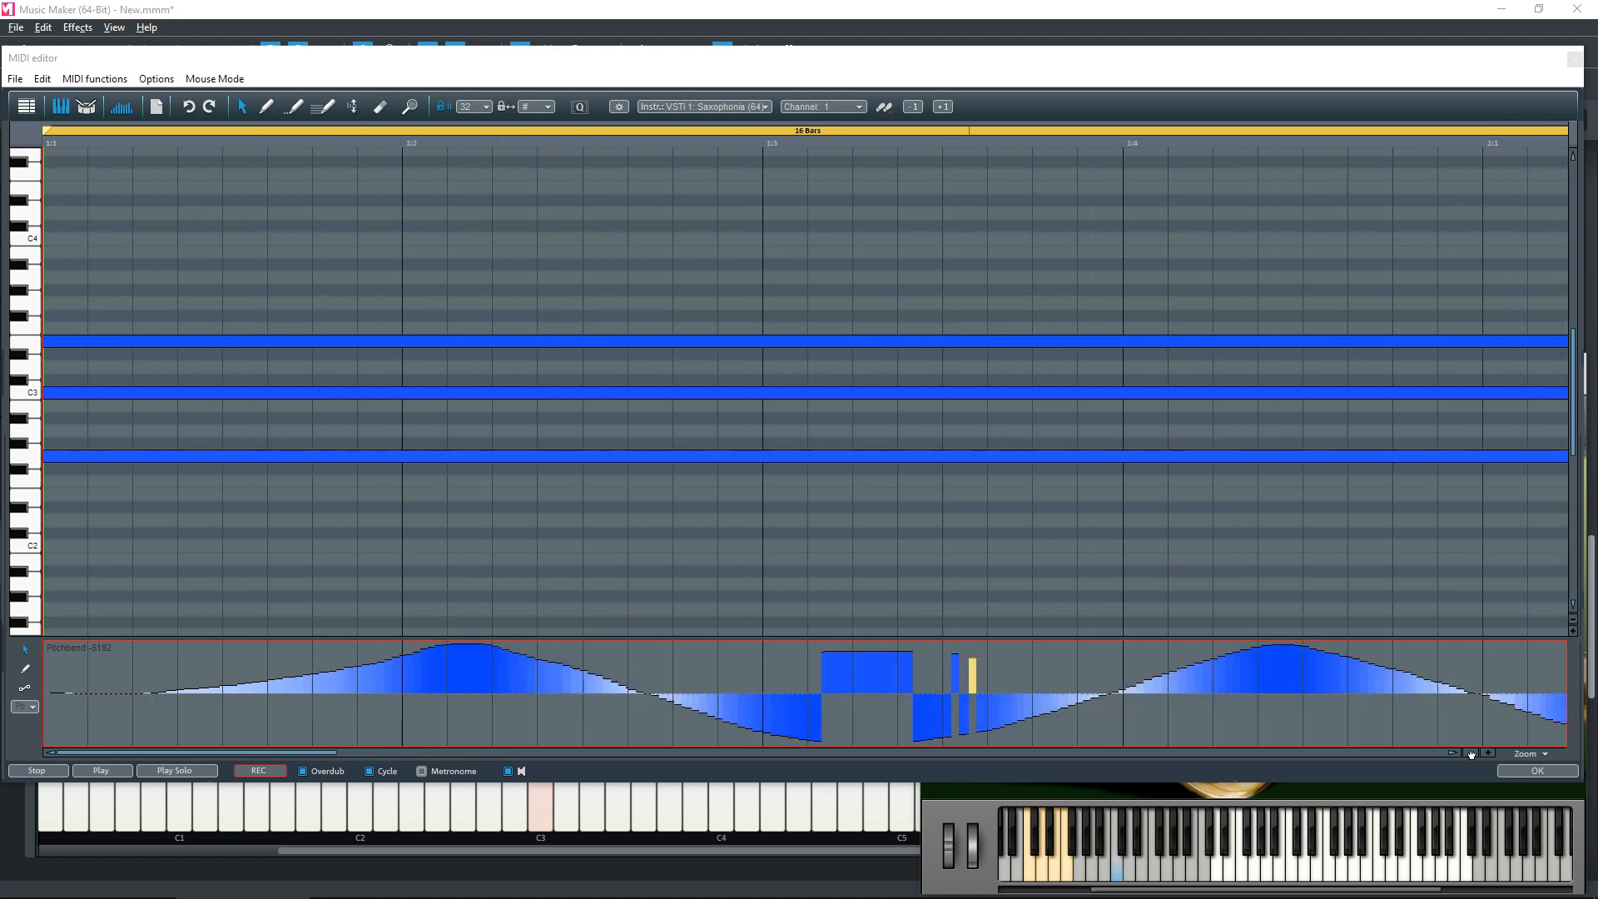
left_click(1470, 752)
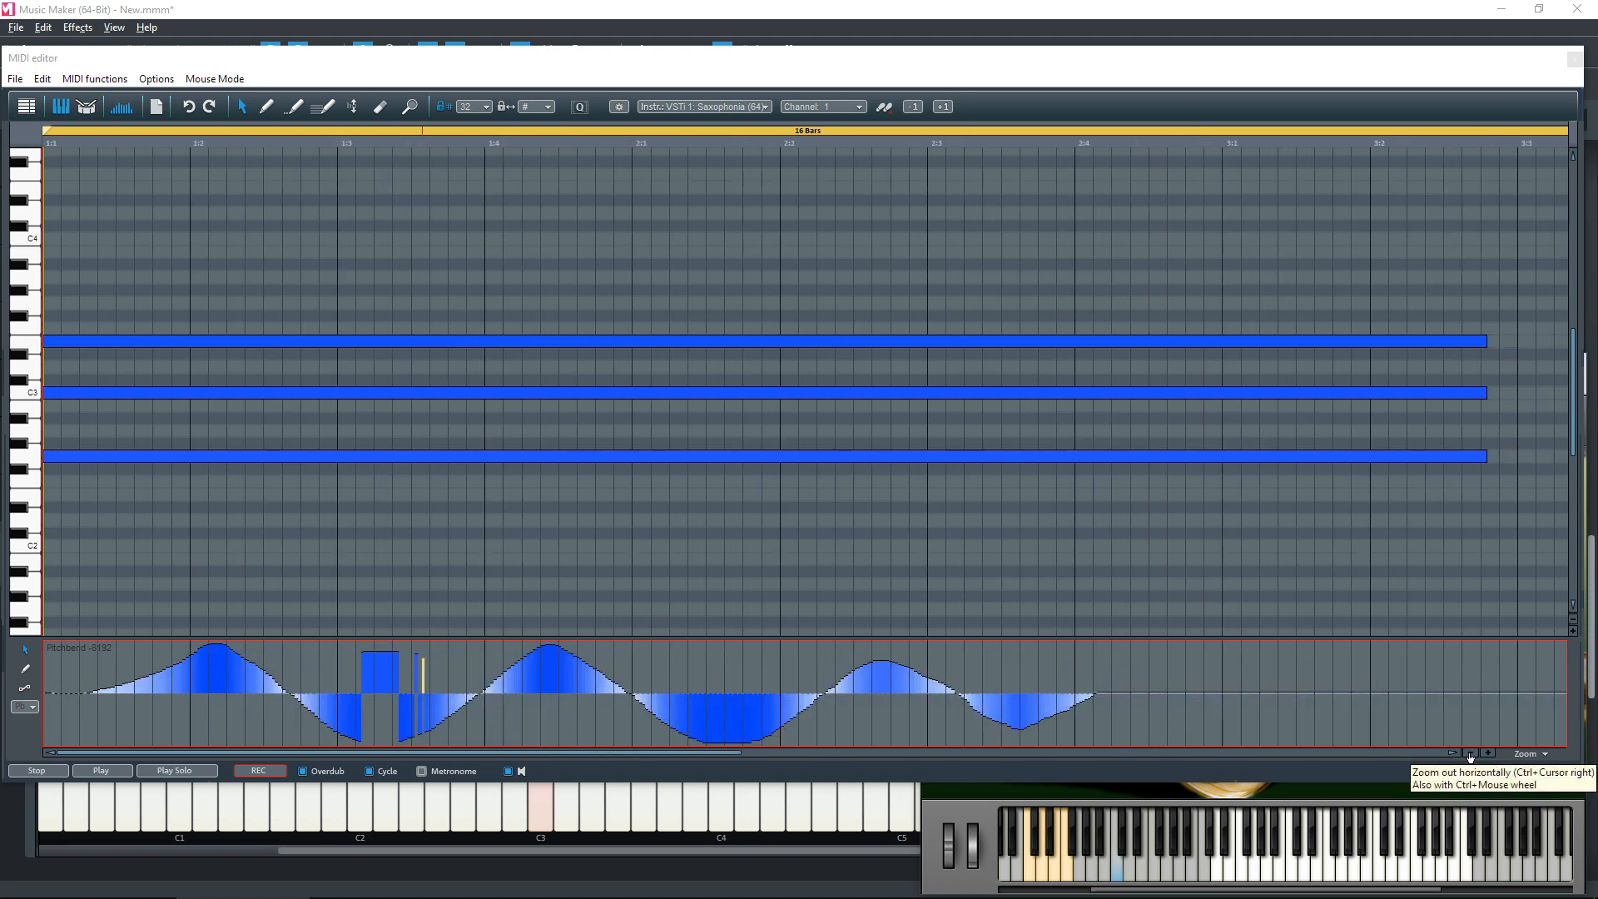
left_click(101, 771)
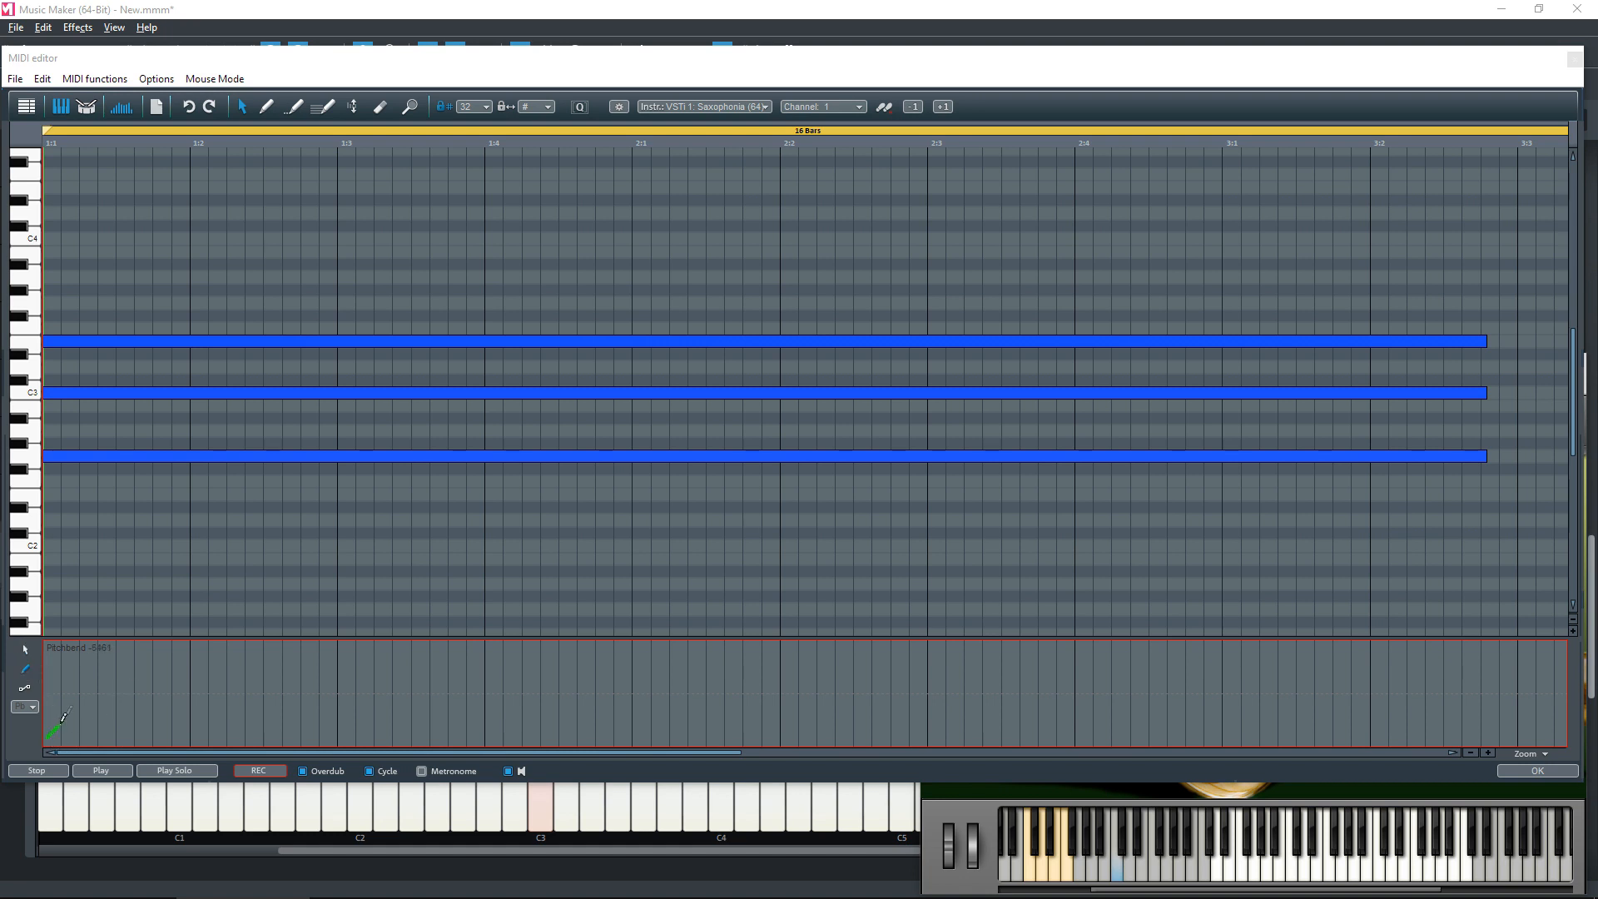
Sketch a new swooping rise-and-dip pitch-bend curve from the chord's start.
left_click_drag(49, 734, 398, 663)
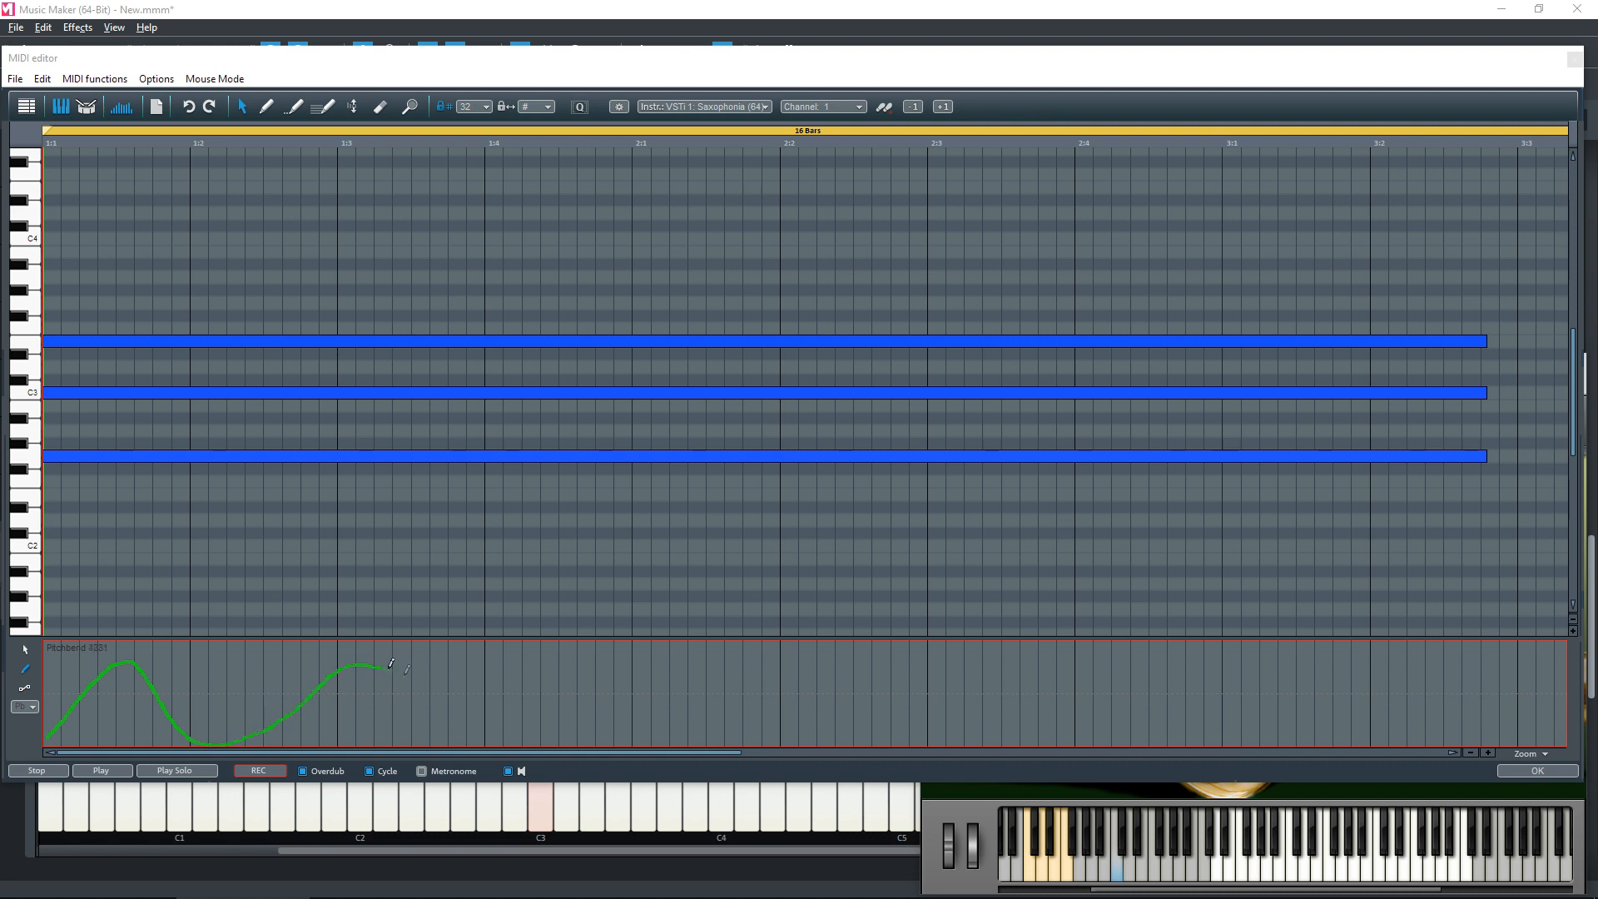
left_click_drag(398, 667, 923, 688)
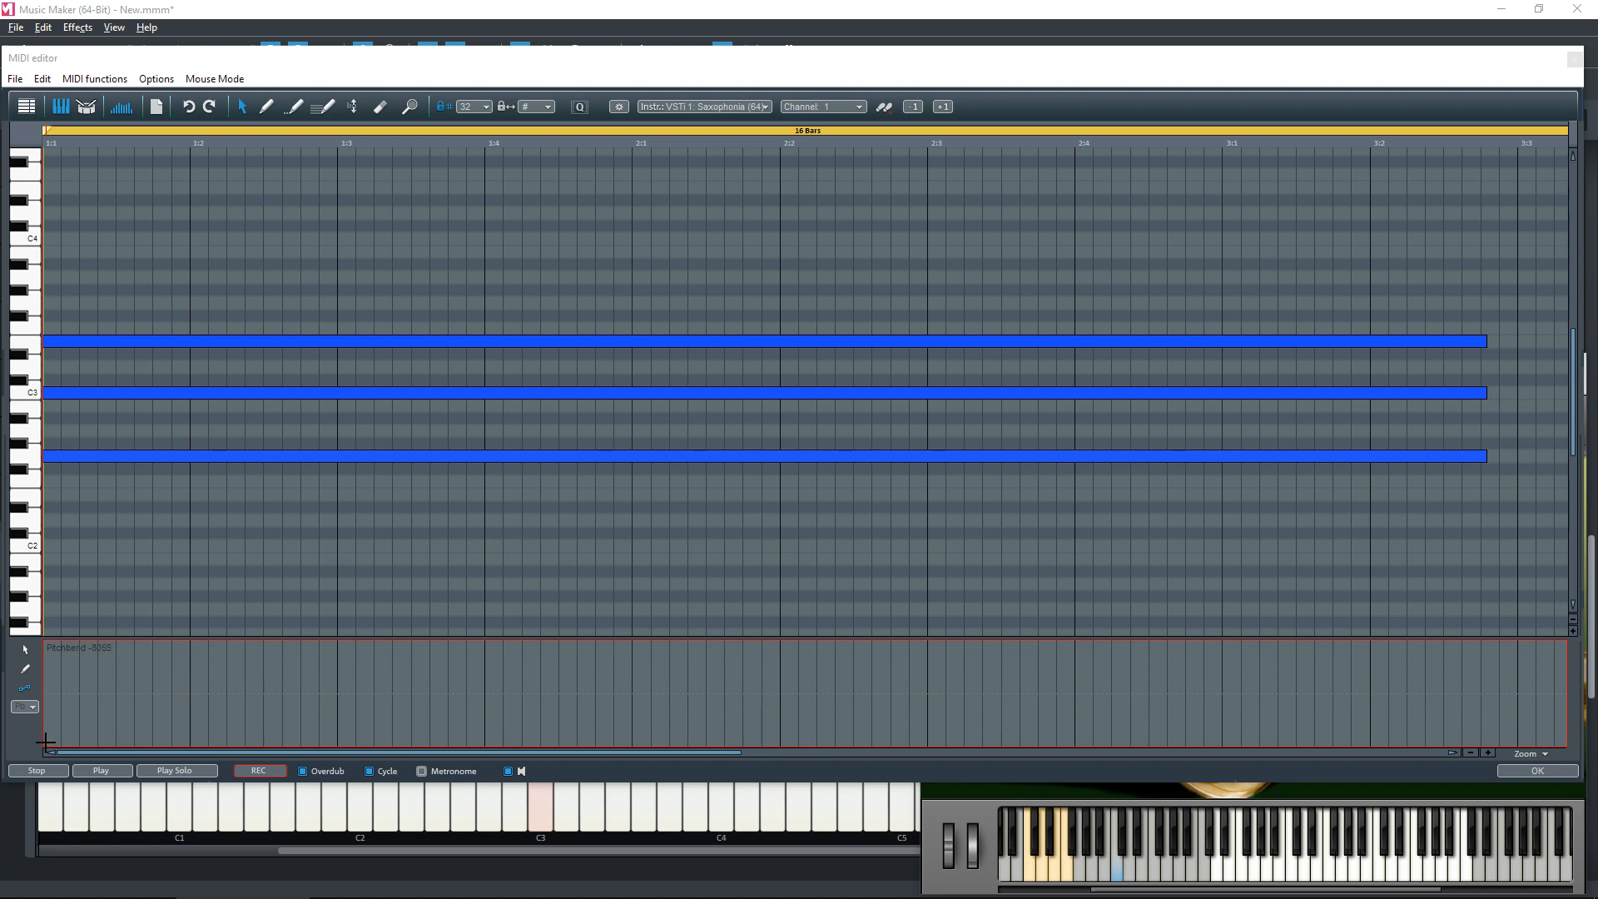
Draw a straight pitch-bend ramp rising from the lane's bottom-left, then clear it.
left_click_drag(46, 741, 596, 672)
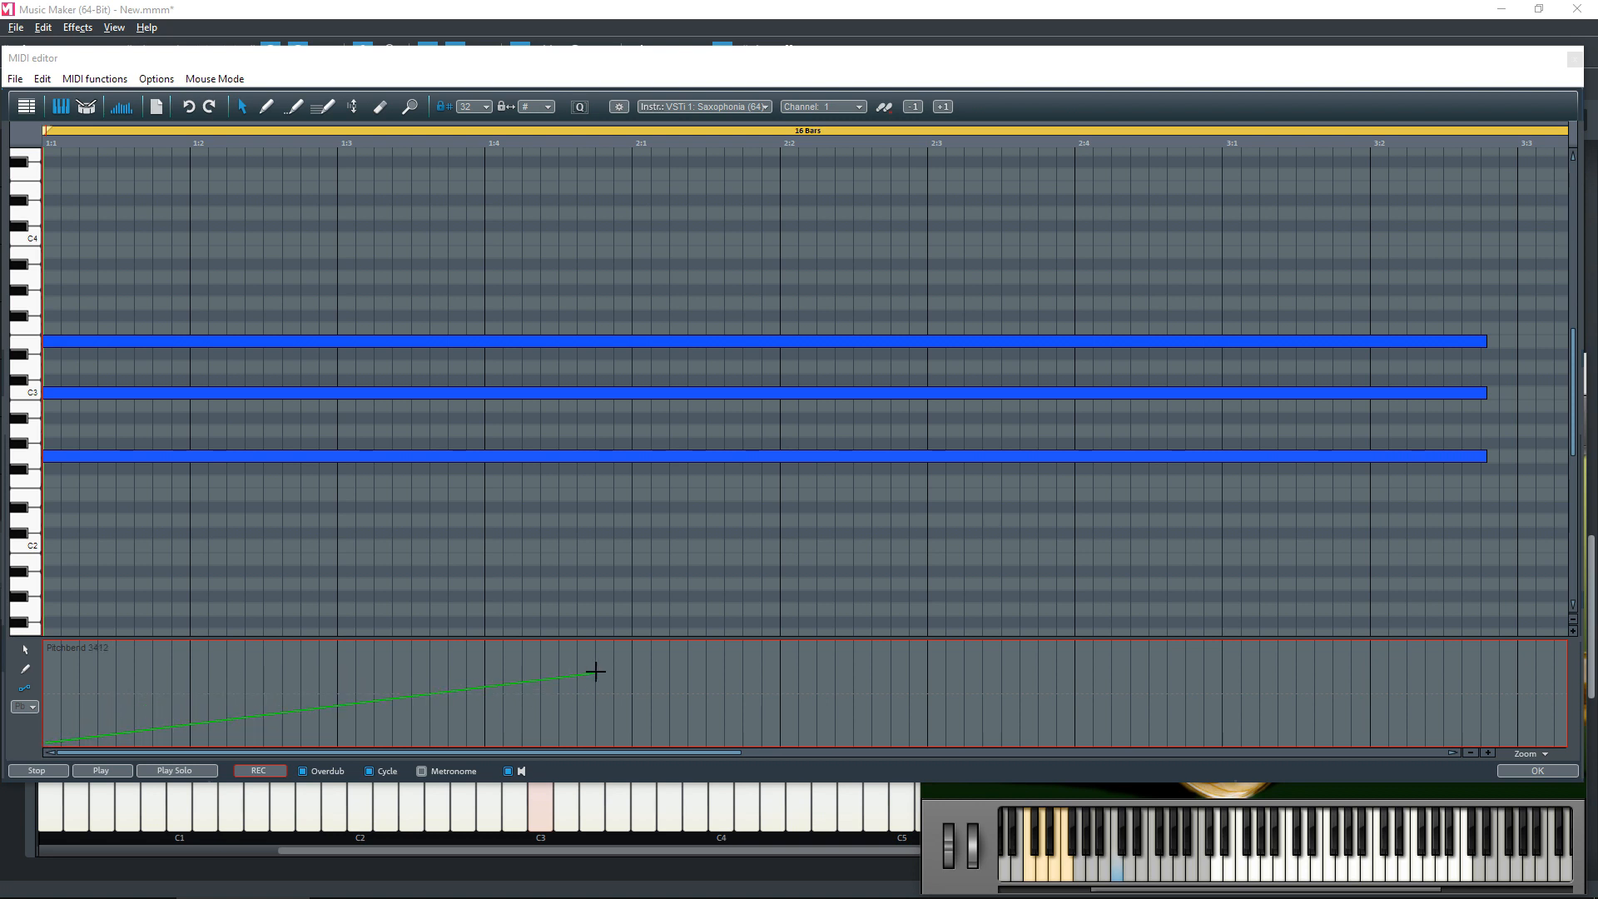
left_click_drag(596, 671, 1150, 644)
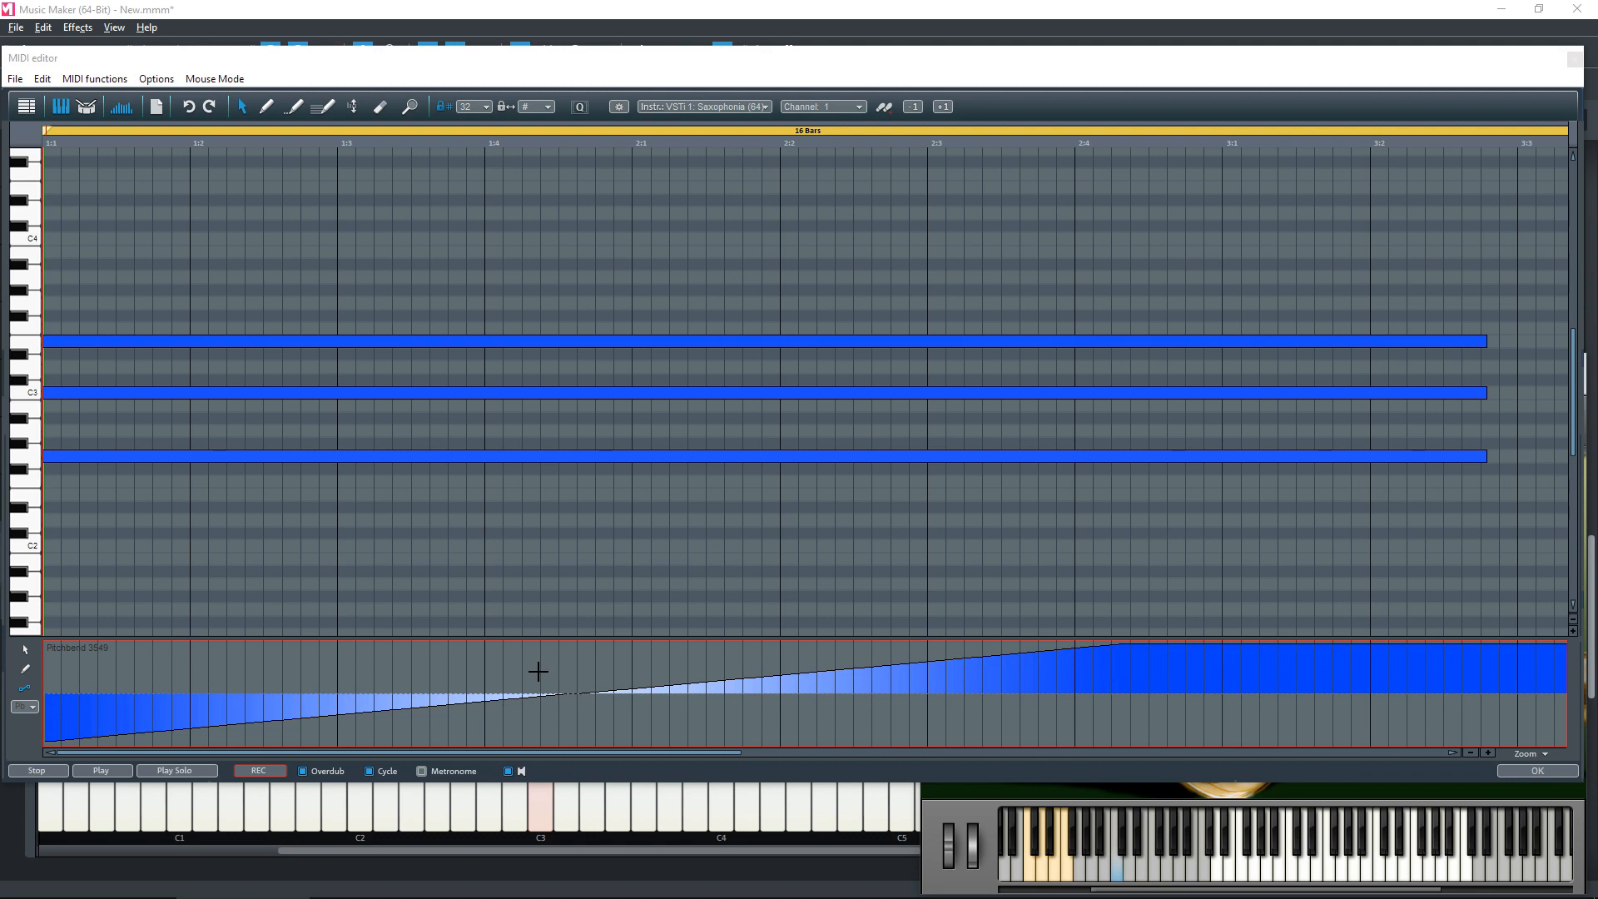
left_click(101, 770)
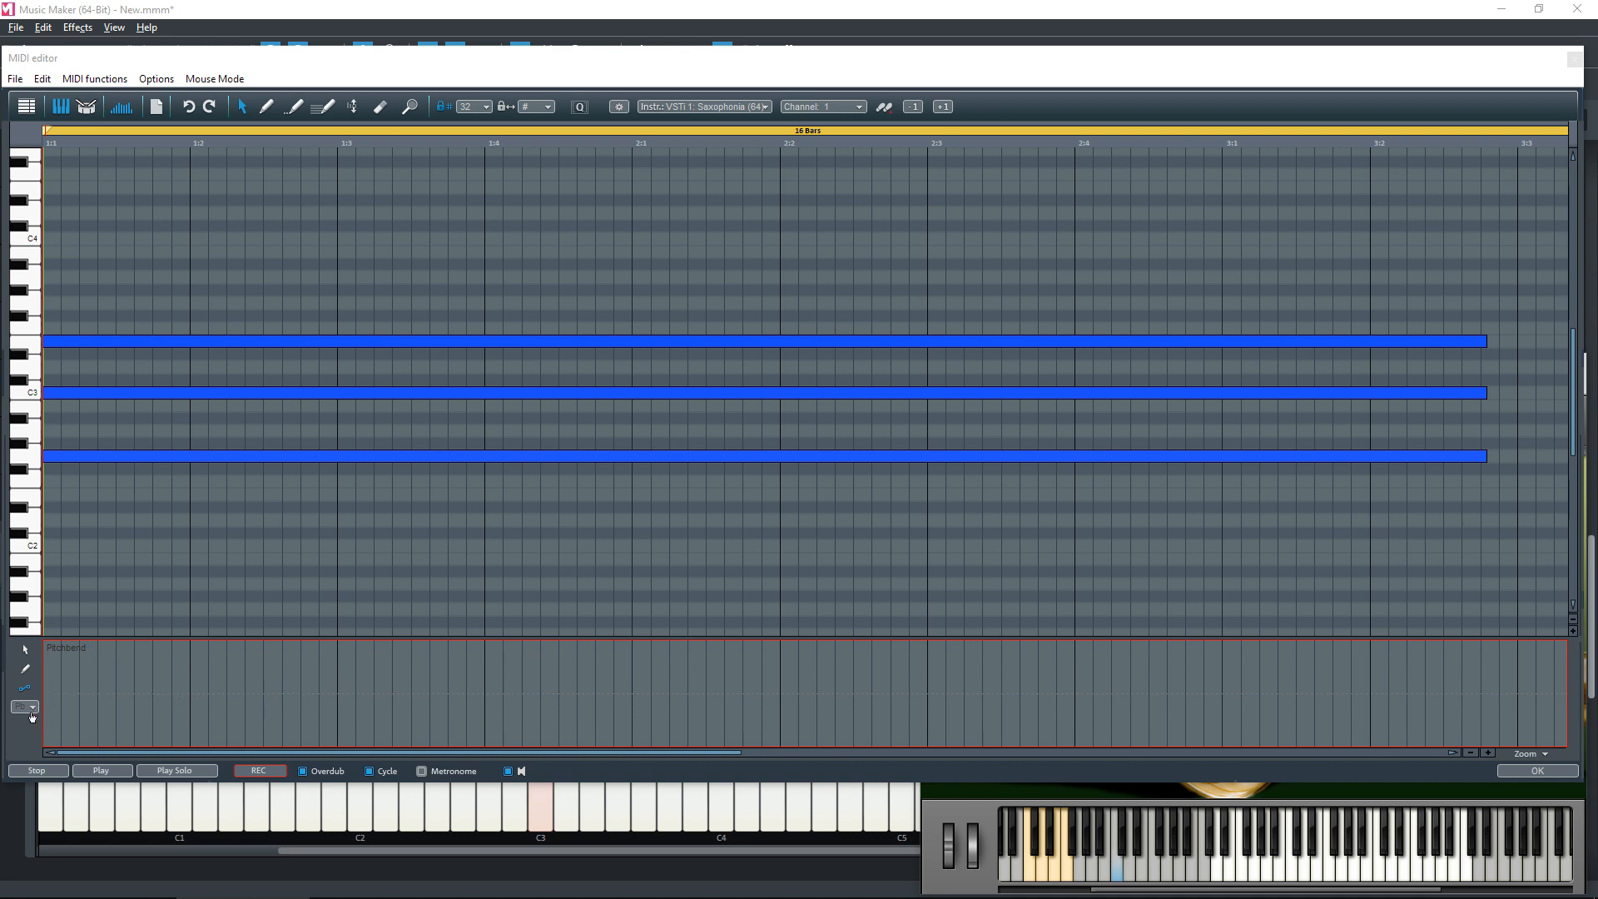
mouse_move(25, 711)
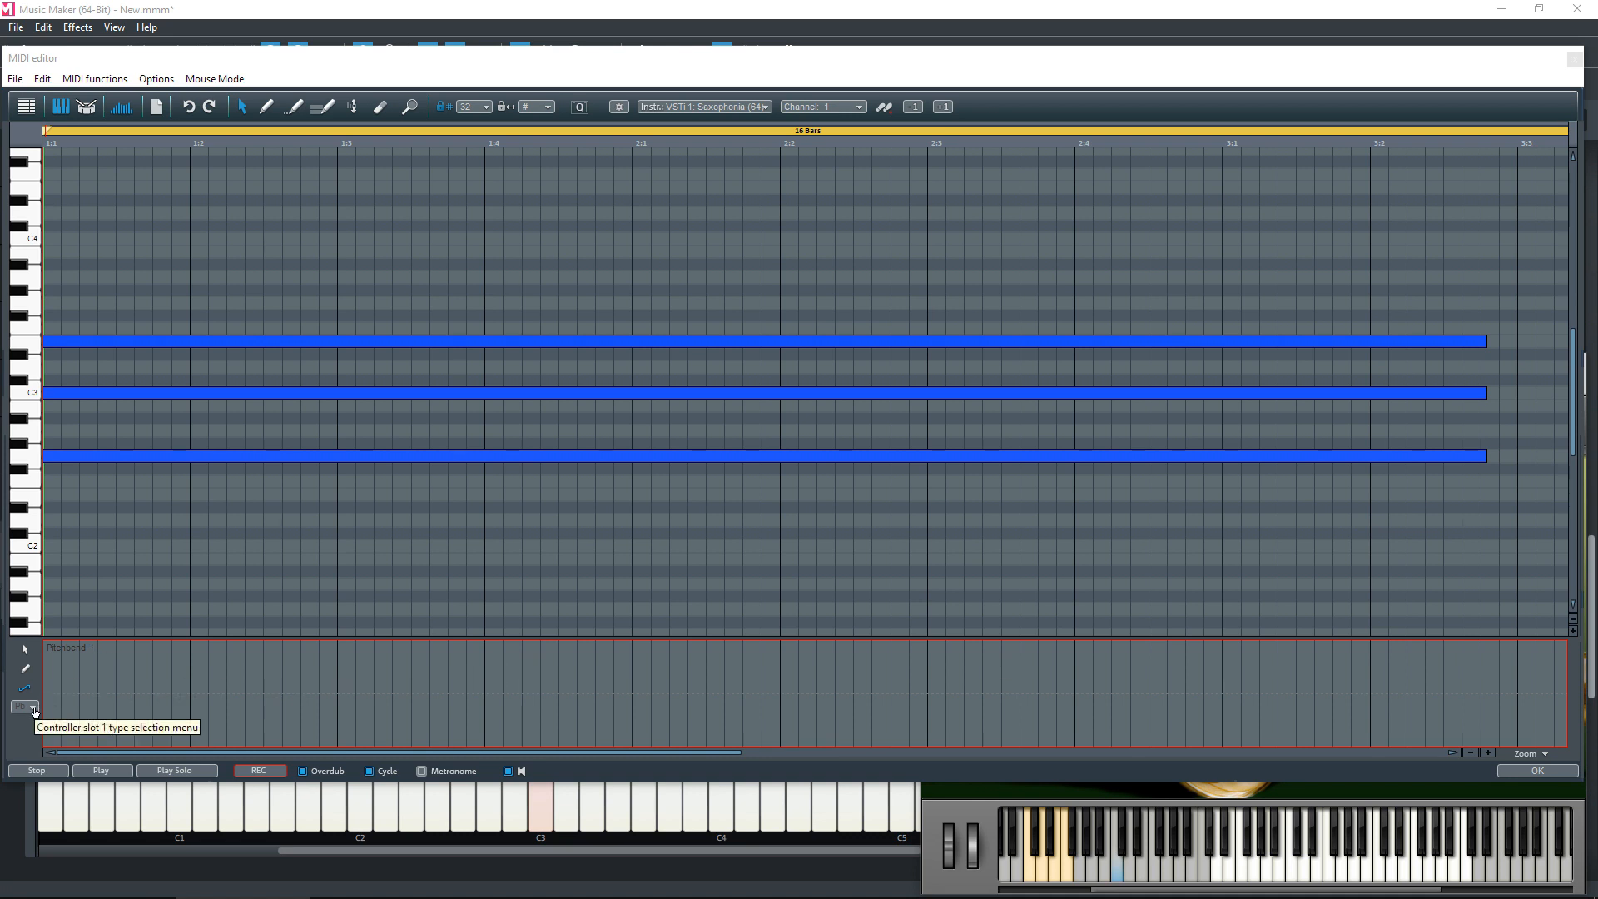
Switch the lane to 1 ModWheel, close the Saxophonia window, and draw a rising mod-wheel ramp.
left_click(18, 706)
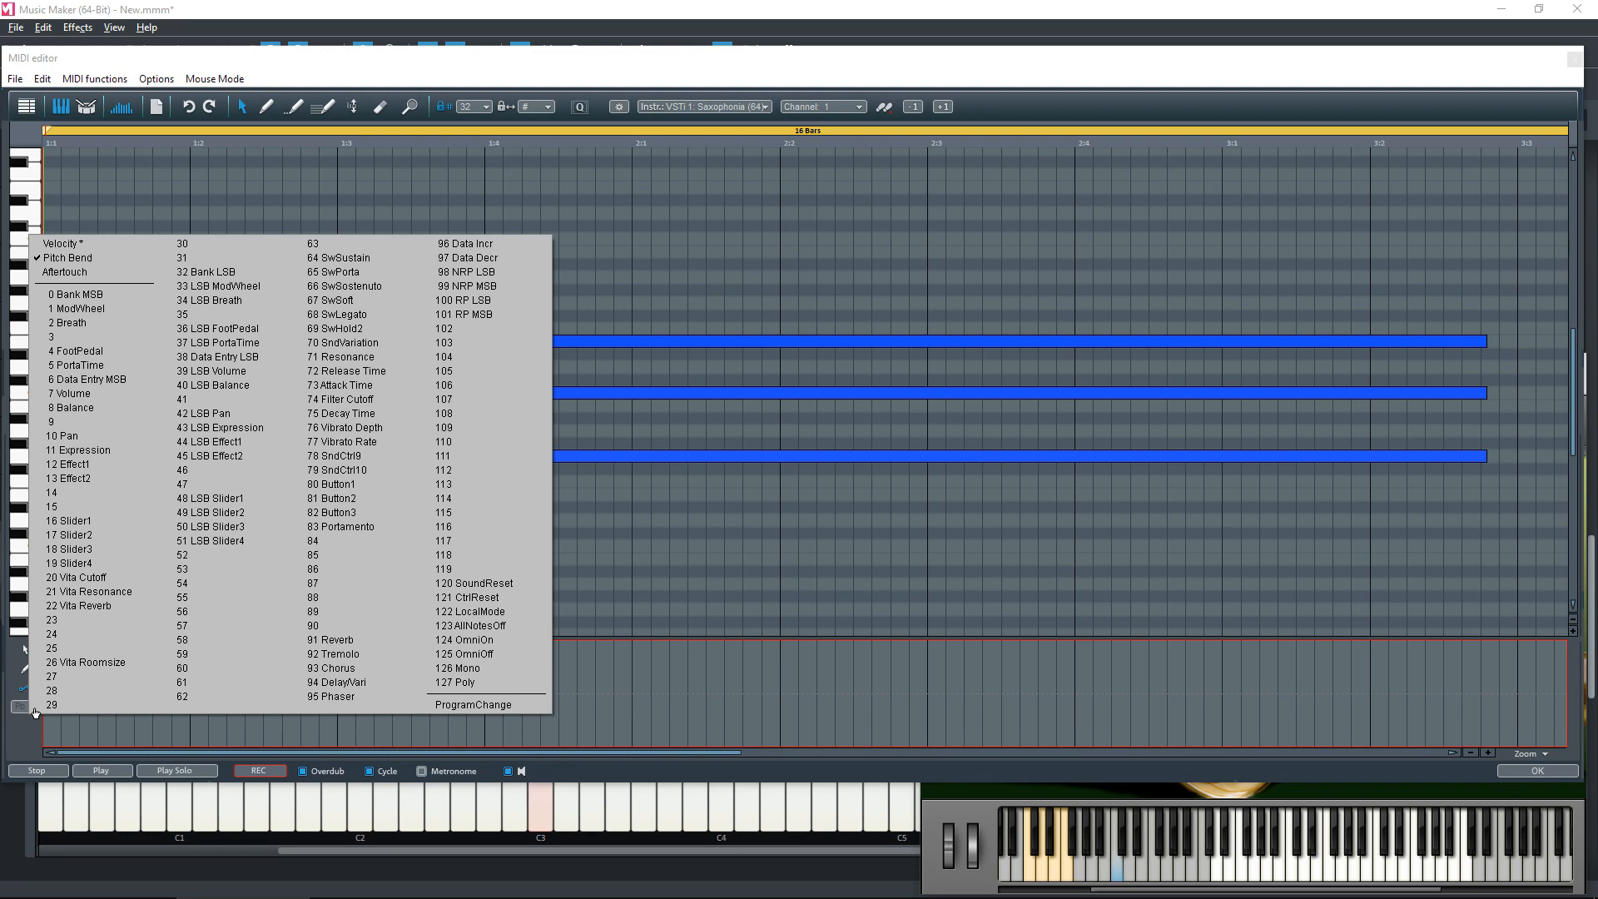
mouse_move(83, 310)
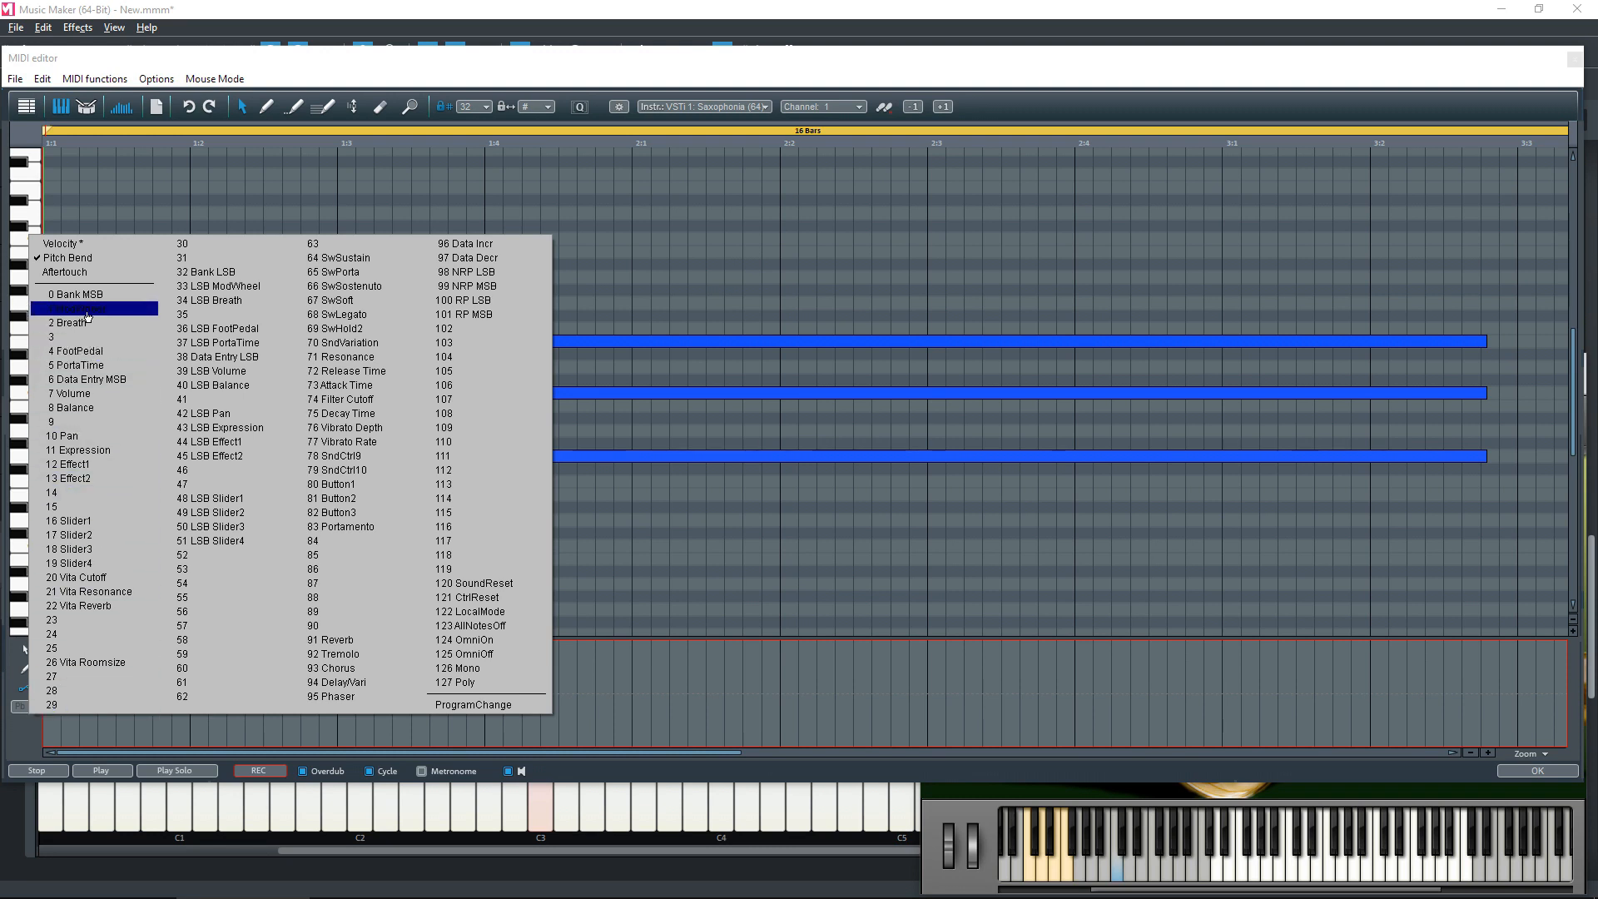
left_click(75, 309)
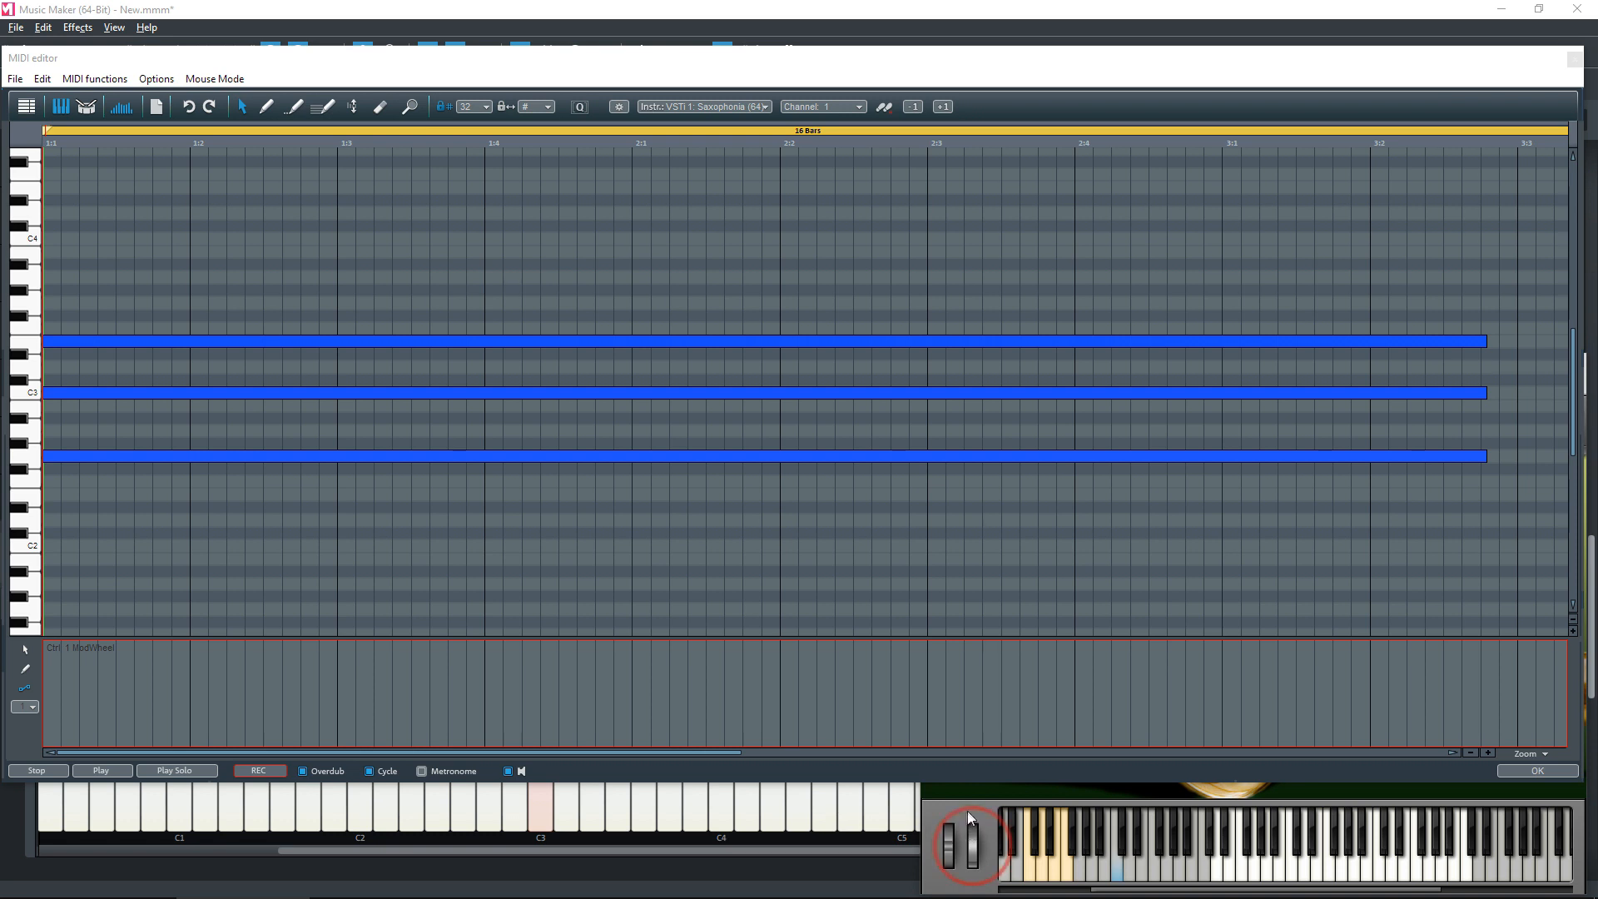
mouse_move(987, 823)
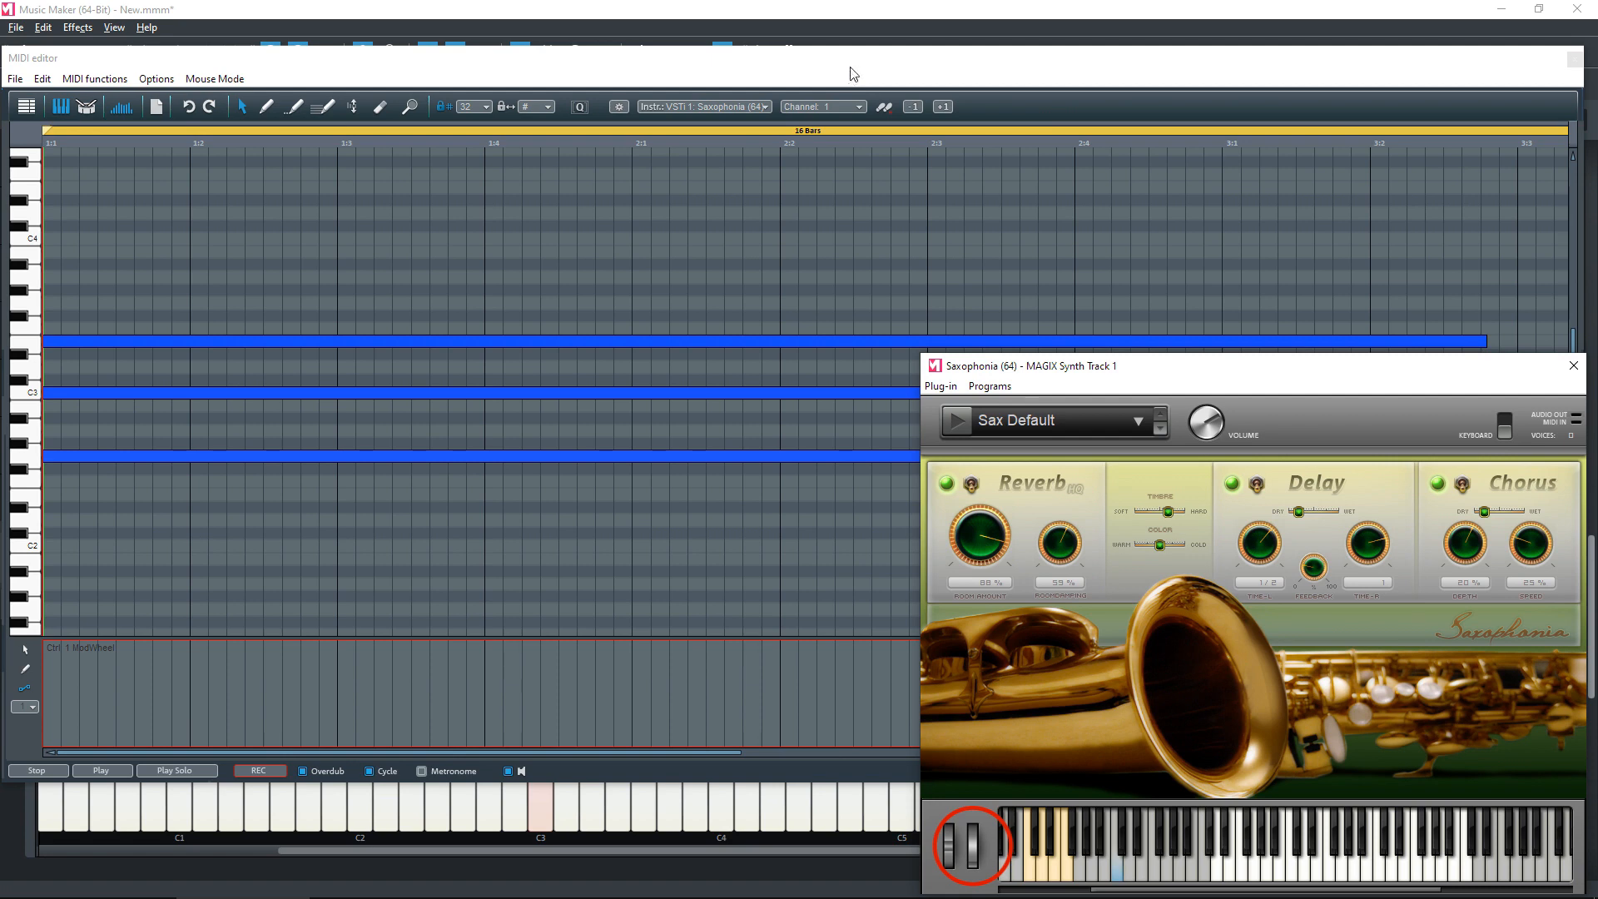
left_click(1573, 365)
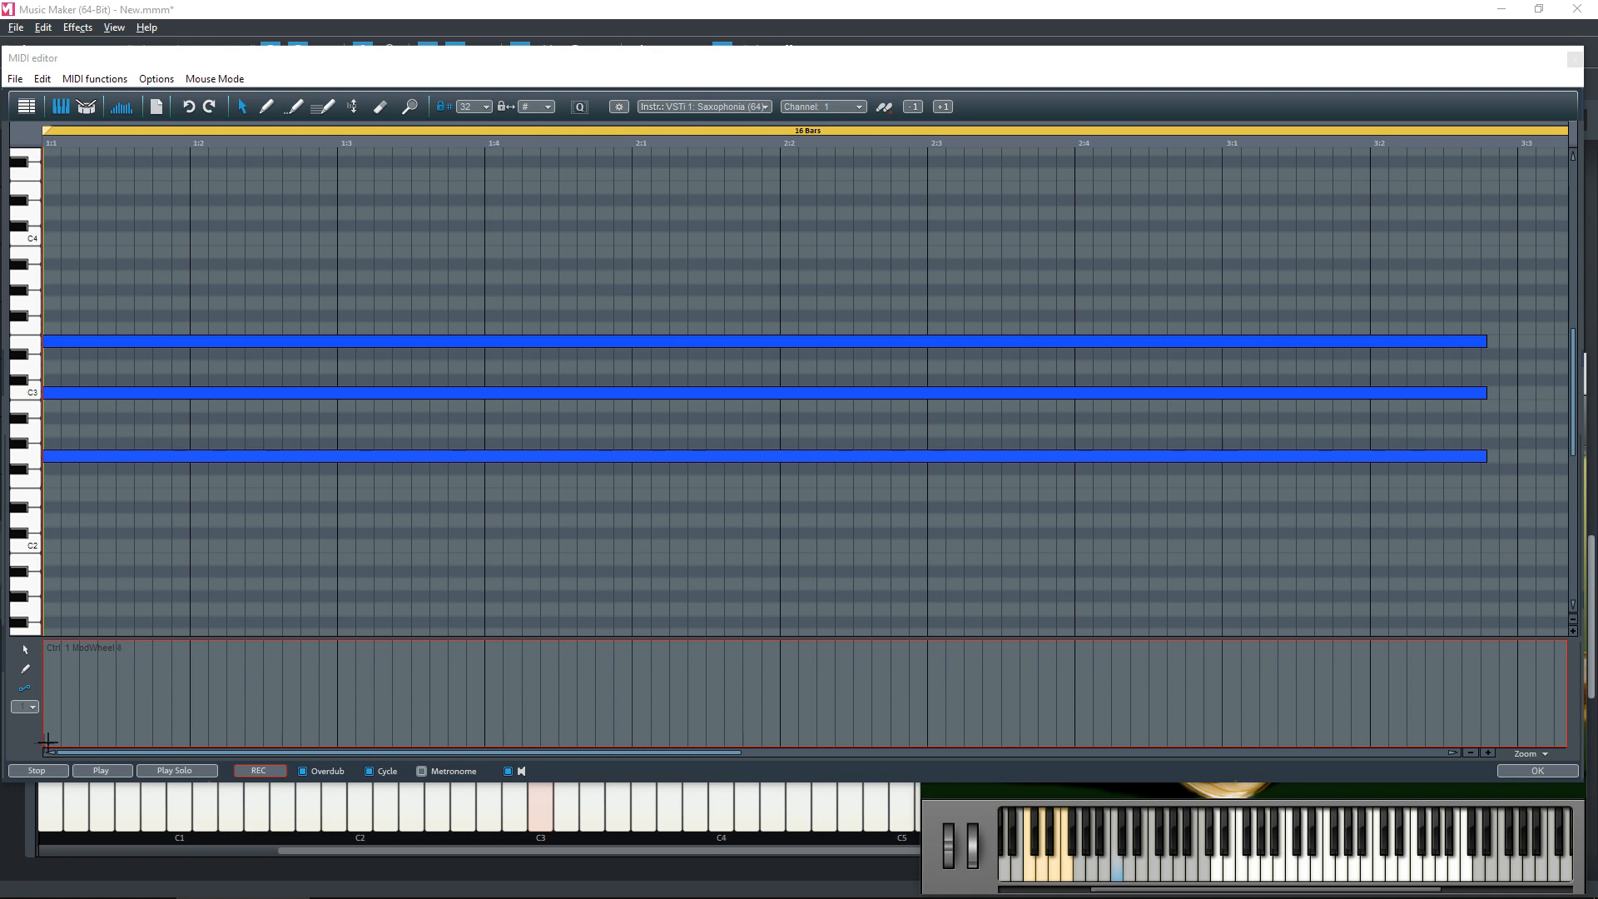
left_click_drag(46, 741, 901, 655)
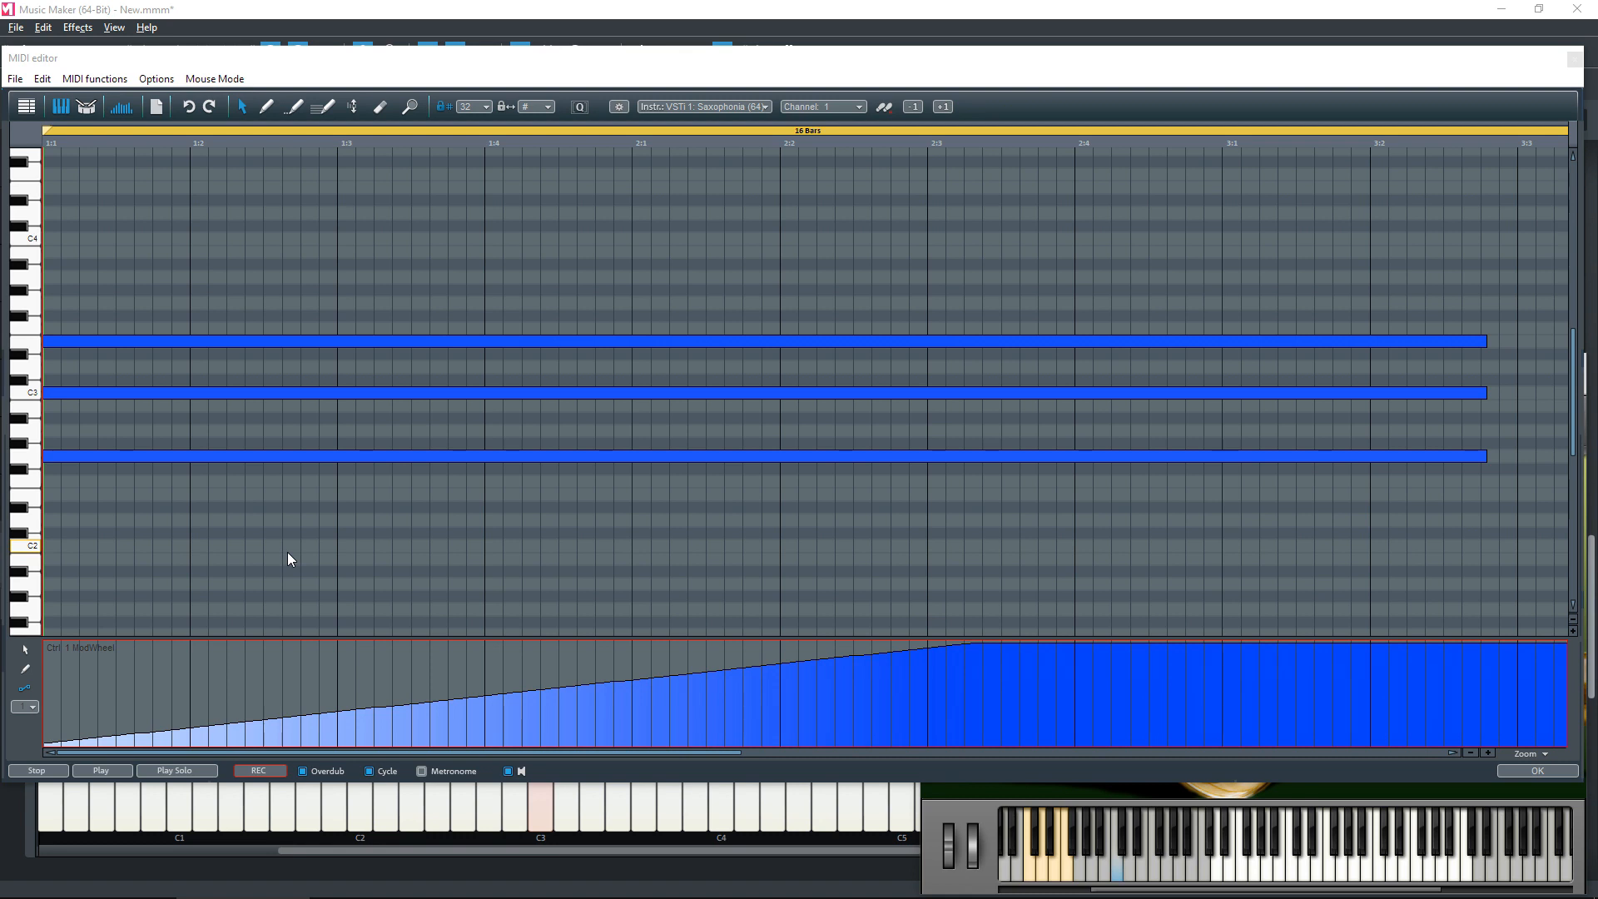
Play back the chord with its mod-wheel ramp, then stop playback.
left_click(101, 771)
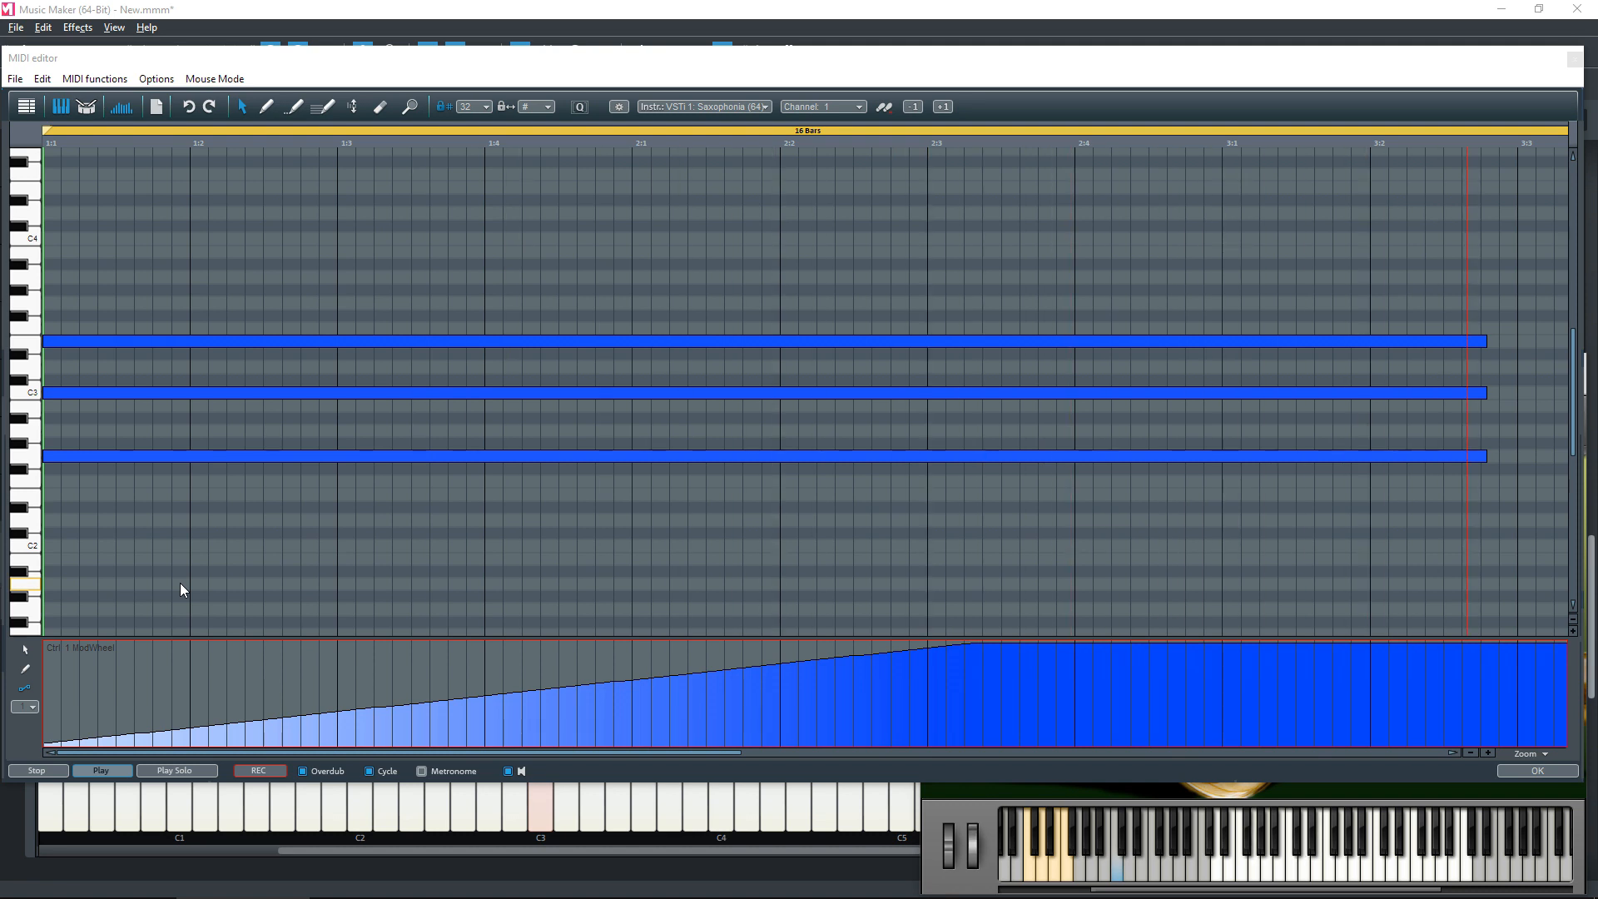
left_click(102, 770)
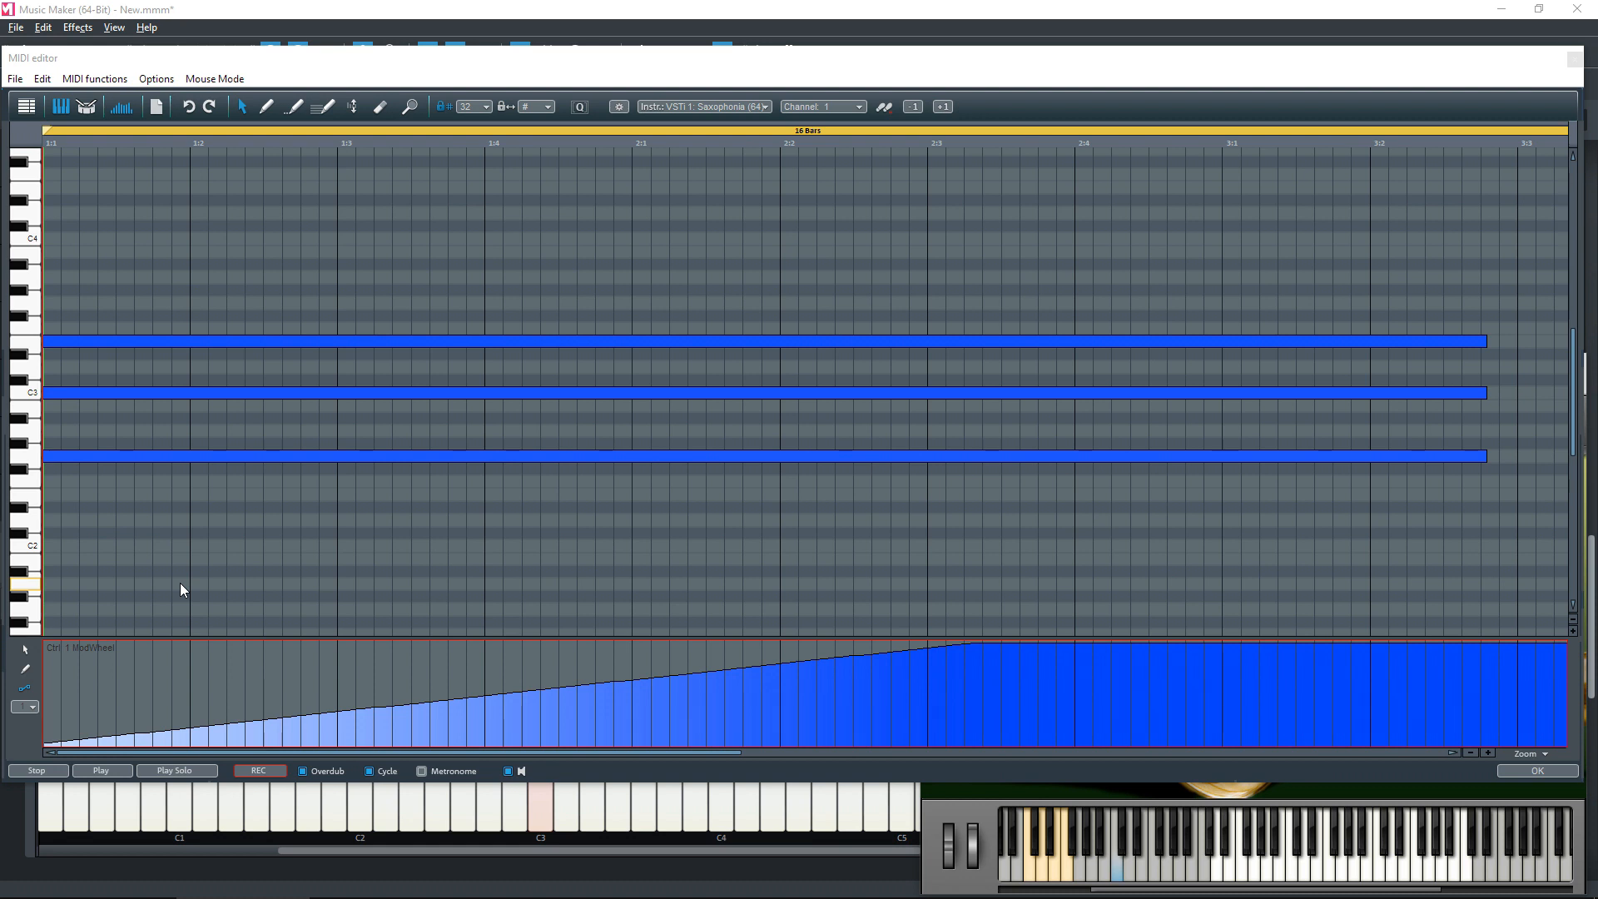
mouse_move(237, 662)
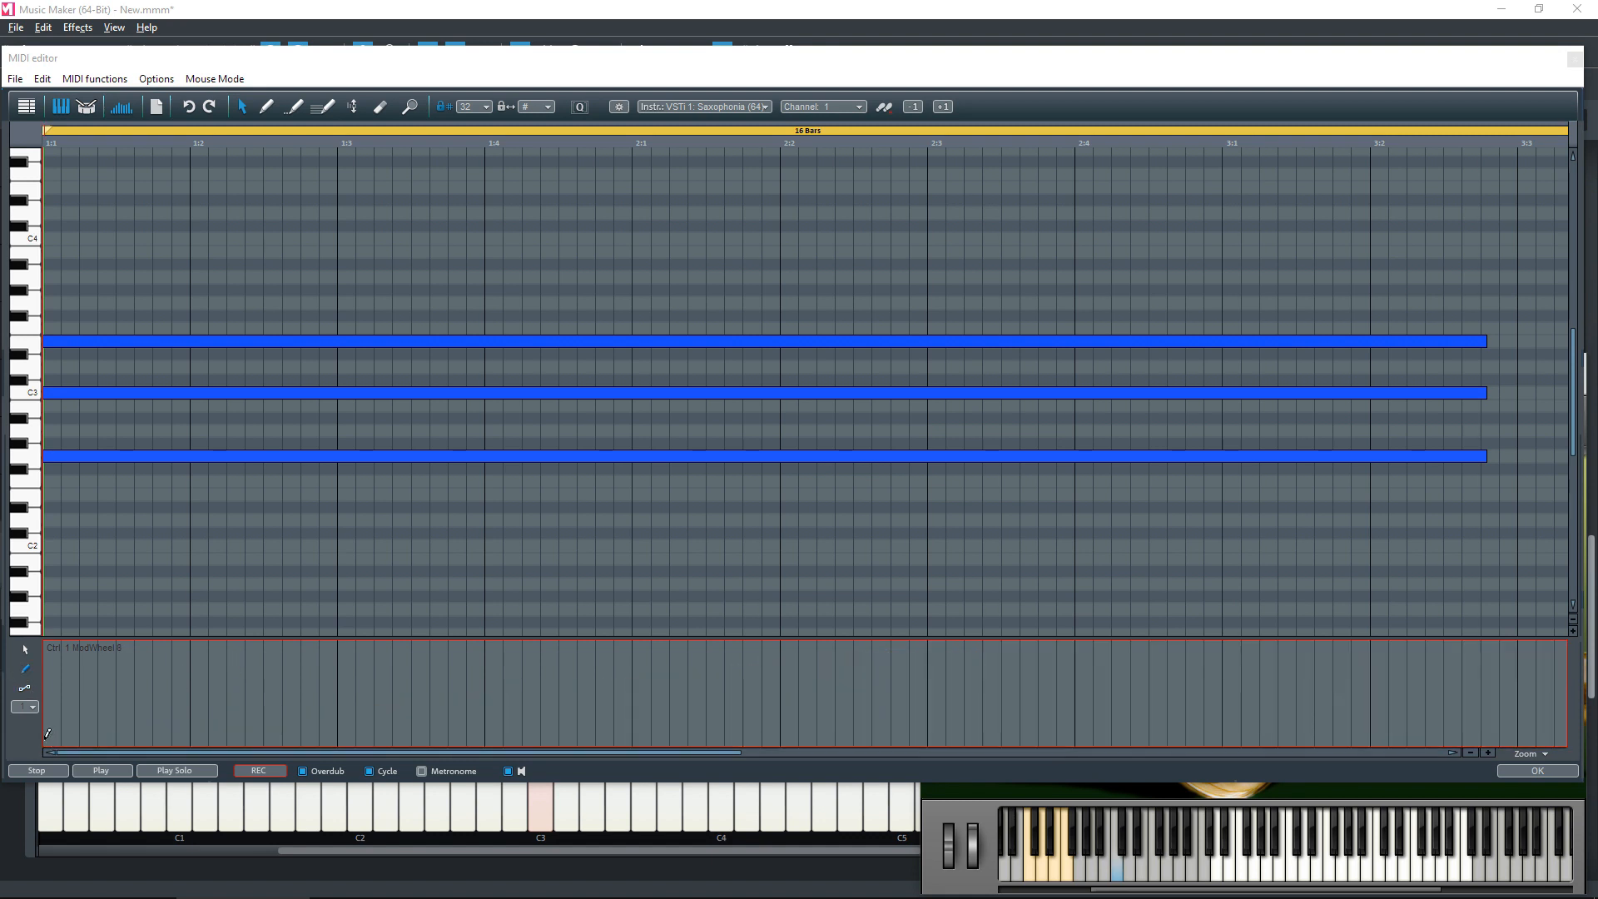
left_click_drag(48, 740, 122, 648)
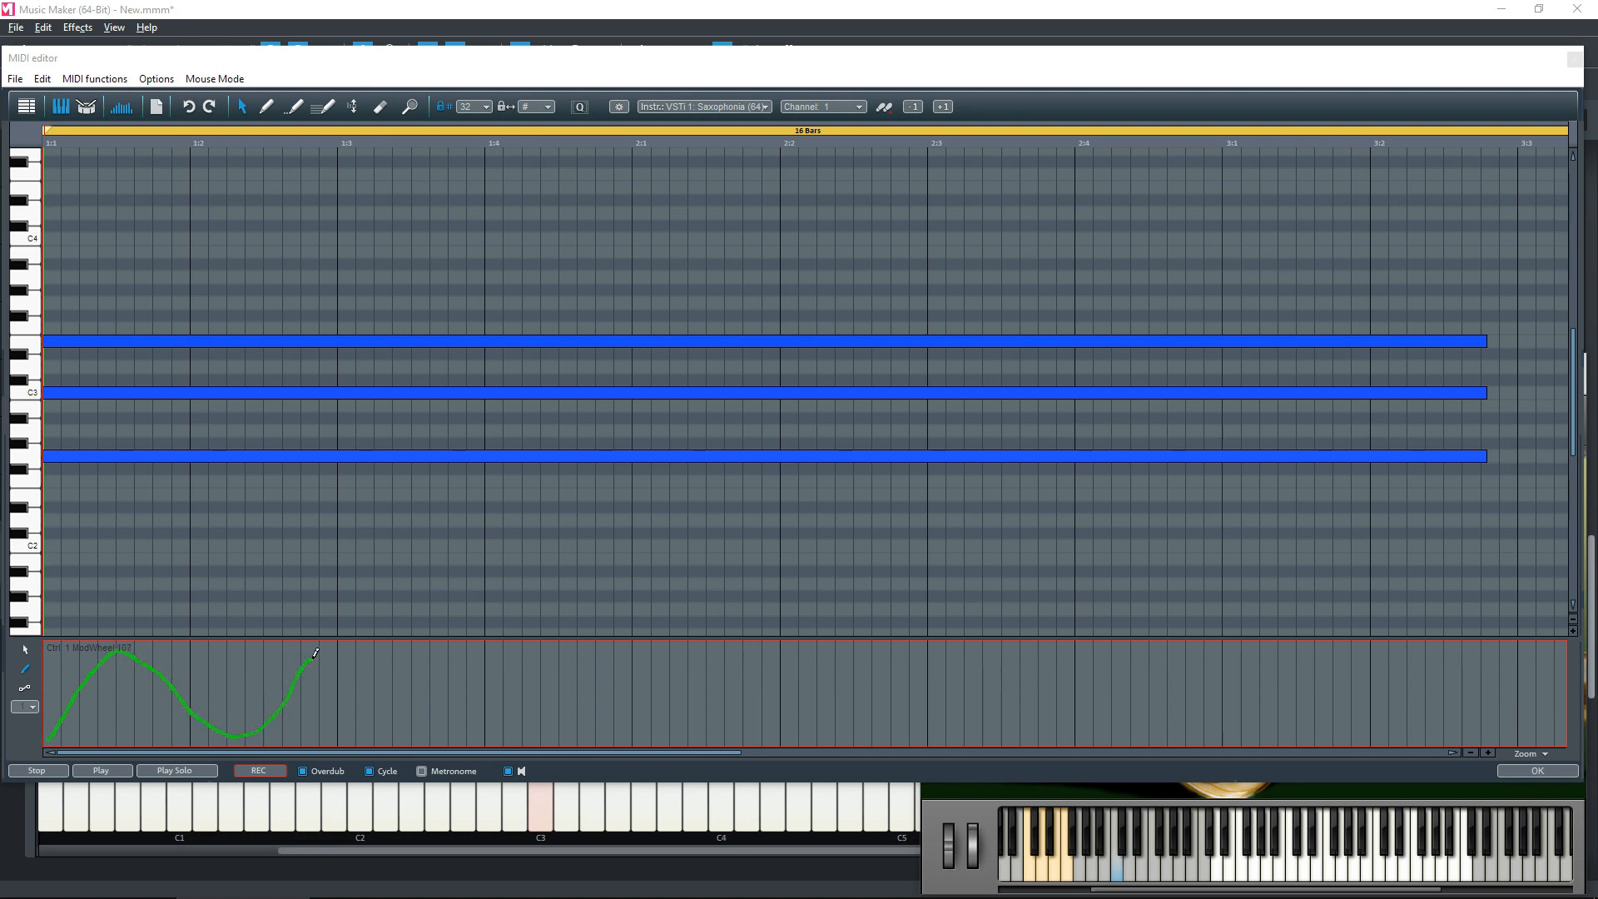
left_click_drag(316, 653, 667, 713)
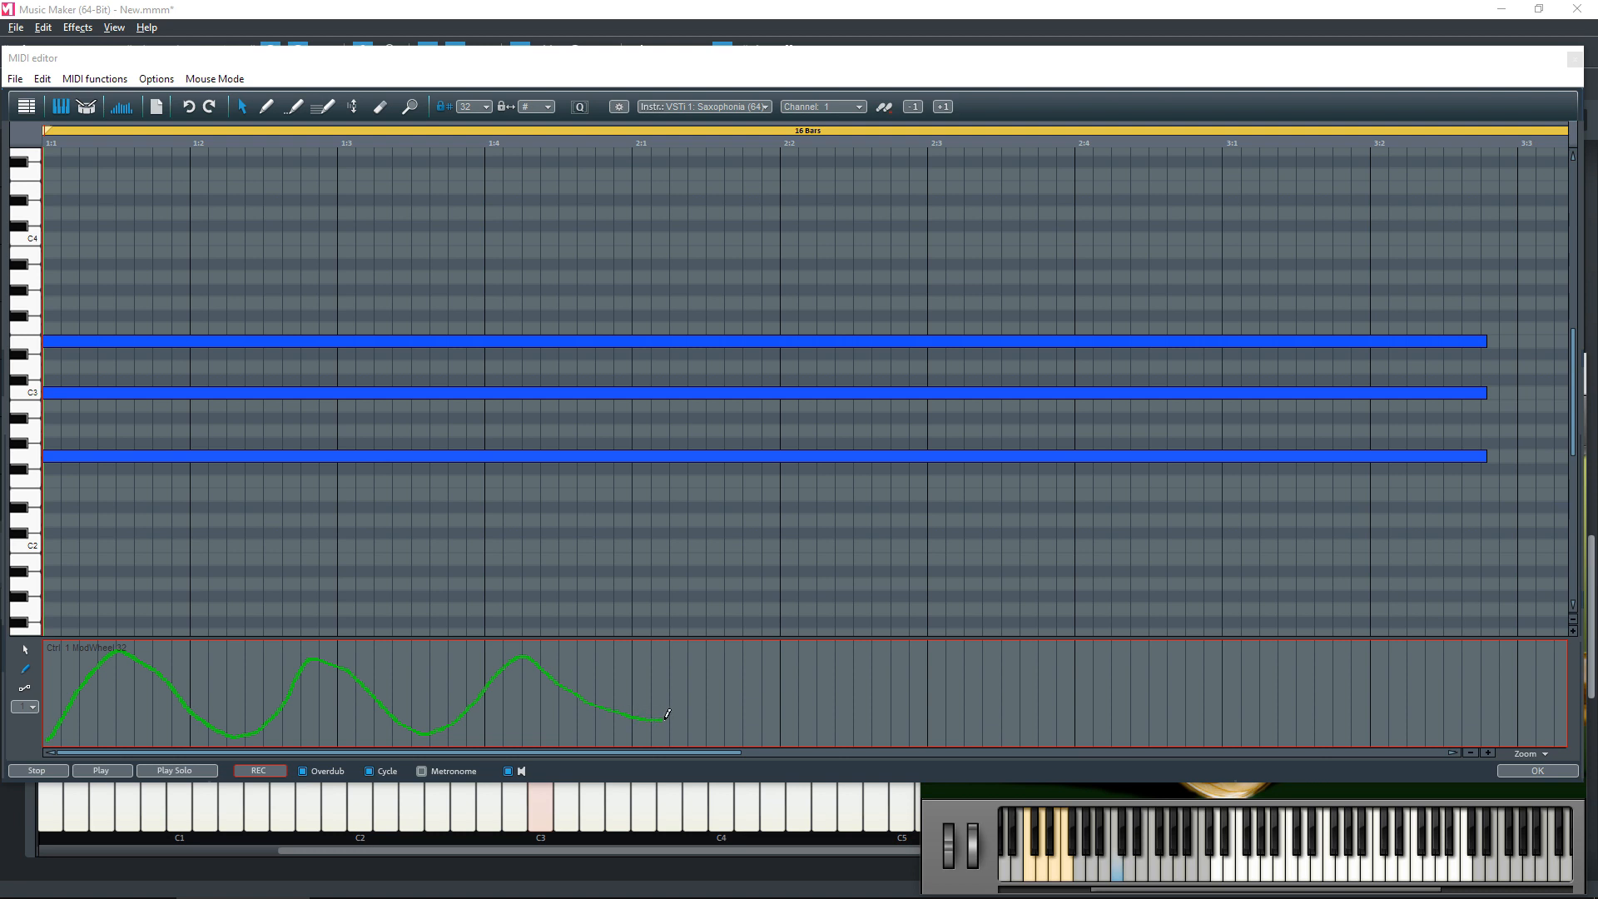
left_click_drag(666, 712, 898, 682)
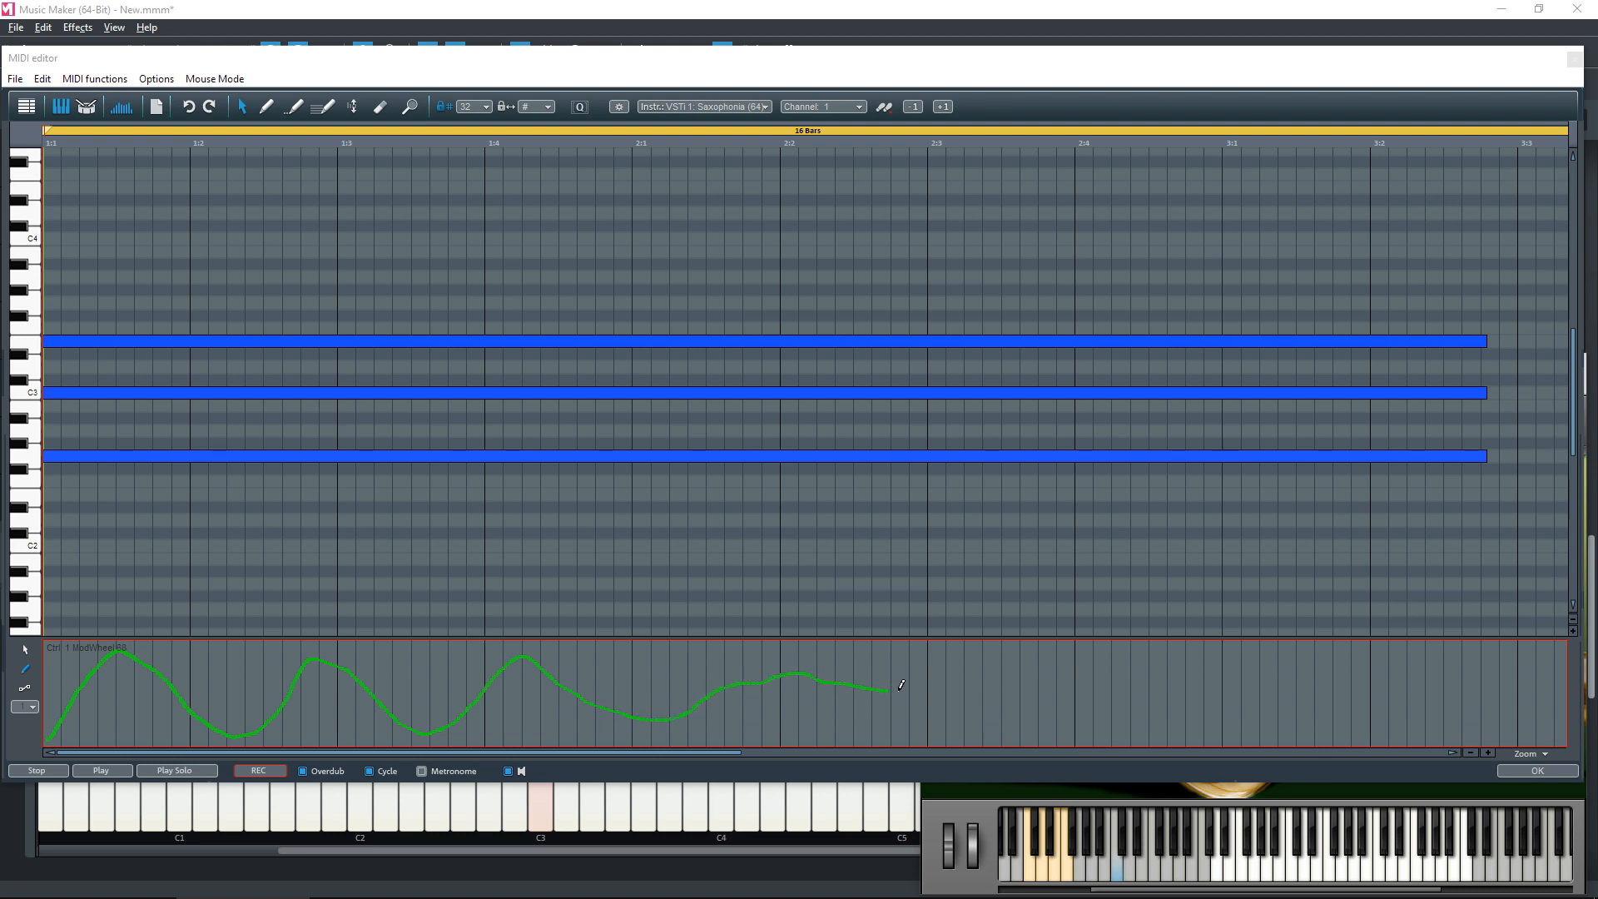
left_click_drag(902, 684, 1198, 689)
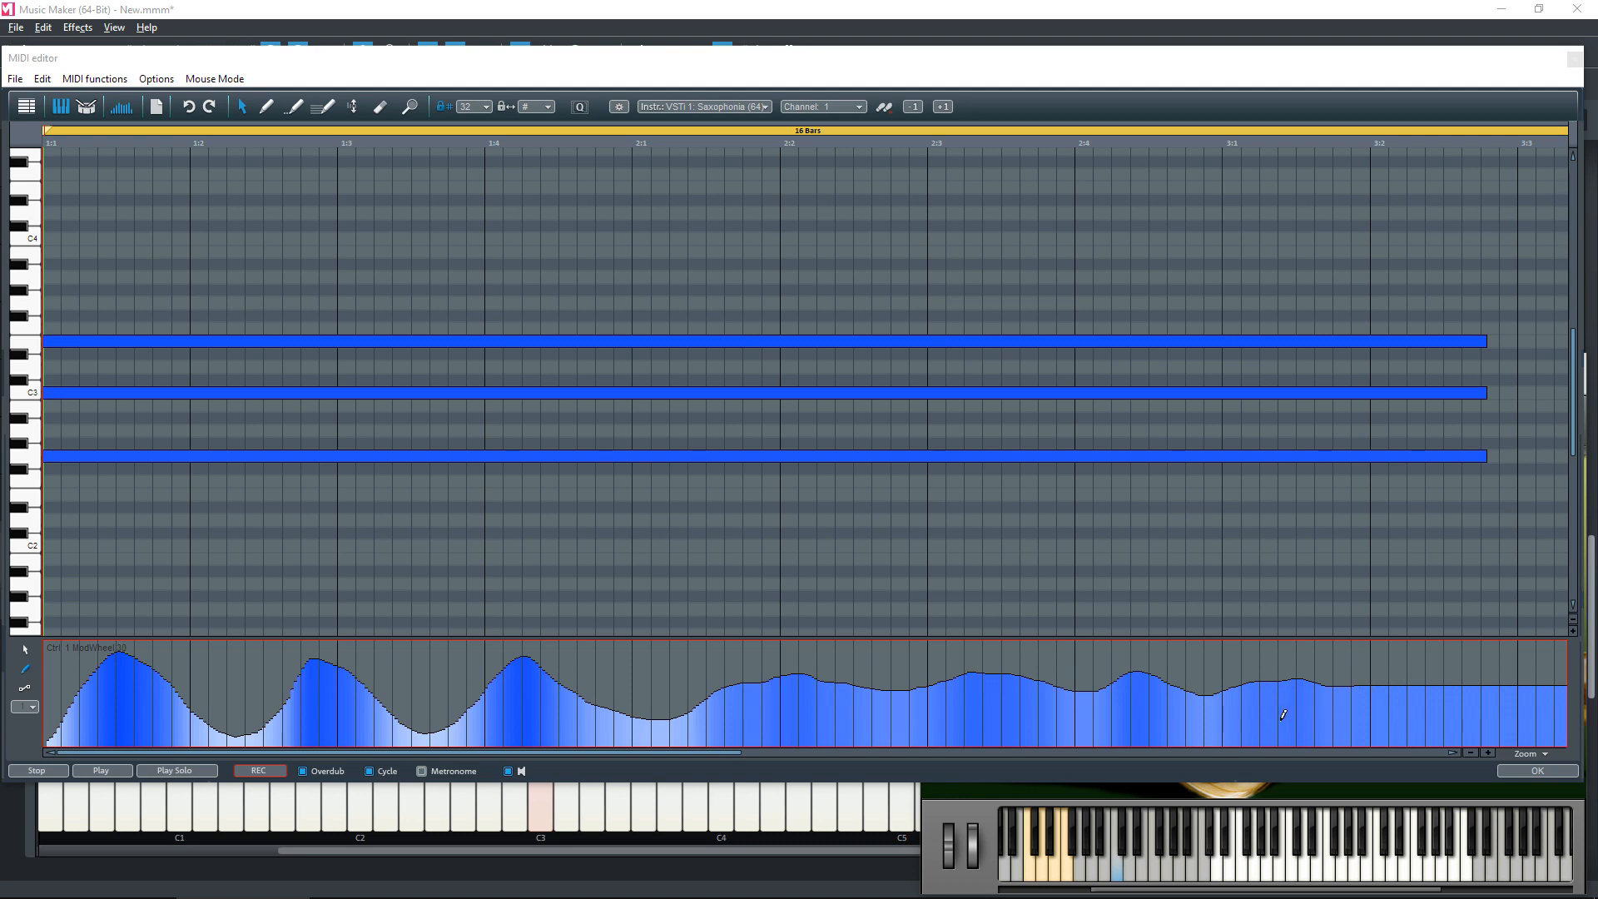
mouse_move(661, 692)
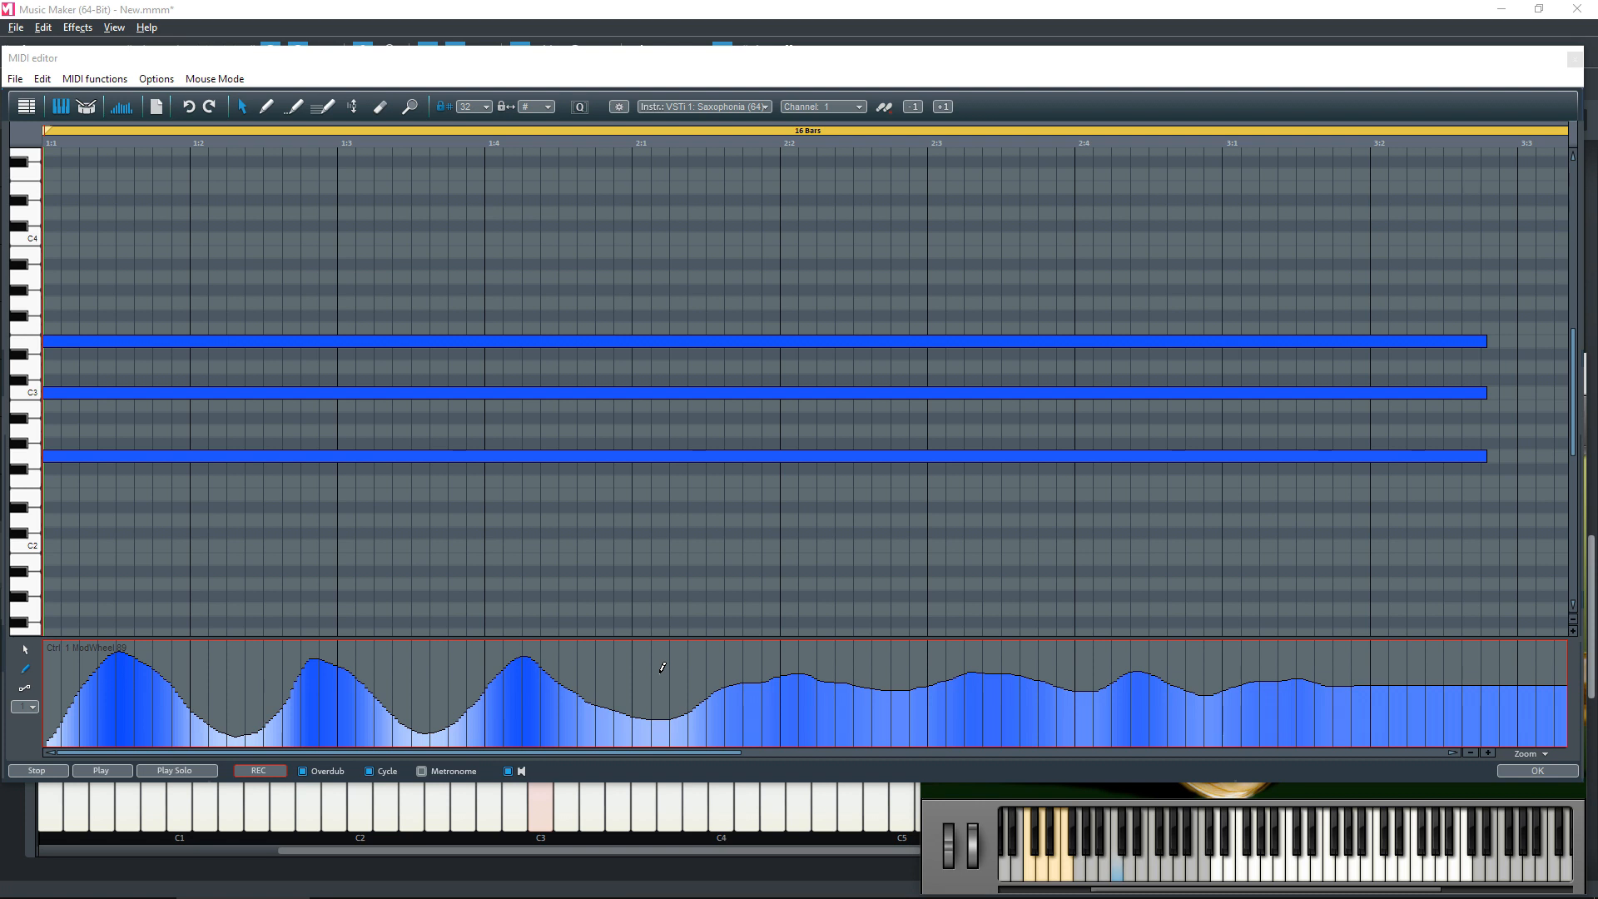
left_click(102, 770)
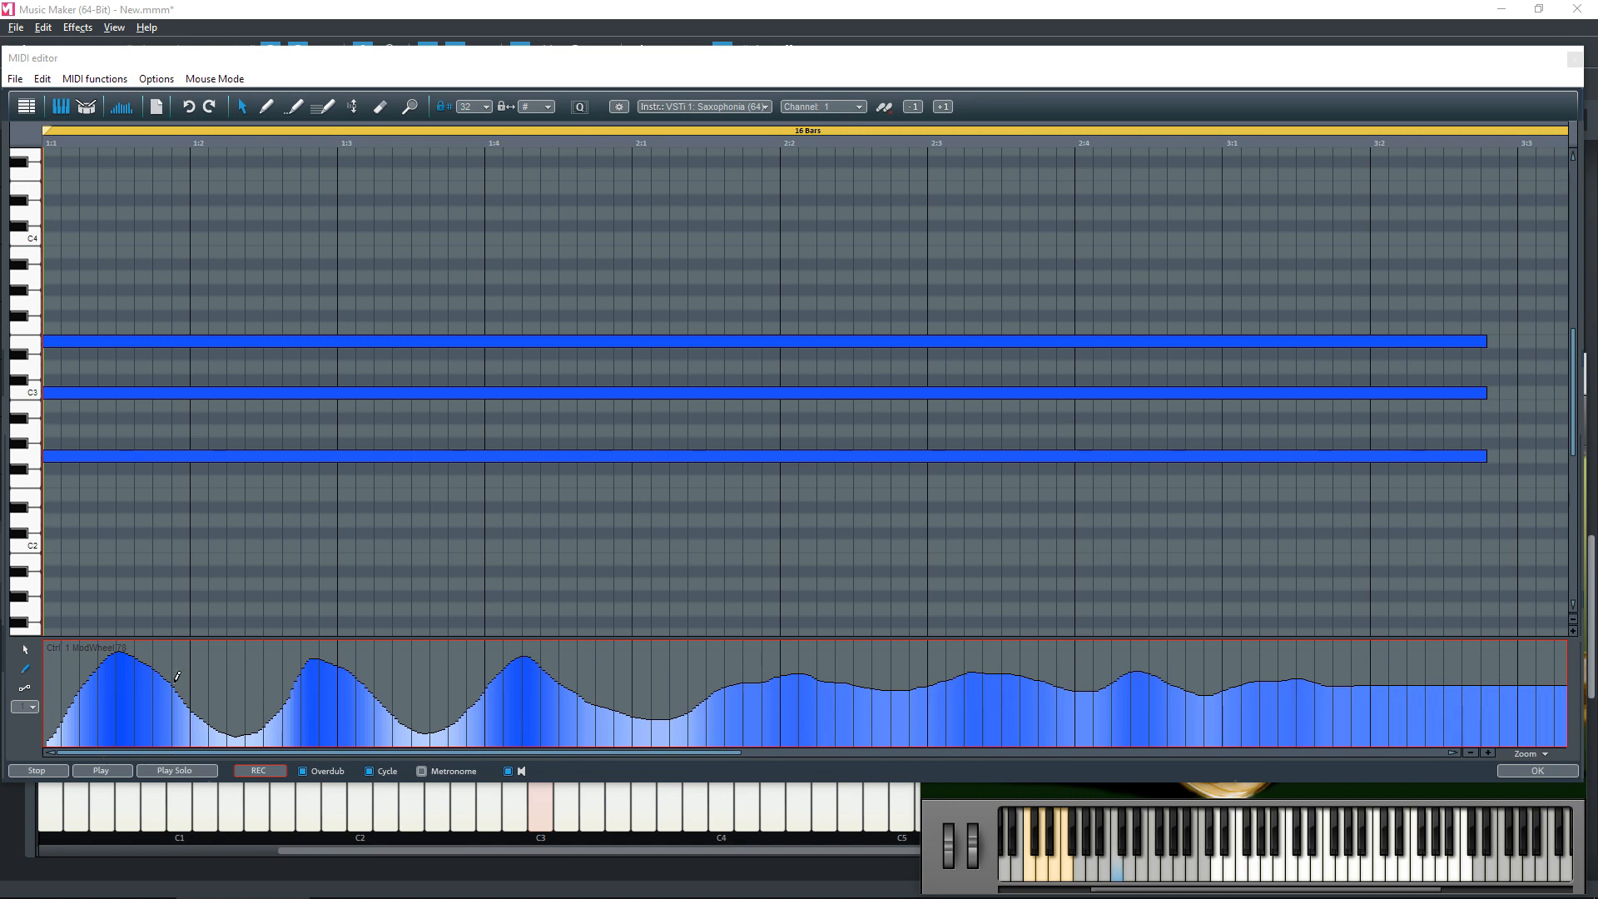
mouse_move(21, 655)
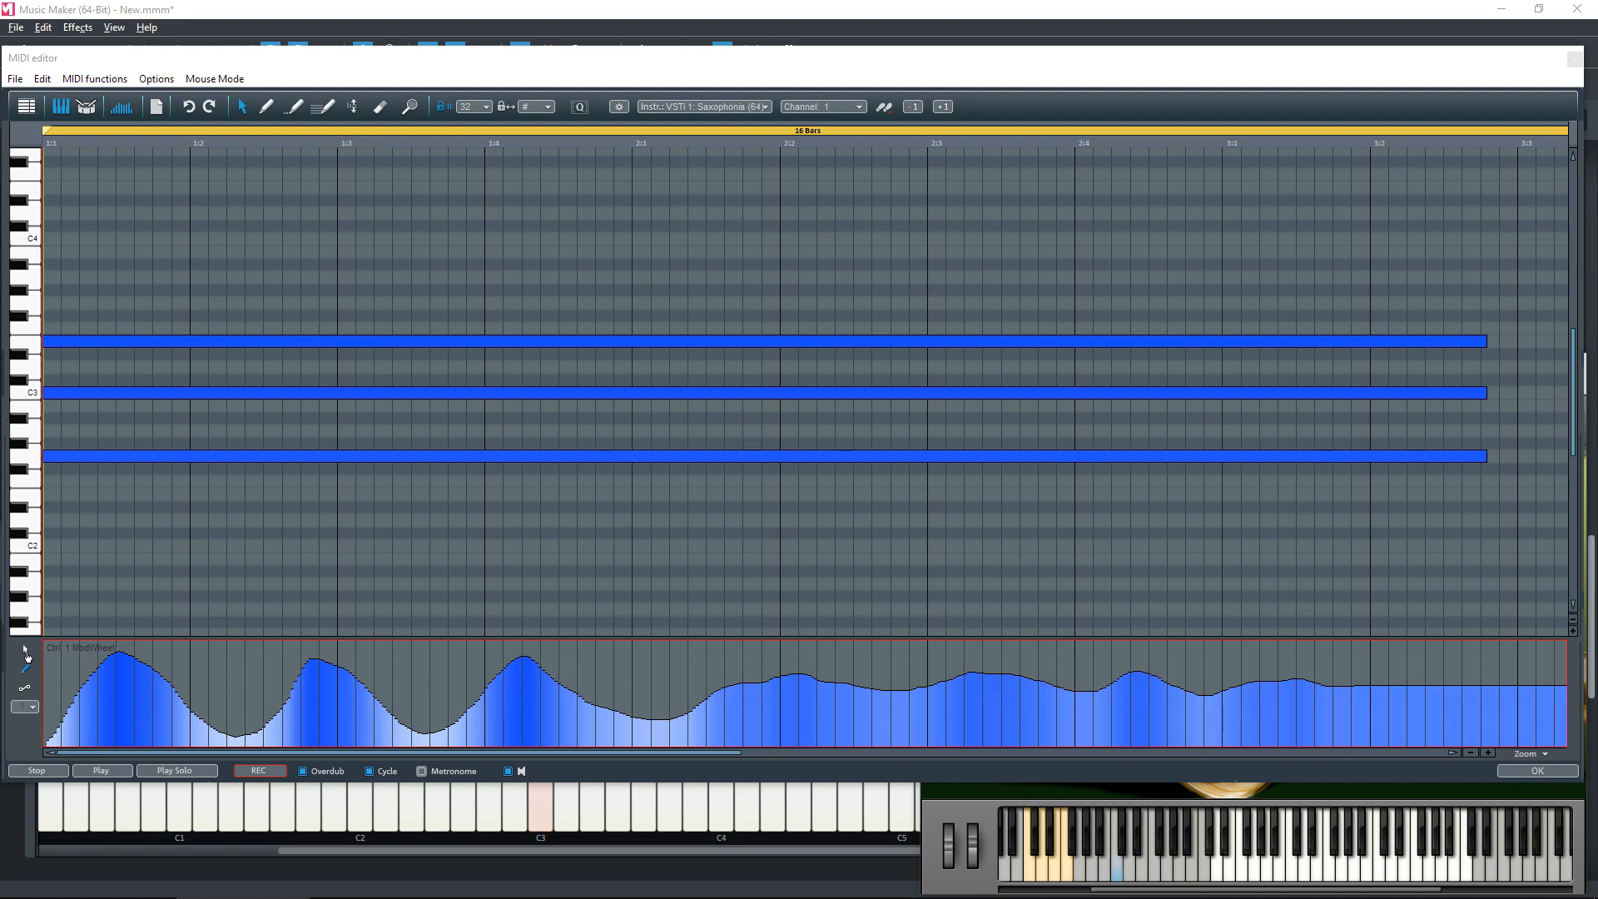
mouse_move(21, 653)
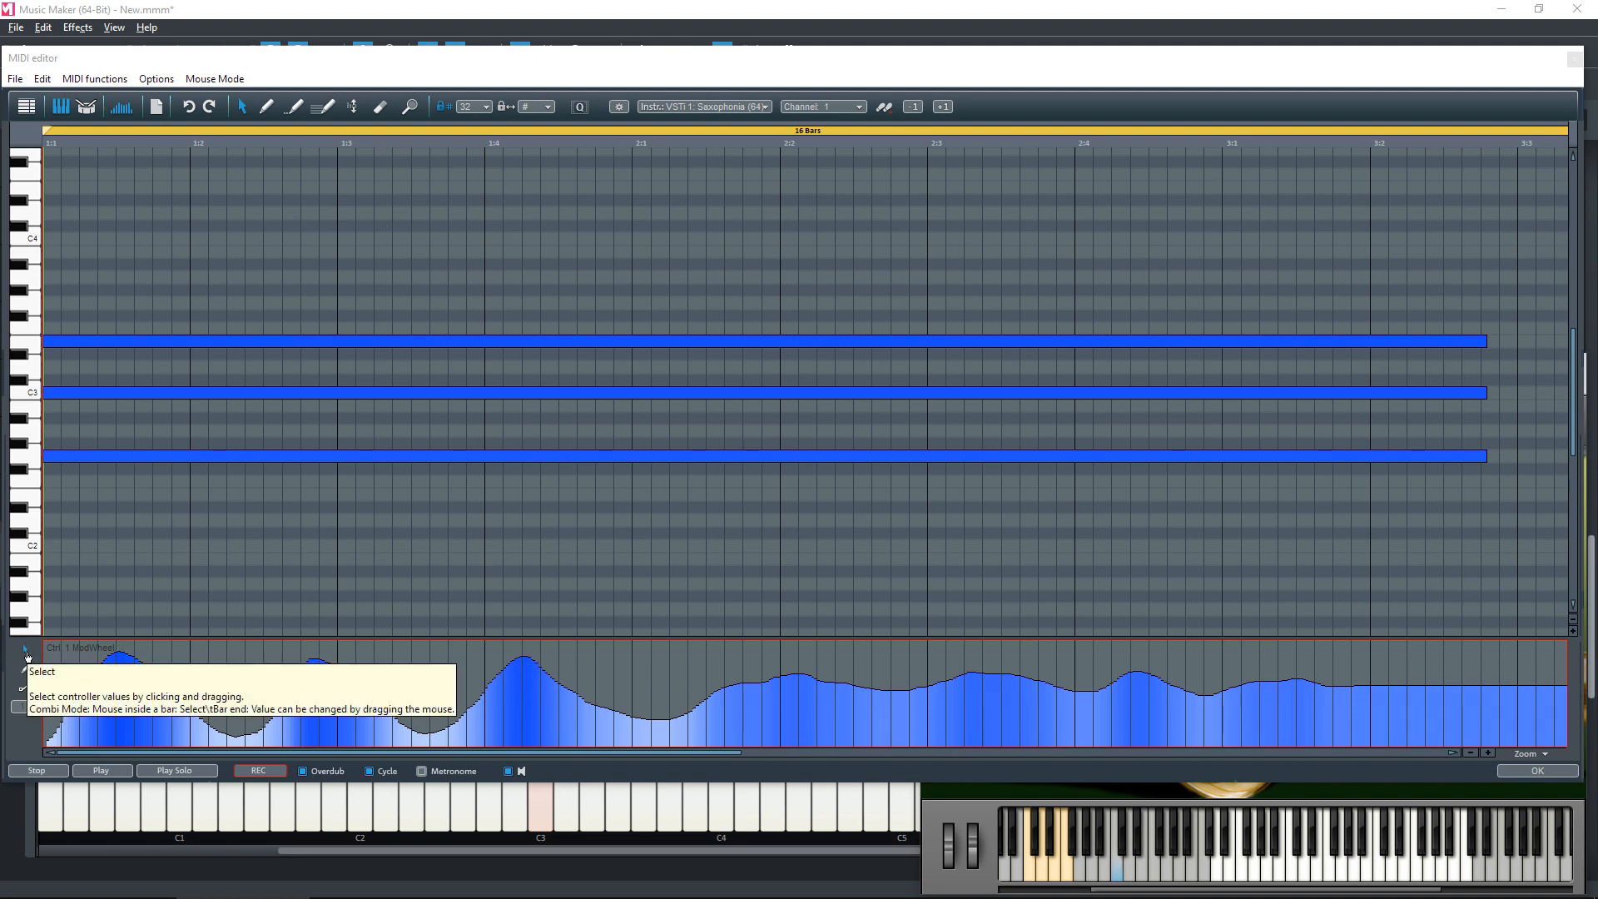
mouse_move(636, 745)
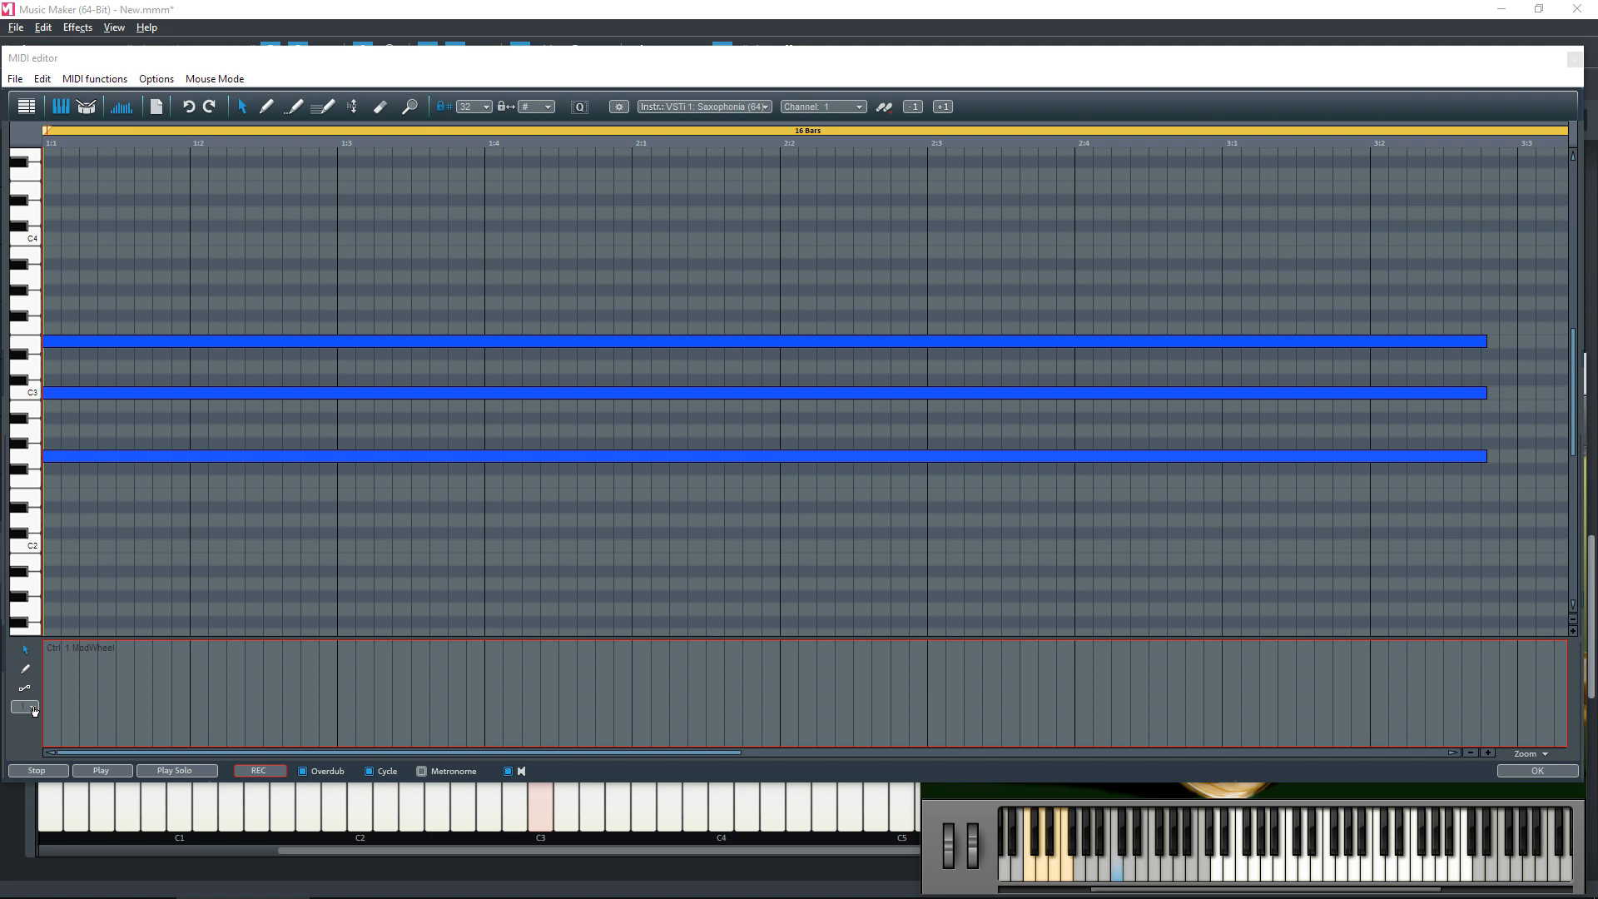
mouse_move(25, 709)
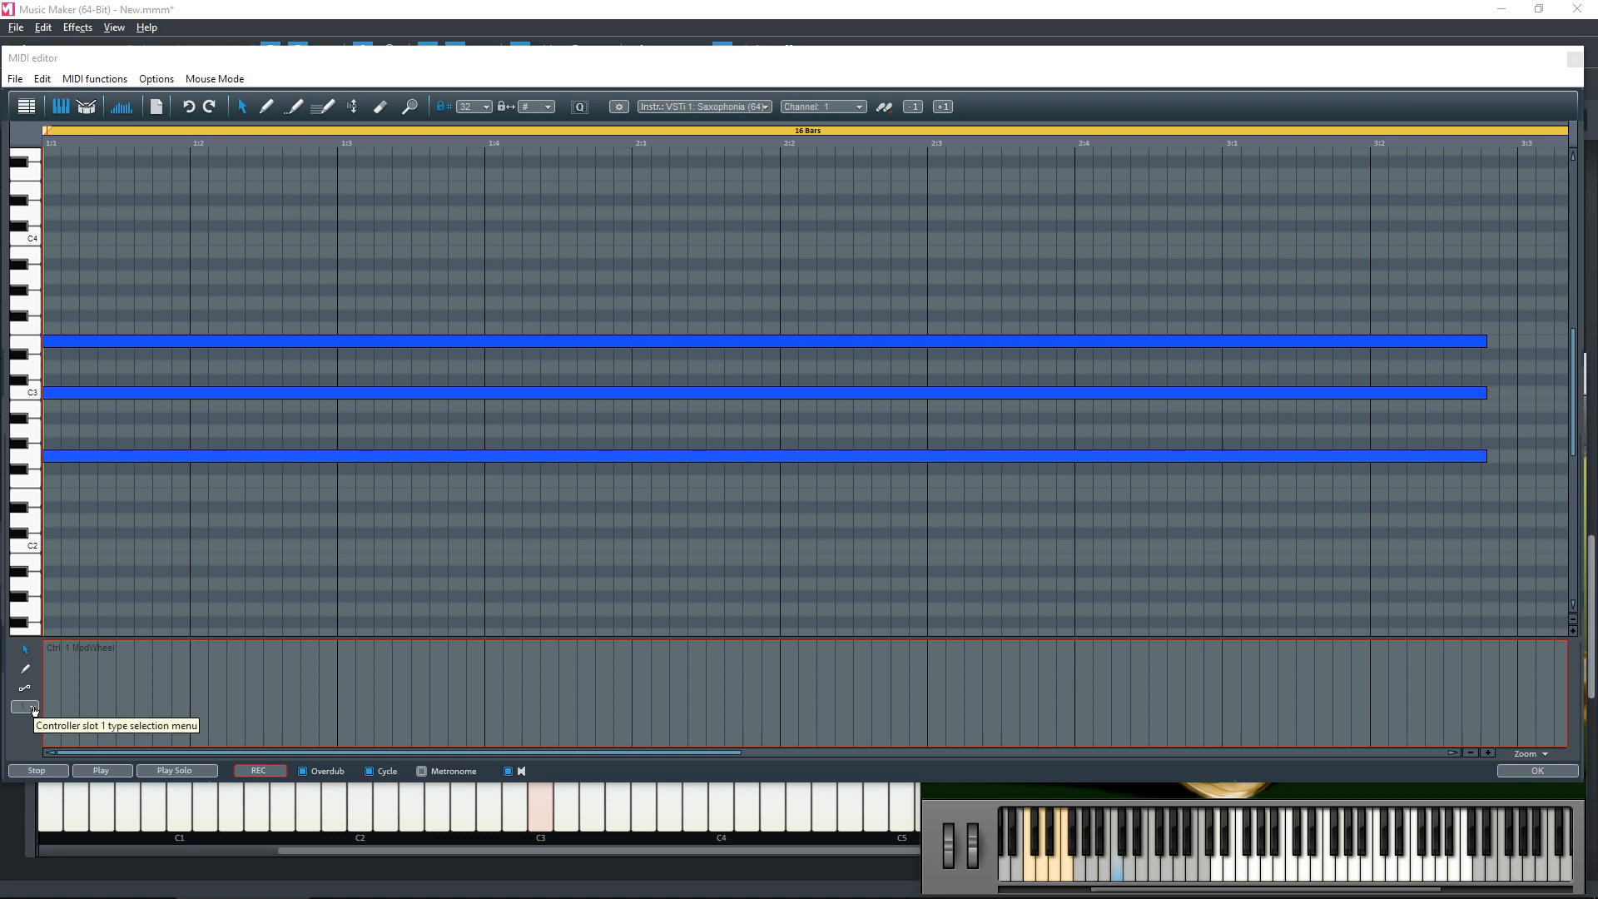
left_click(19, 703)
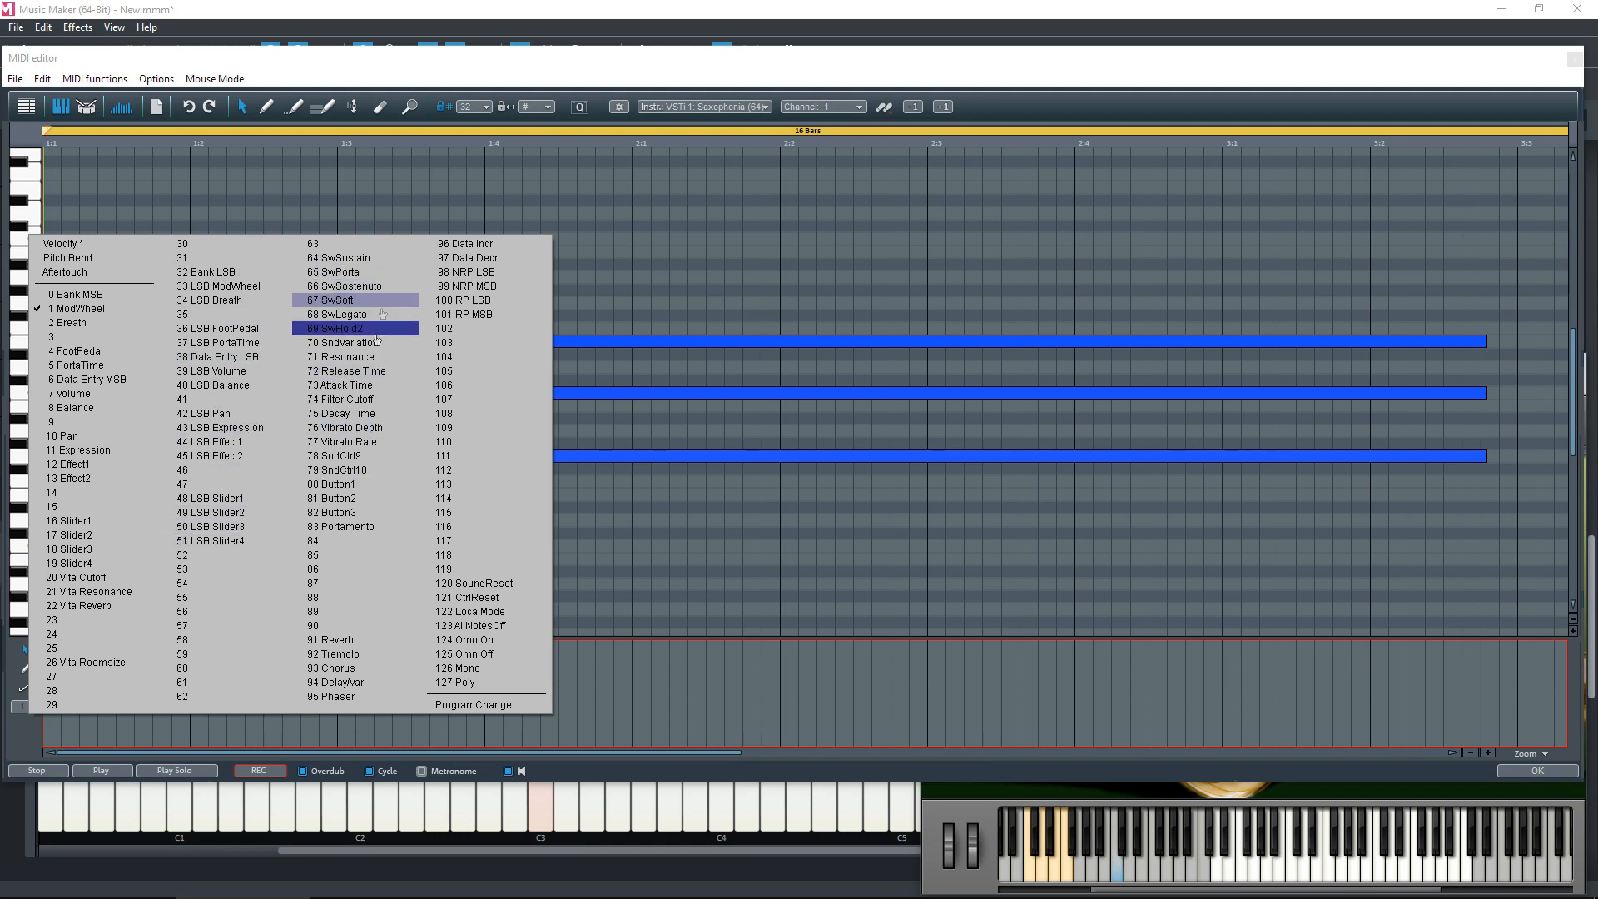
mouse_move(357, 499)
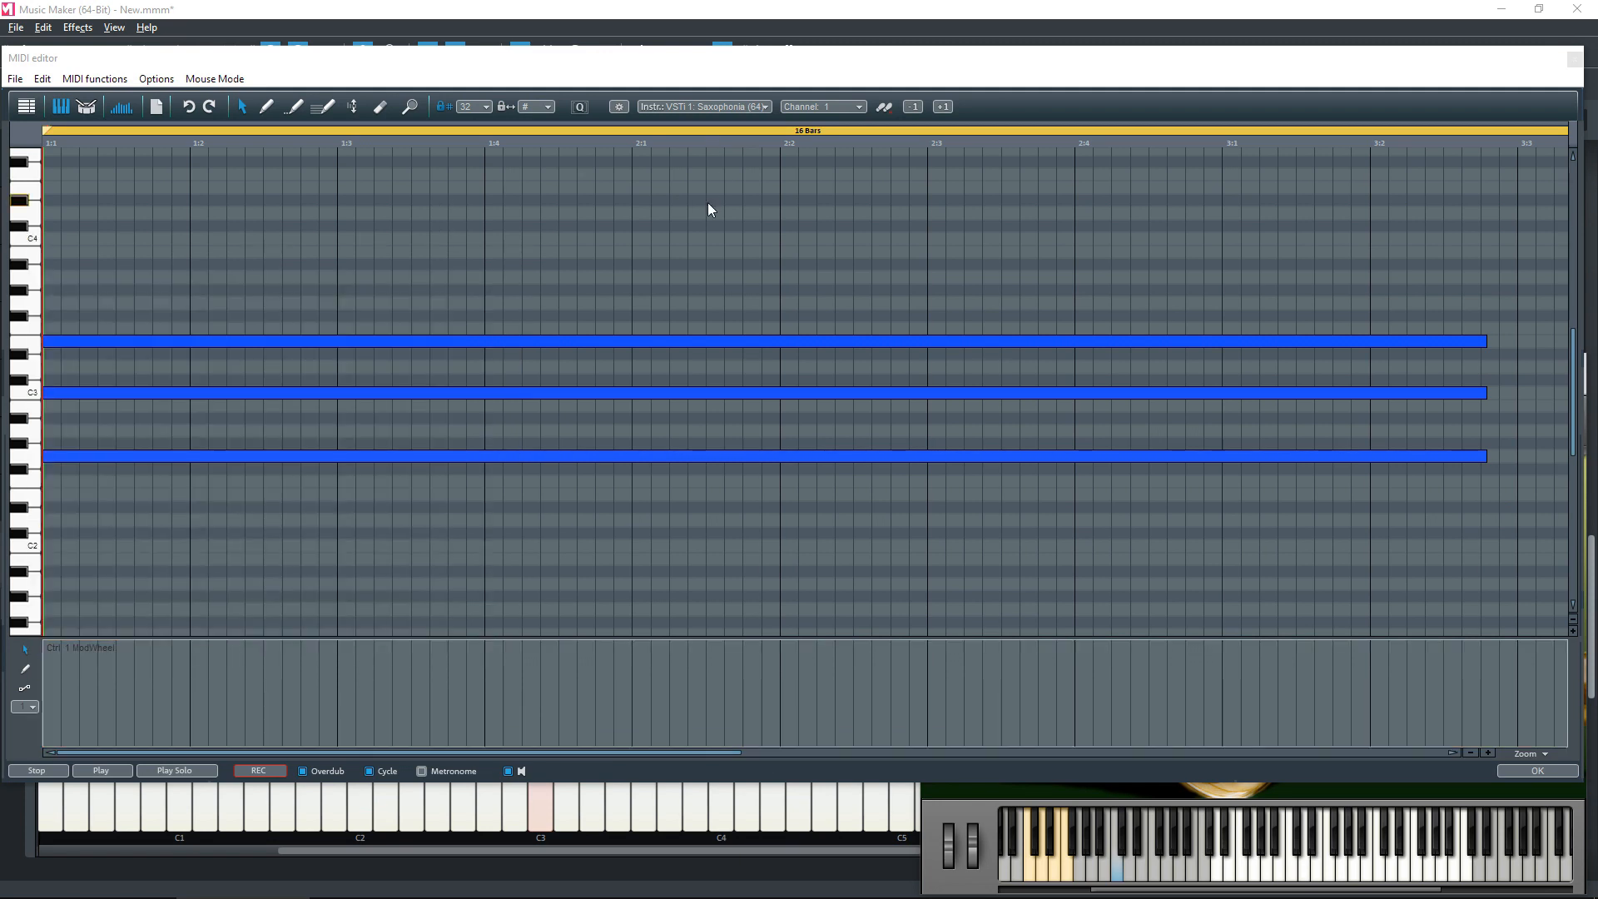
mouse_move(1233, 268)
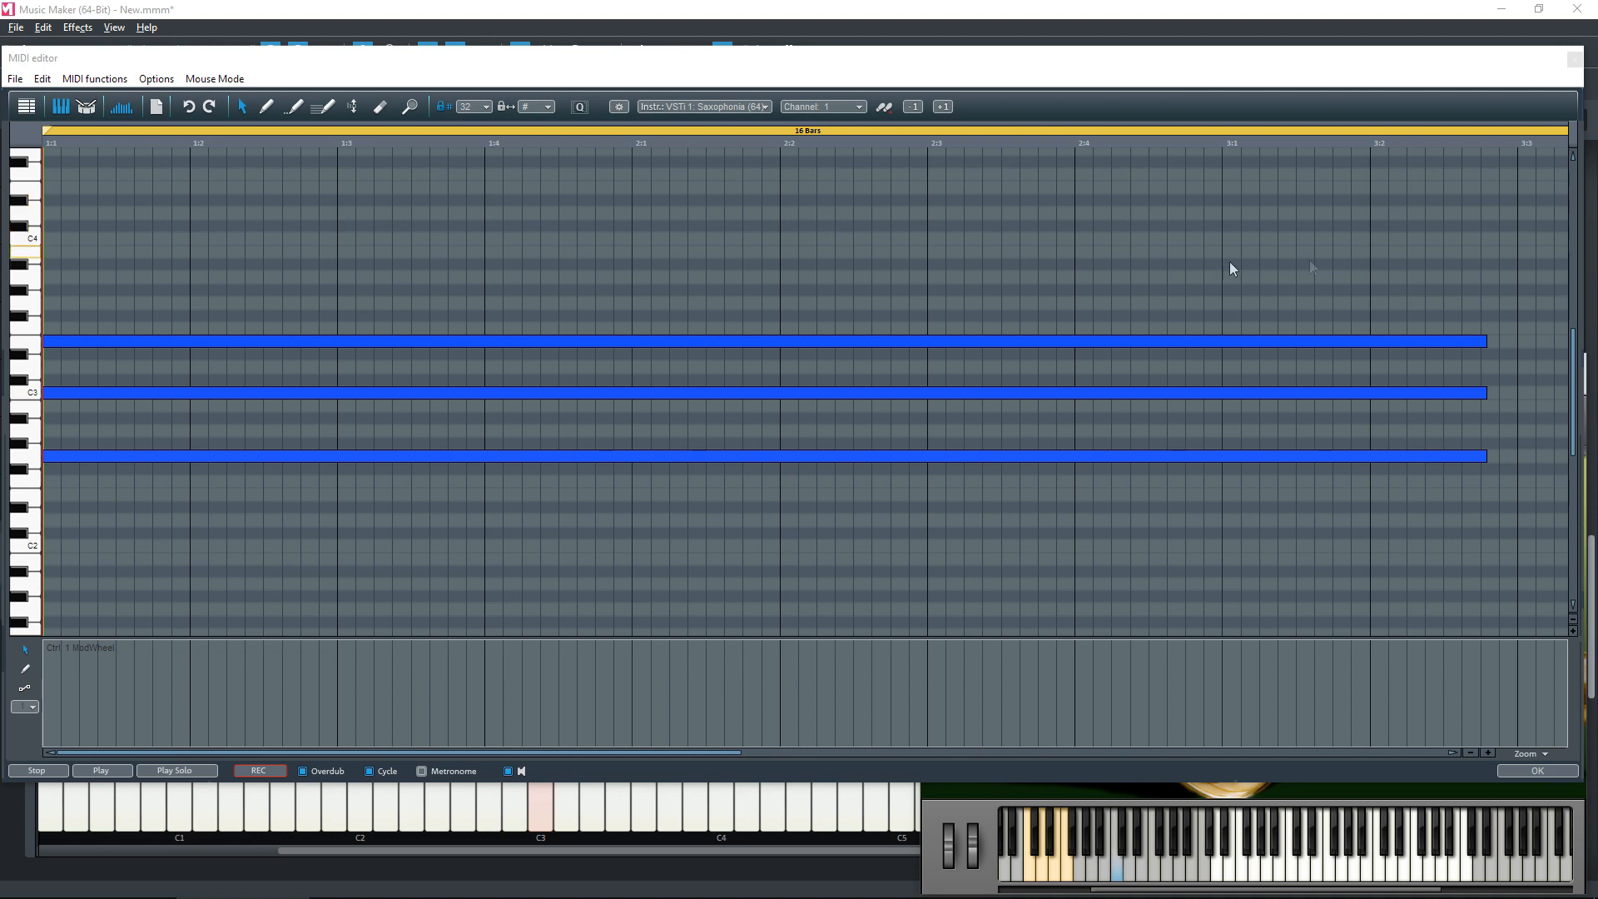
mouse_move(1571, 60)
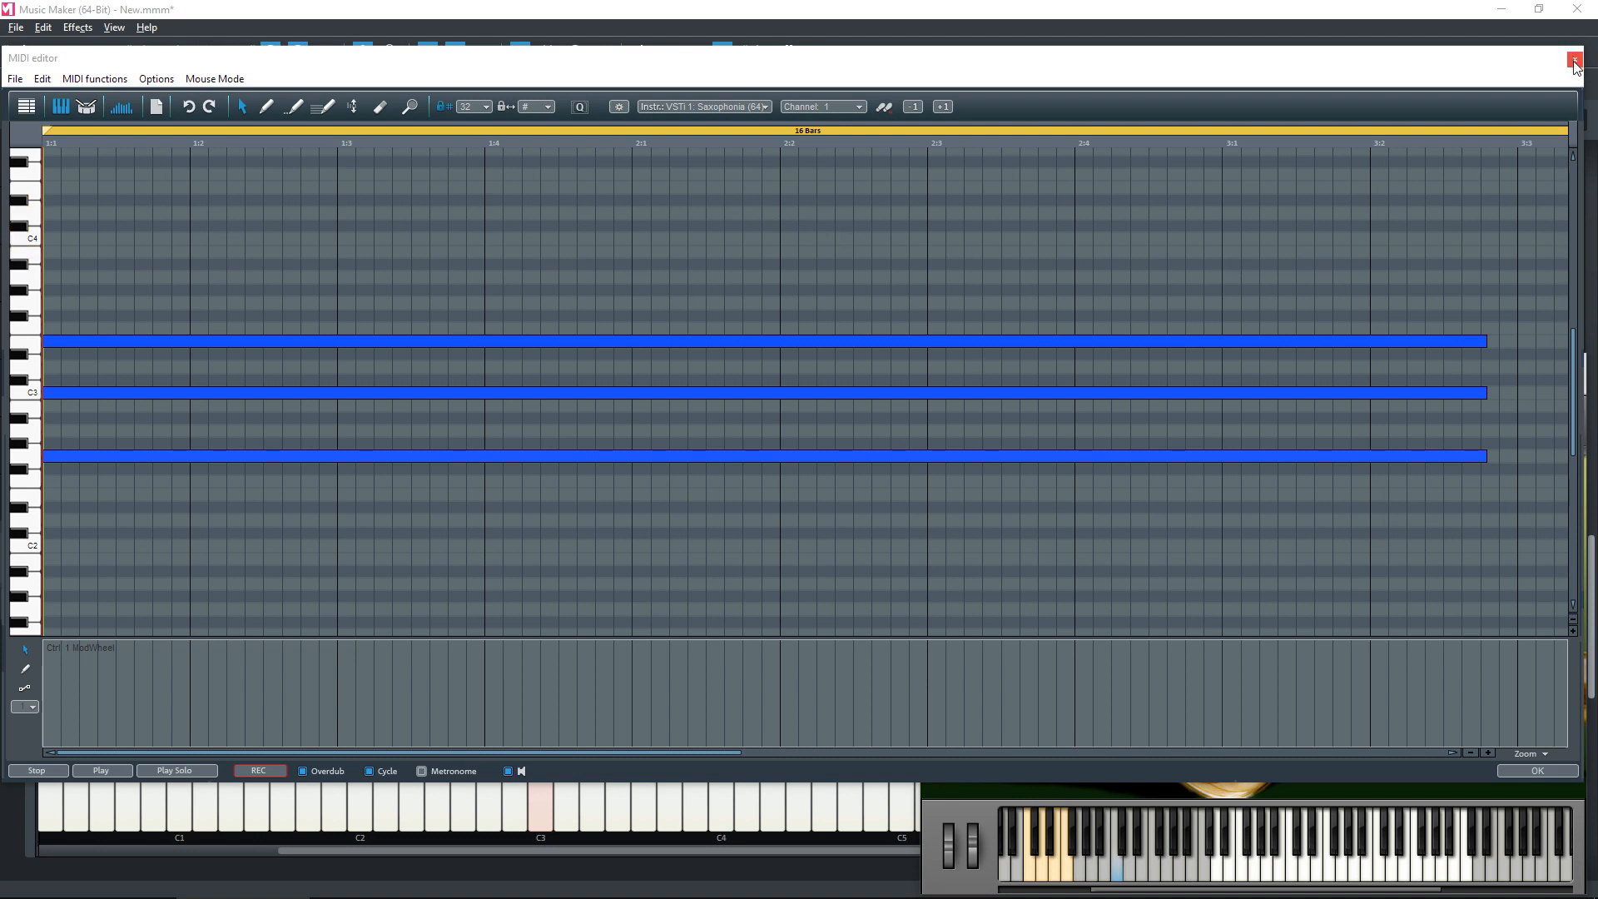
Close the MIDI editor, trim the Saxophonia object to end mid bar 3, and close its window.
left_click(1574, 59)
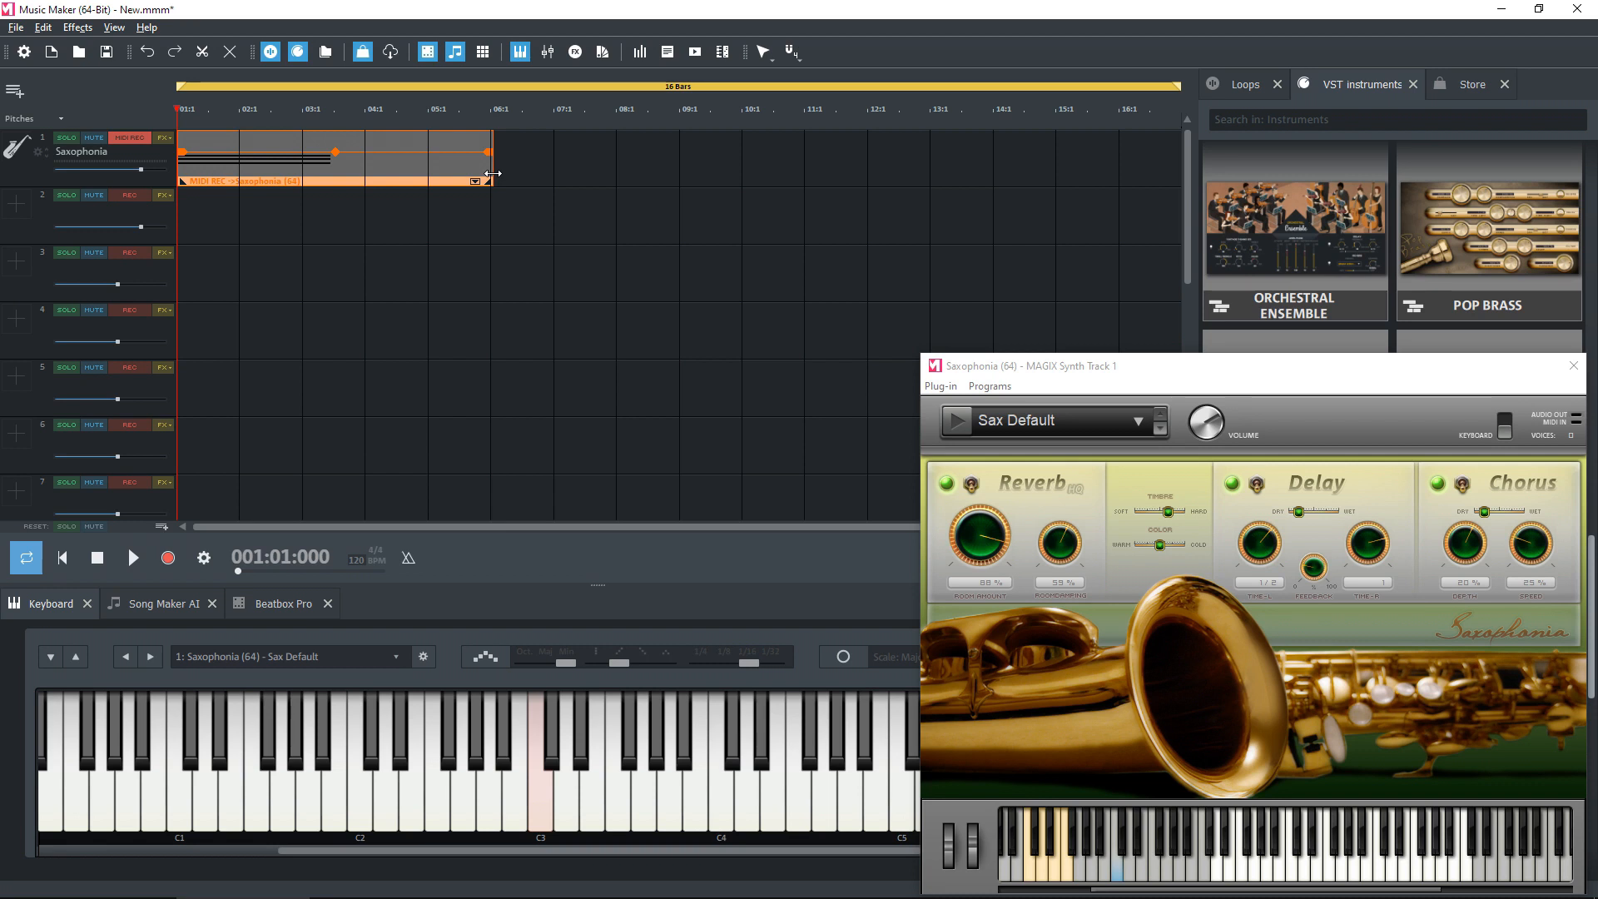
left_click_drag(490, 151, 346, 151)
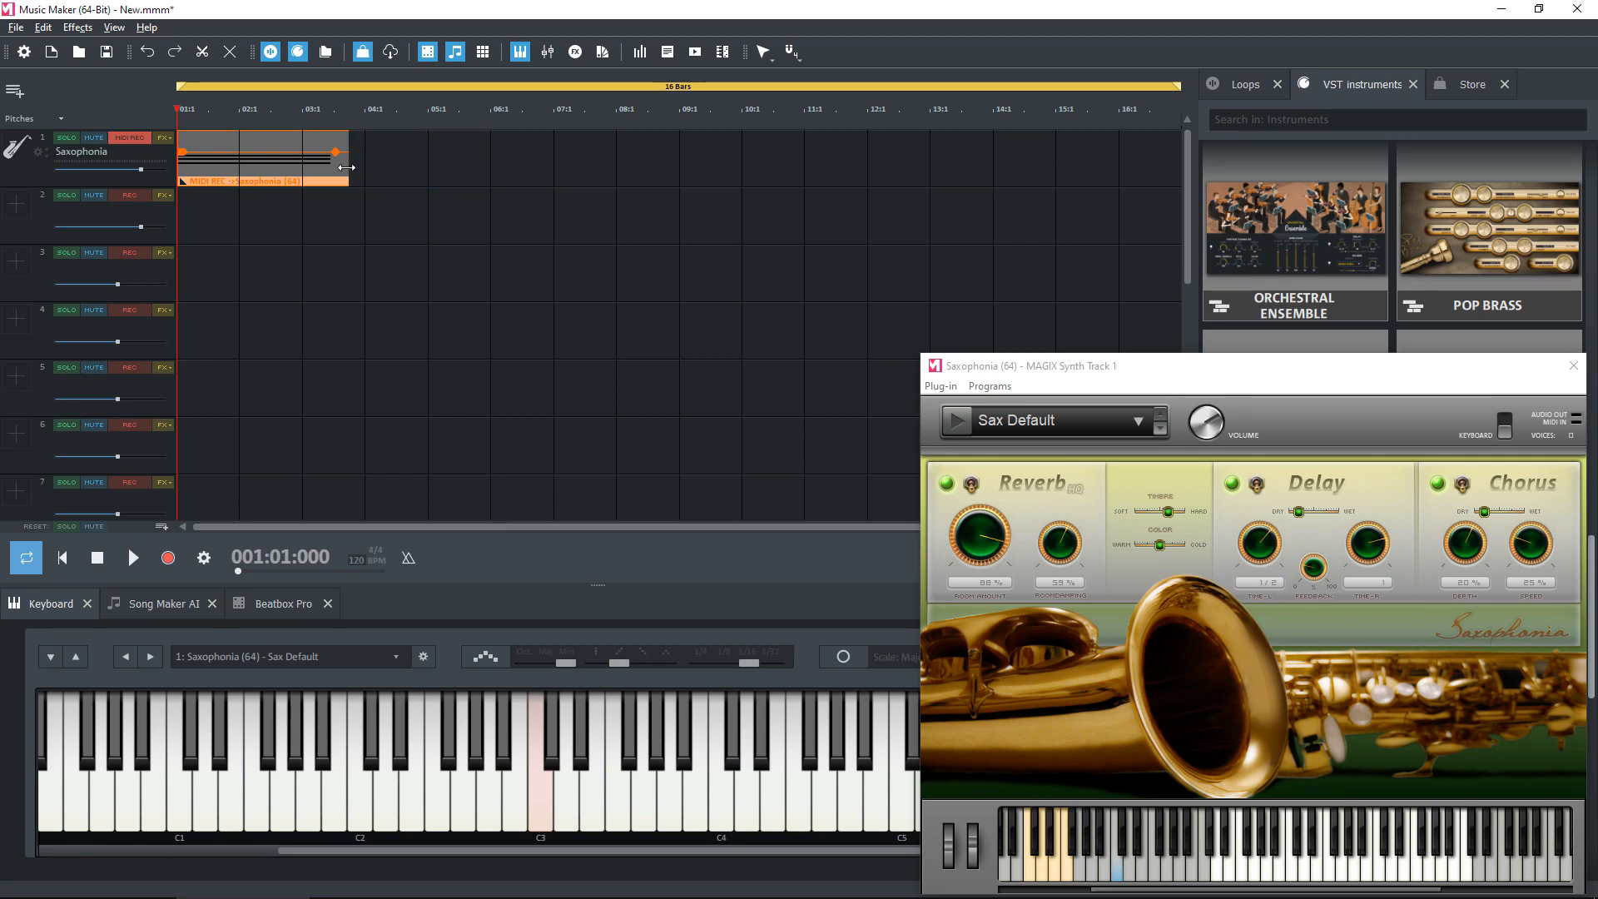
left_click_drag(335, 153, 318, 181)
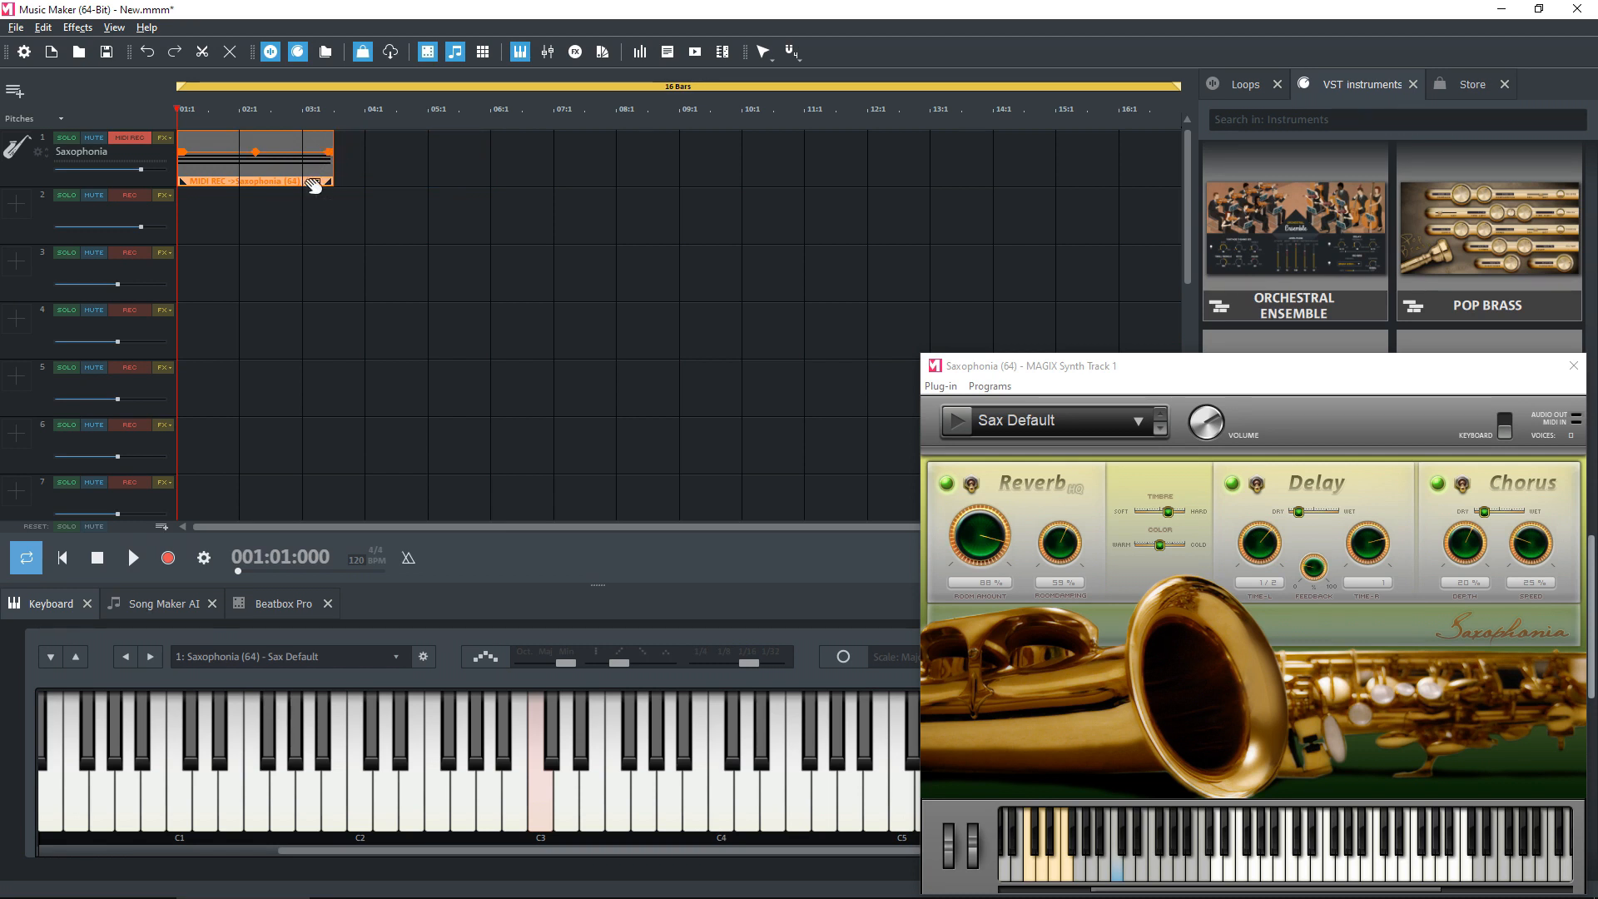
mouse_move(611, 460)
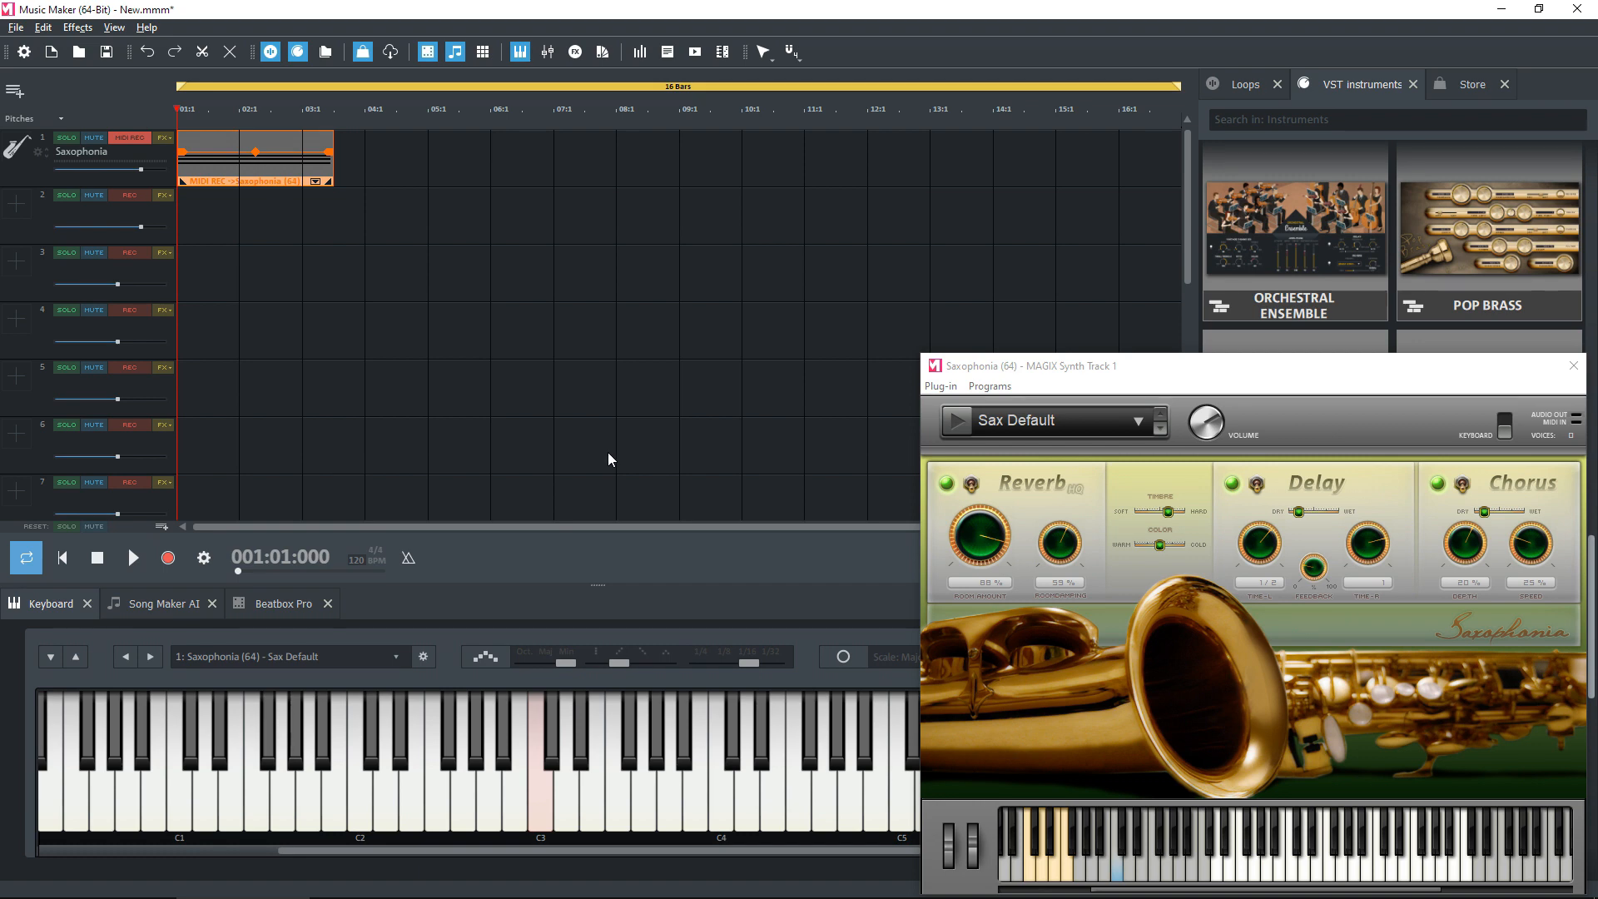
mouse_move(1573, 366)
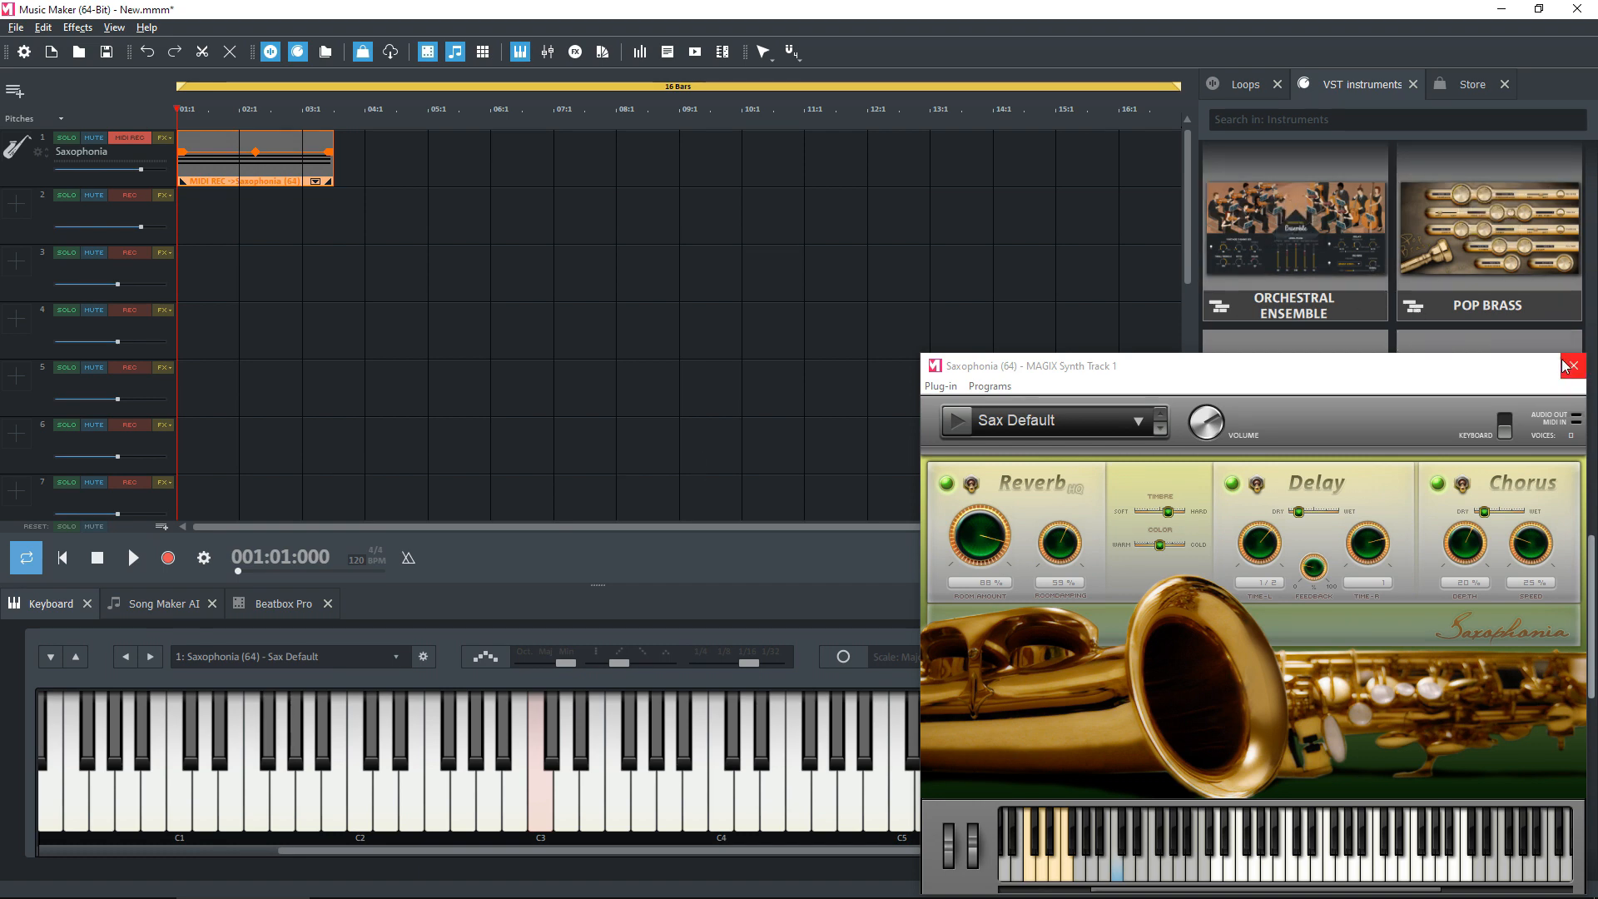
left_click(1573, 365)
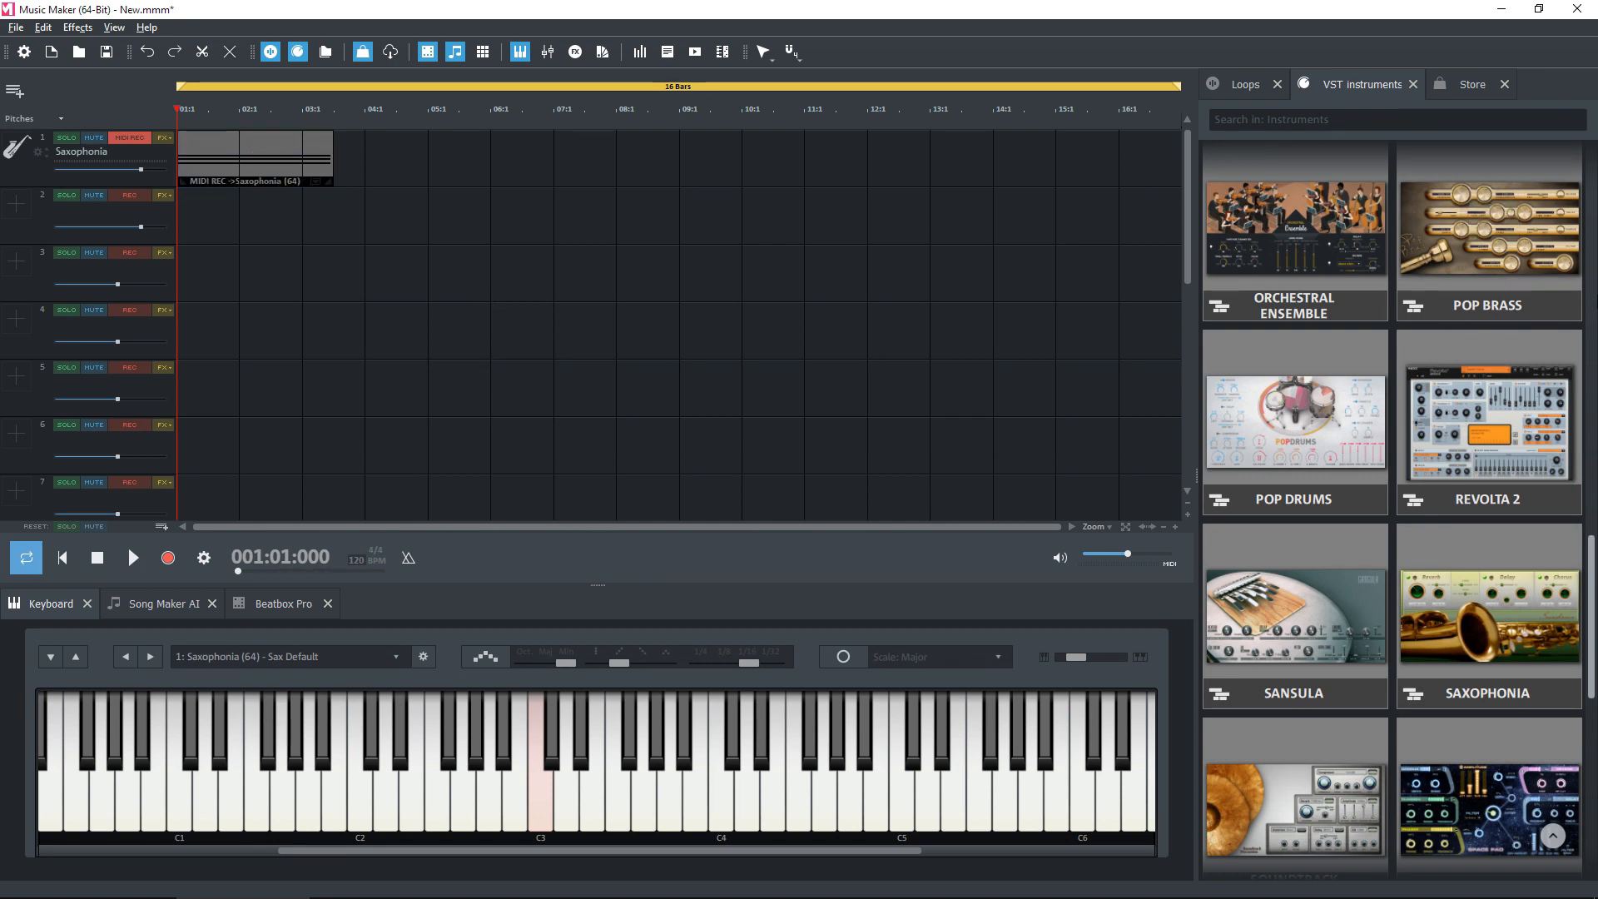
mouse_move(359, 398)
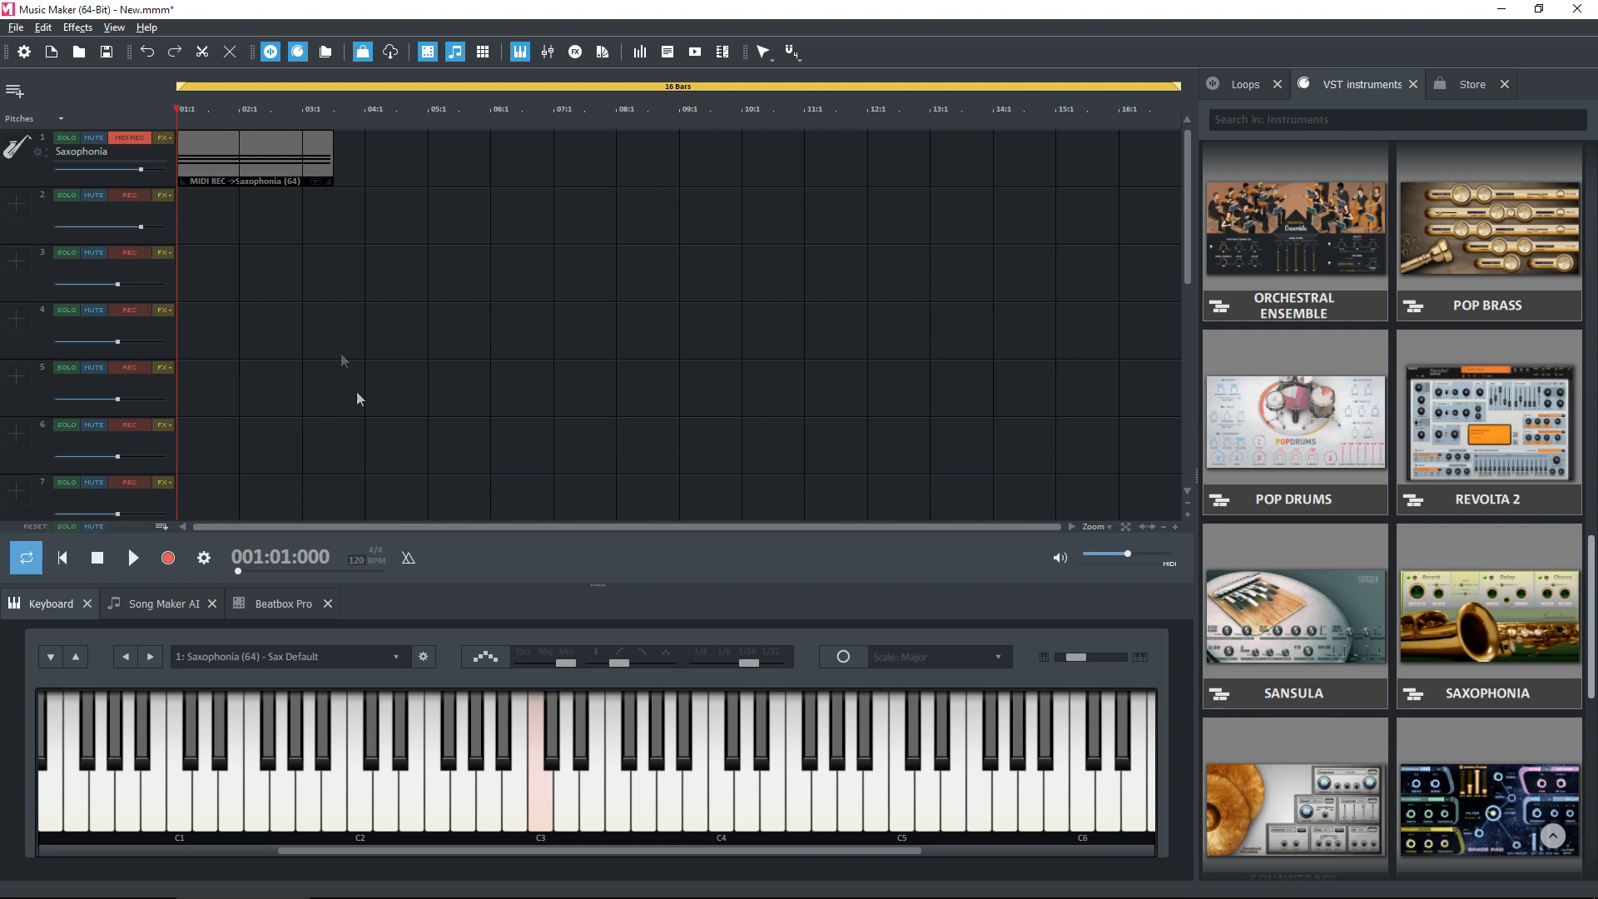
left_click(133, 557)
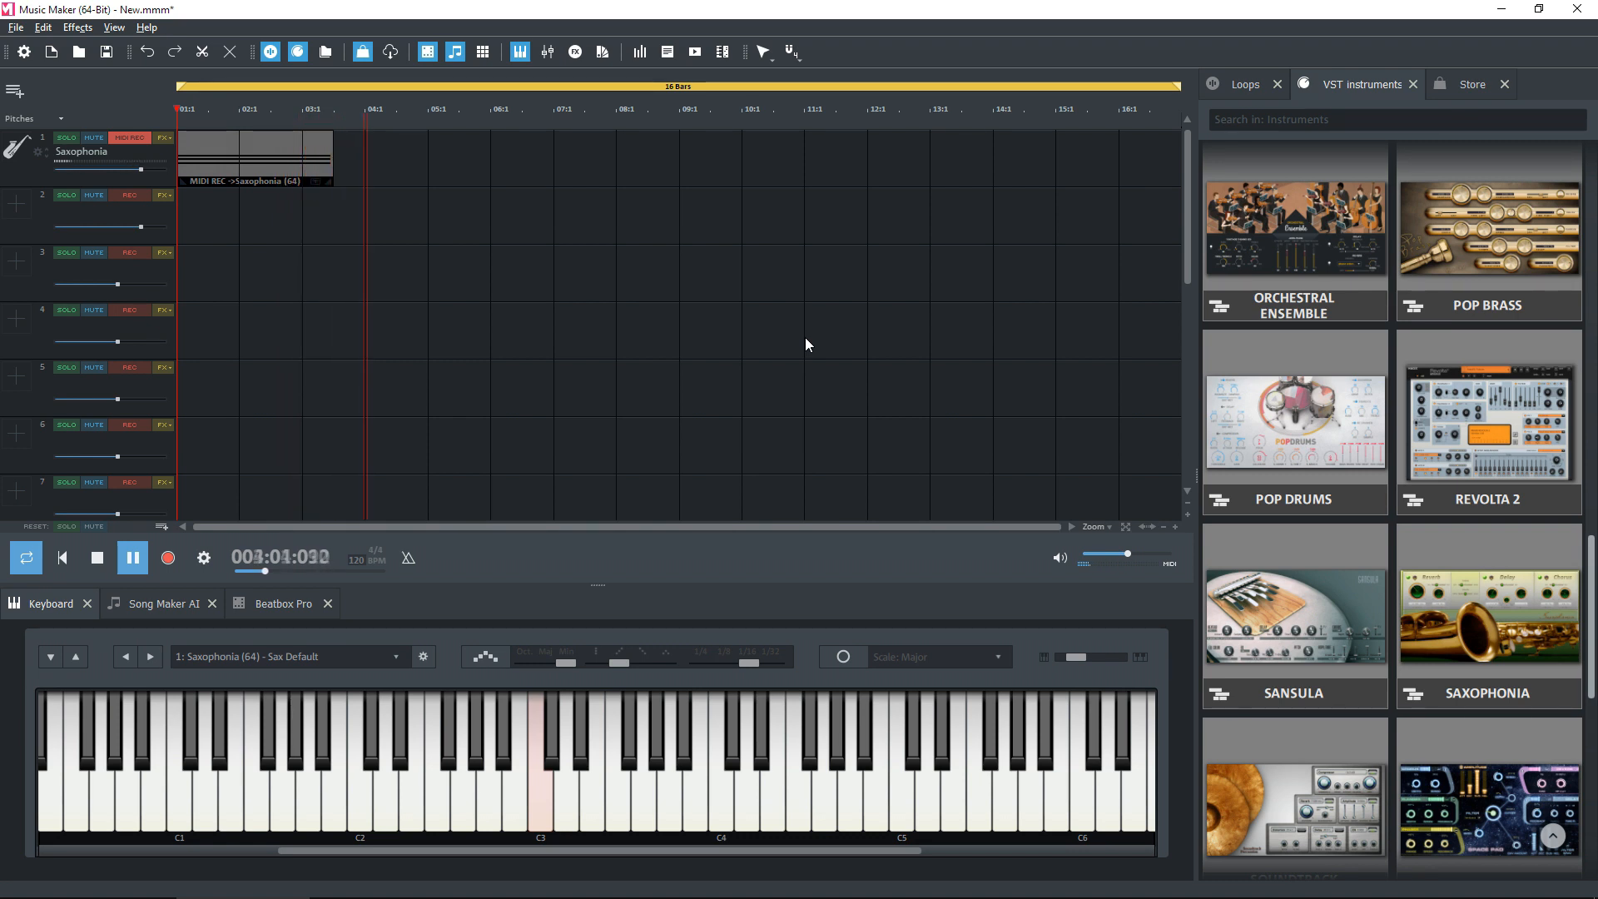
left_click(133, 557)
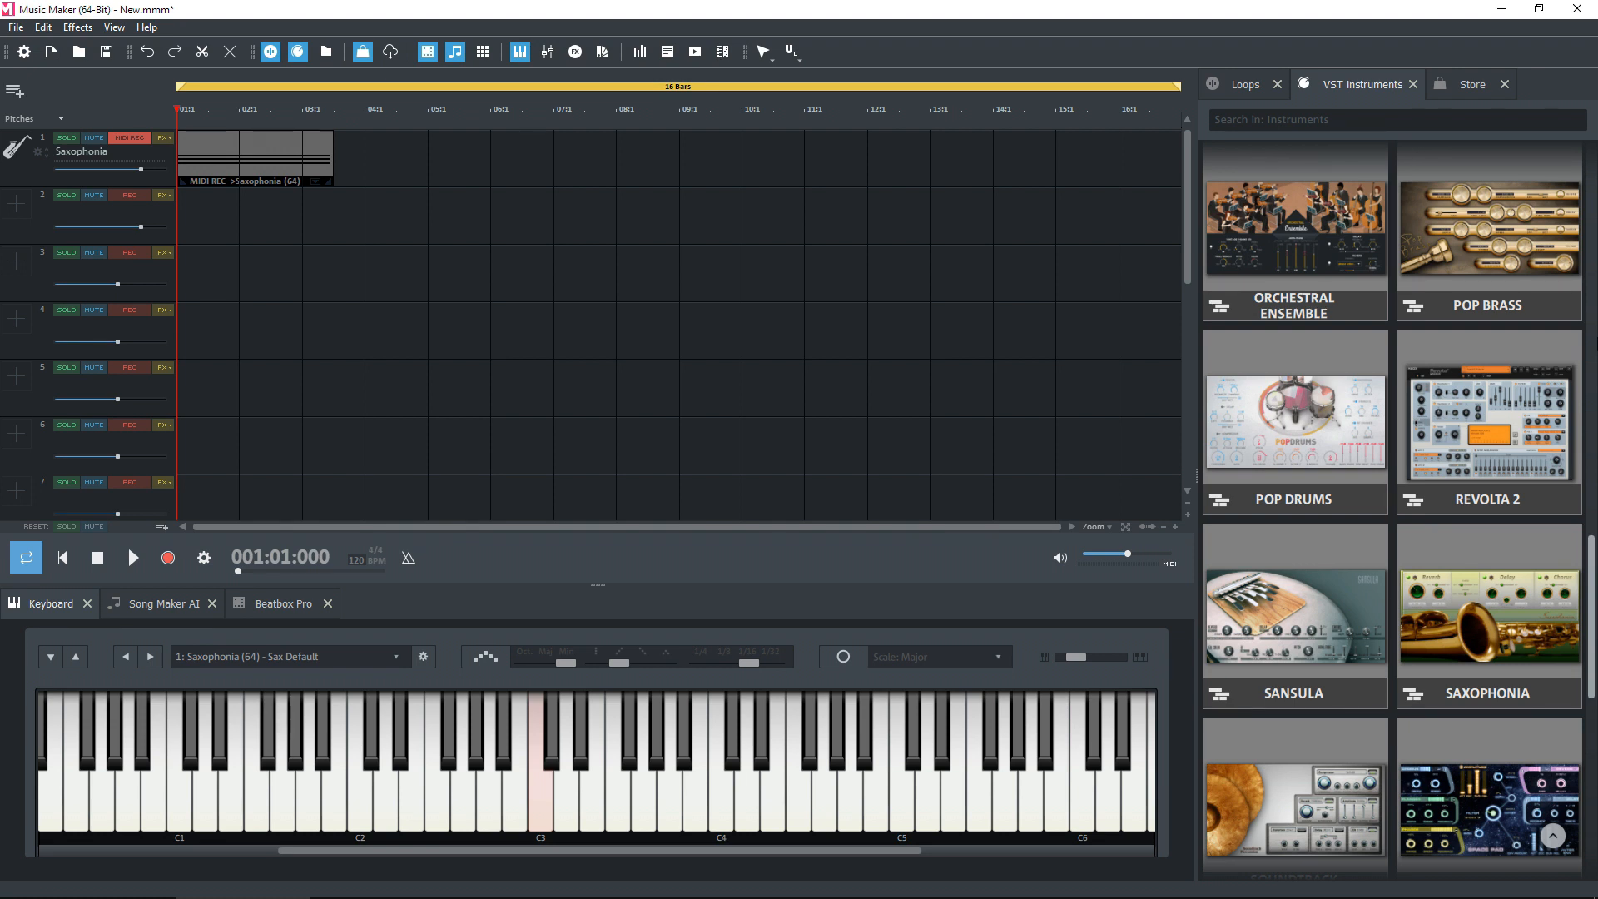
mouse_move(133, 701)
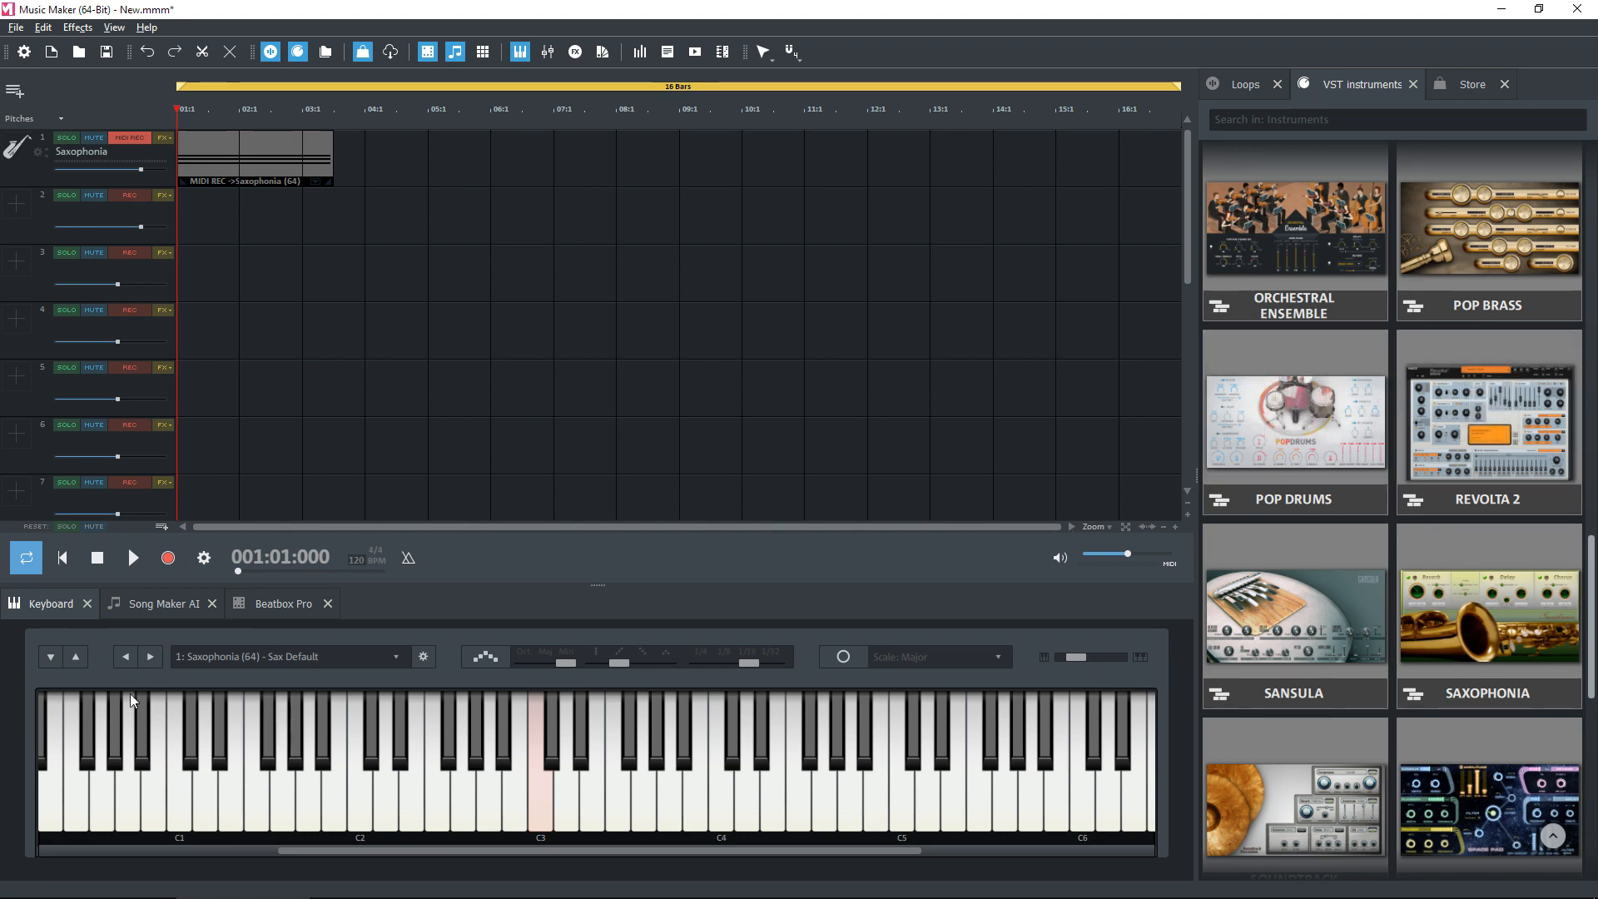
left_click(163, 604)
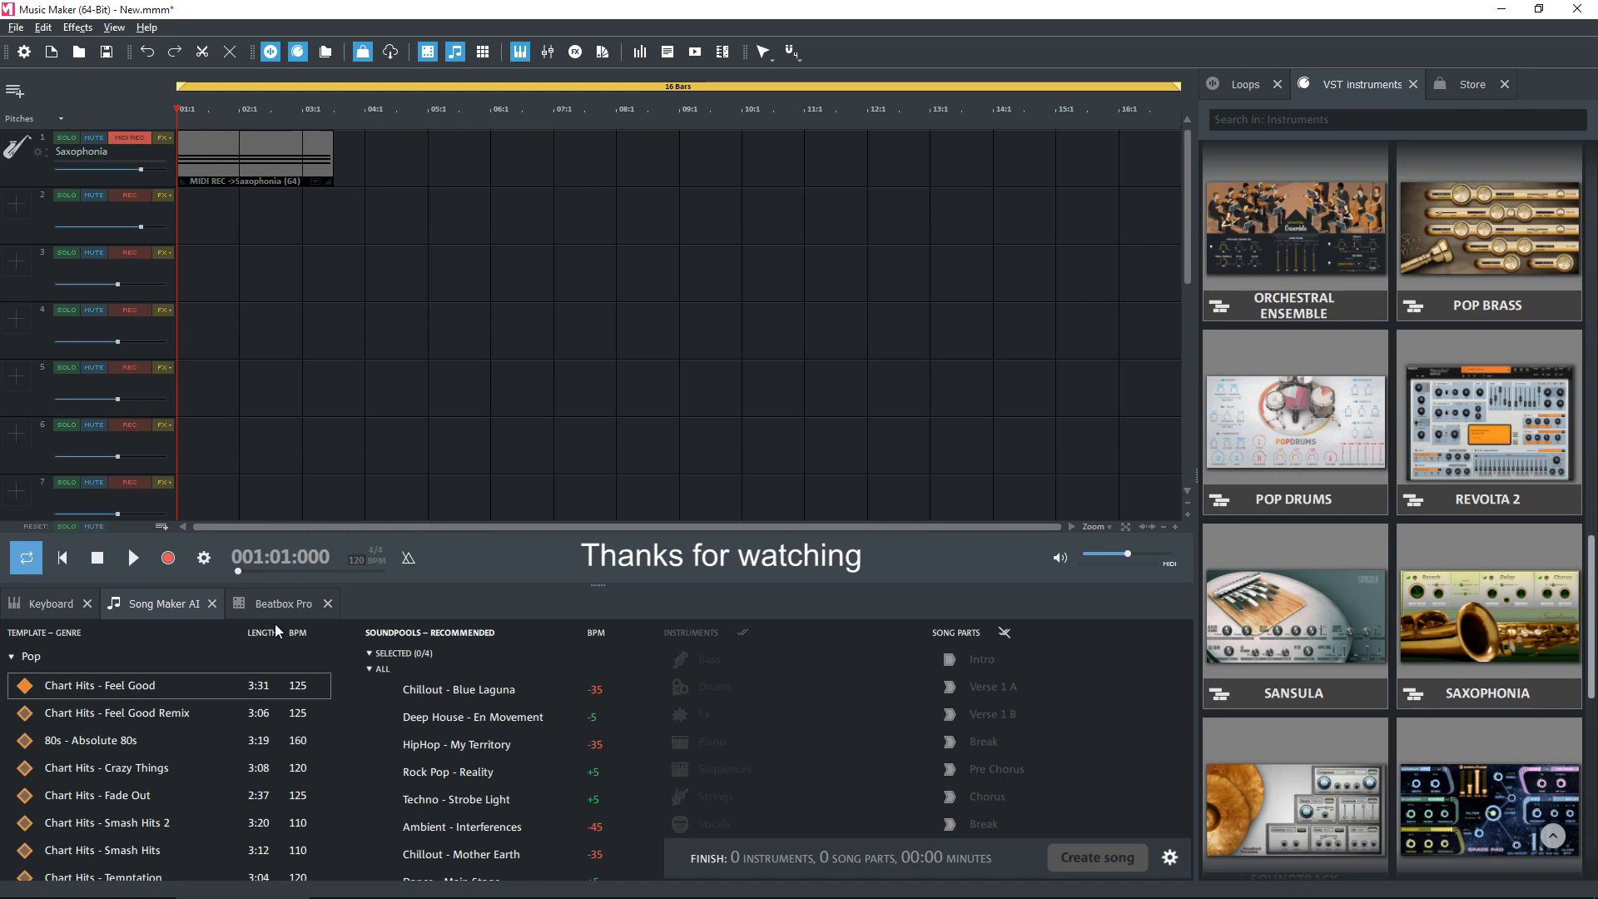
left_click(283, 603)
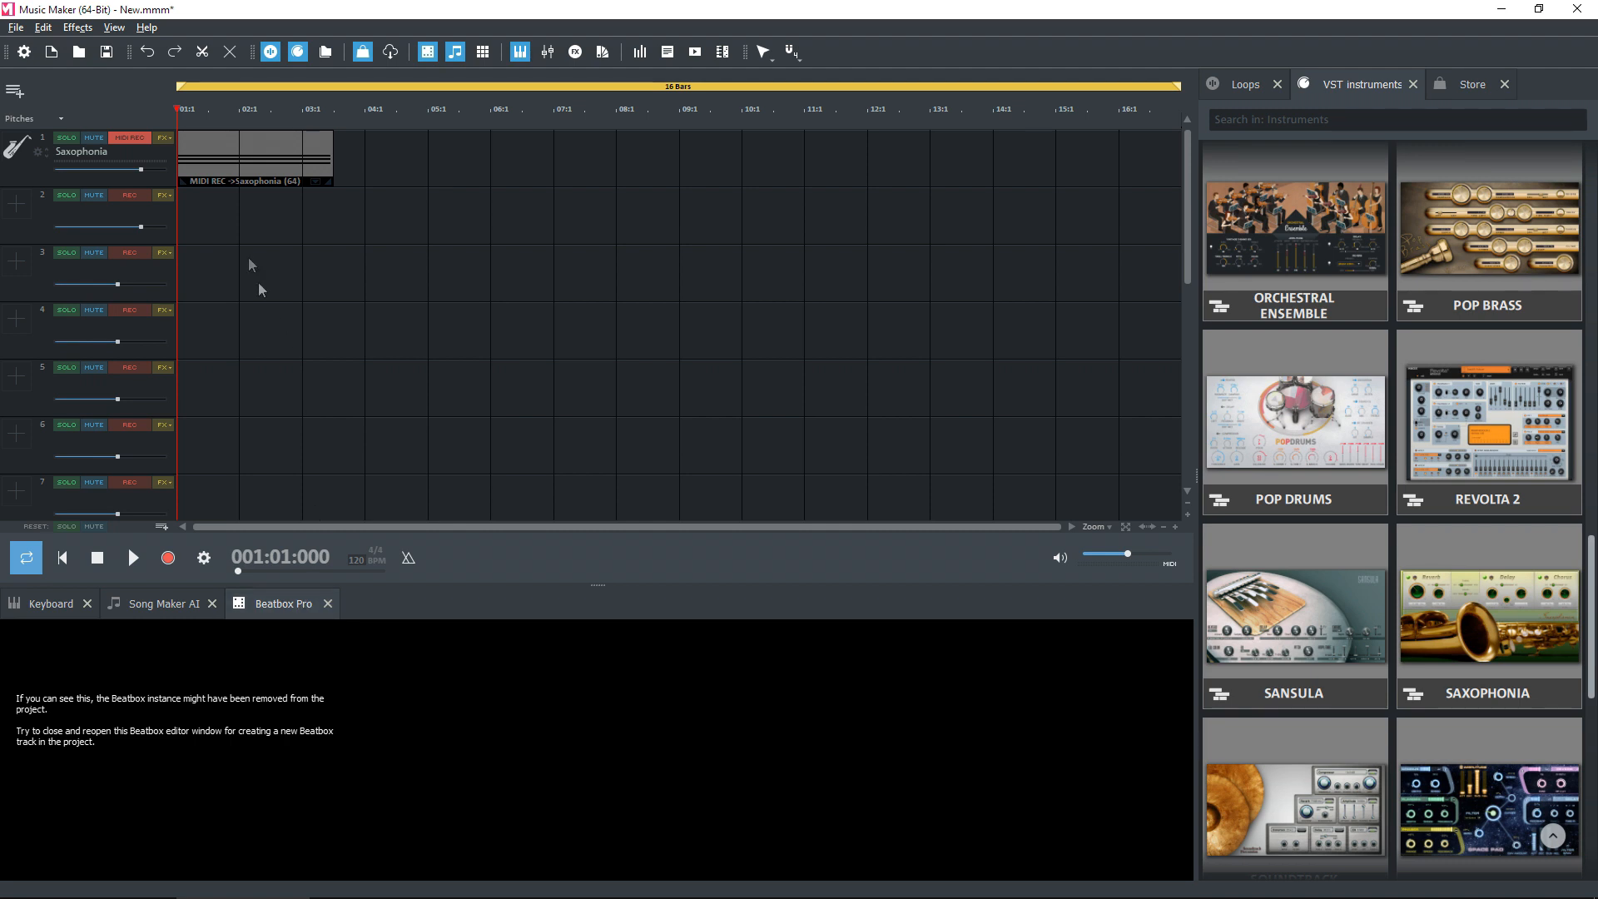
mouse_move(286, 428)
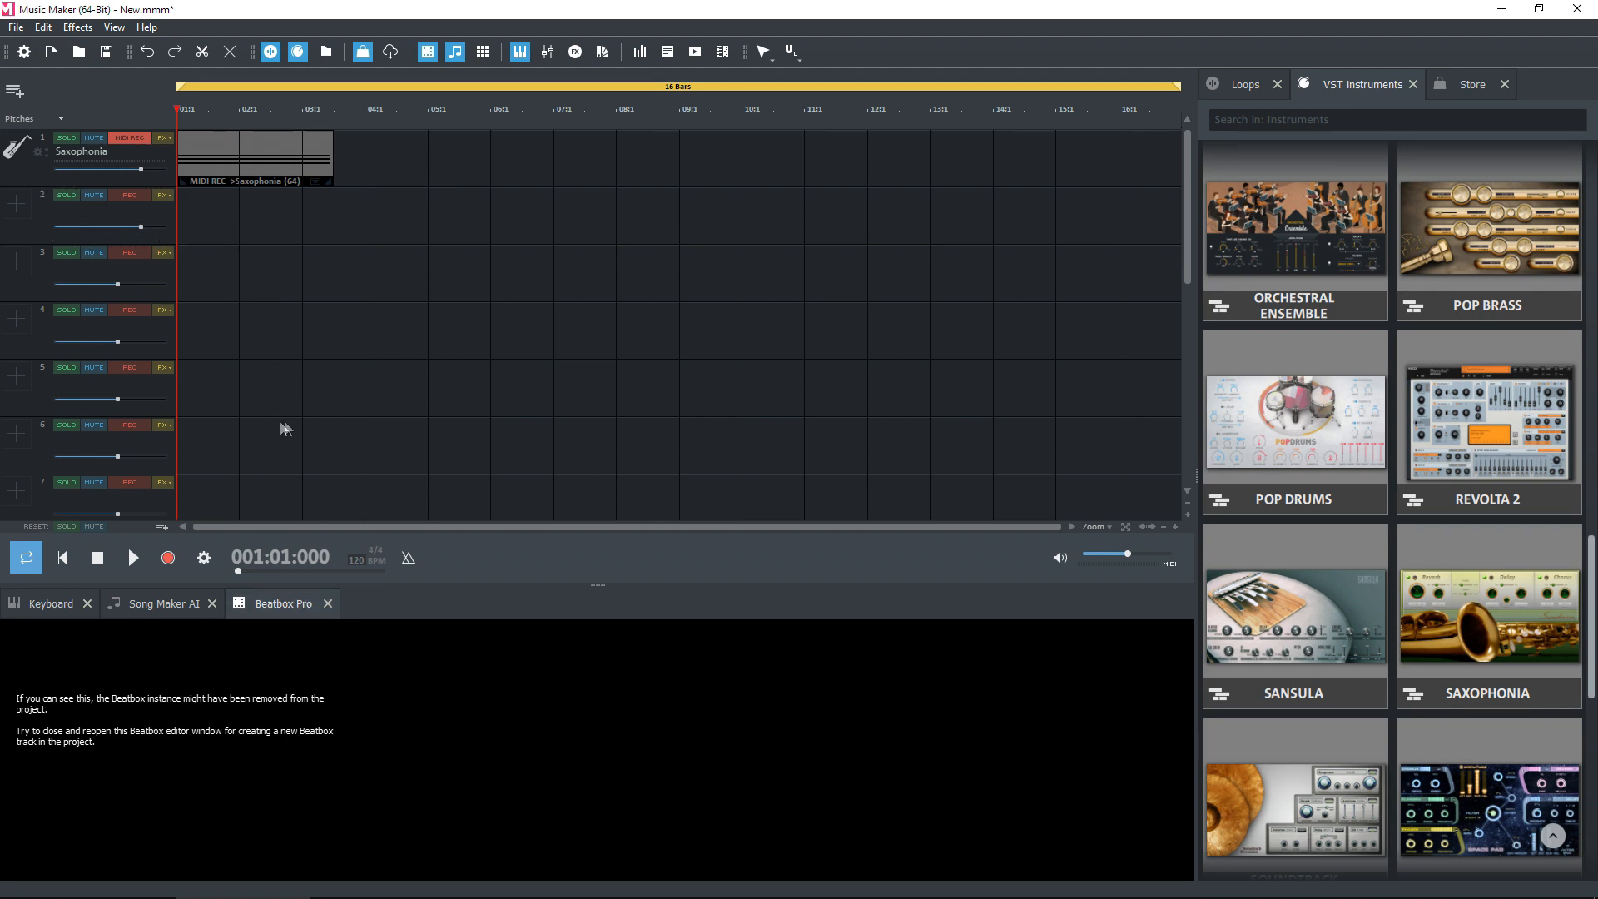
left_click(51, 603)
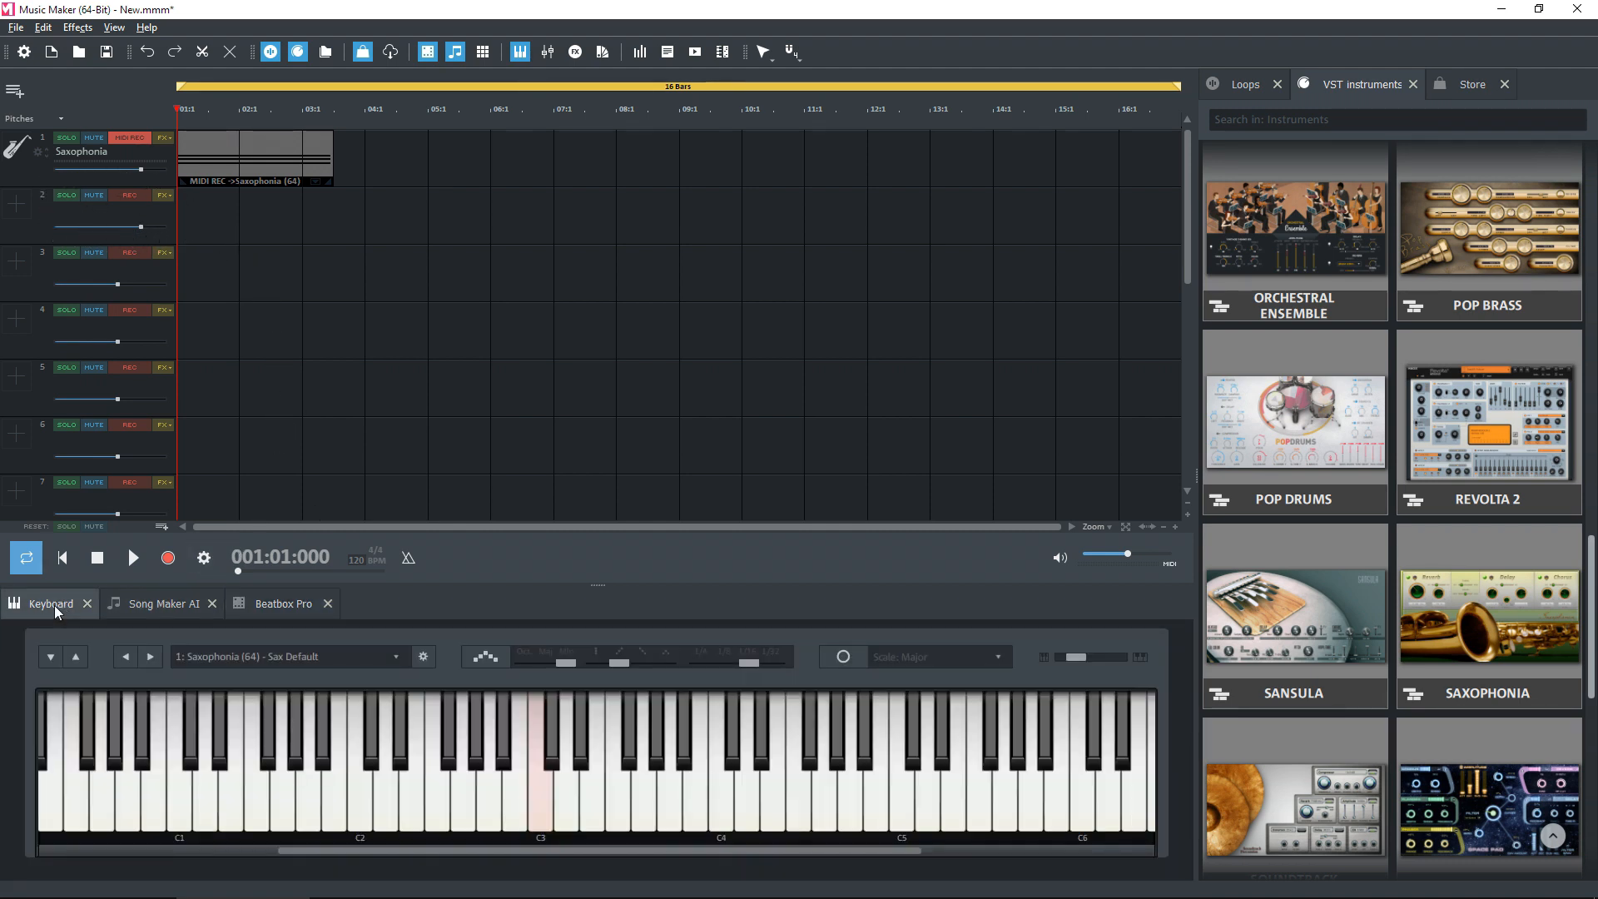